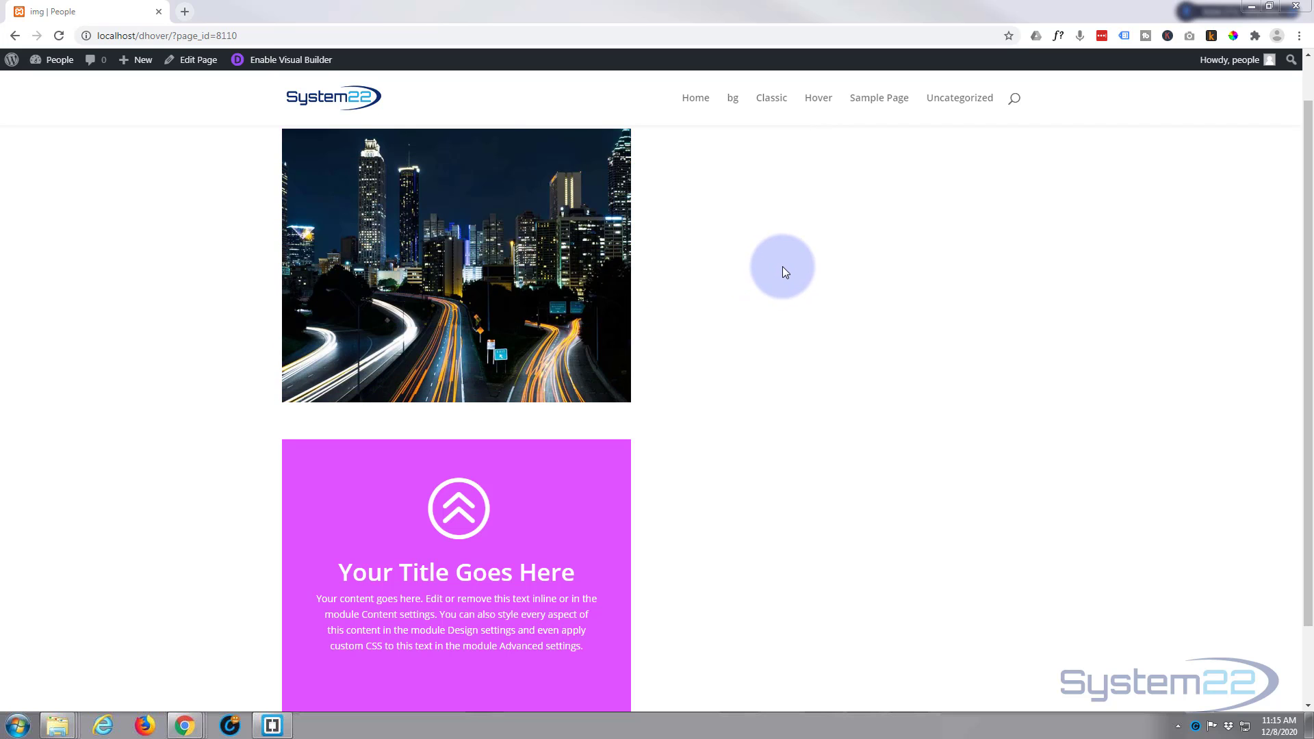
Step: Enable the Visual Builder from the admin bar to edit the page with the city-photo row
scroll("down", 3)
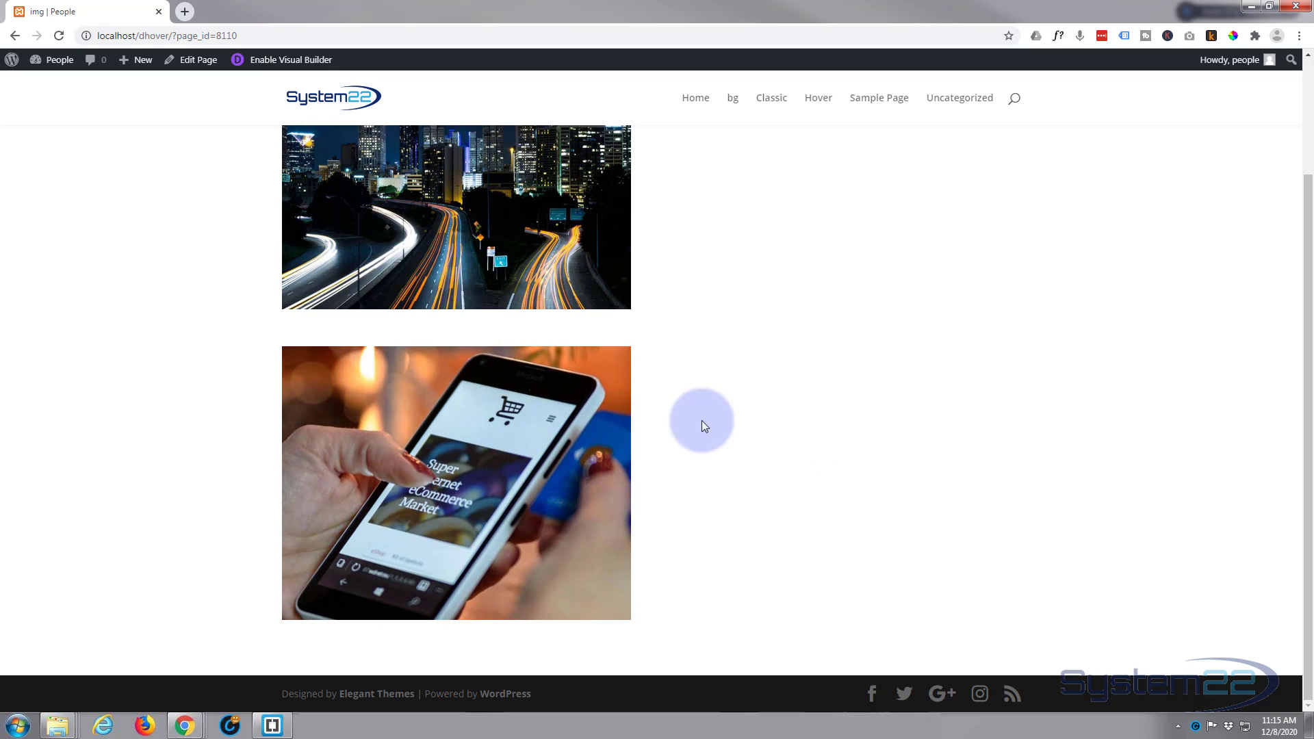
mouse_move(573, 440)
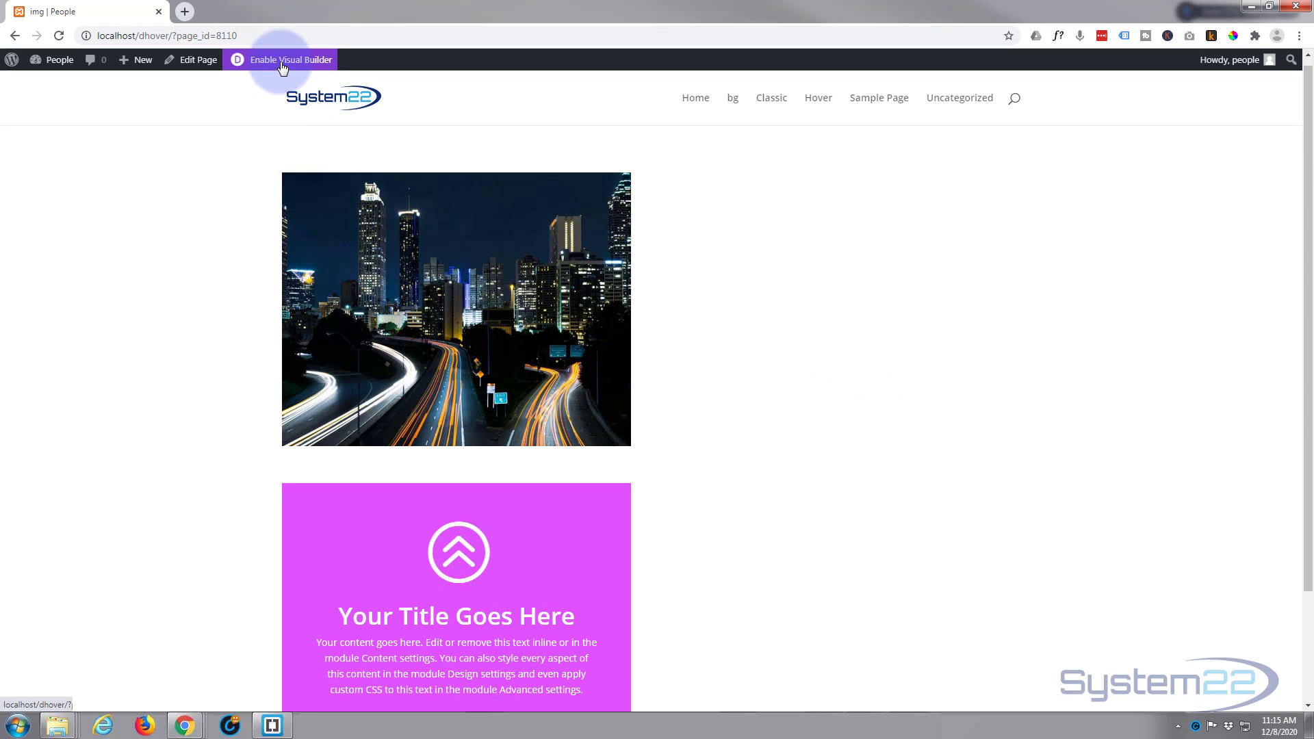
left_click(290, 58)
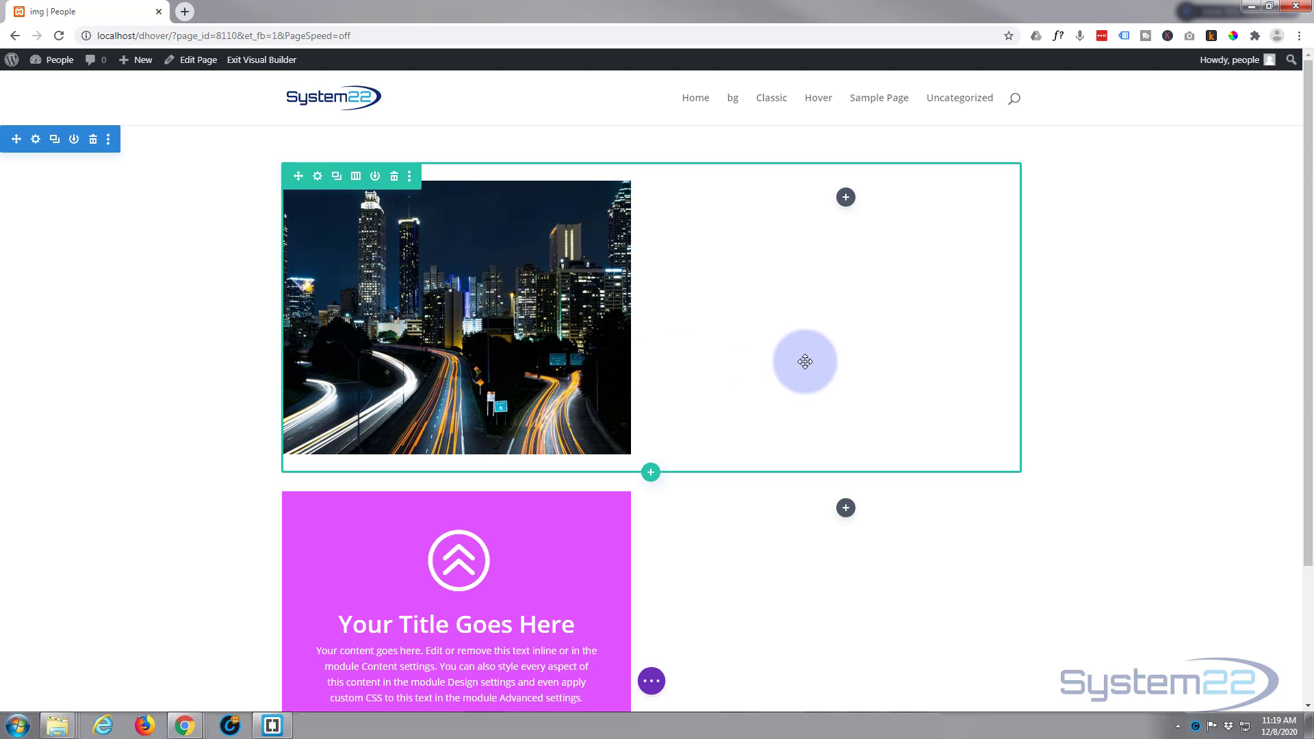
mouse_move(746, 212)
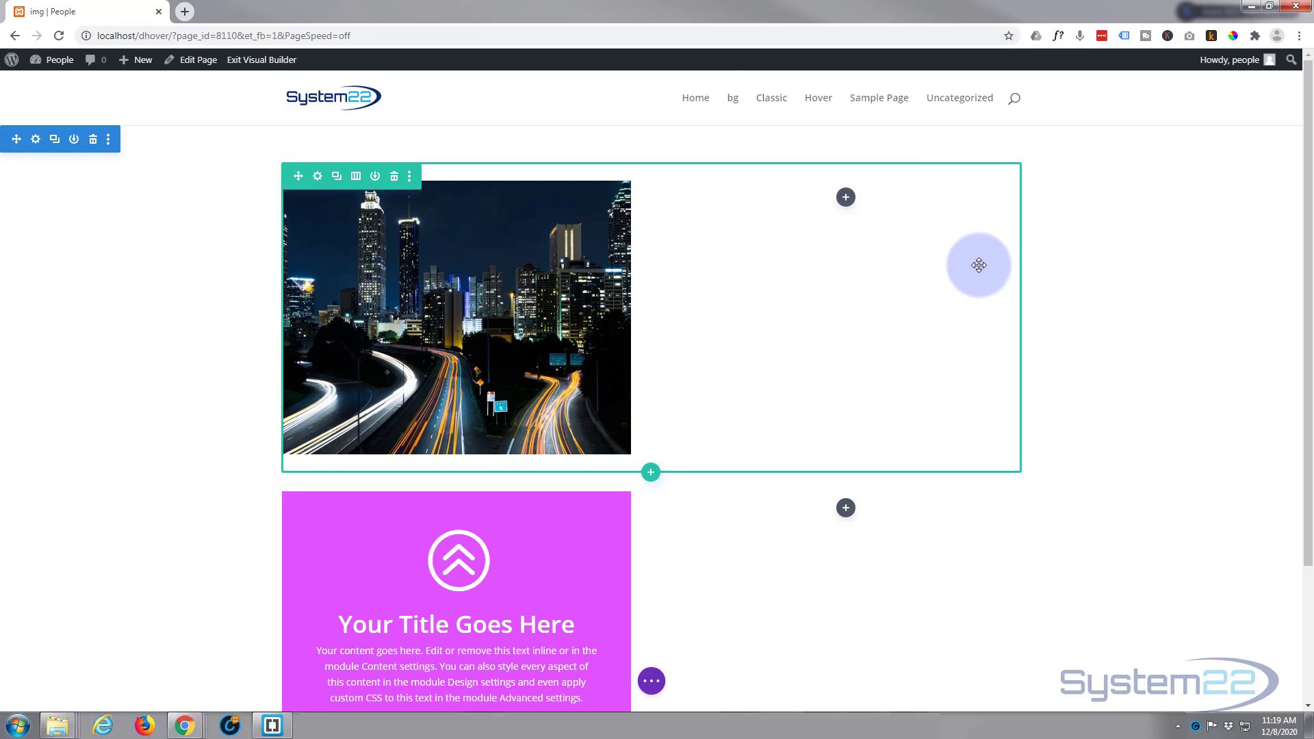
mouse_move(826, 223)
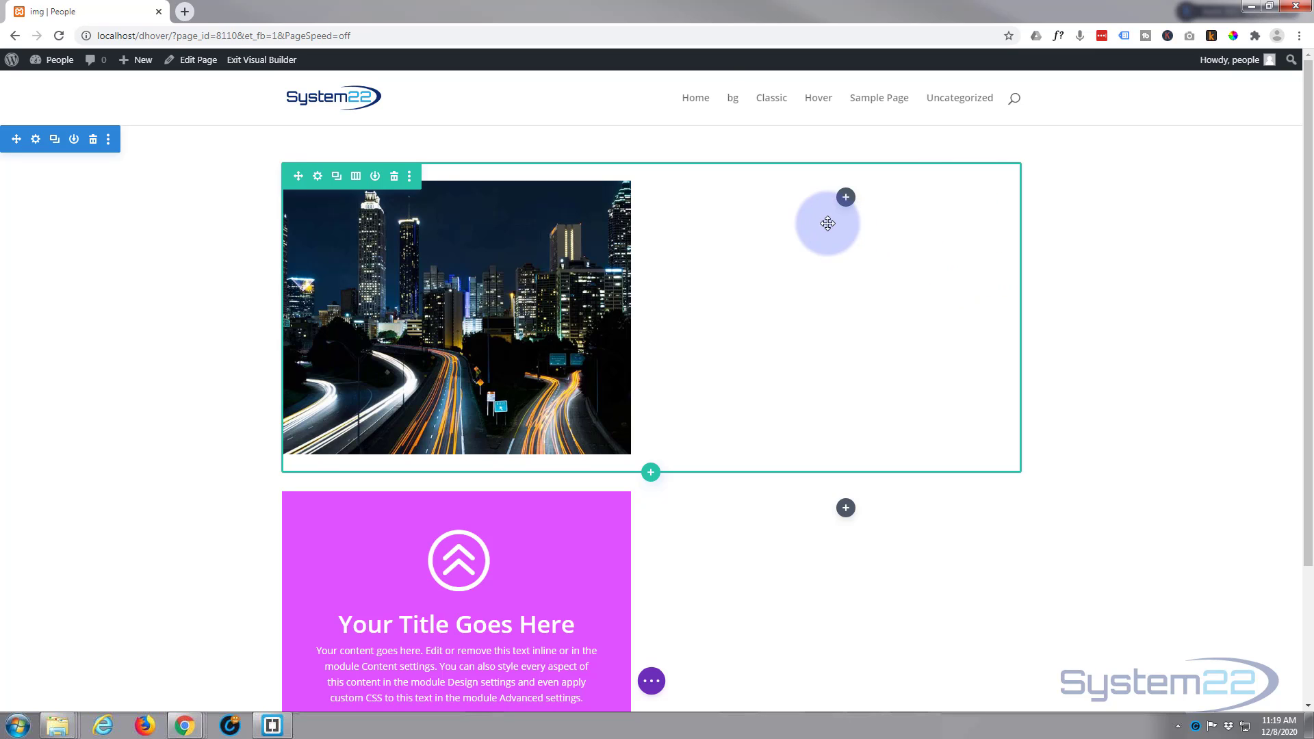
Step: Insert an Image module into the row's empty right column
left_click(845, 197)
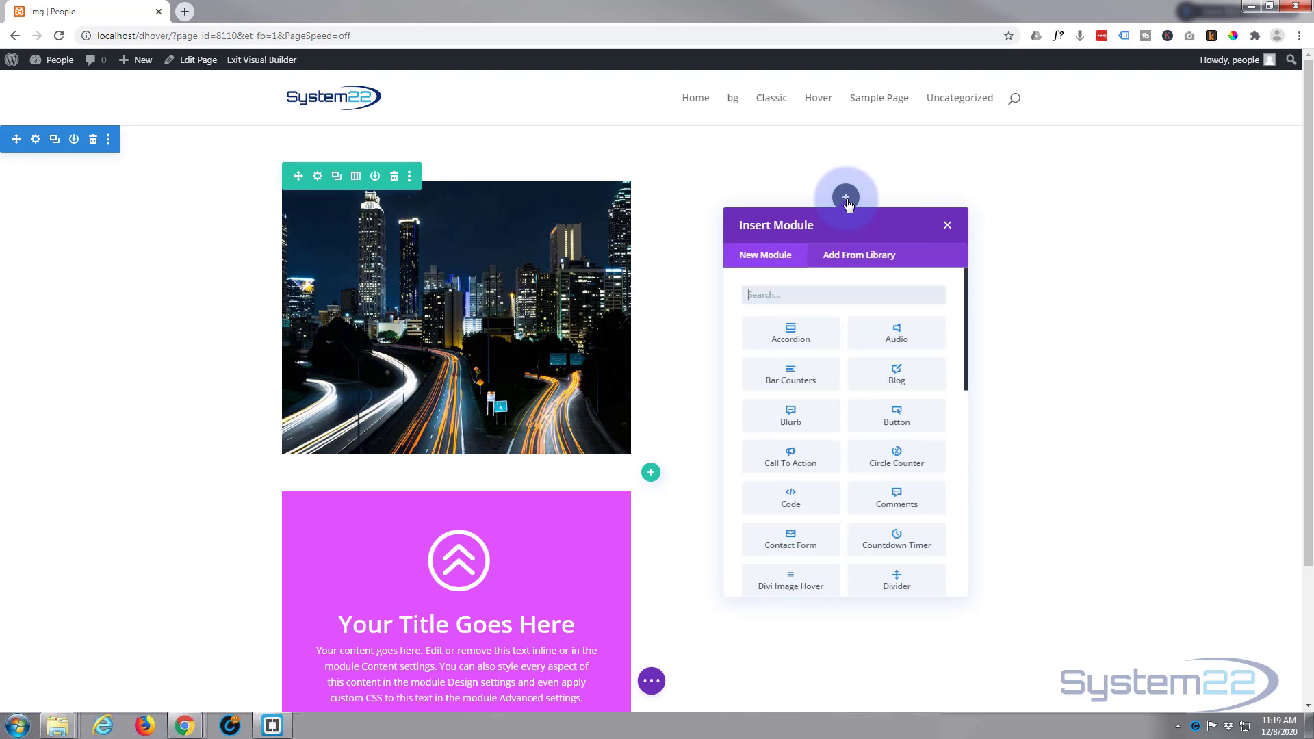
scroll("down", 3)
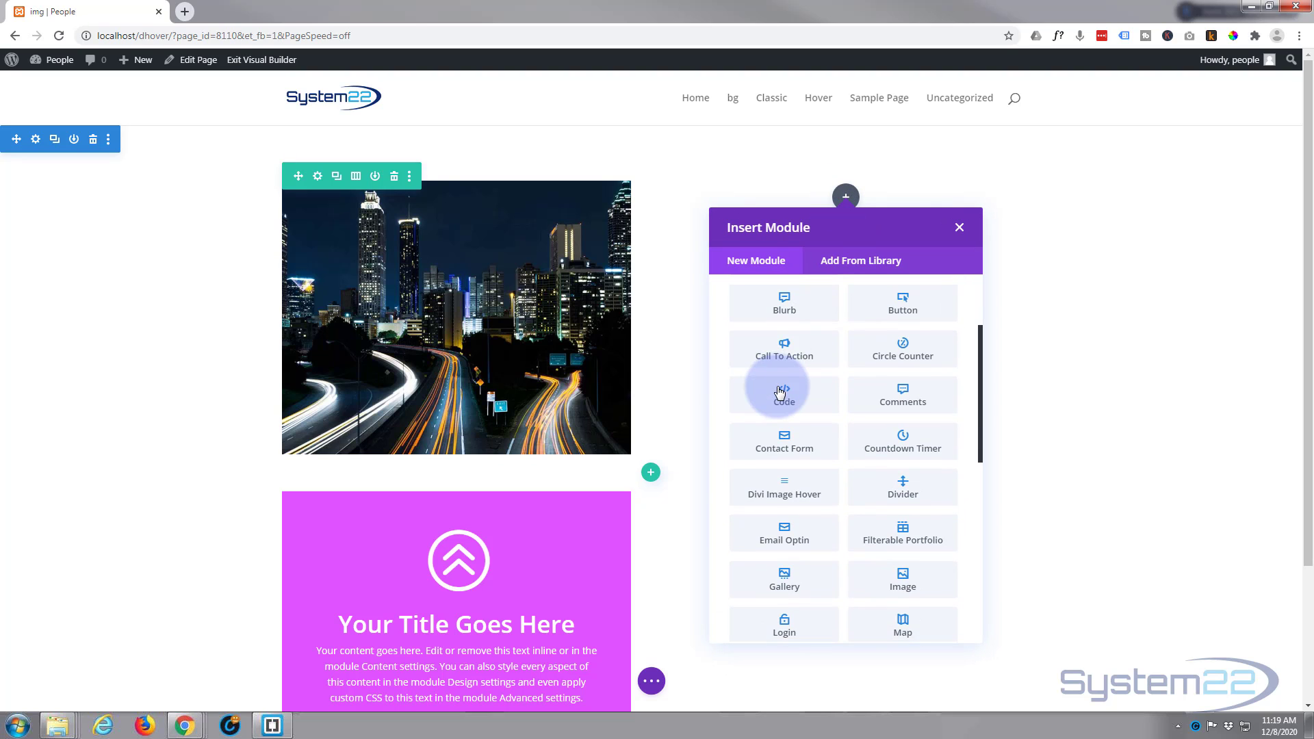
left_click(958, 227)
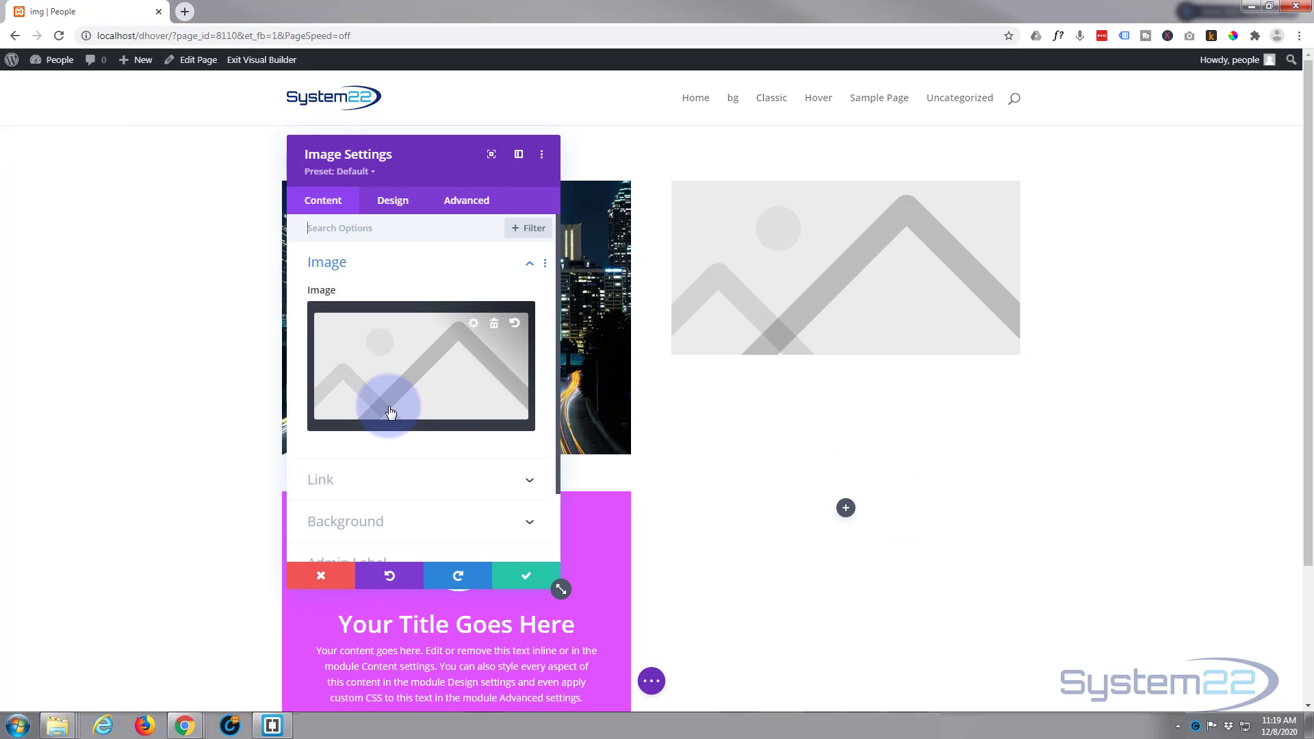
Step: Set the image module to show the smartphone shopping photo from the Media Library
left_click(420, 367)
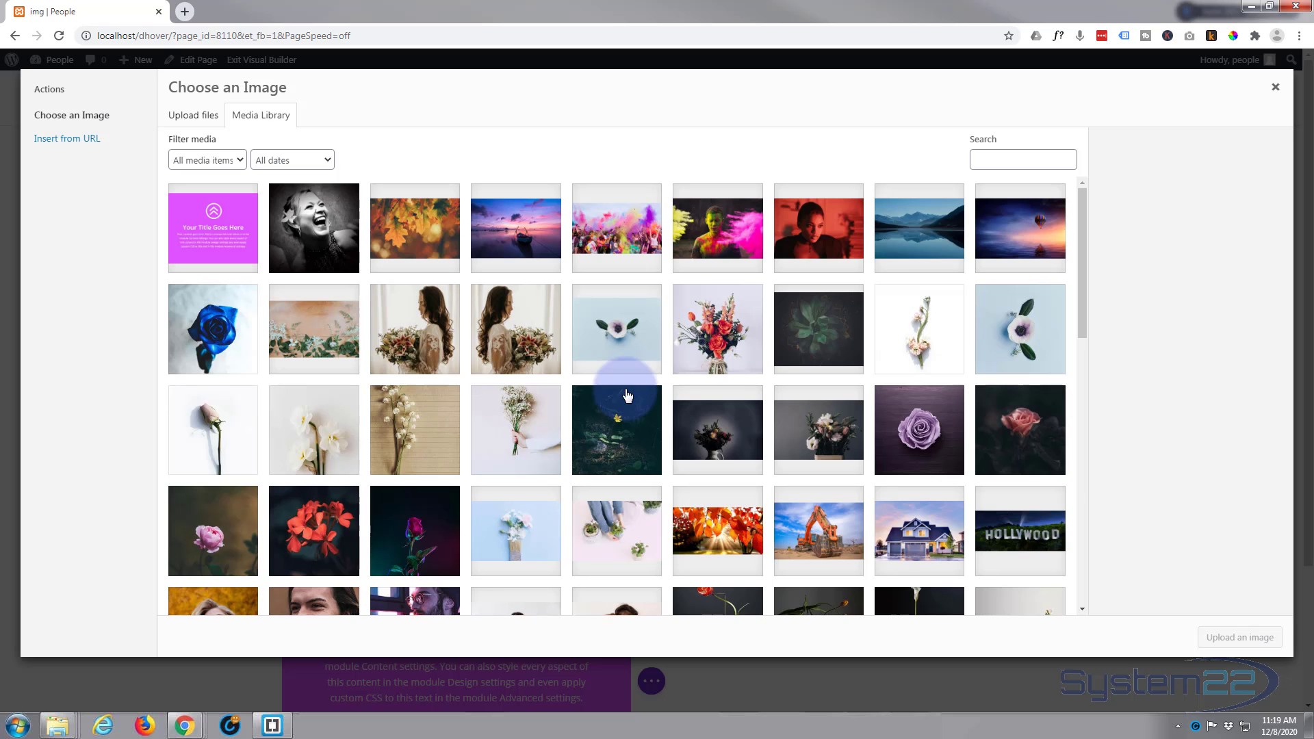
scroll("down", 3)
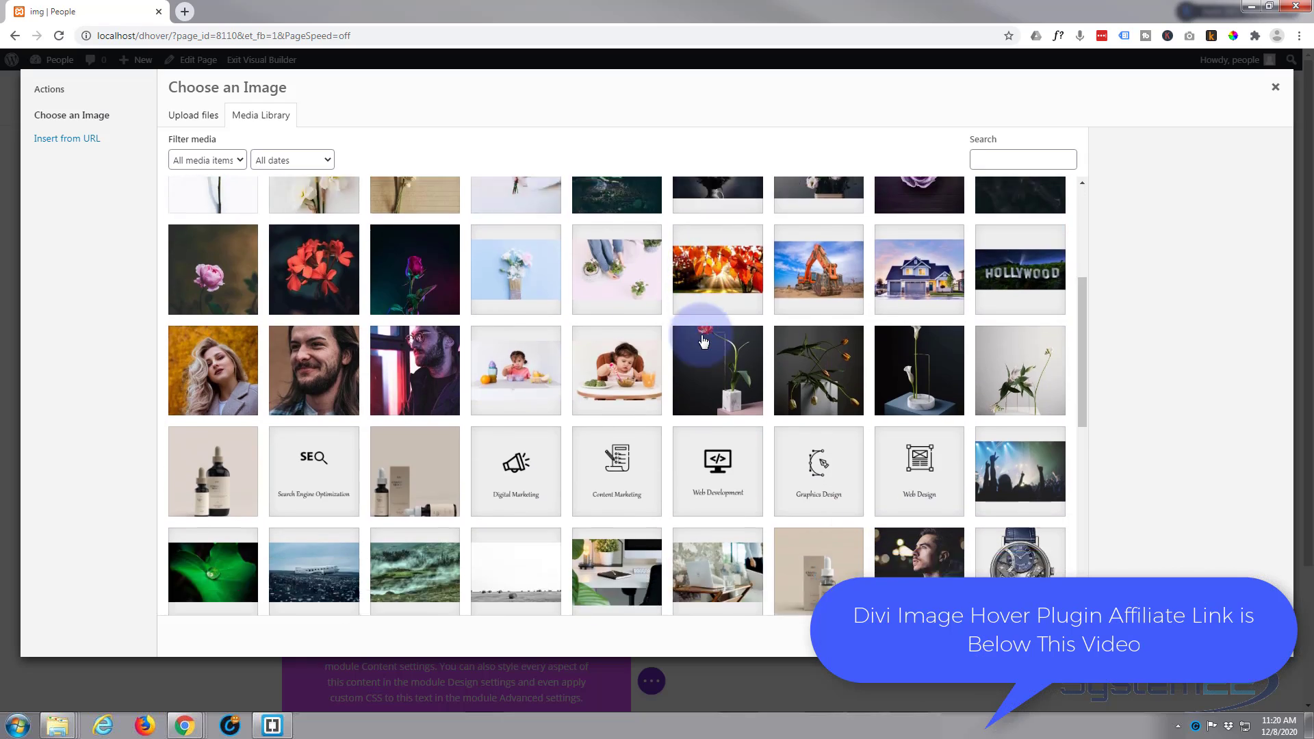
scroll("down", 3)
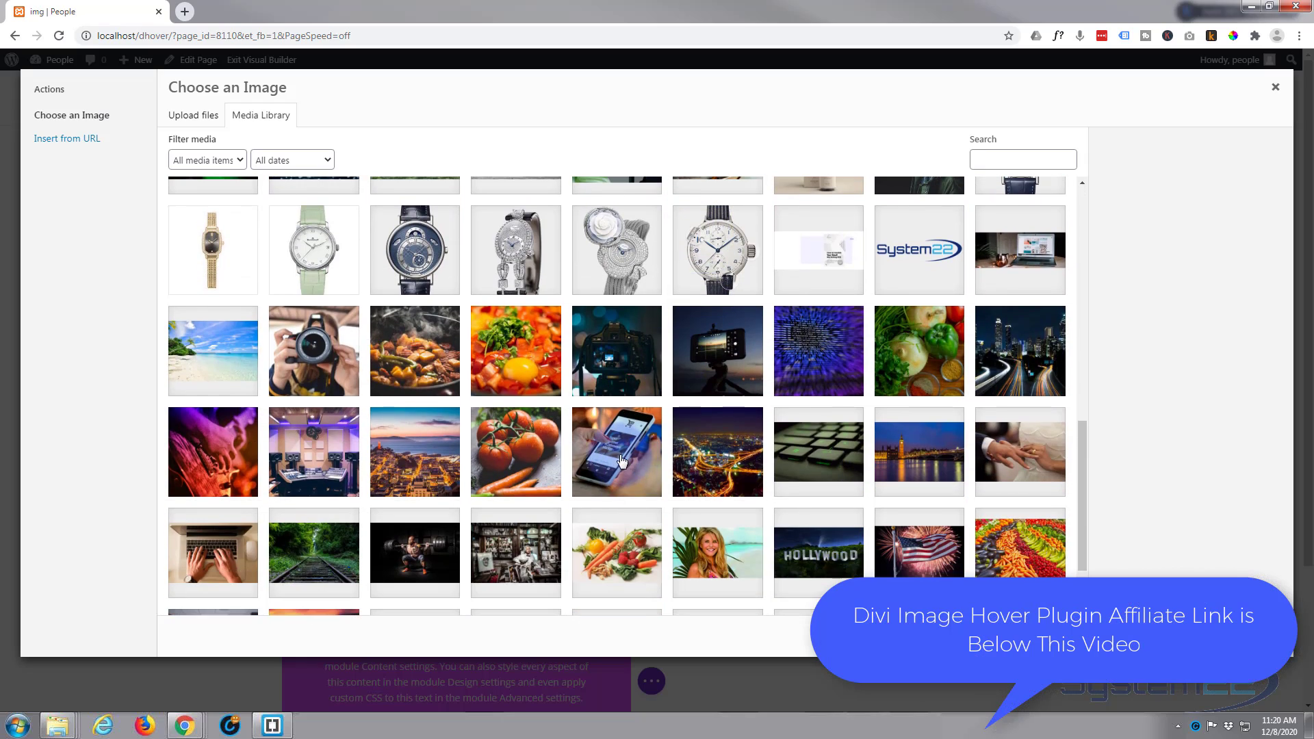
left_click(616, 450)
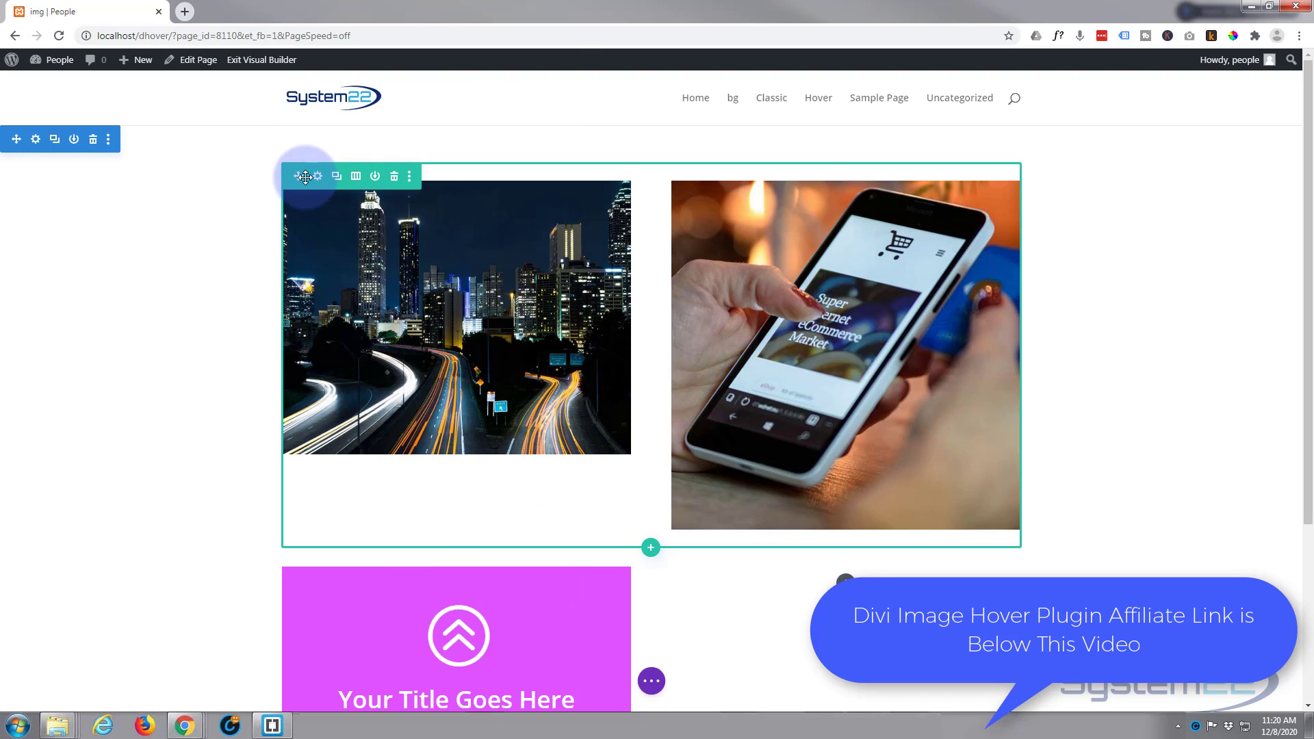
mouse_move(319, 177)
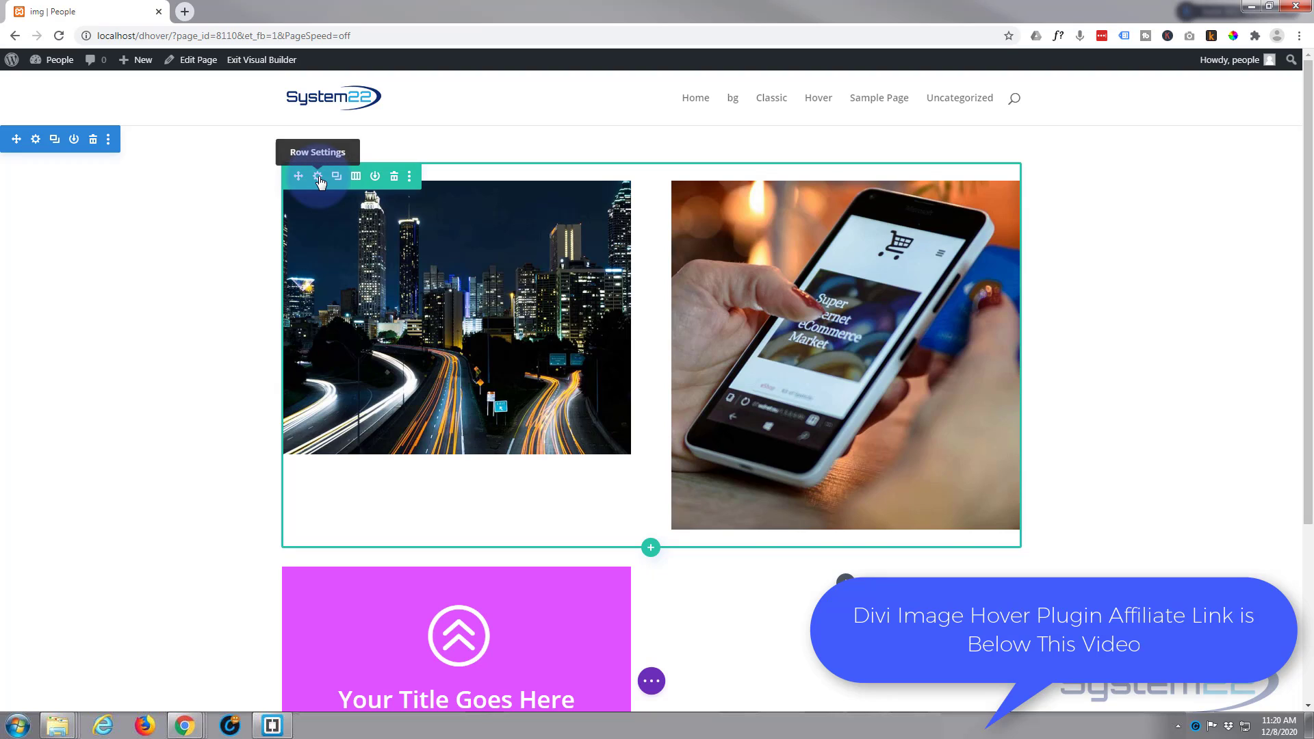
Step: Give the row's second column the city night-traffic photo as its background image
left_click(318, 176)
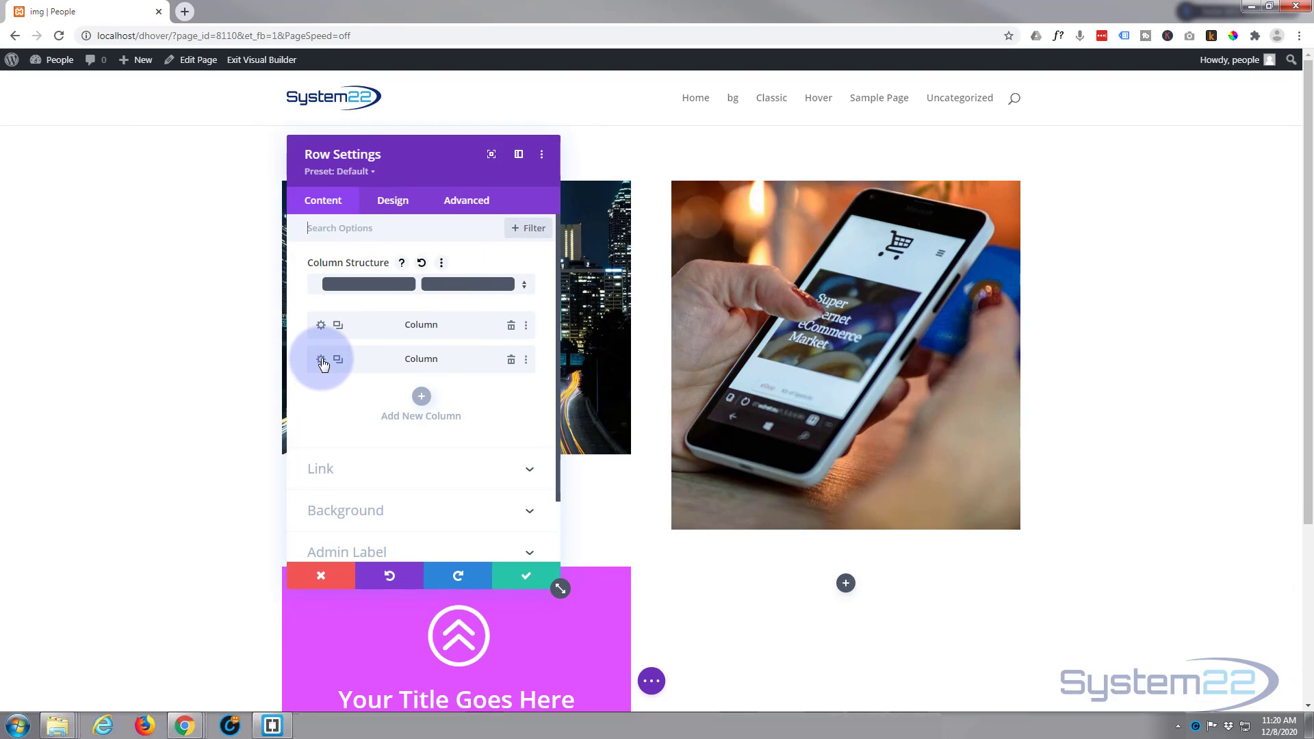
left_click(320, 358)
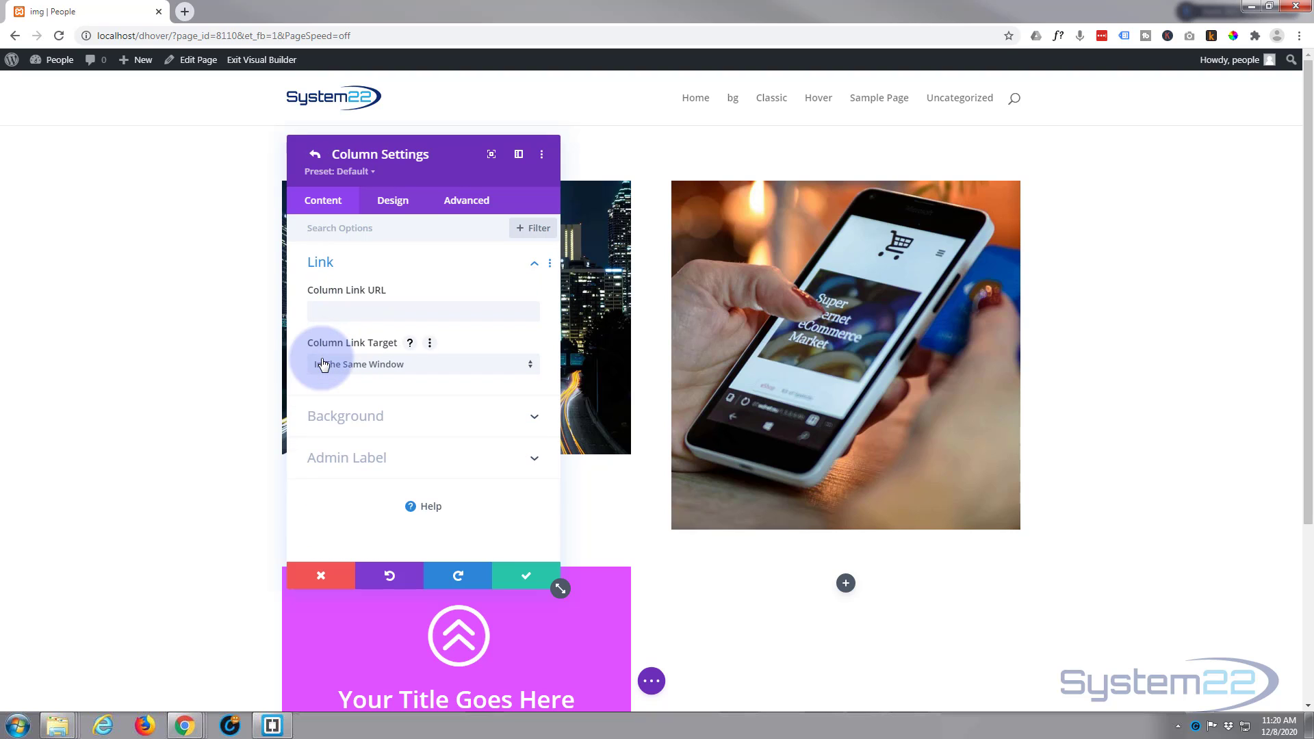
left_click(345, 416)
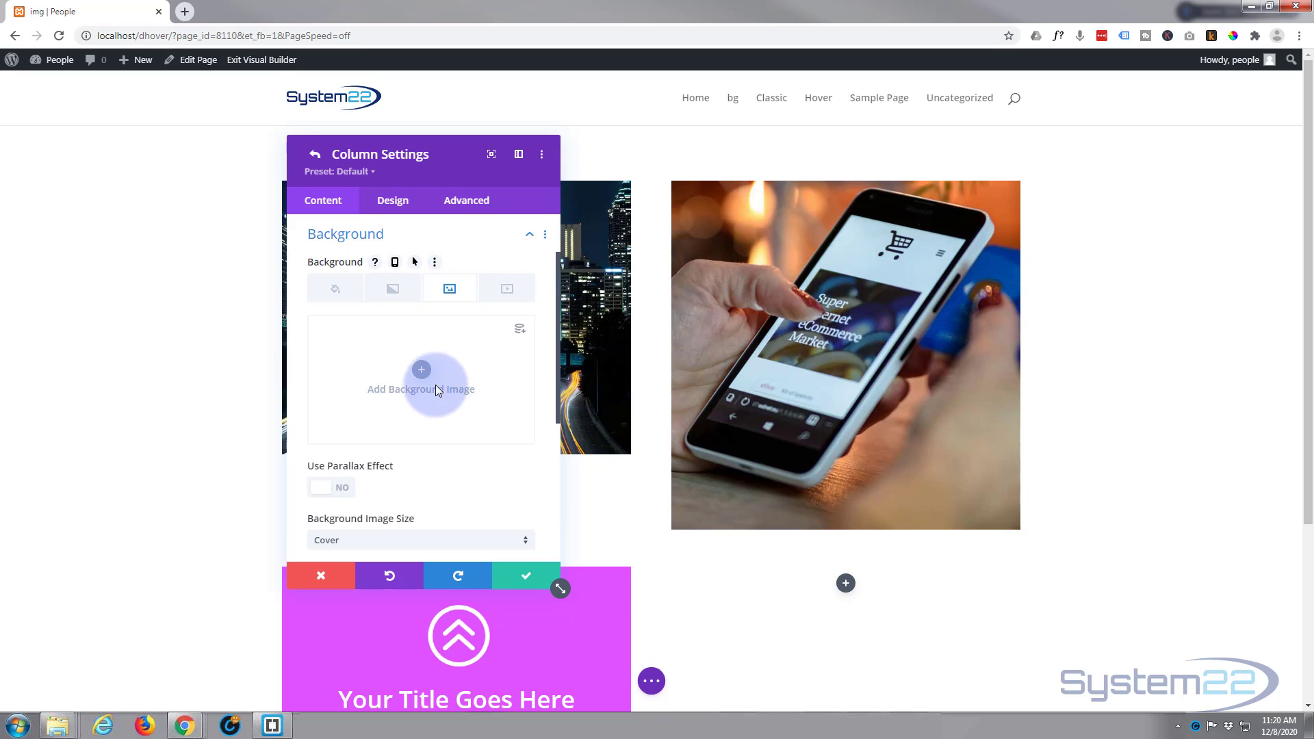
left_click(420, 388)
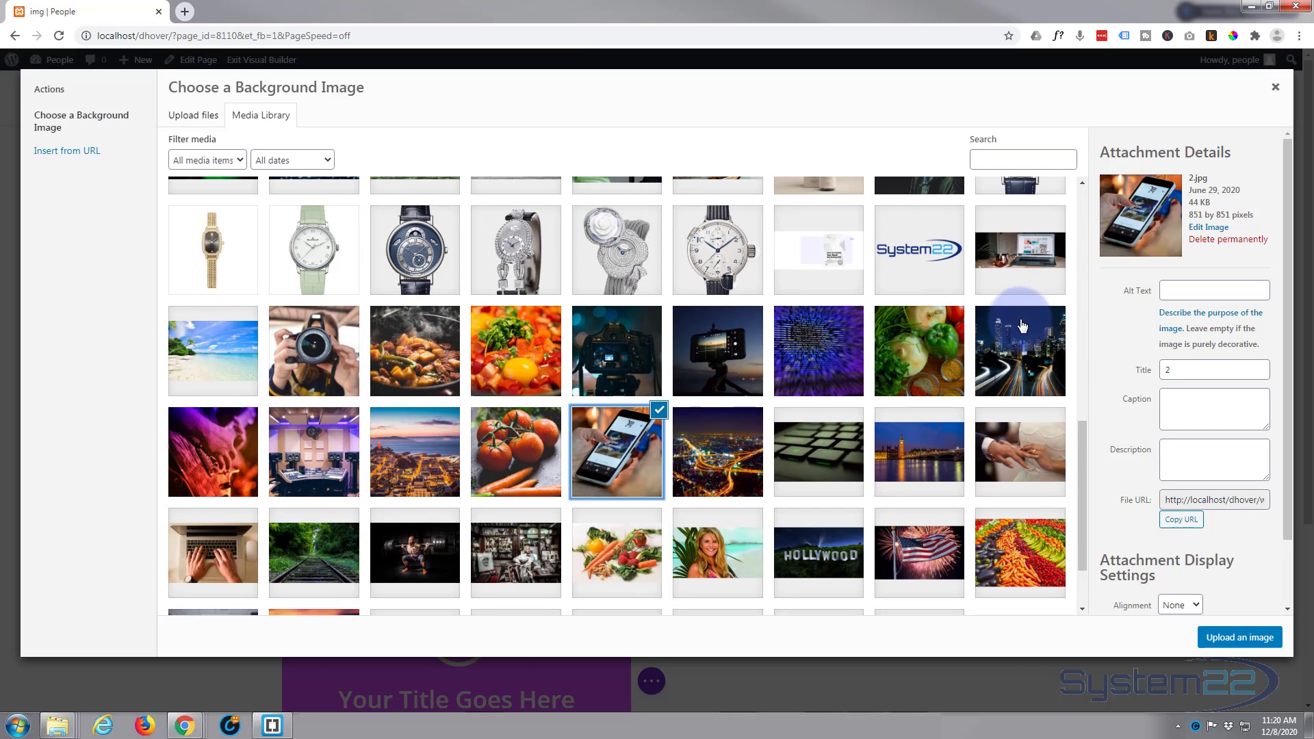
left_click(1019, 352)
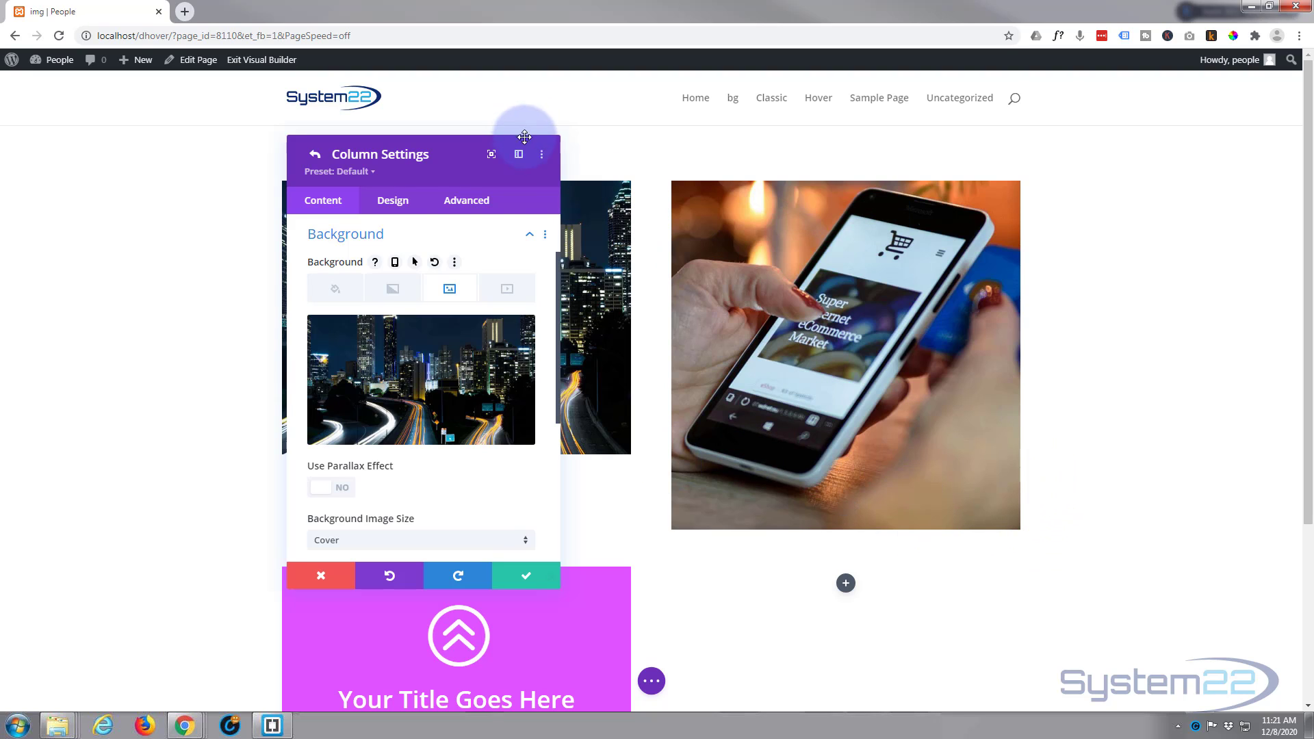
Step: Add custom CSS height:400px to the column's Main Element under Advanced
left_click(465, 200)
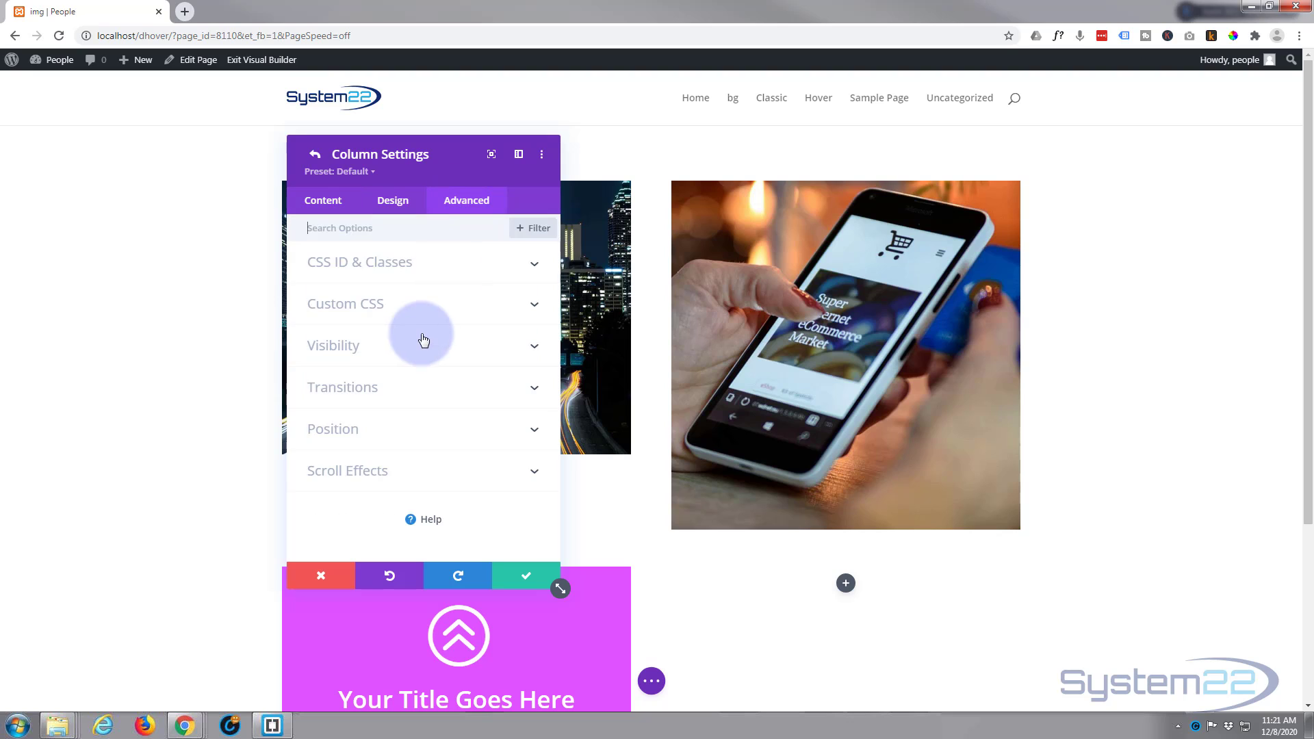
left_click(345, 303)
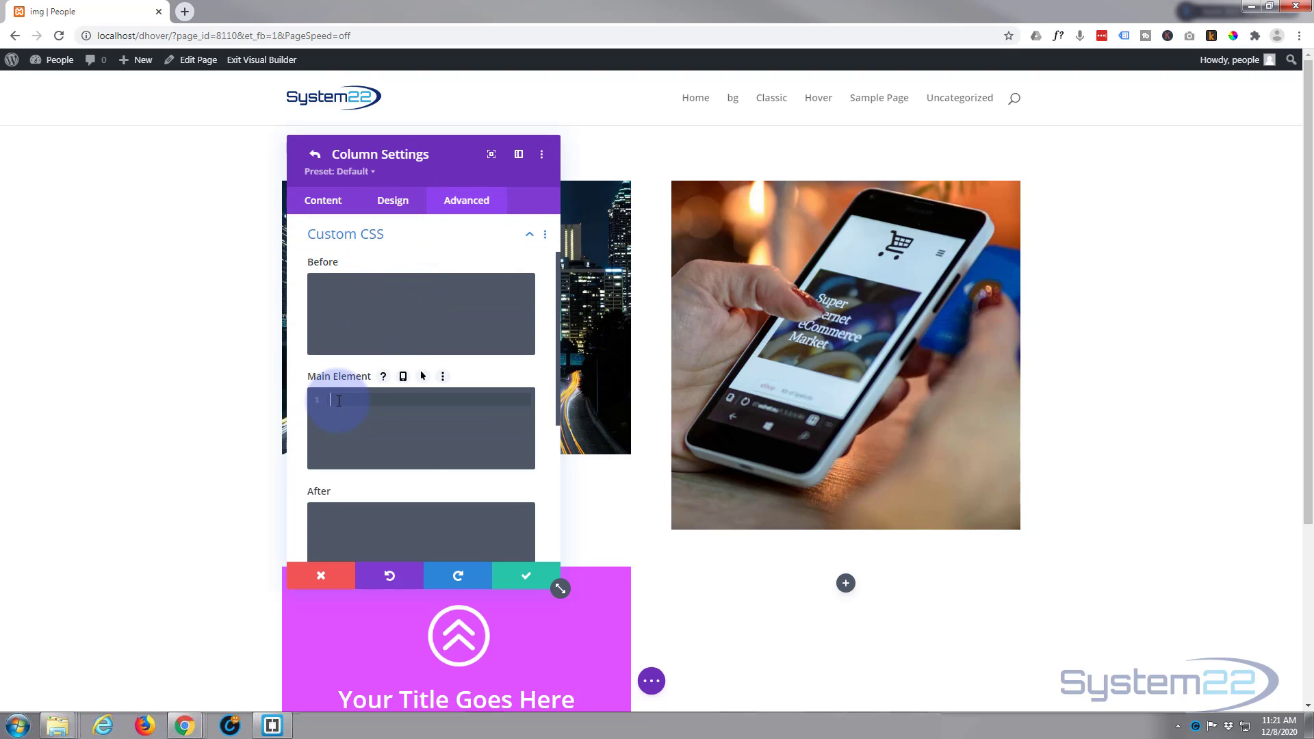
type("height")
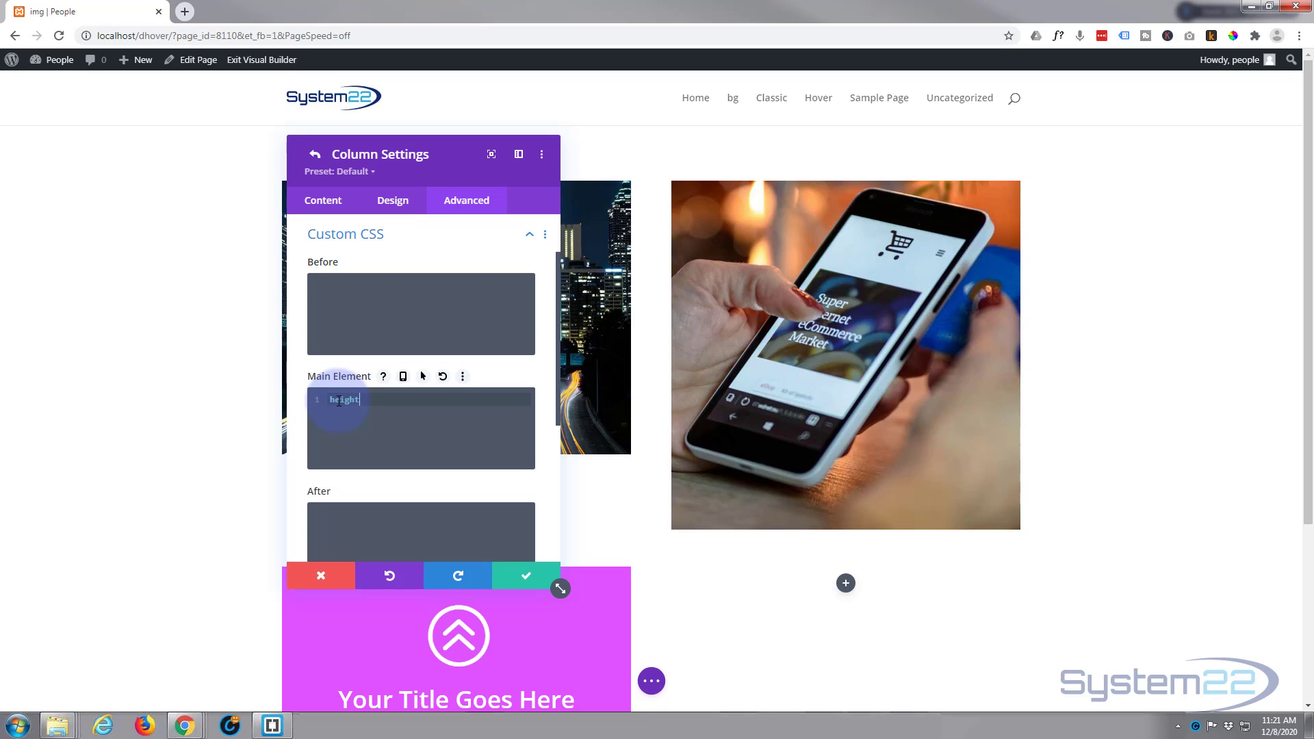
type(":400")
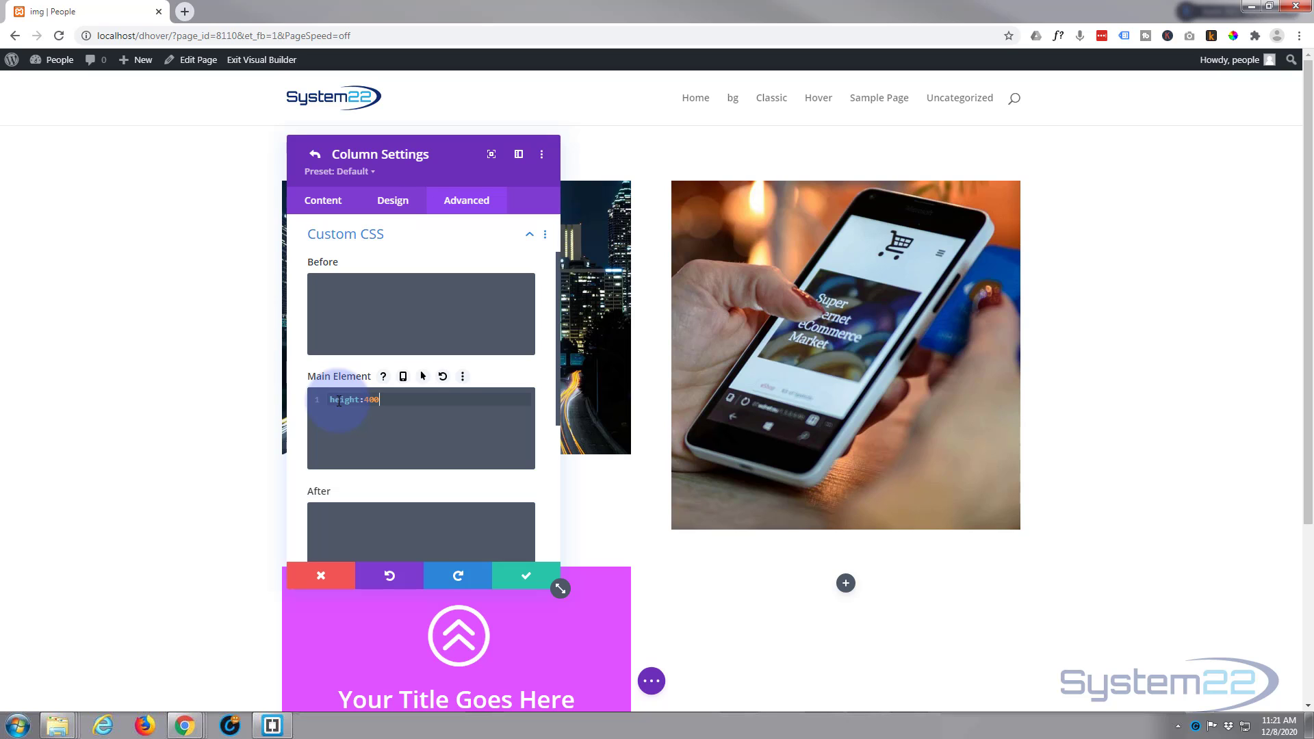
type("px")
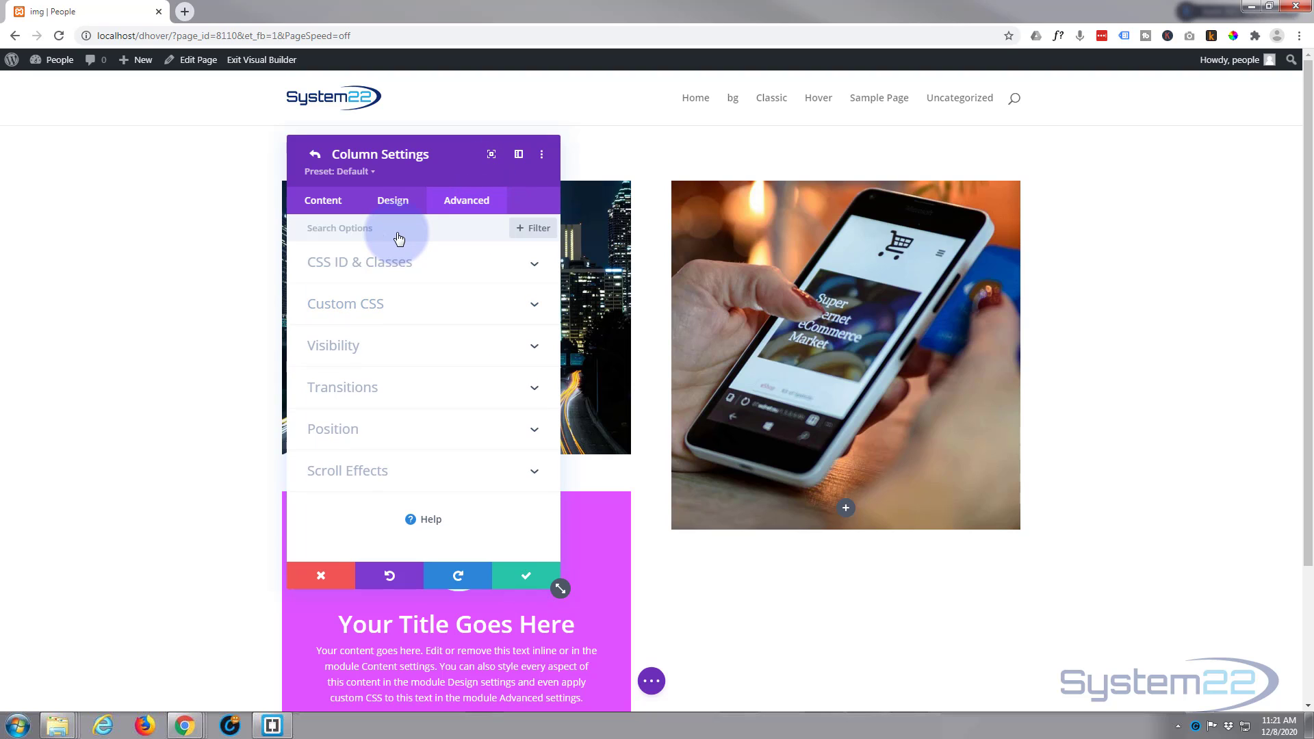
mouse_move(422, 354)
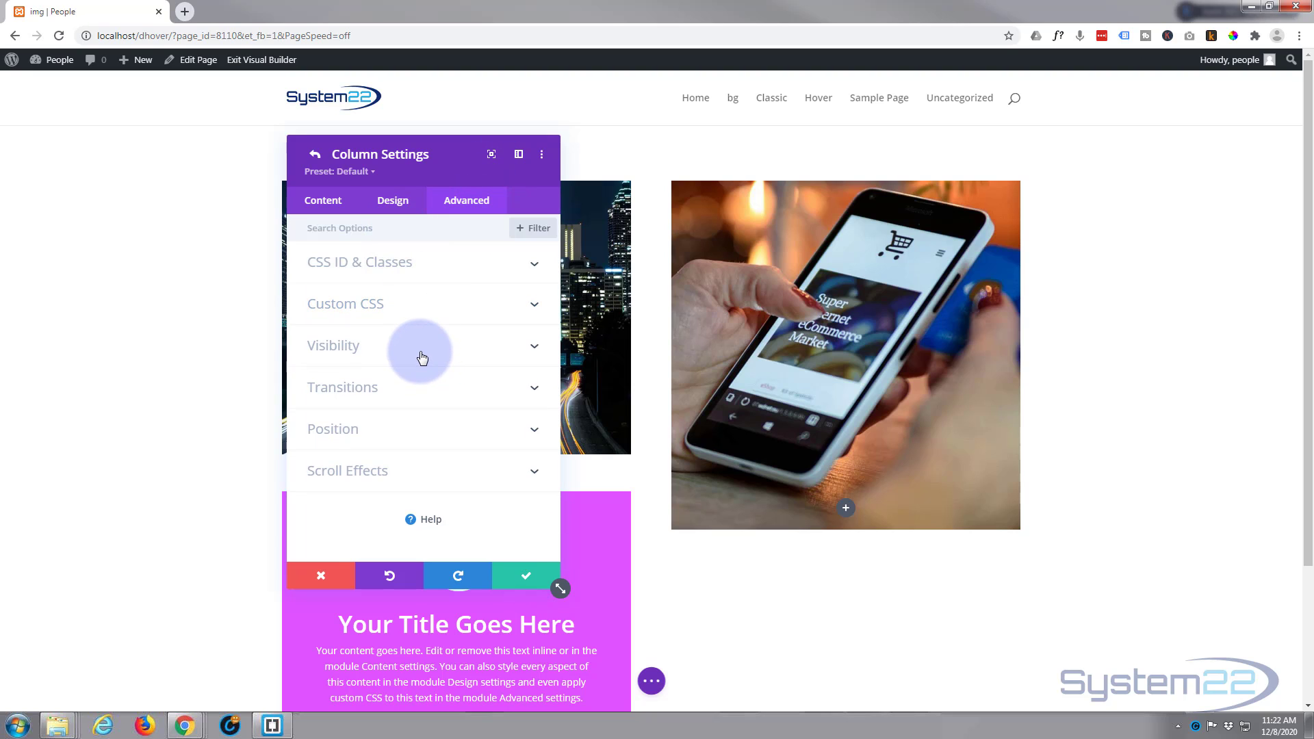
Step: Set the column's horizontal overflow to hidden and save the row settings
left_click(333, 345)
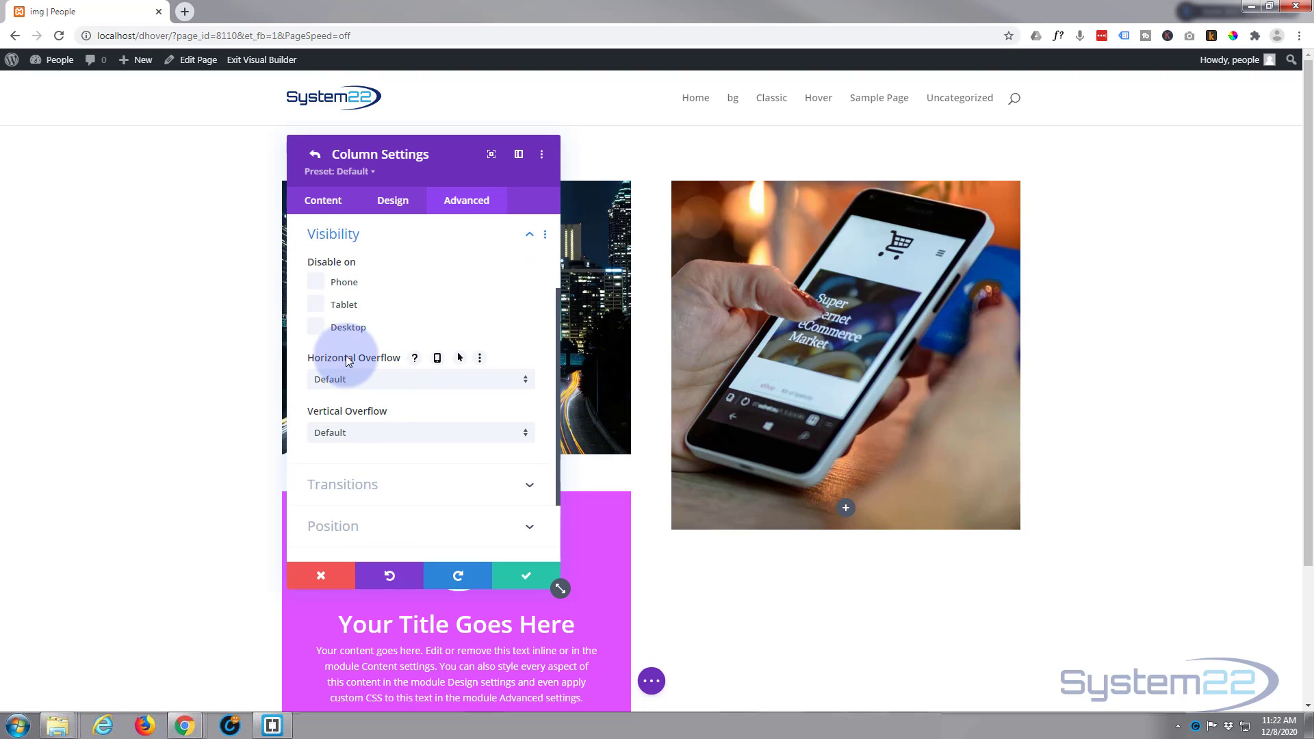
mouse_move(348, 412)
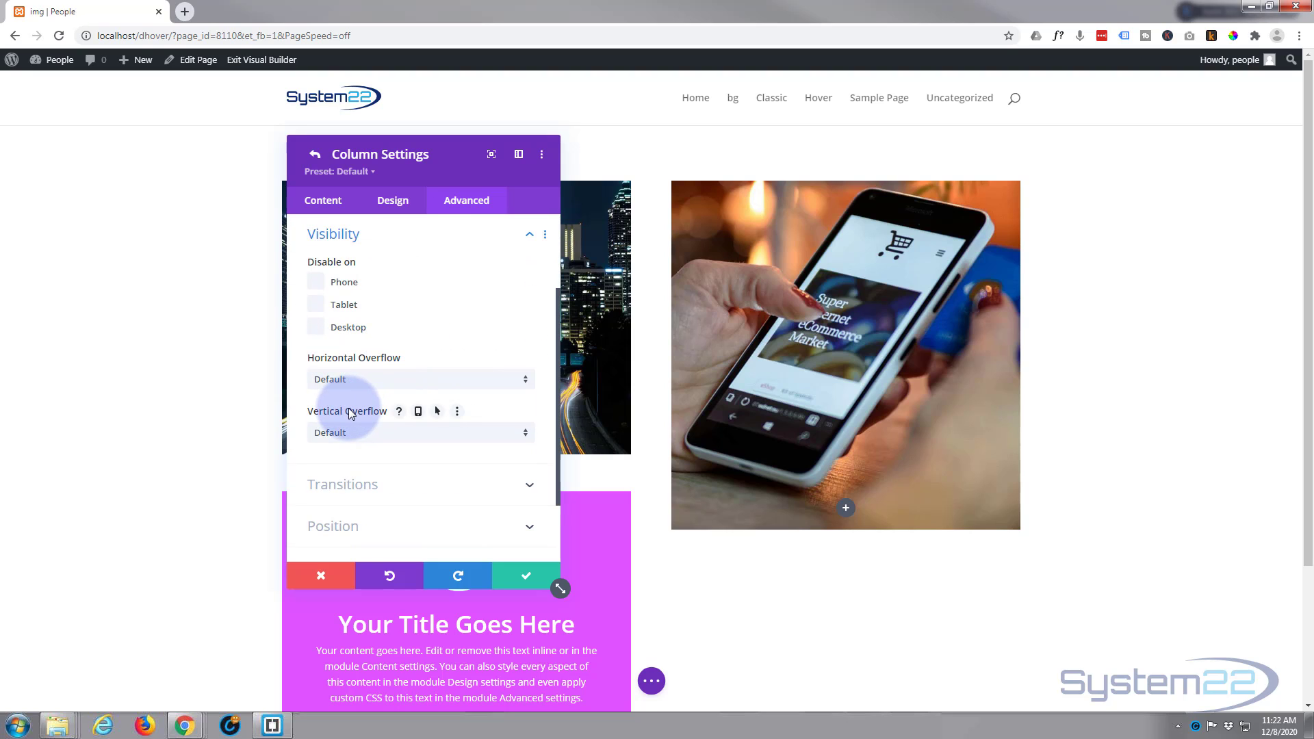
left_click(418, 379)
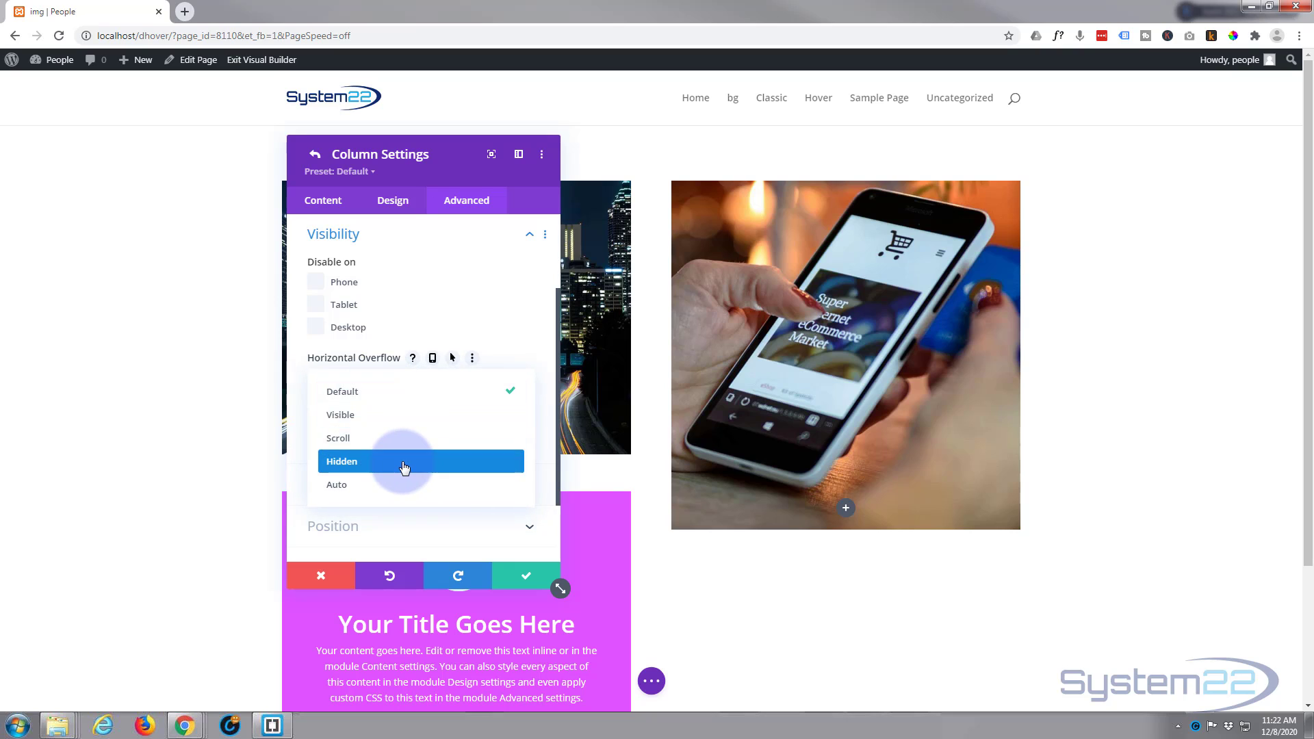
left_click(405, 461)
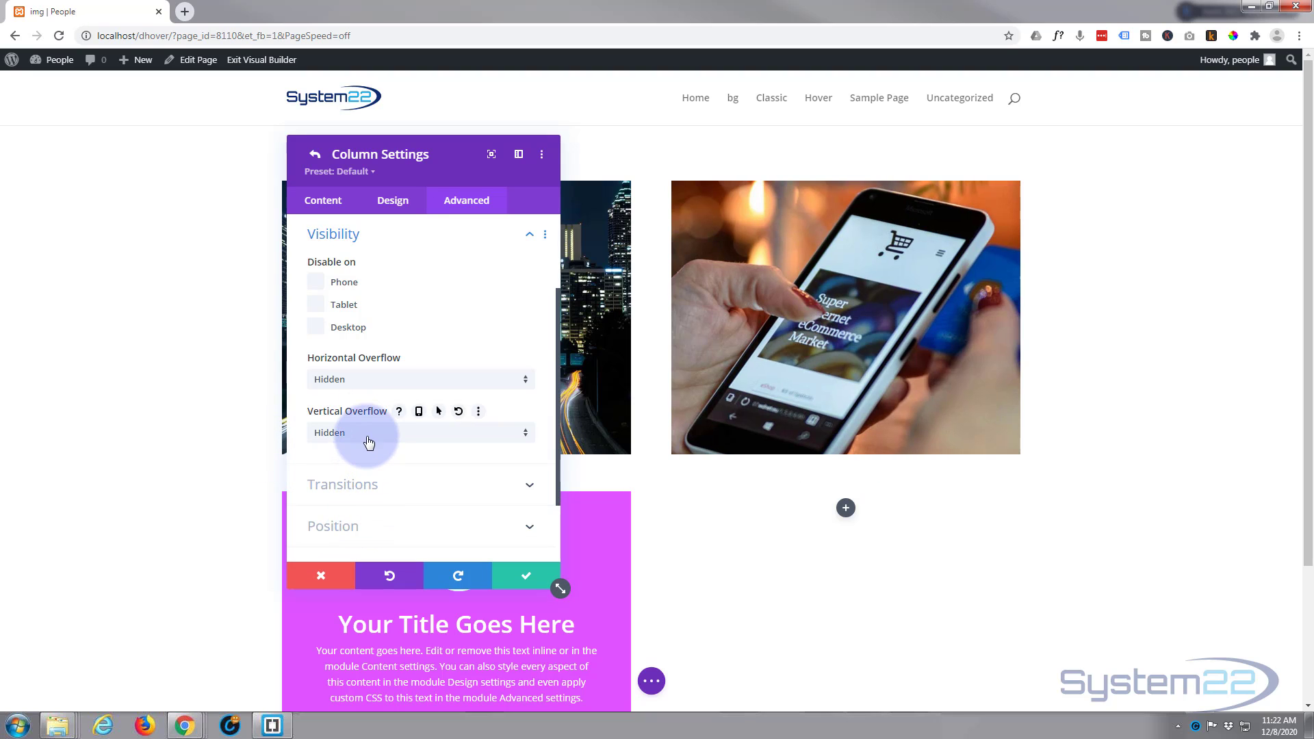
mouse_move(356, 429)
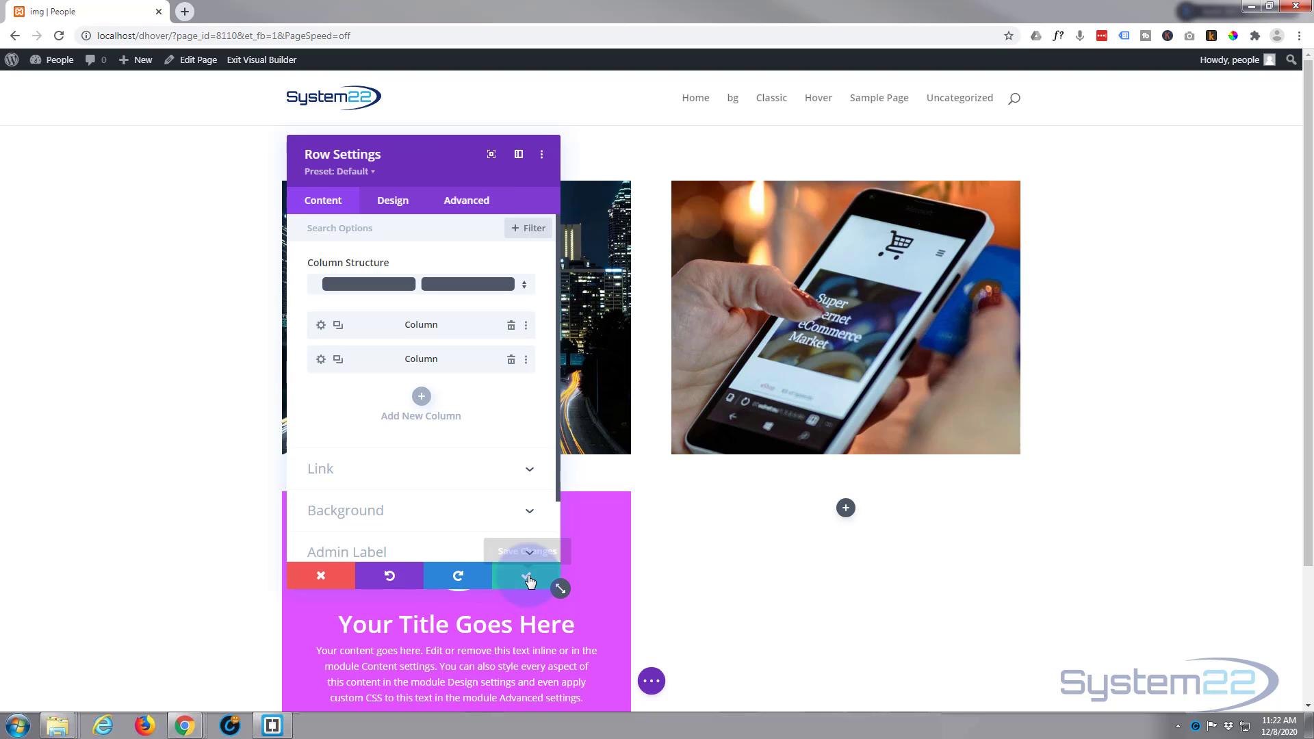
left_click(526, 576)
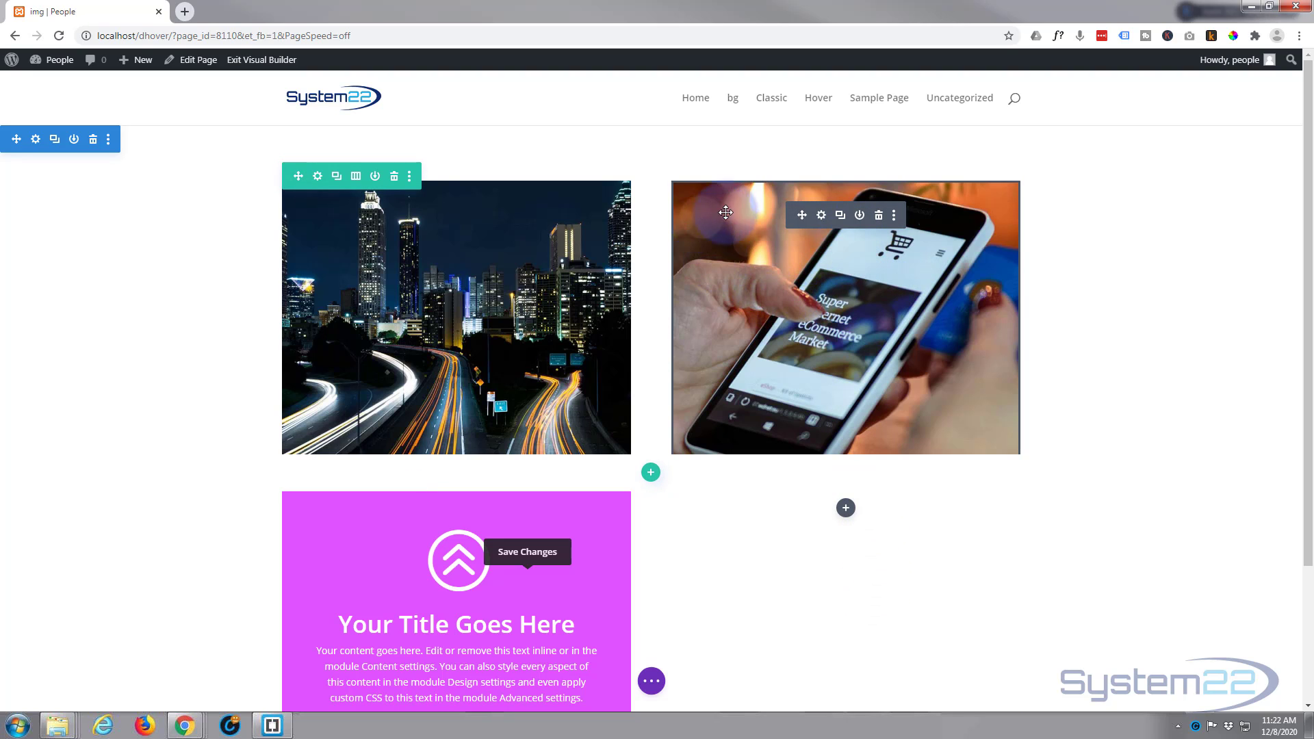
Step: Give the phone image 400px top padding in its Design spacing settings
left_click(316, 176)
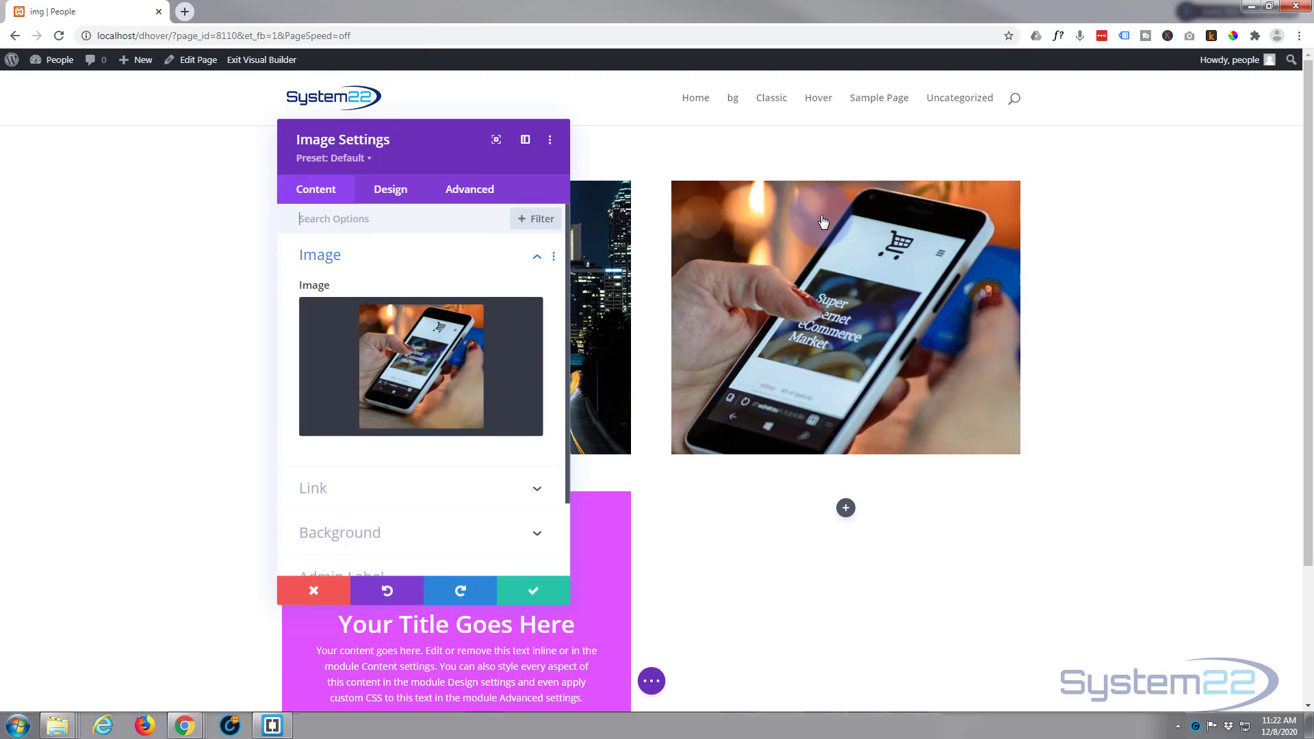
left_click(390, 189)
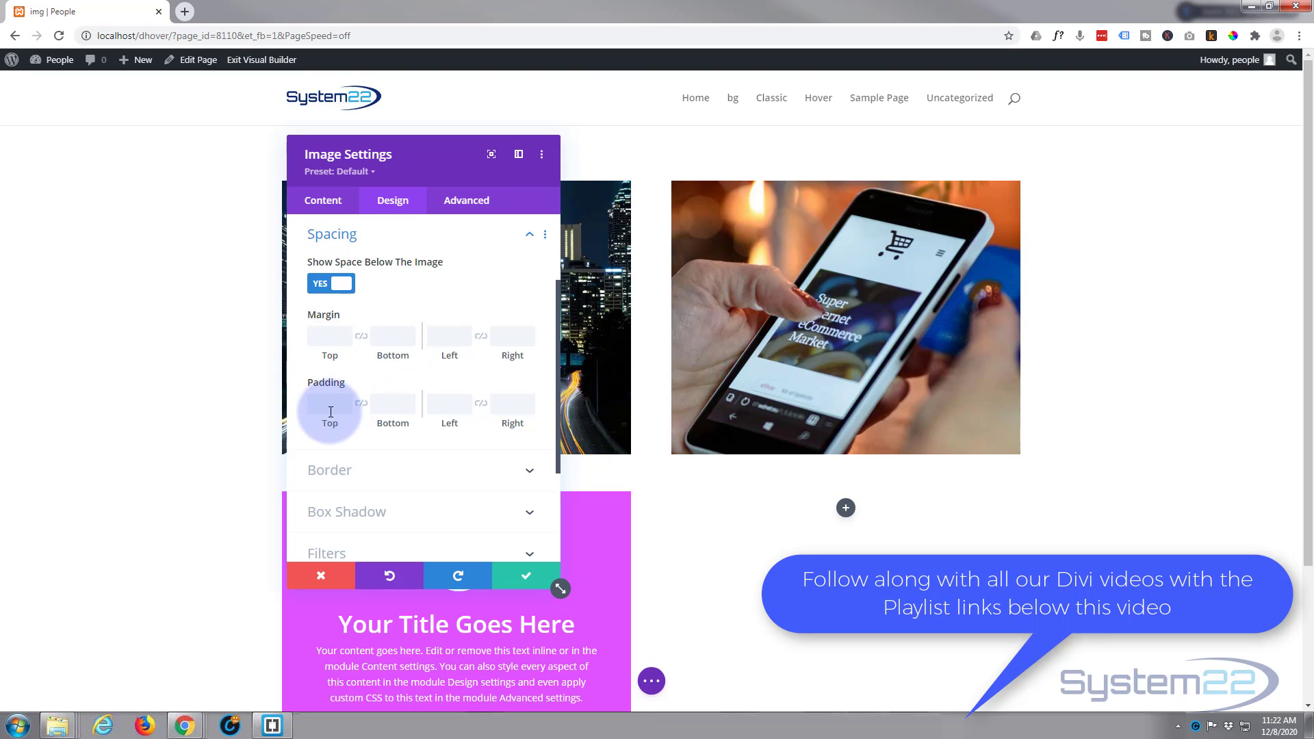
left_click(330, 403)
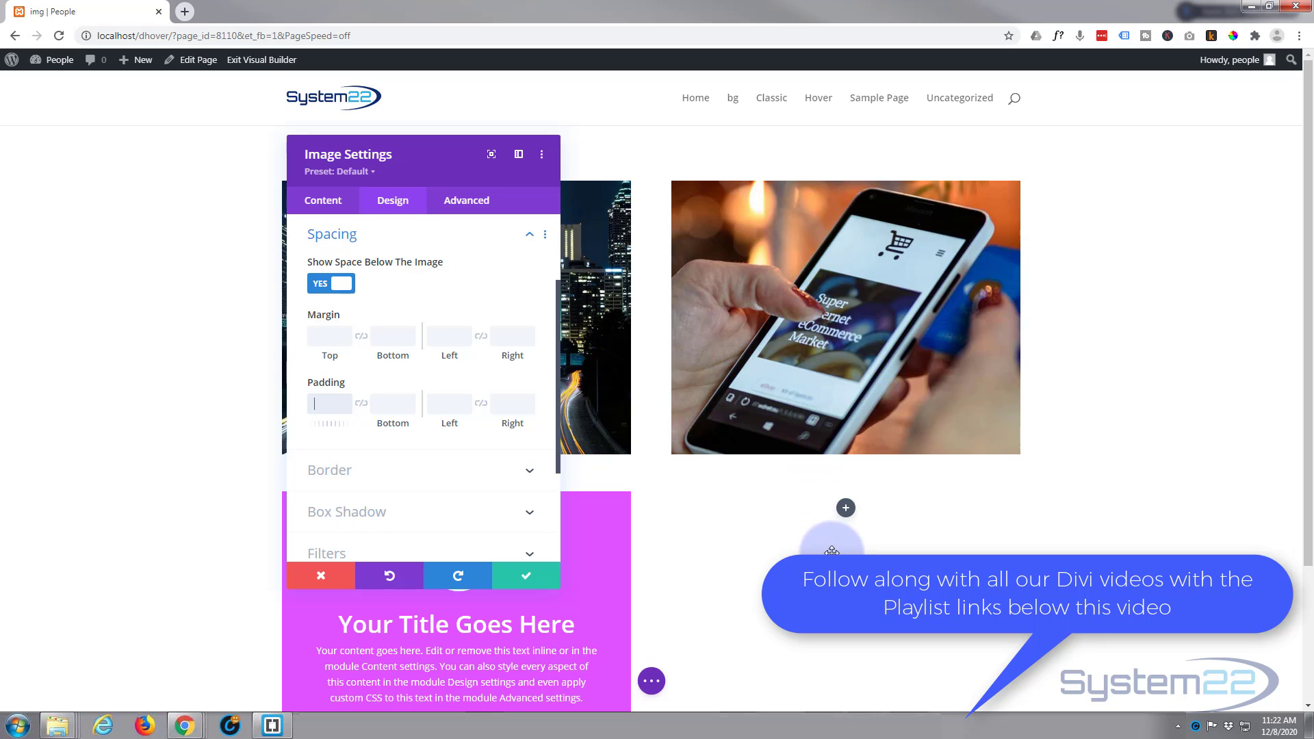
mouse_move(1021, 454)
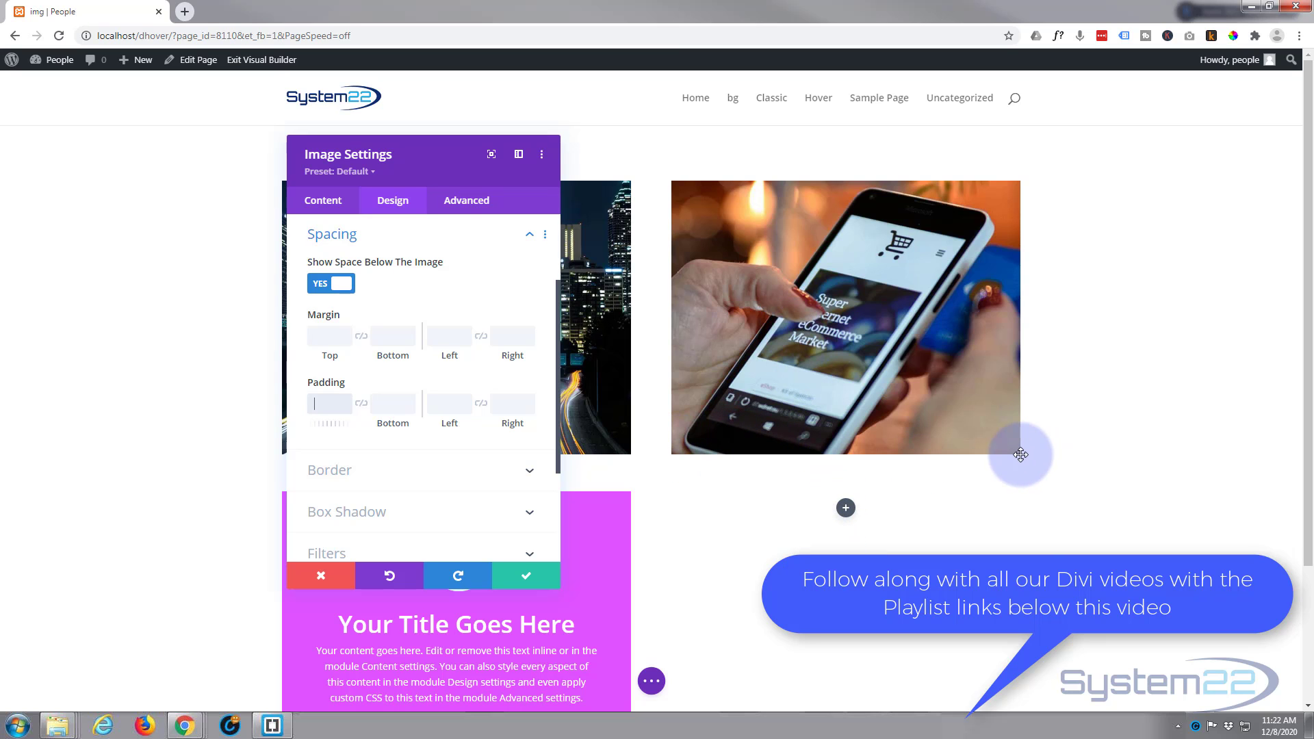
mouse_move(760, 460)
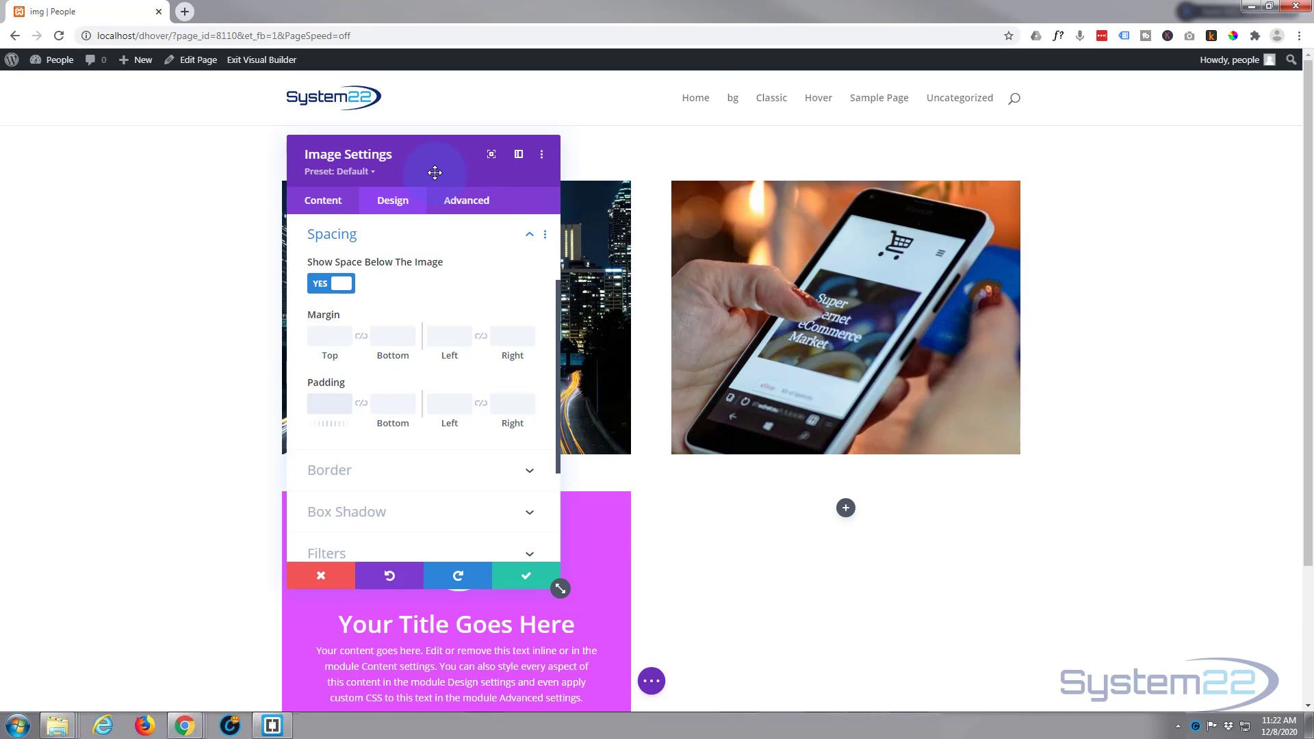
type("400px")
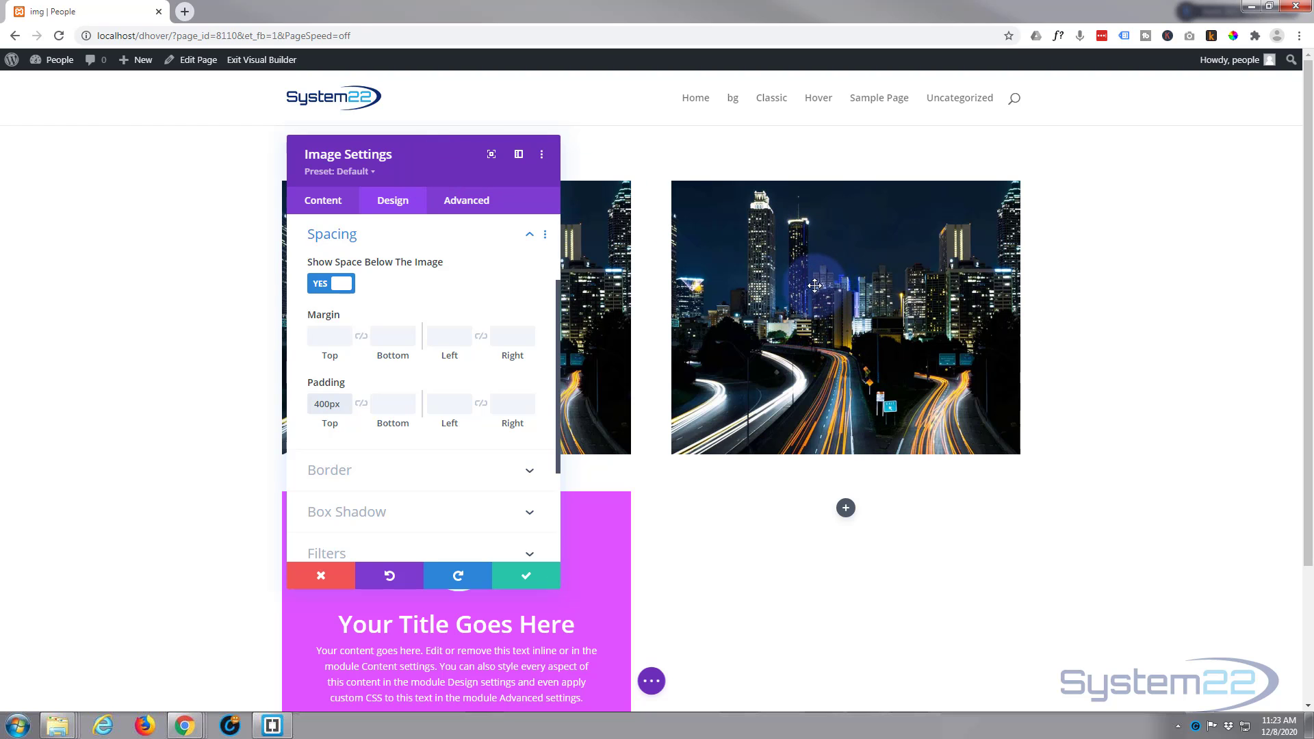
mouse_move(844, 486)
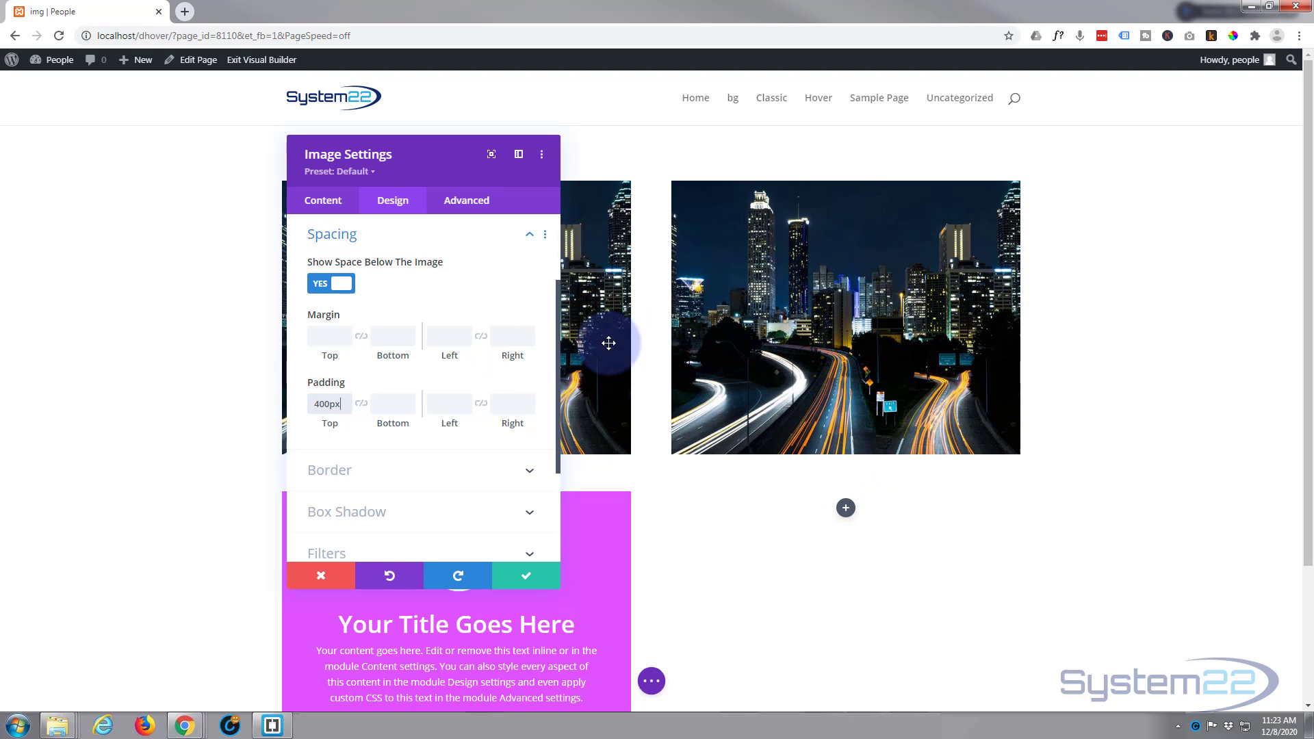
mouse_move(301, 342)
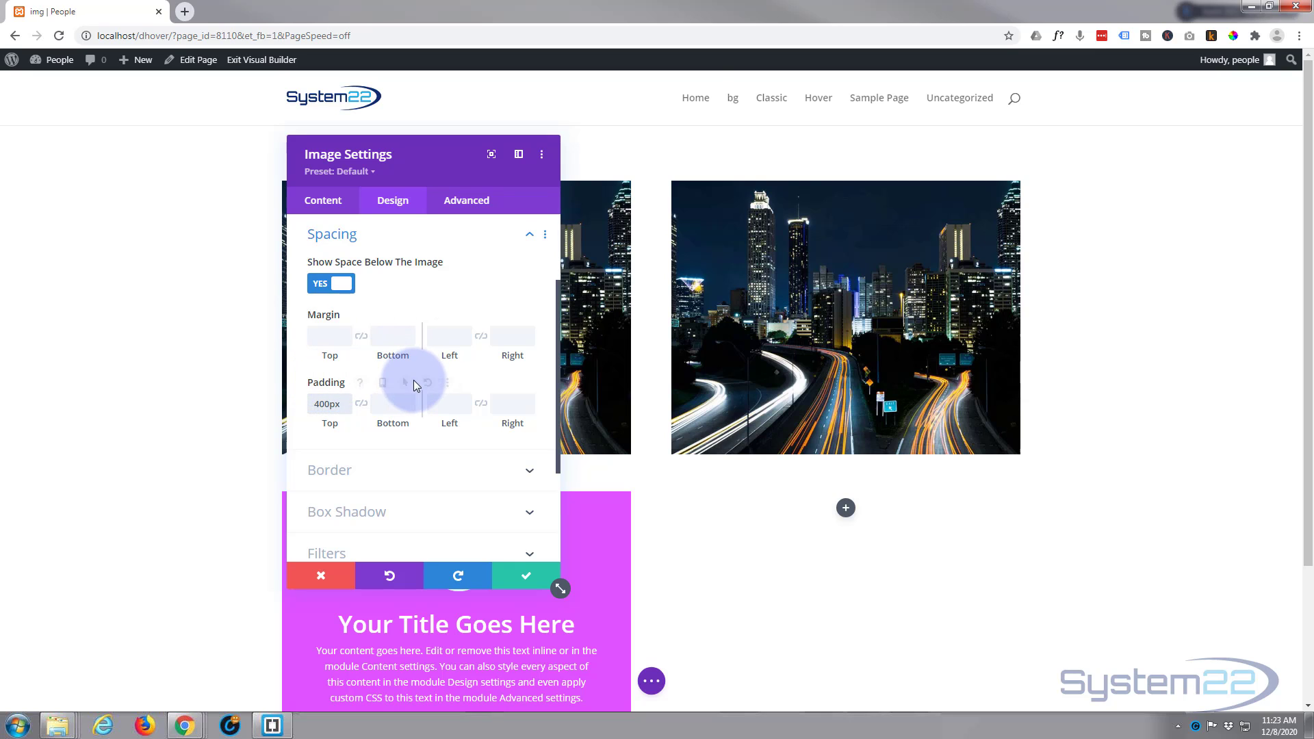
Step: Set the image's hover-state top padding to 0px and return to the normal state
left_click(378, 381)
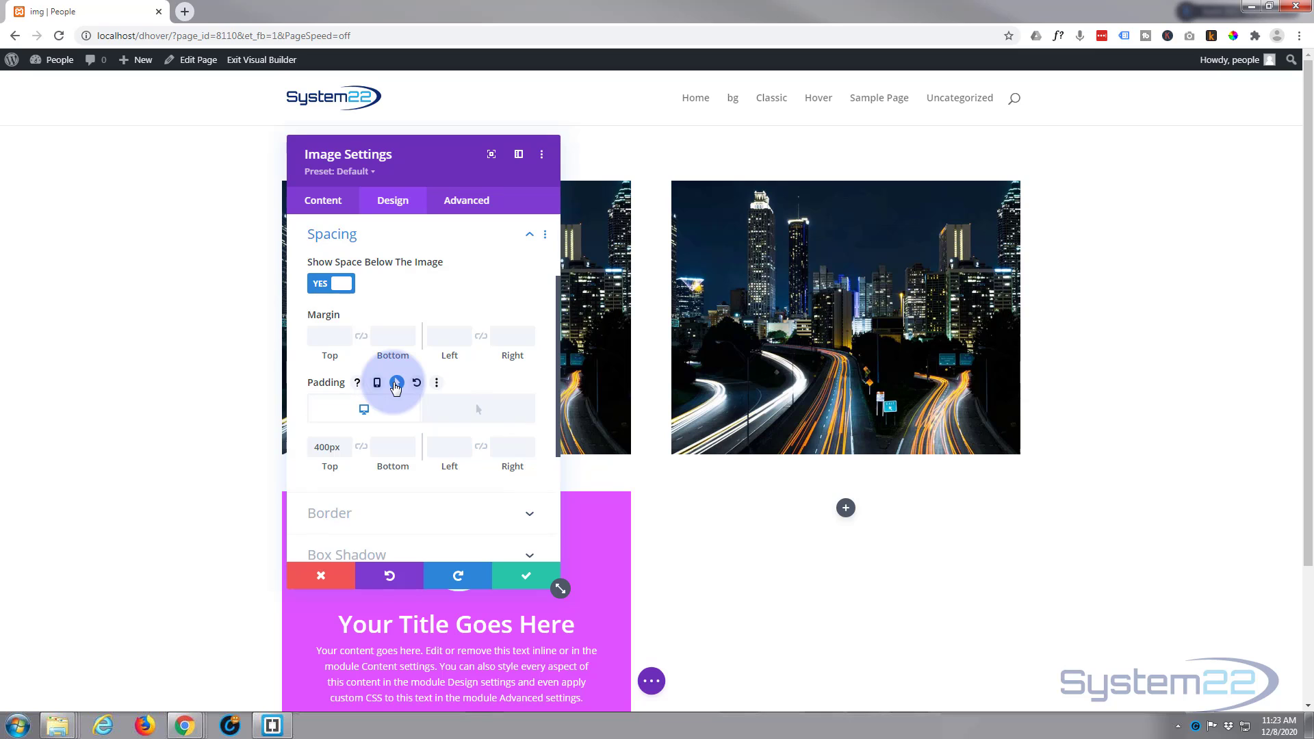
mouse_move(364, 409)
type("0")
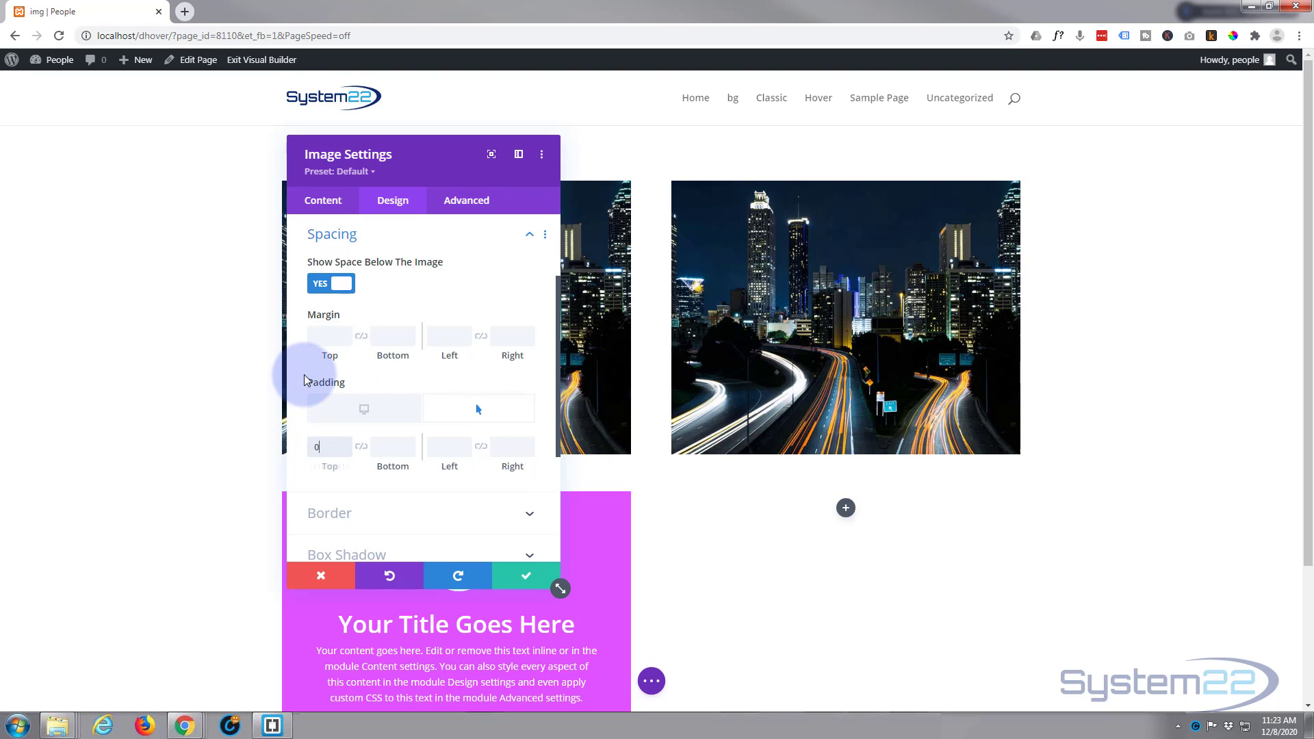
type("px")
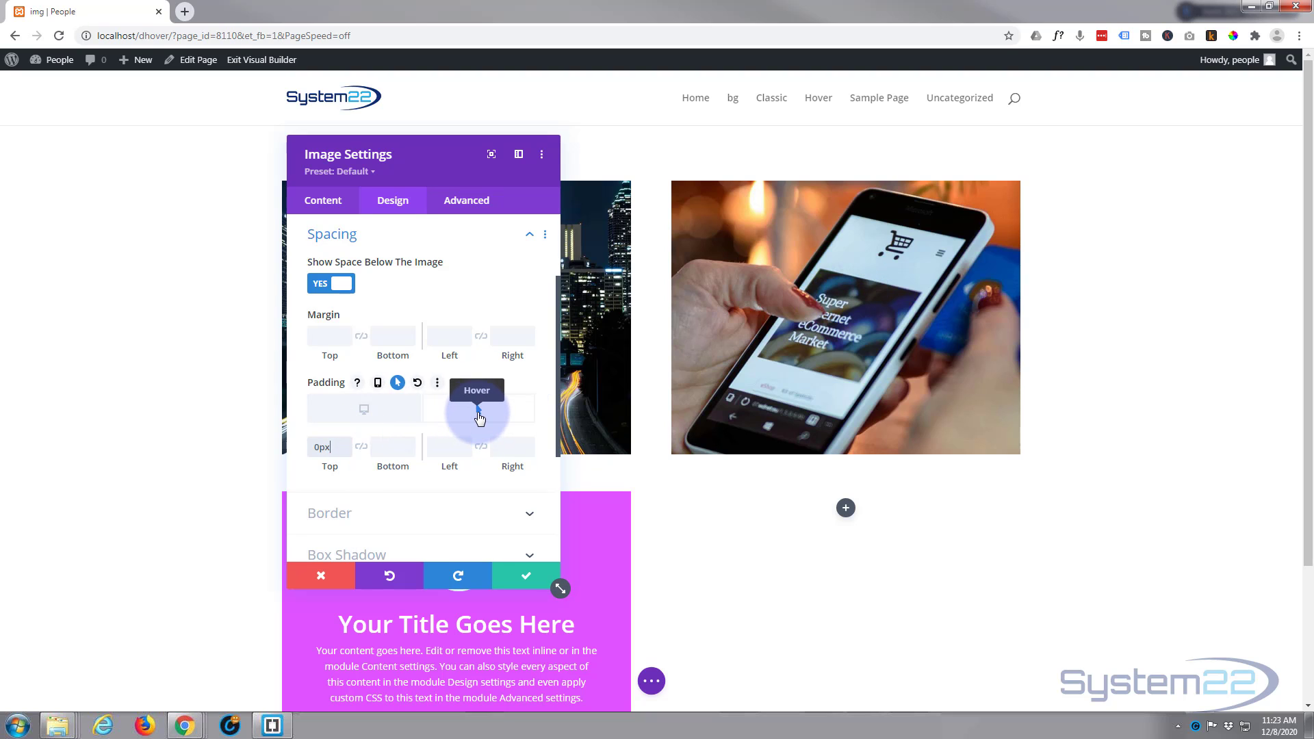
left_click(364, 409)
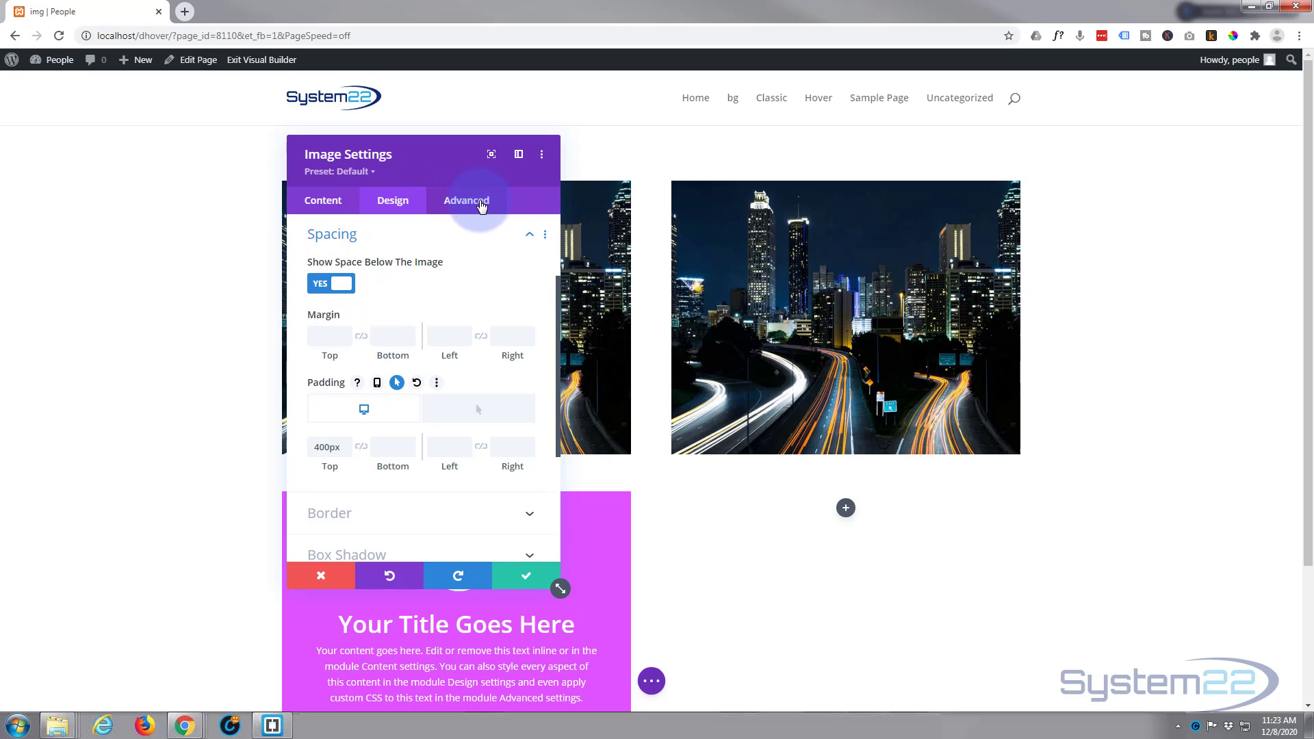
Step: Set the image's transition duration to 750ms under Advanced Transitions
left_click(465, 200)
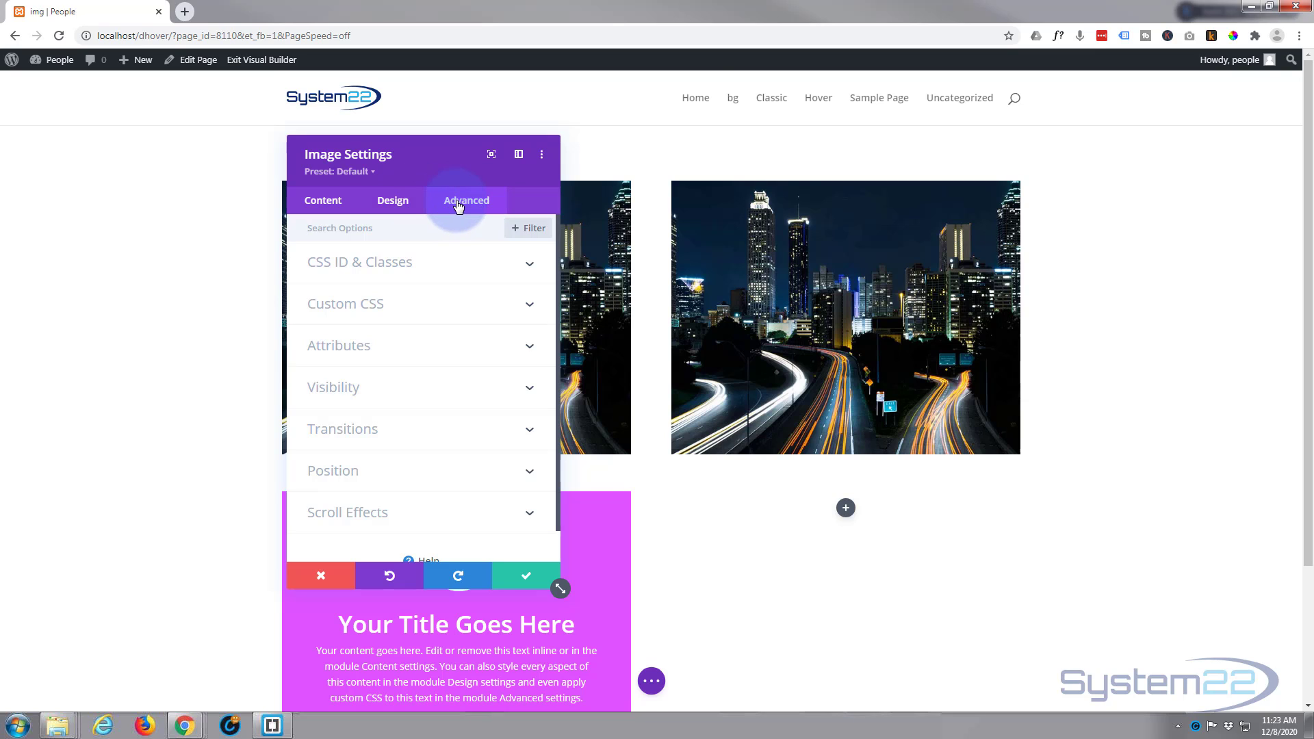
left_click(342, 429)
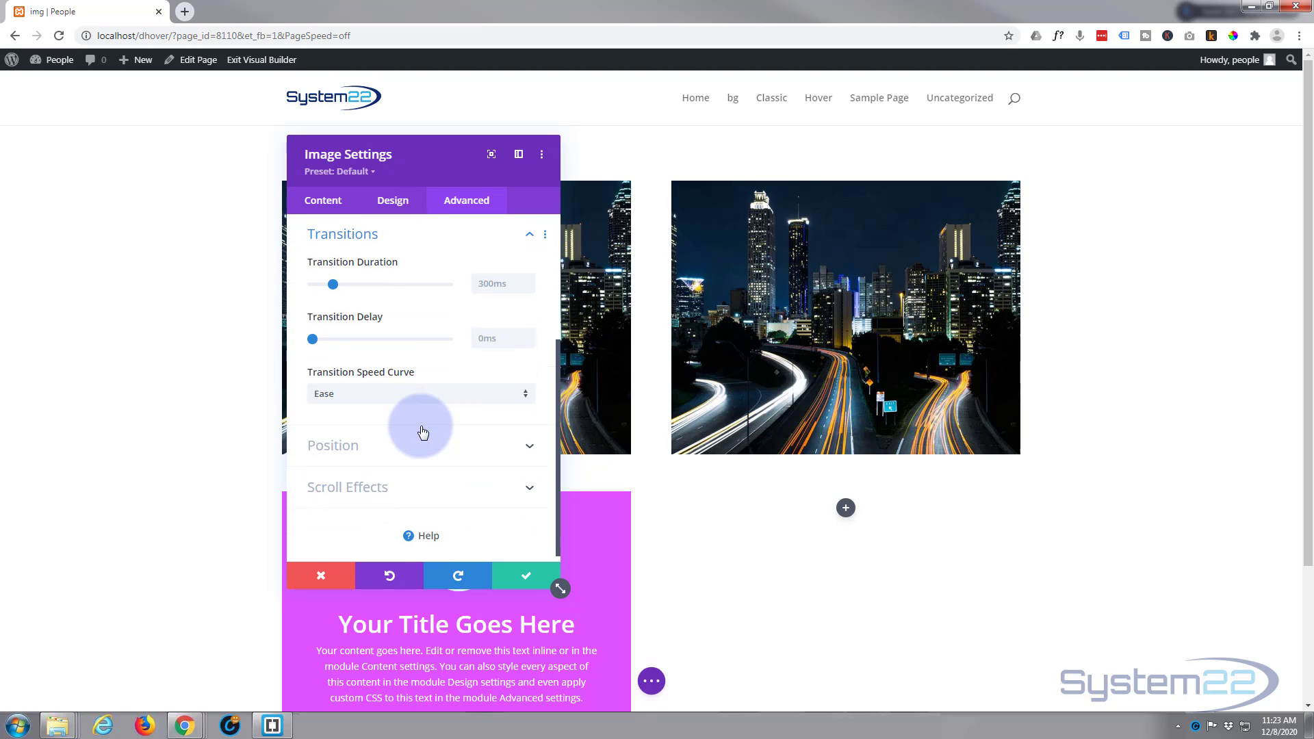
mouse_move(387, 268)
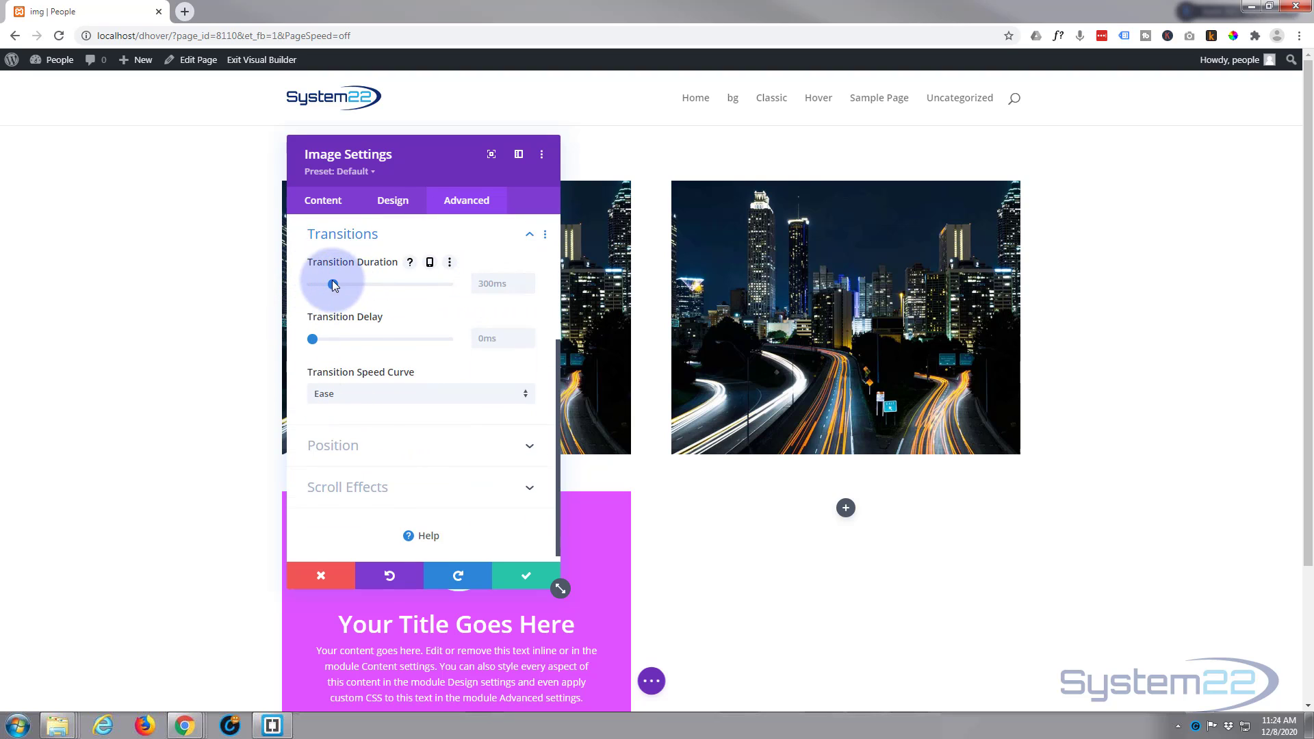
left_click_drag(334, 284, 399, 285)
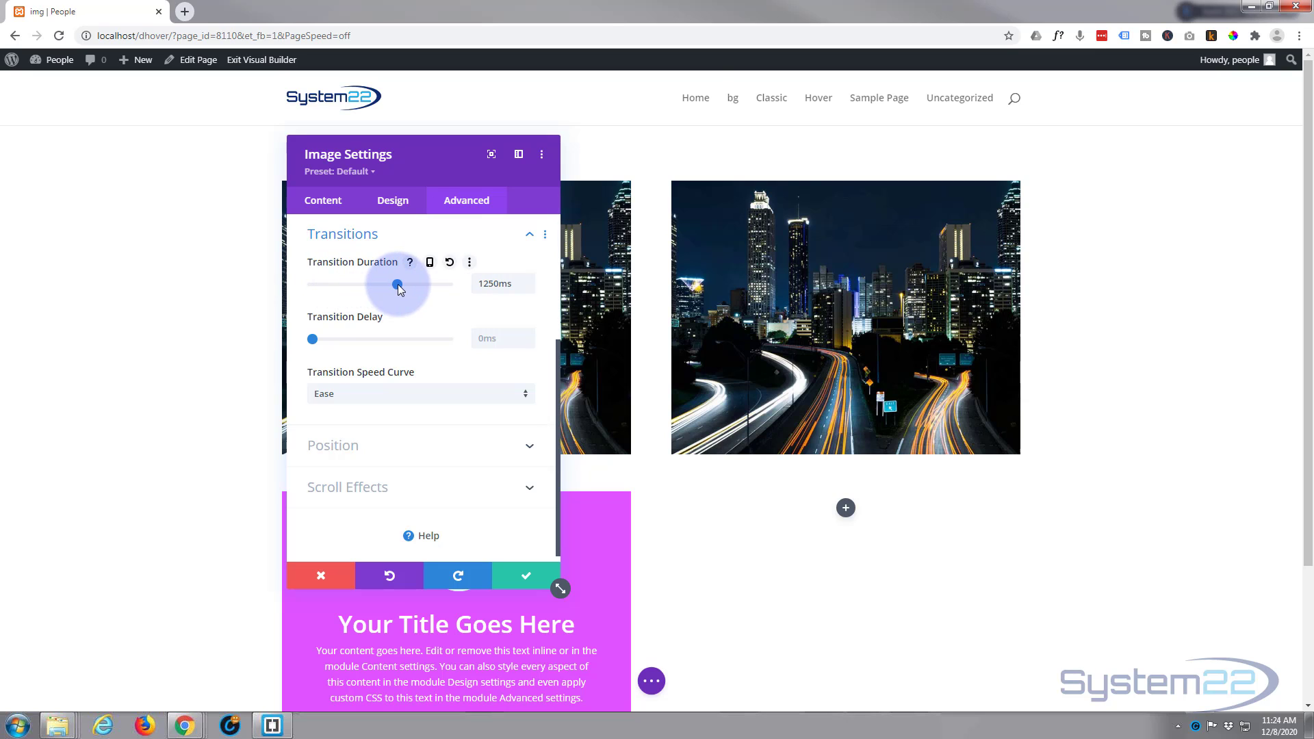
left_click_drag(398, 284, 361, 284)
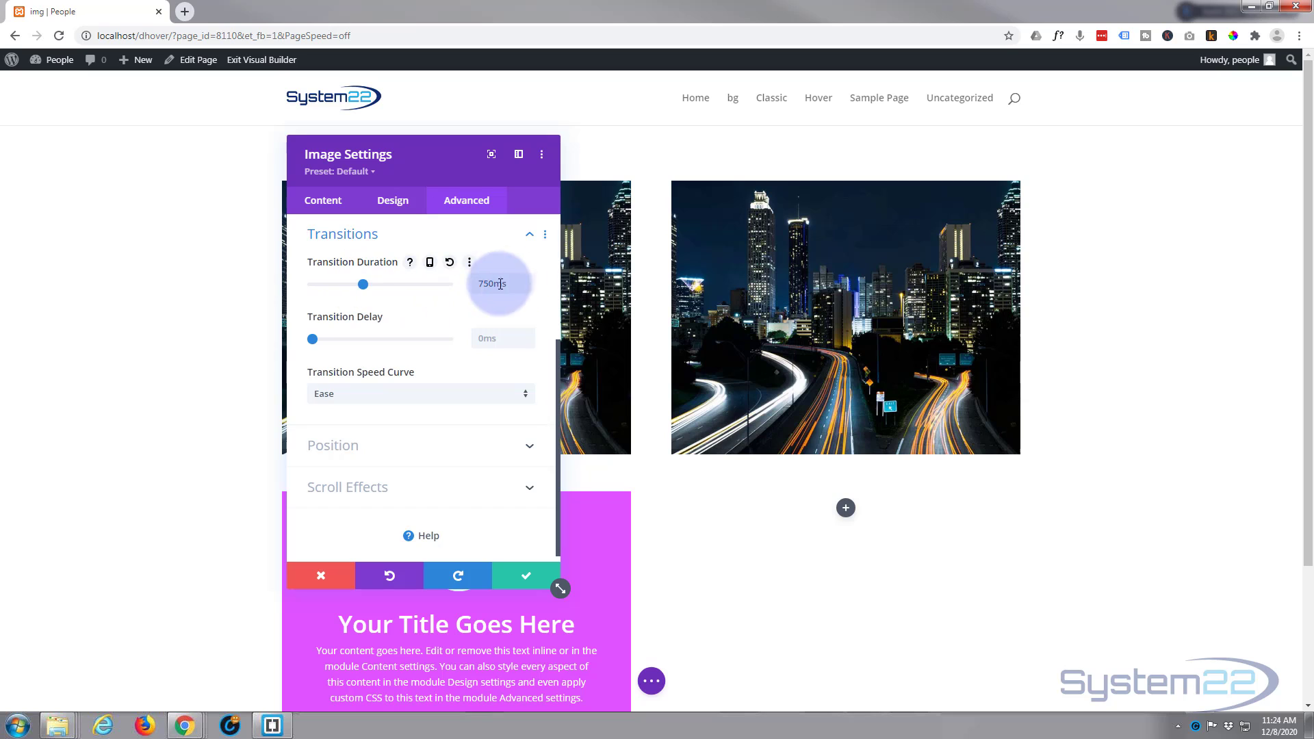
left_click(501, 282)
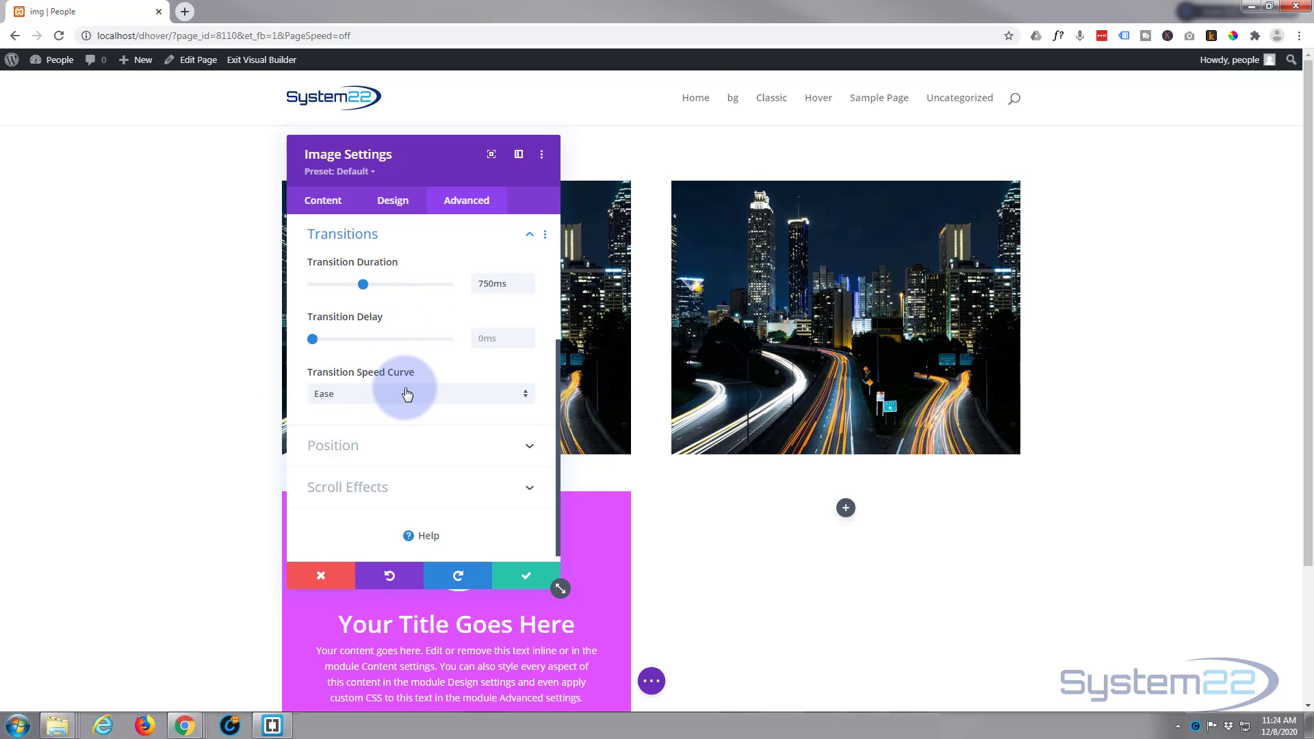
Step: Choose Ease-In-Out as the transition speed curve
left_click(419, 392)
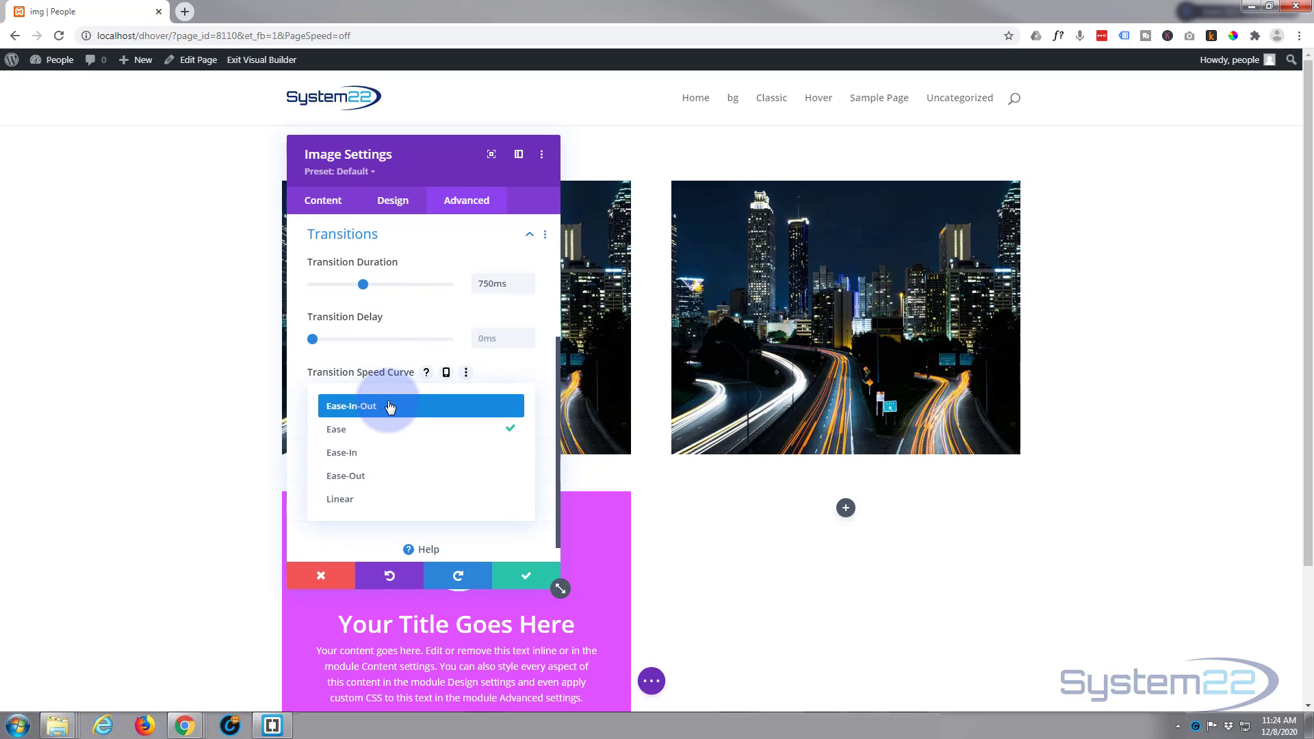
mouse_move(386, 453)
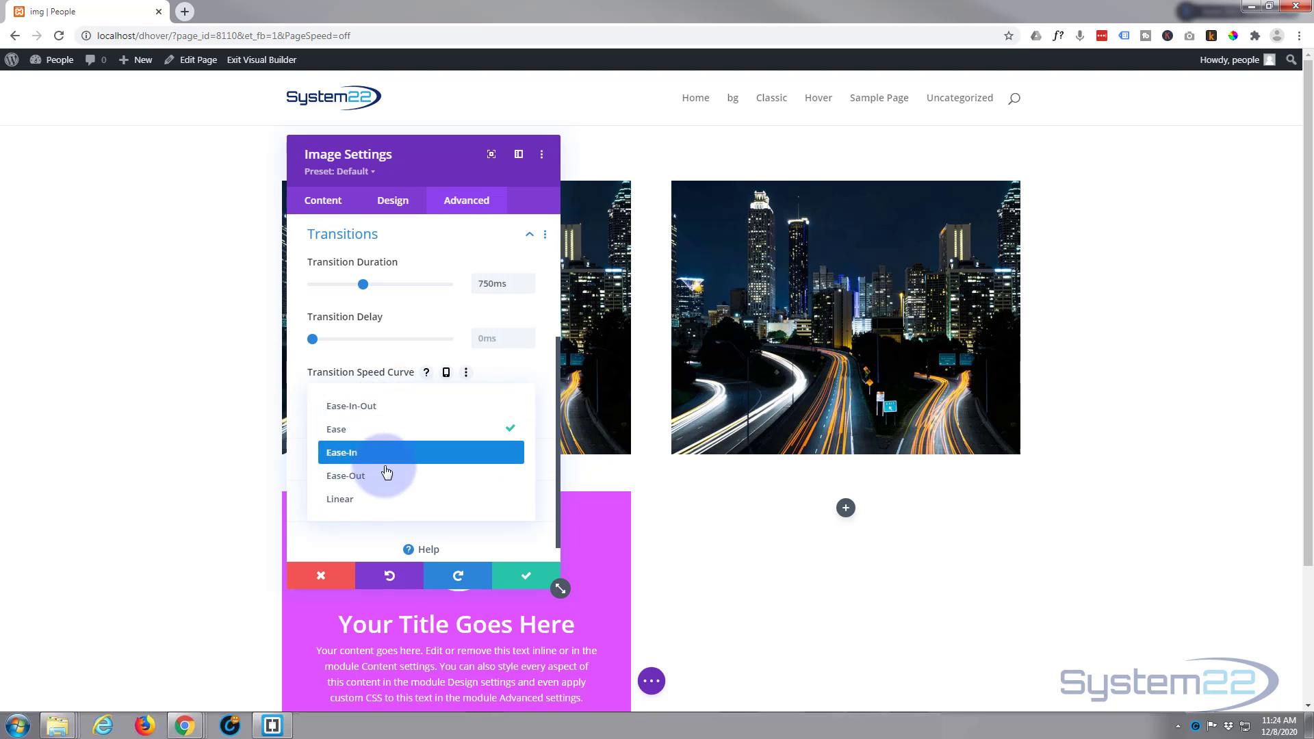
mouse_move(418, 474)
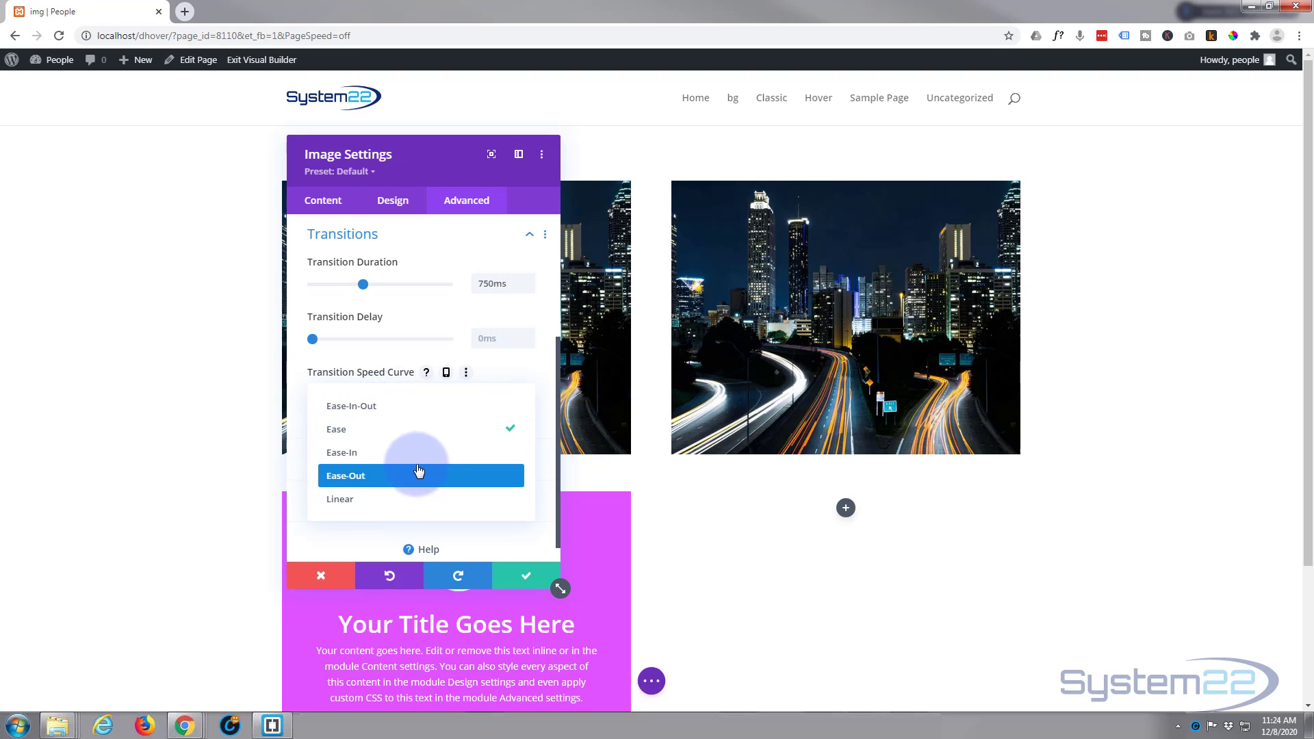
mouse_move(336, 499)
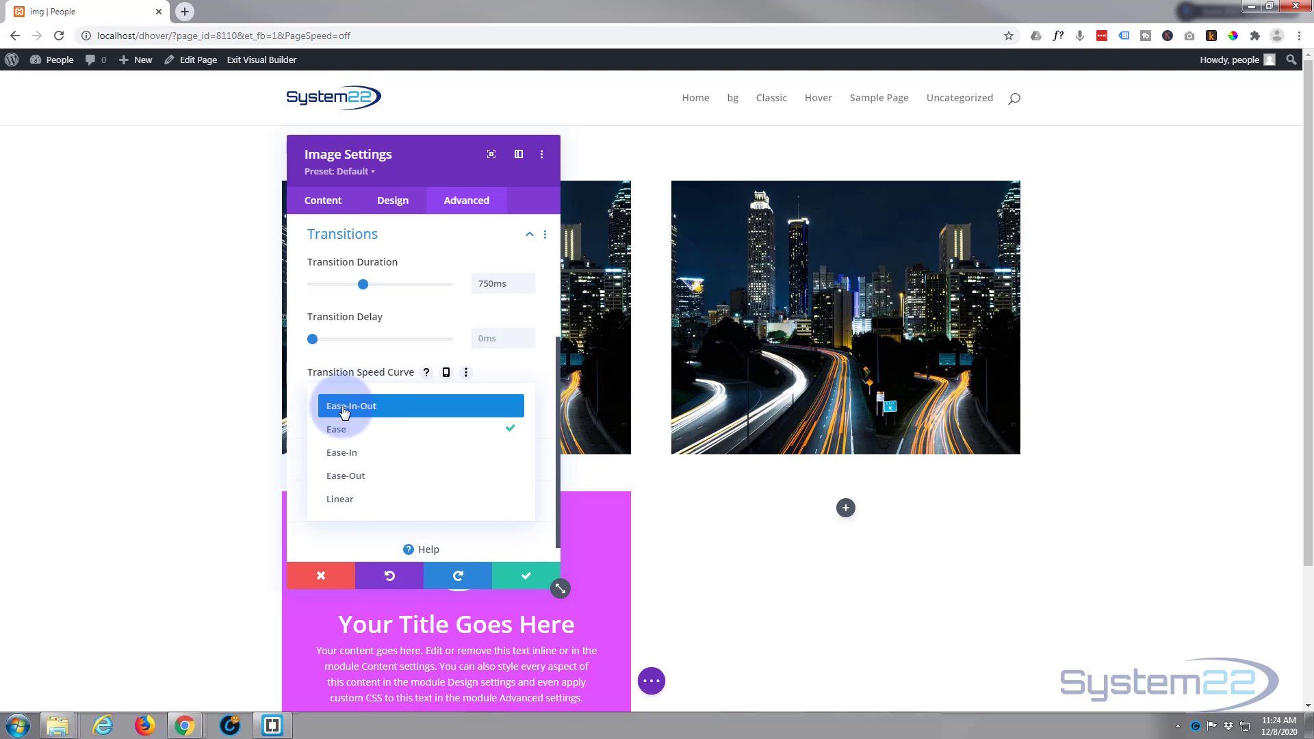
left_click(350, 405)
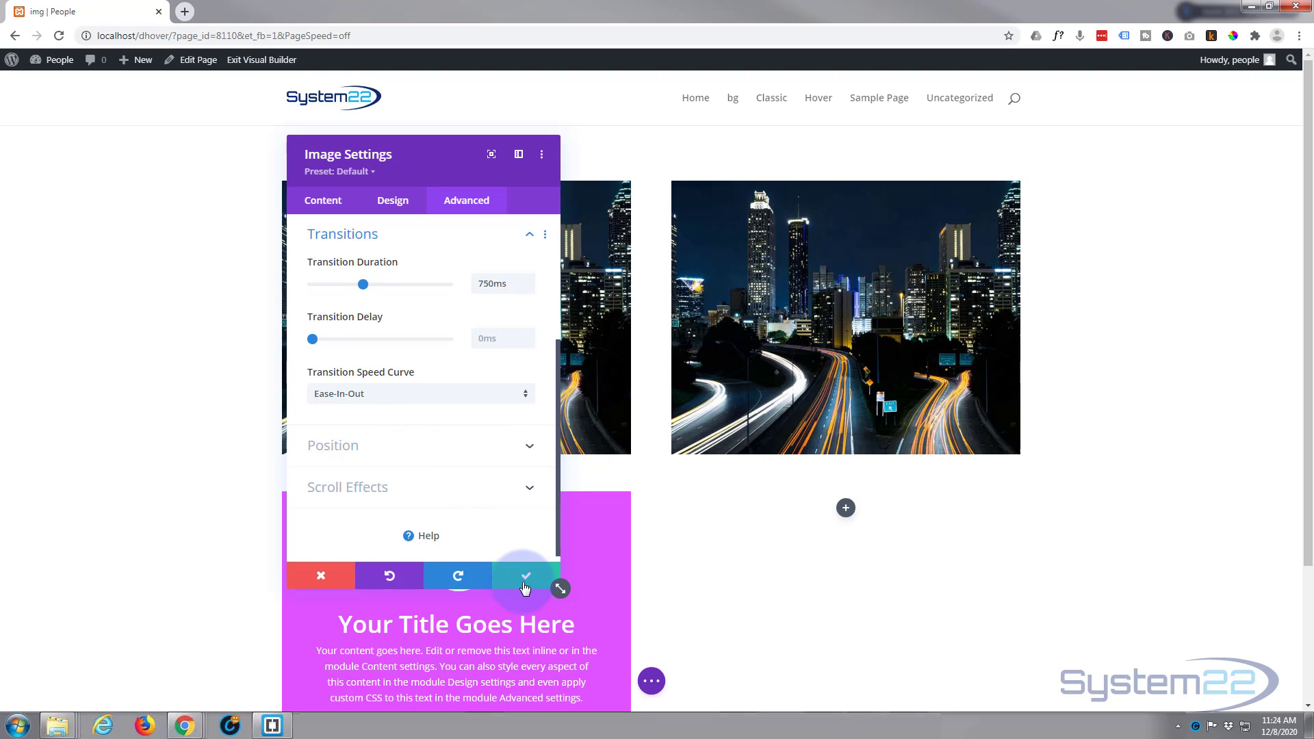
Step: Save the image settings and exit the Visual Builder to view the live page
left_click(524, 576)
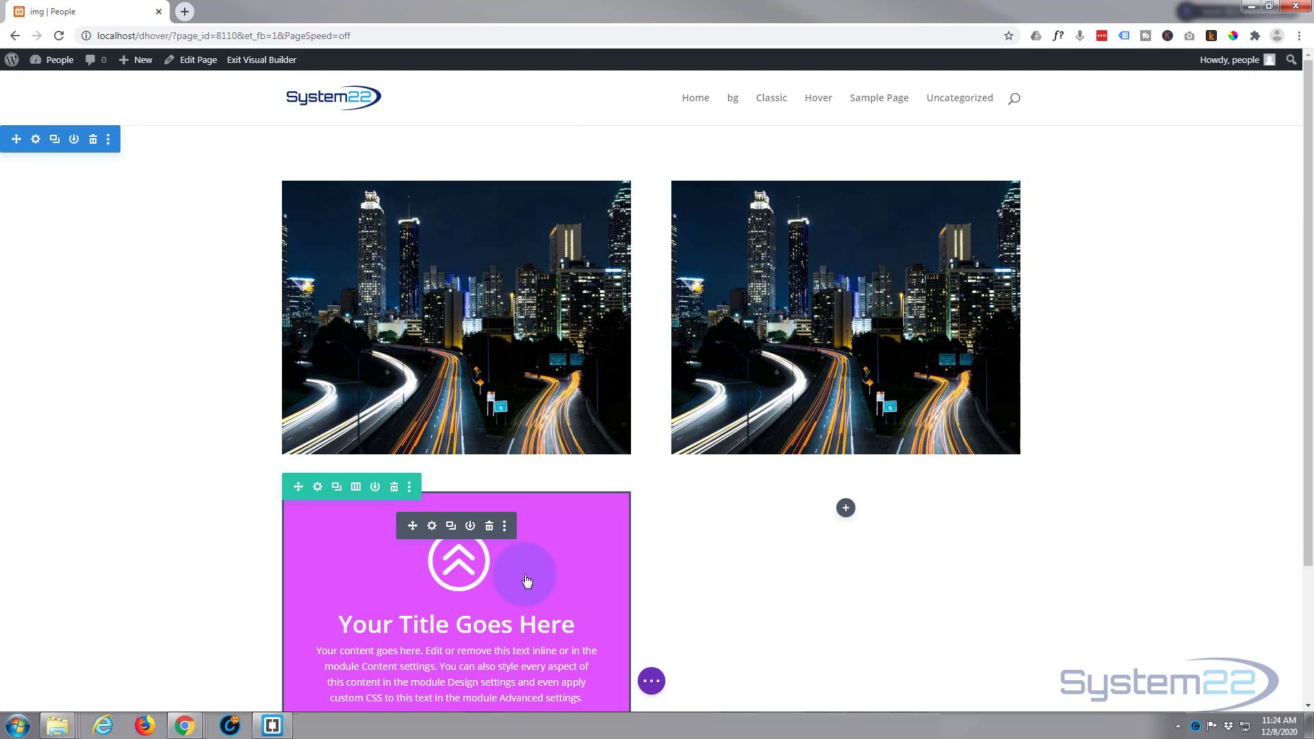
mouse_move(684, 682)
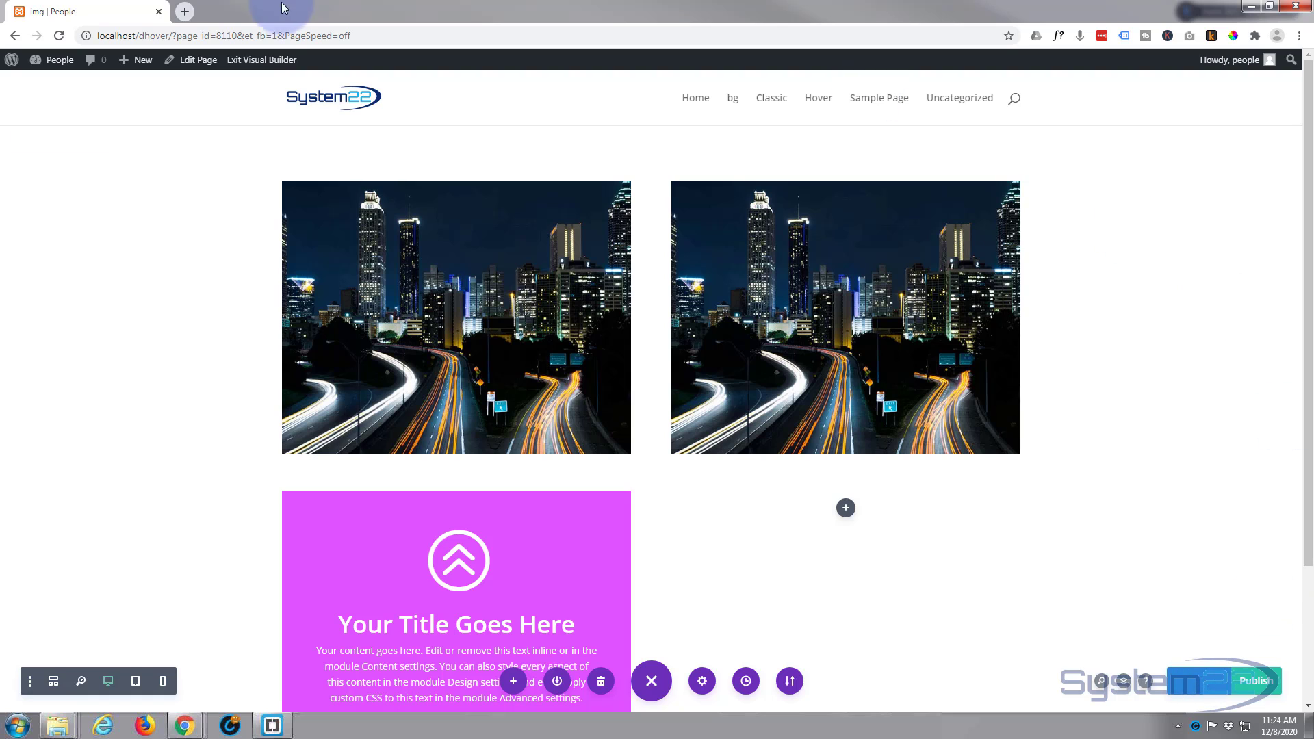
left_click(260, 59)
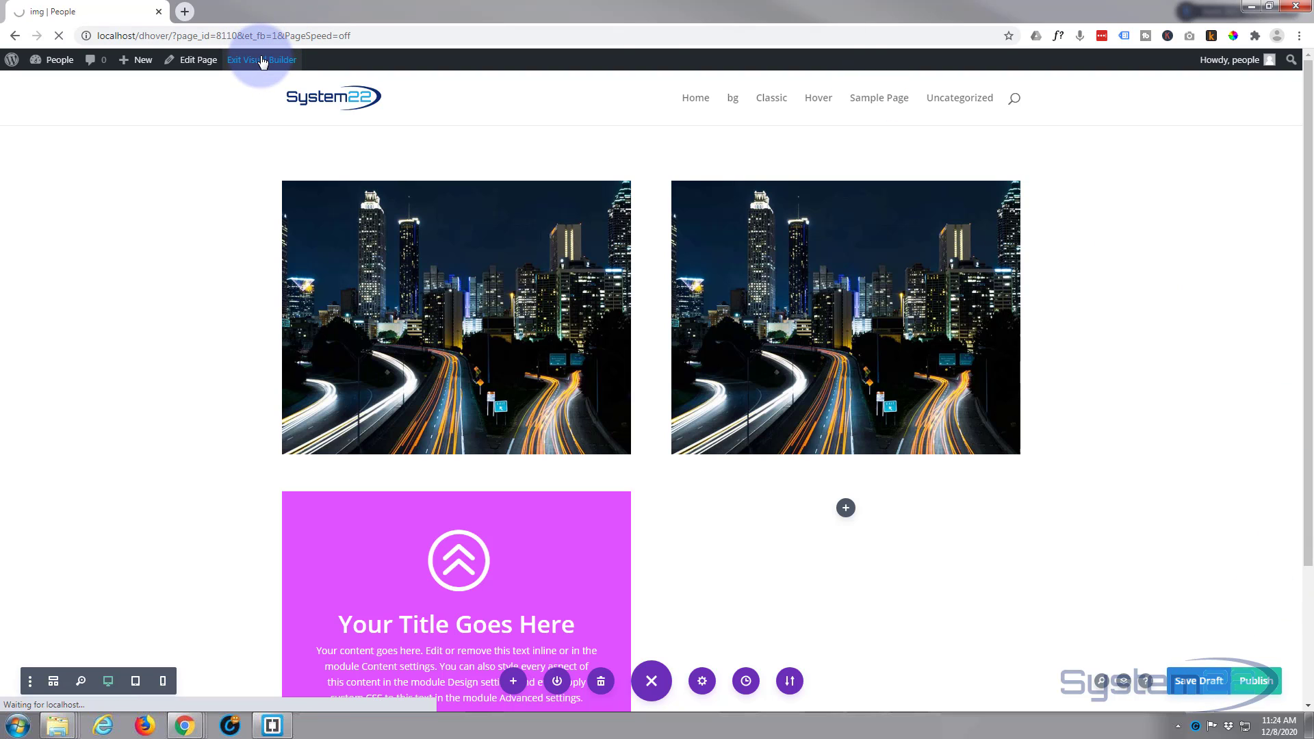
left_click(261, 59)
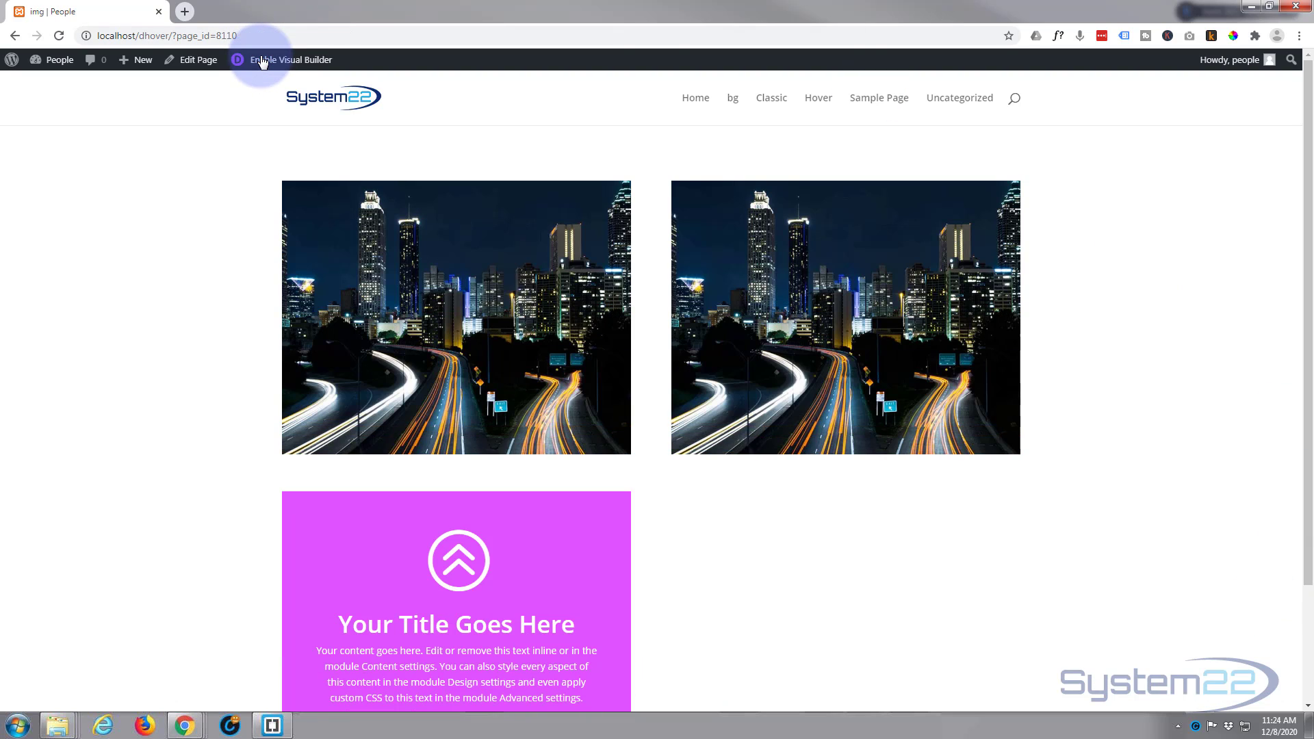
mouse_move(1100, 263)
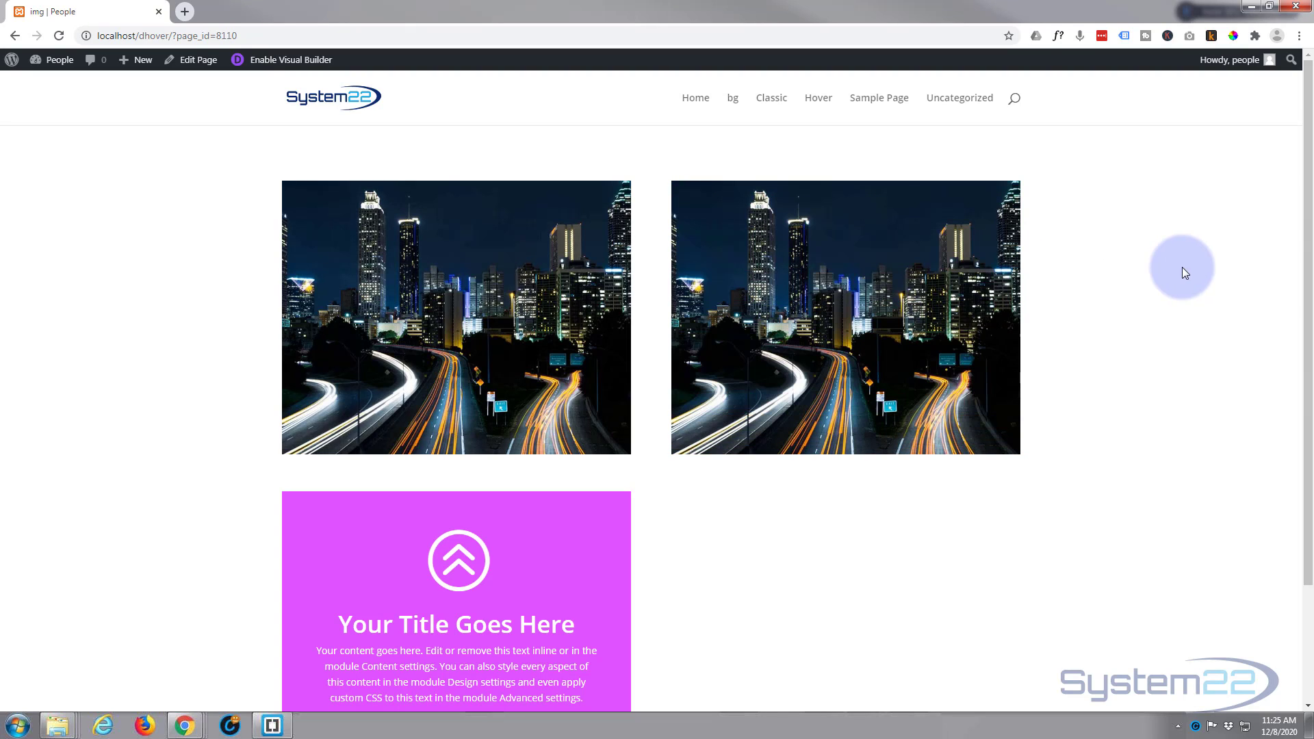
scroll("down", 3)
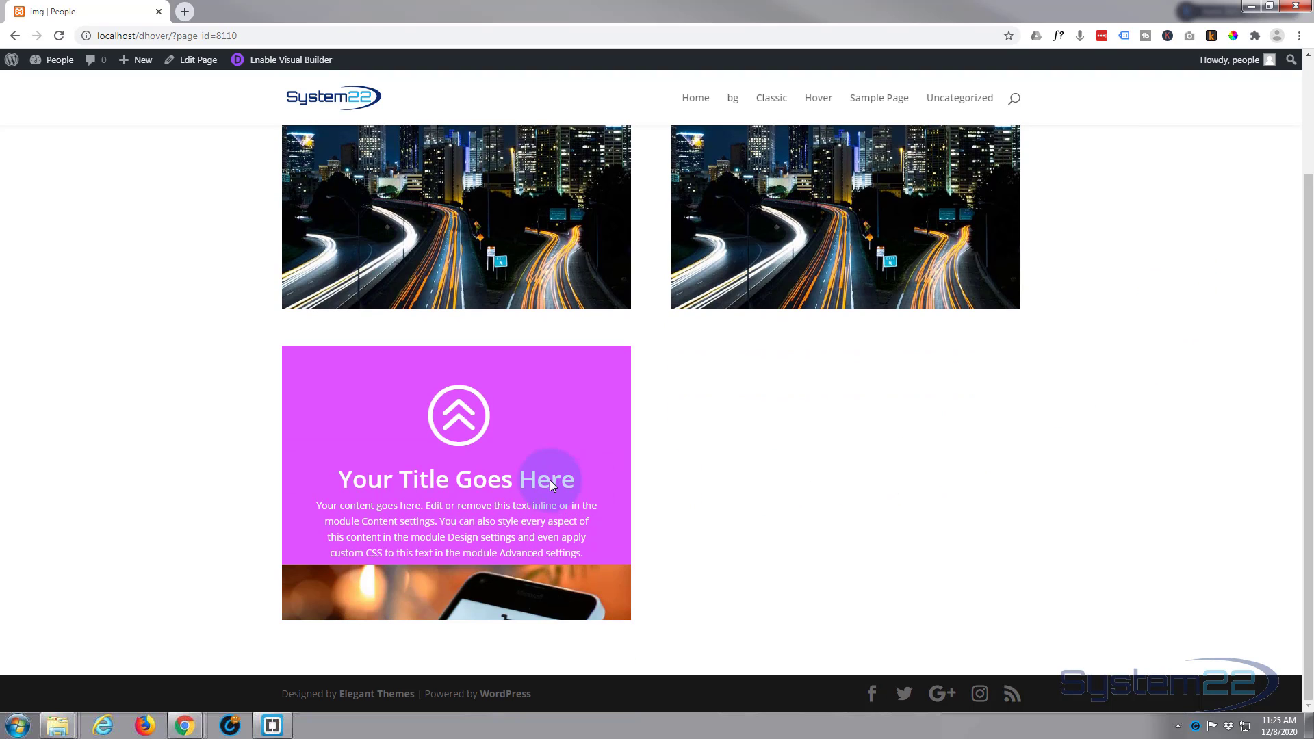
mouse_move(830, 467)
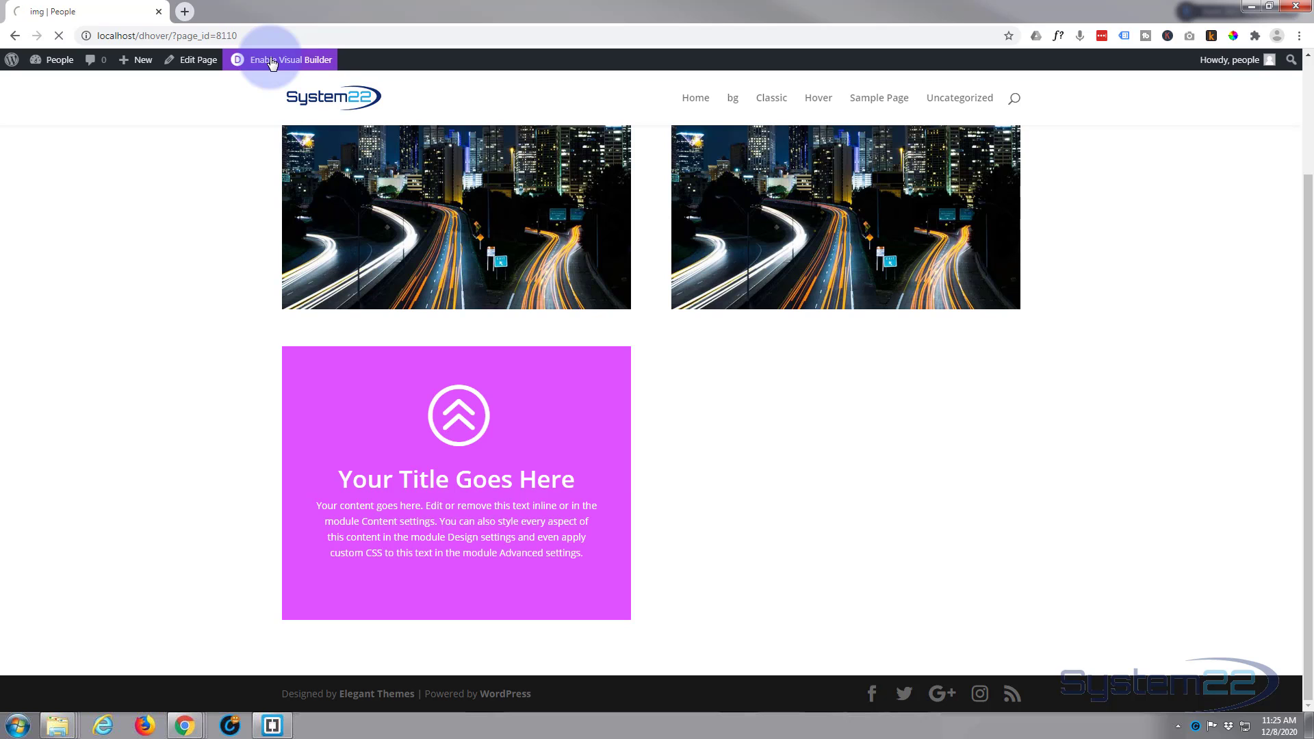
Step: Reopen the Visual Builder and insert a Blurb module in the purple blurb row's empty column
left_click(288, 59)
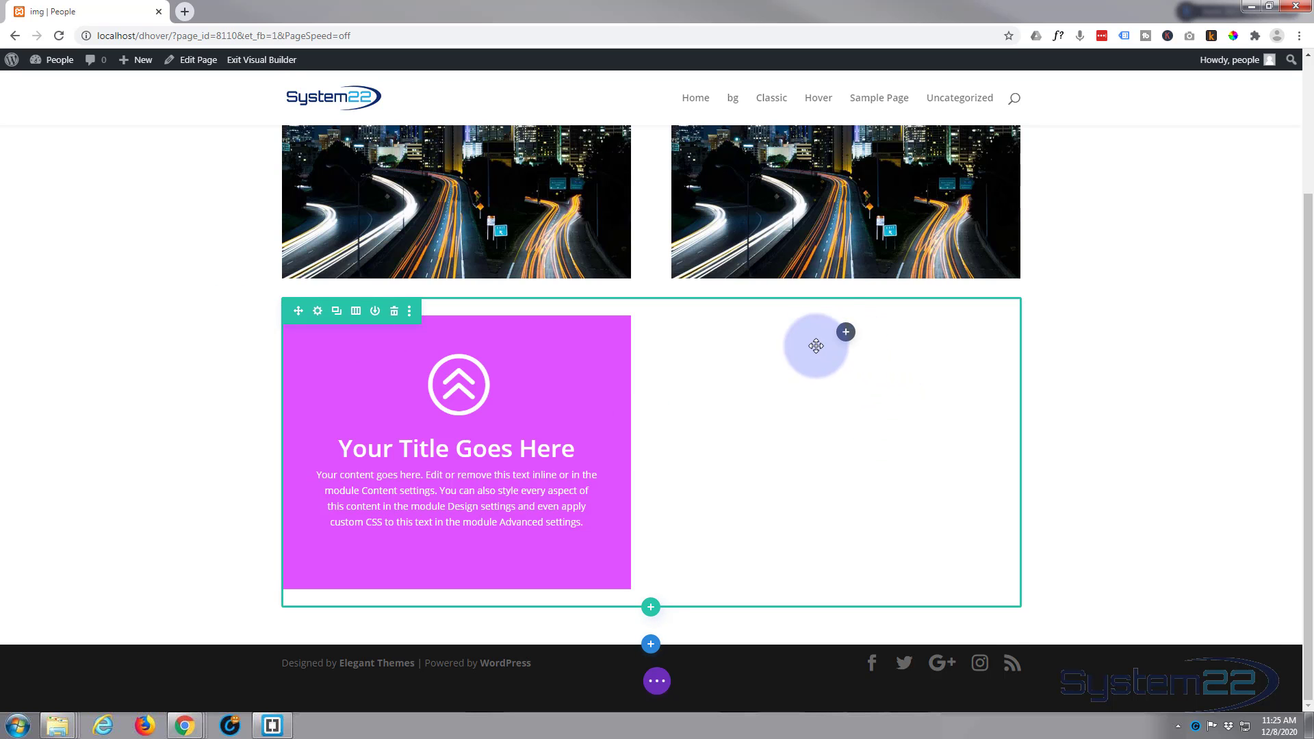
left_click(845, 331)
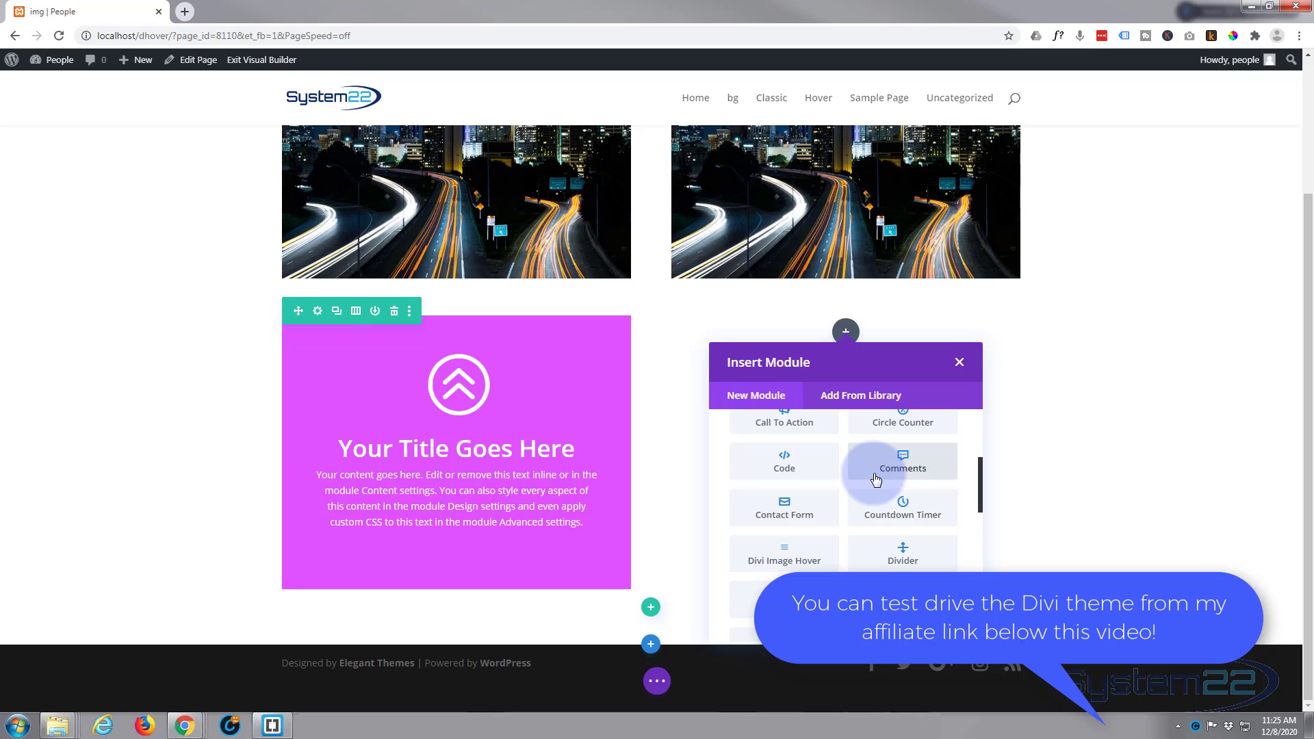
scroll("down", 3)
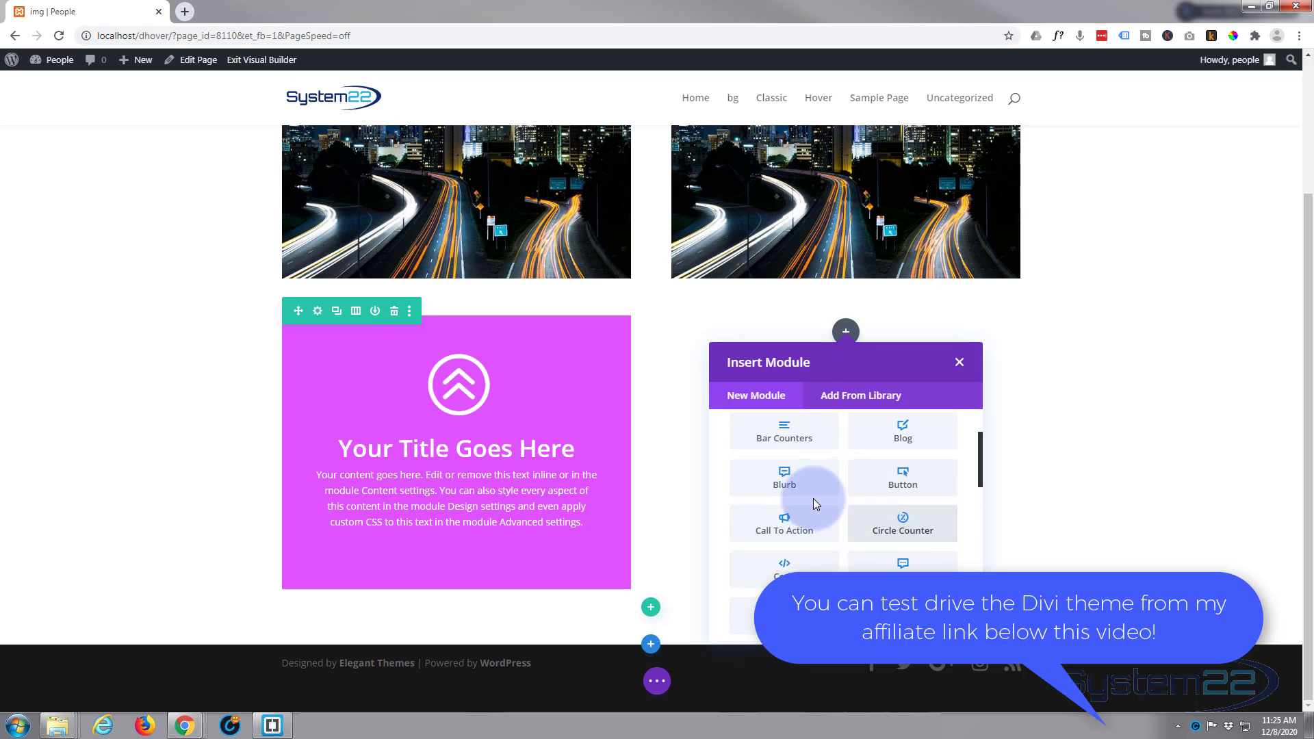
left_click(782, 477)
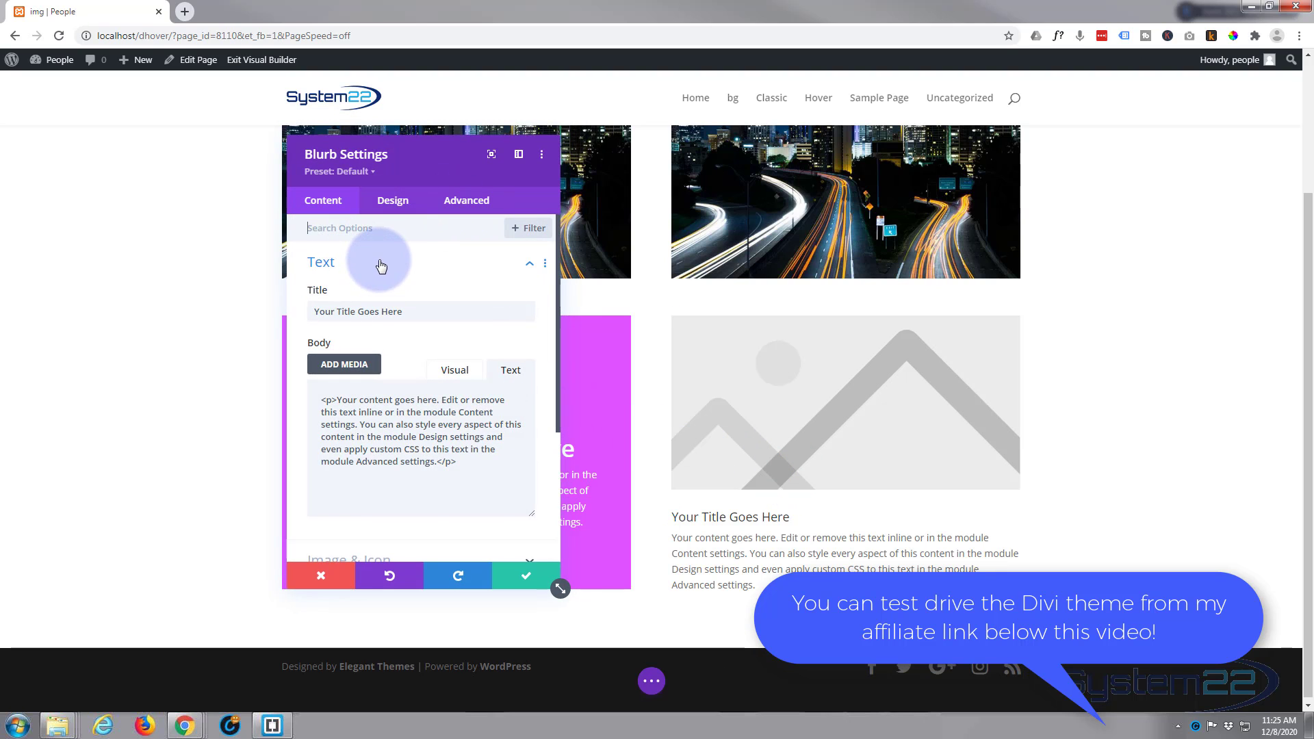
Step: Switch the blurb to Use Icon with the circled double-chevron-up icon
left_click(453, 370)
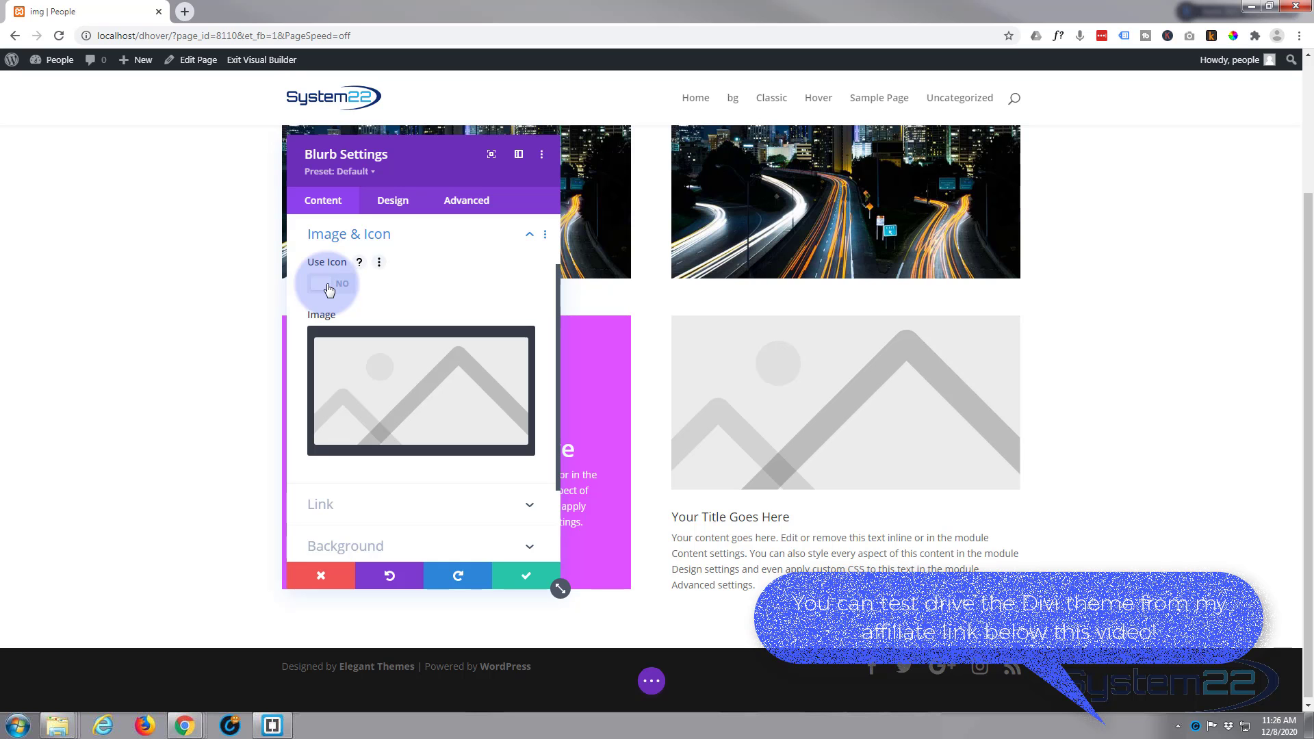
left_click(330, 282)
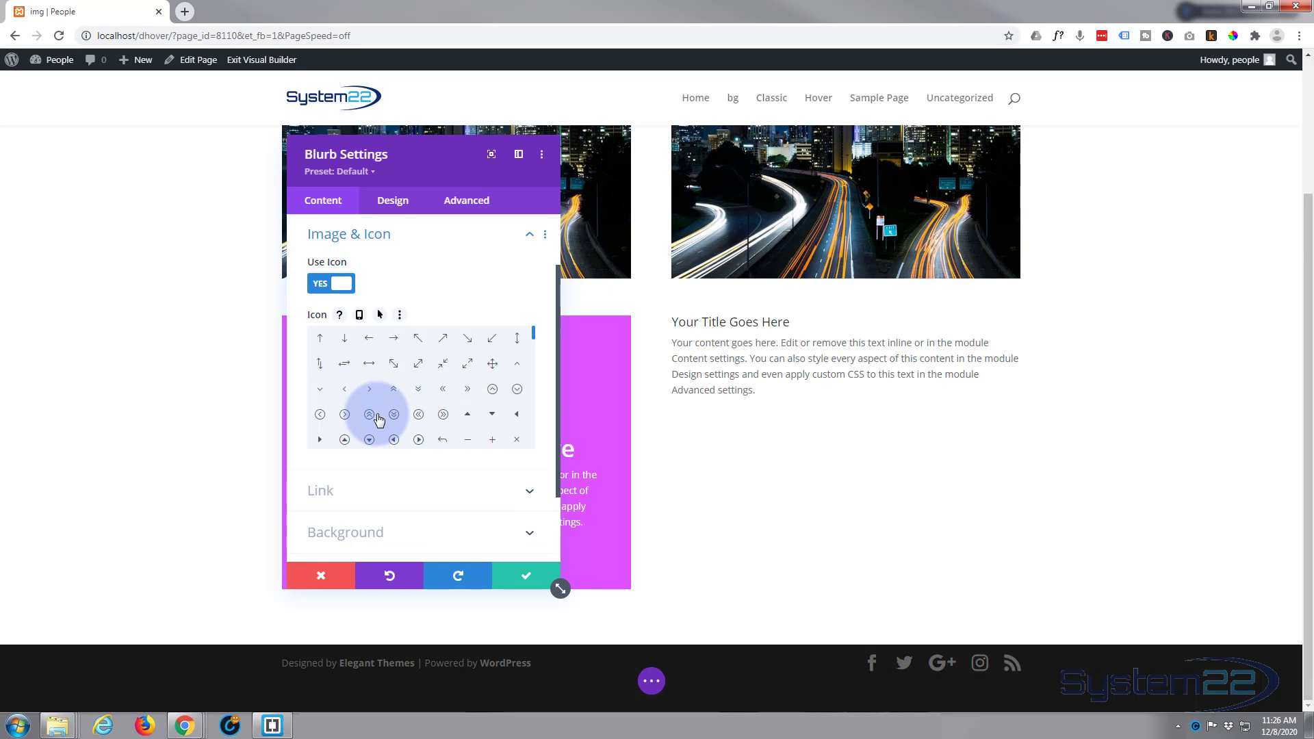
left_click(368, 413)
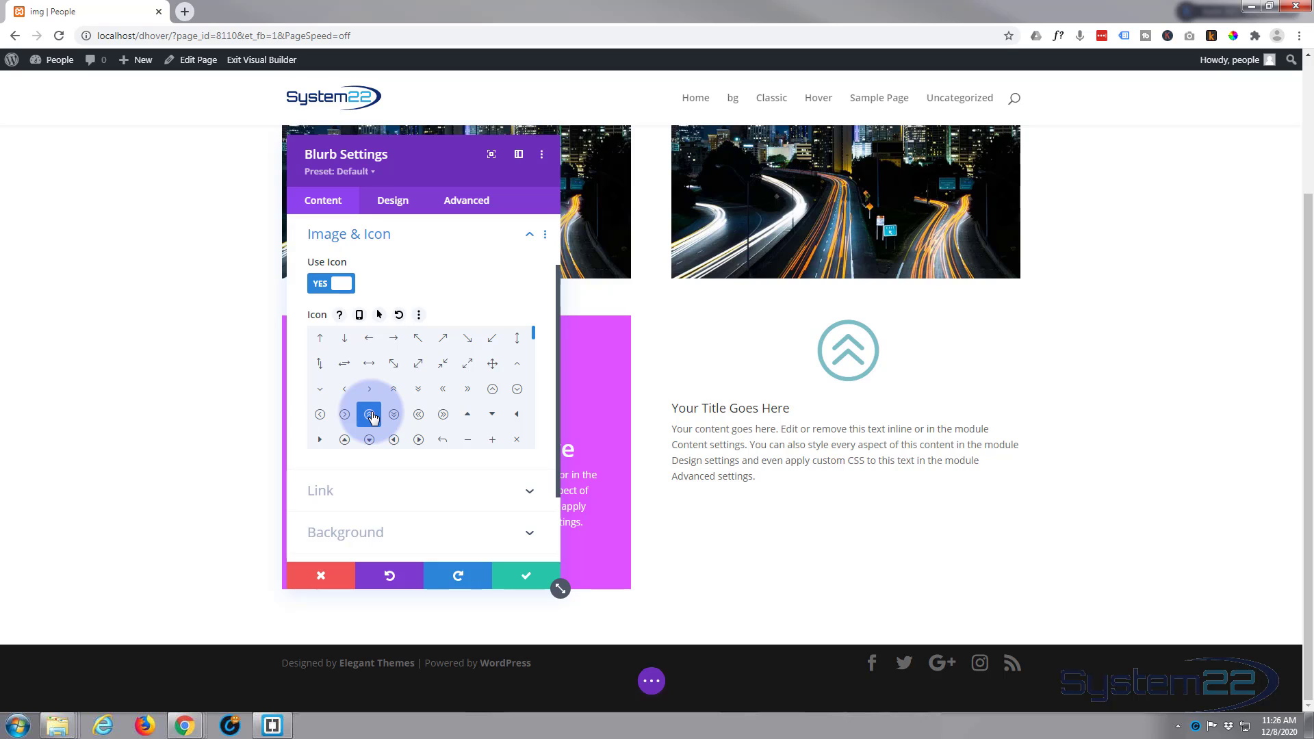
left_click(392, 200)
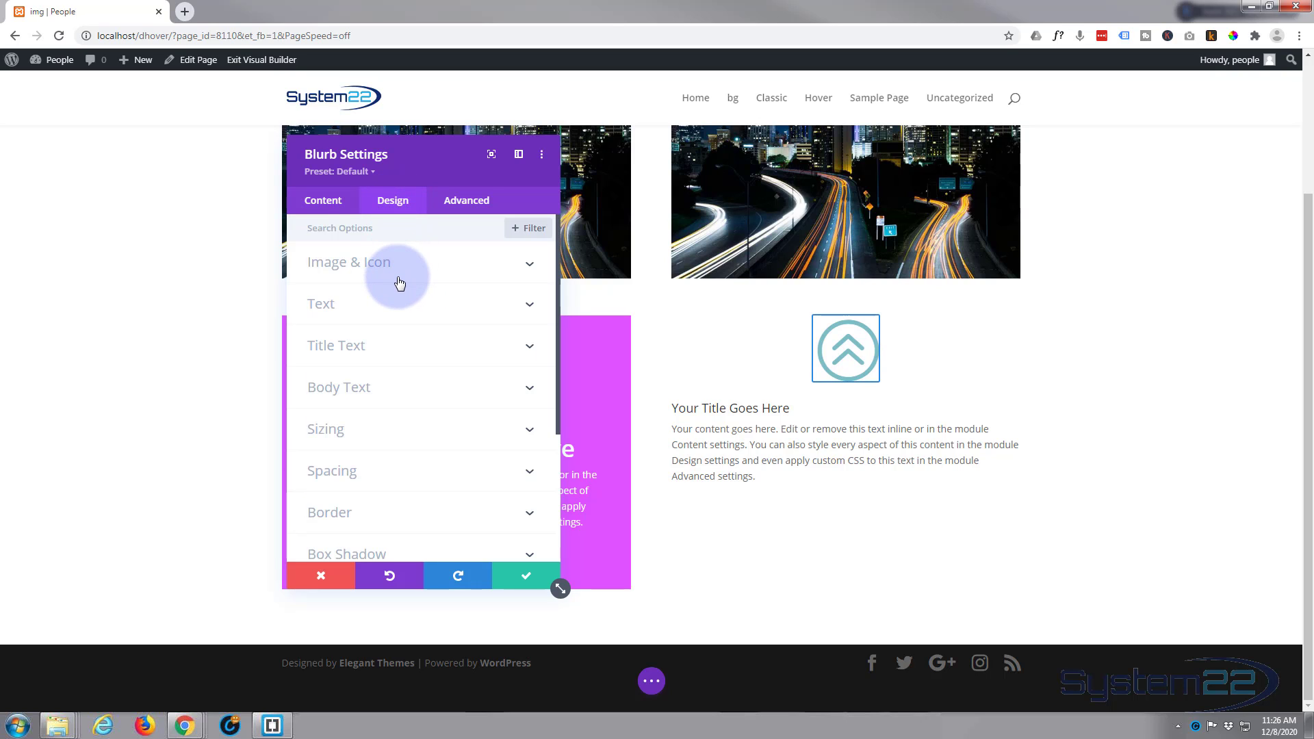
left_click(320, 304)
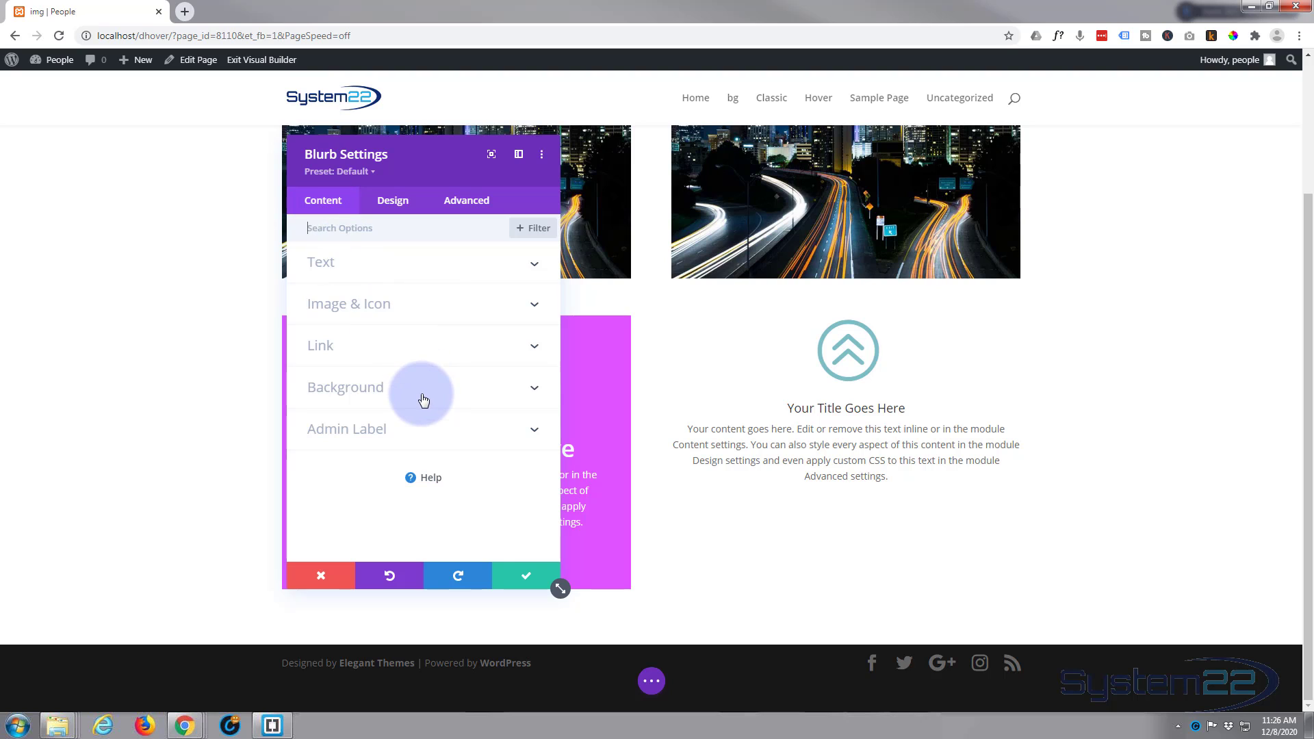
Step: Set the new blurb's background colour to the purple #df52ff from the palette
left_click(343, 387)
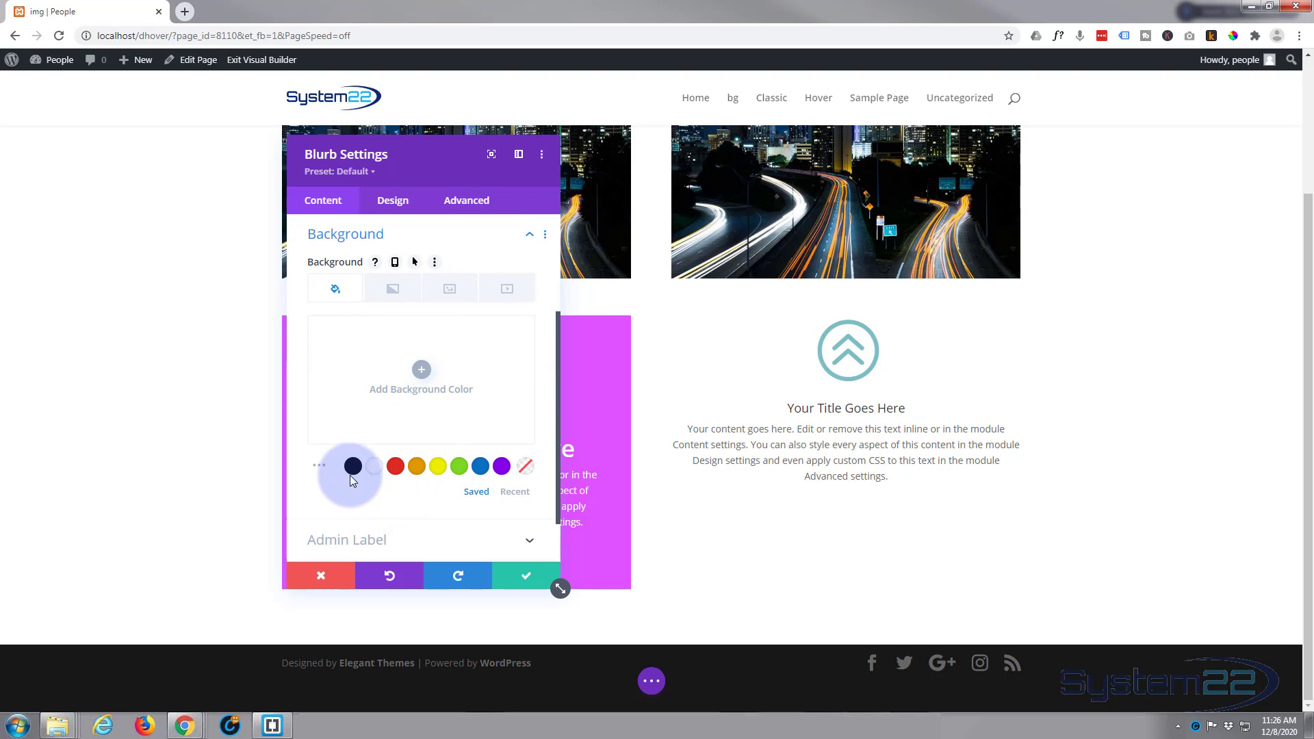
left_click(319, 447)
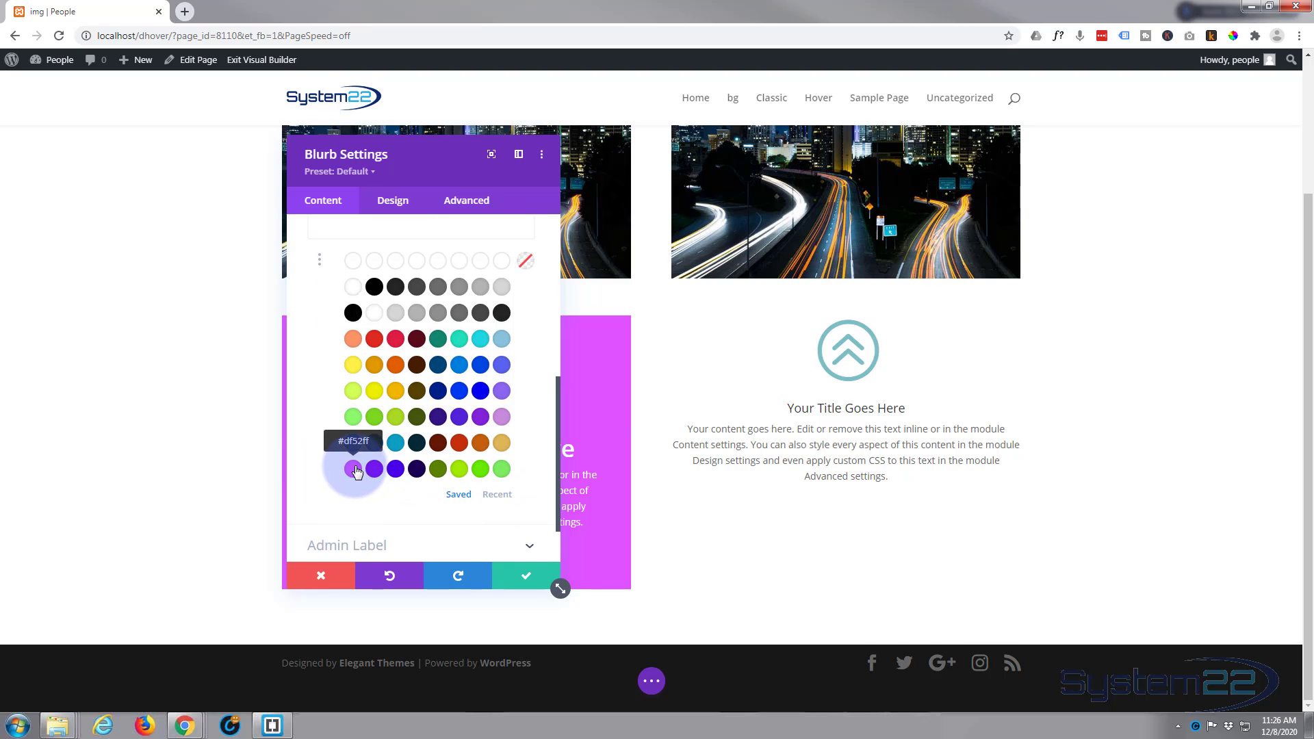
left_click(352, 469)
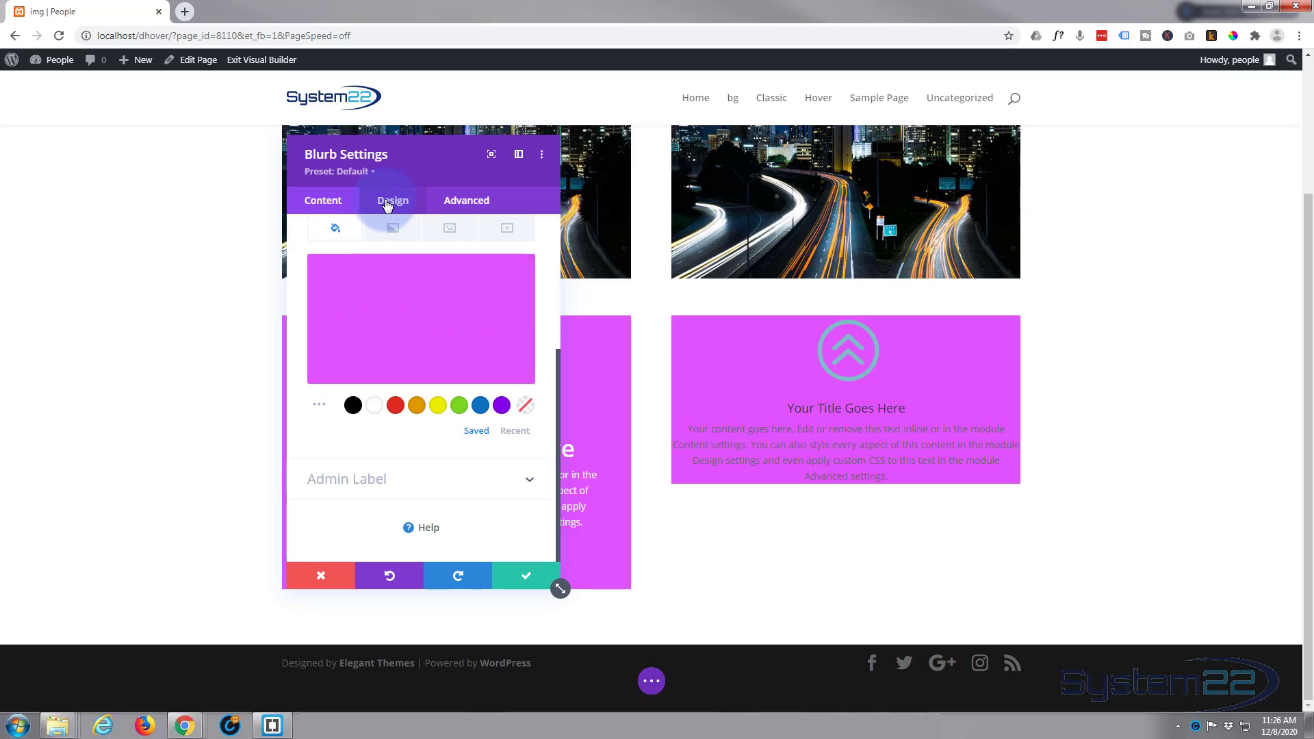
Step: Set the blurb's text colour to Light in its Design settings
left_click(391, 199)
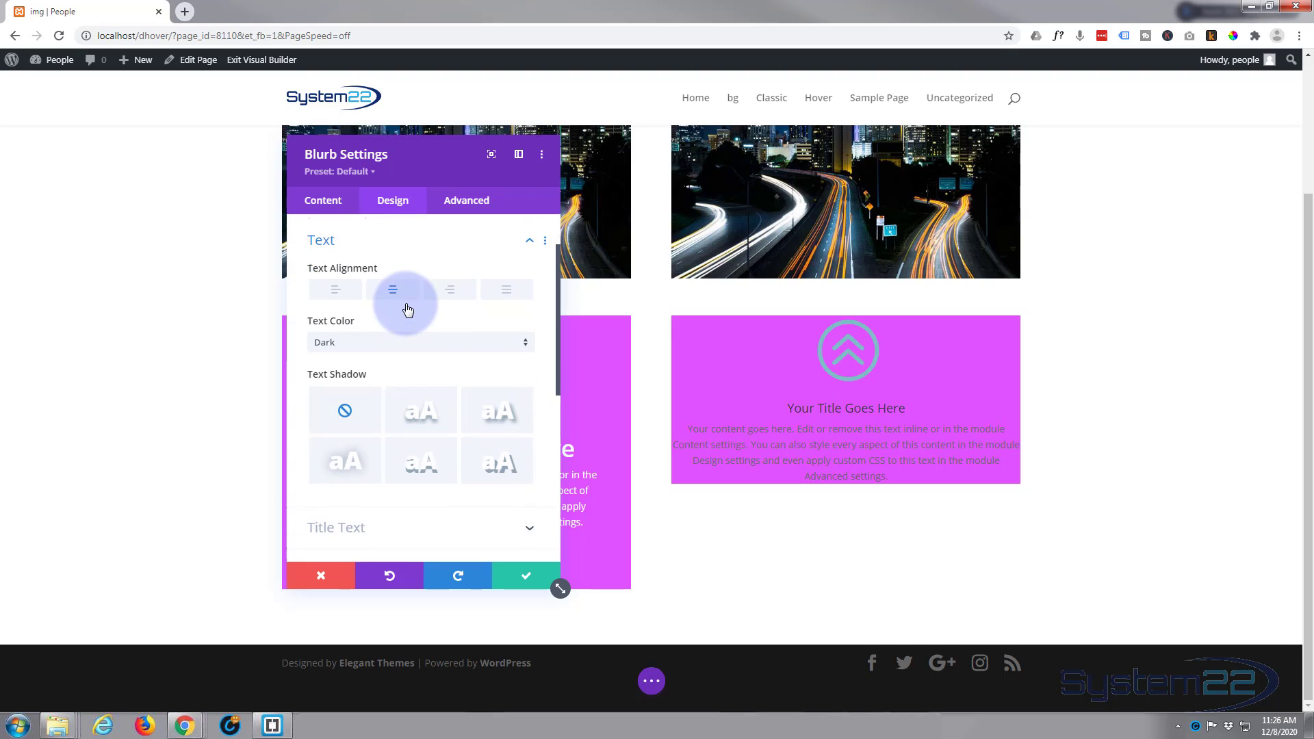
left_click(418, 342)
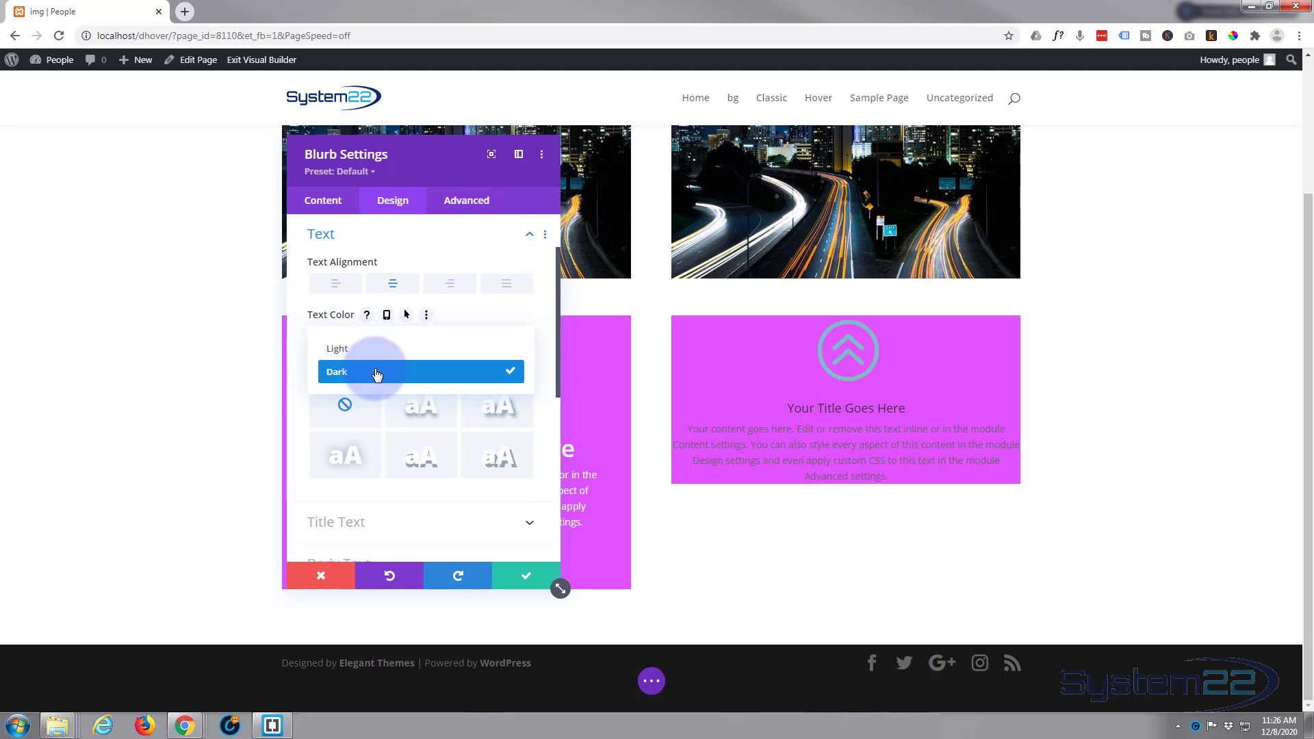
left_click(336, 347)
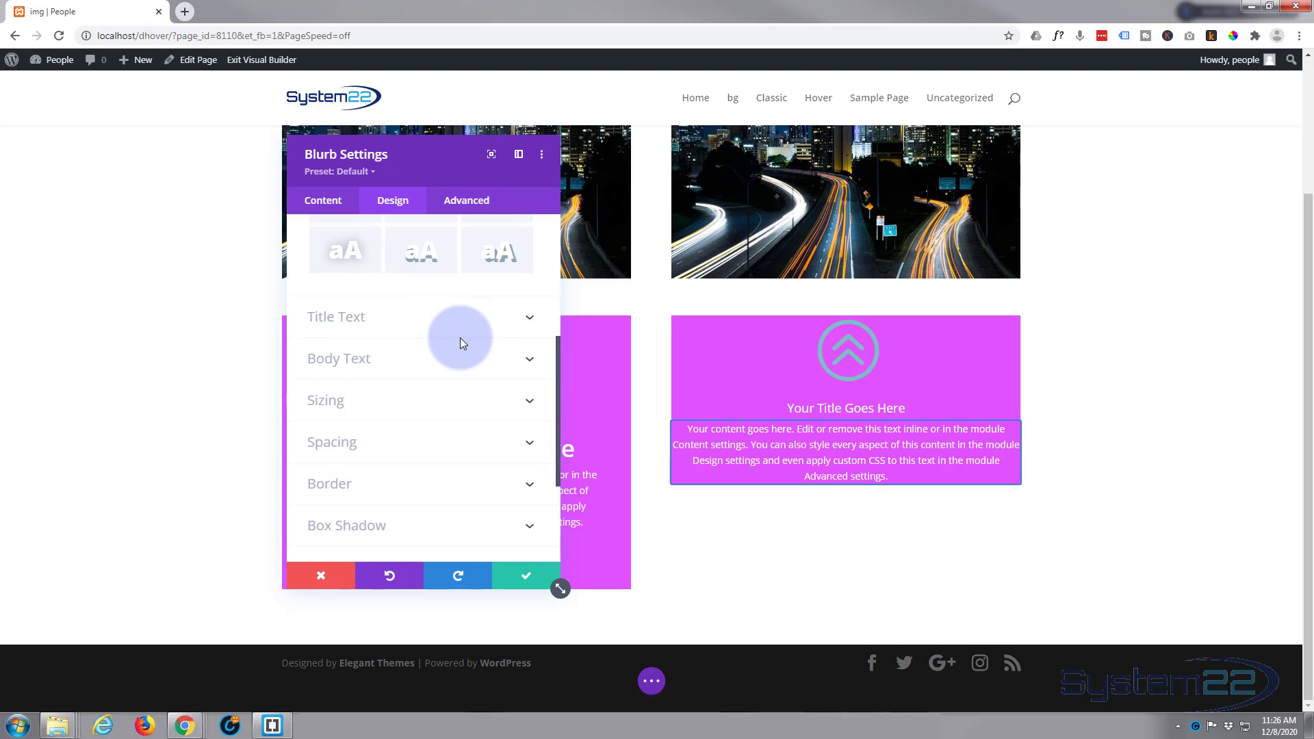
Step: Give the blurb 50px padding with 105px at the bottom, then move the panel aside
scroll("down", 3)
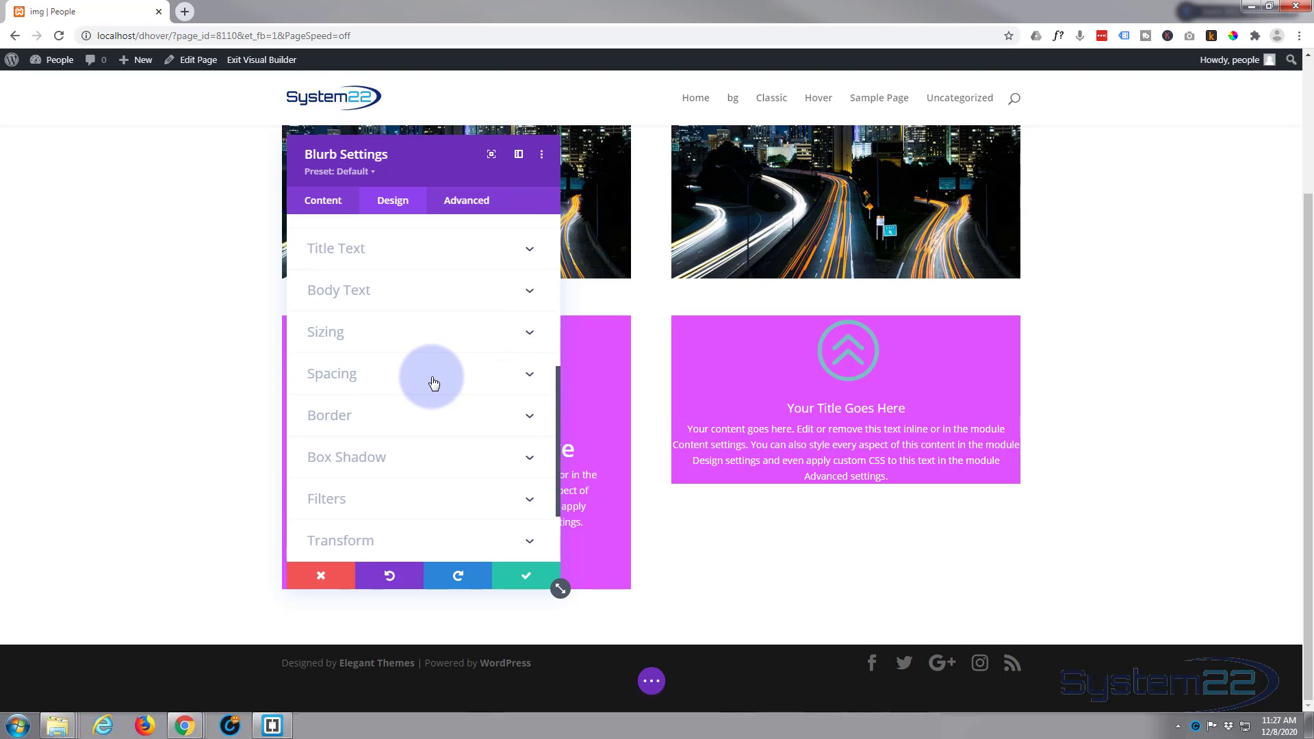
left_click(331, 372)
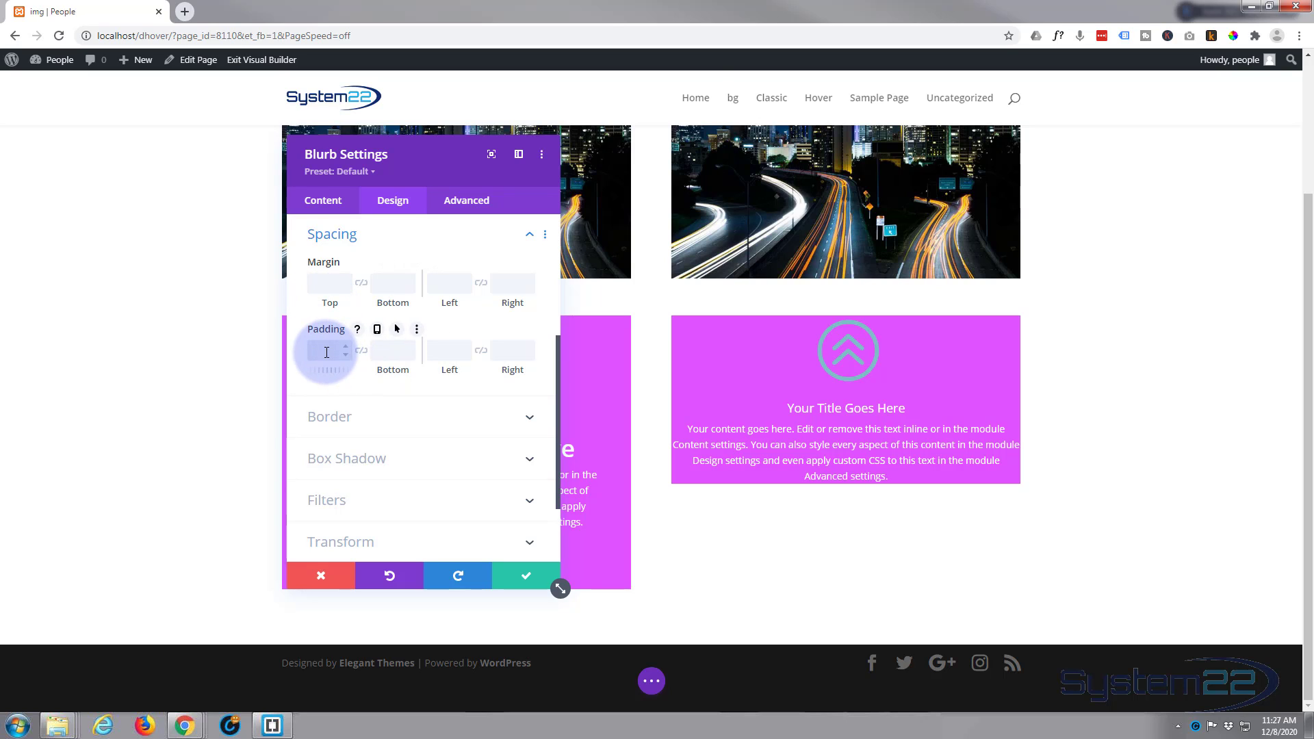
type("50px")
left_click(394, 351)
type("105")
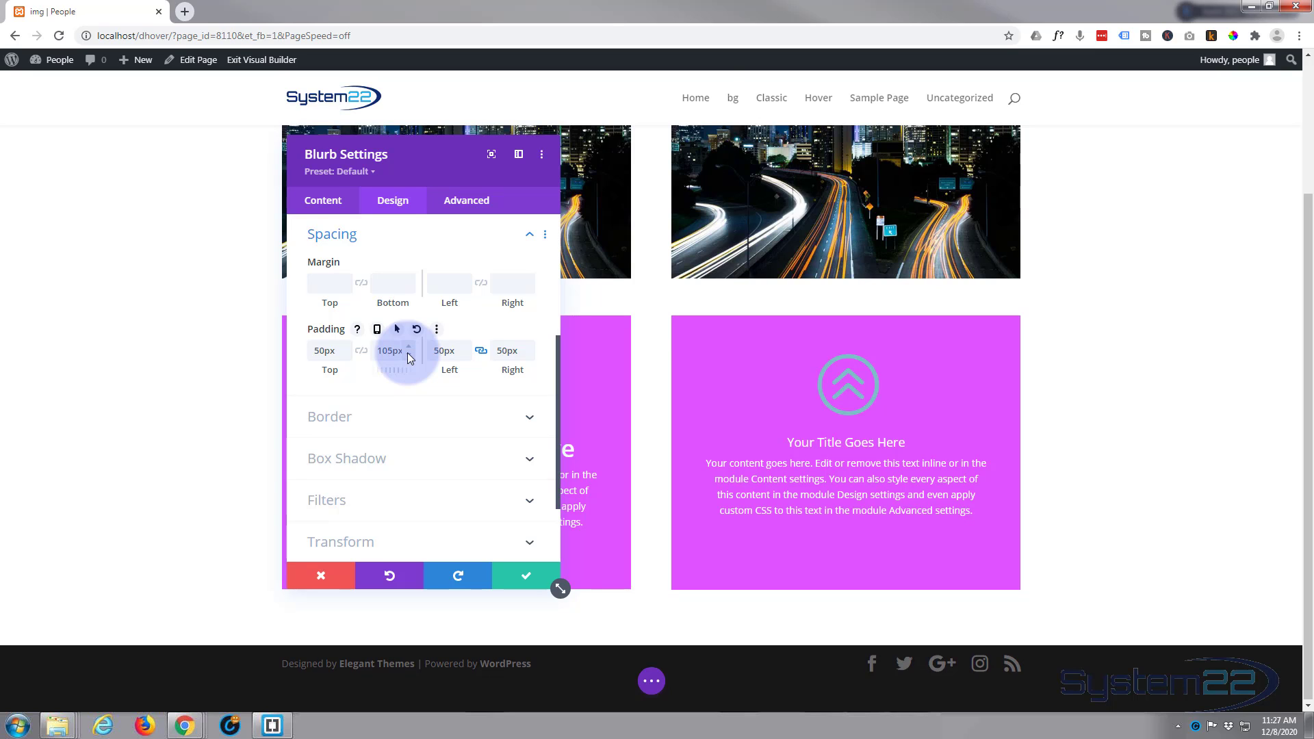
left_click_drag(423, 154, 172, 199)
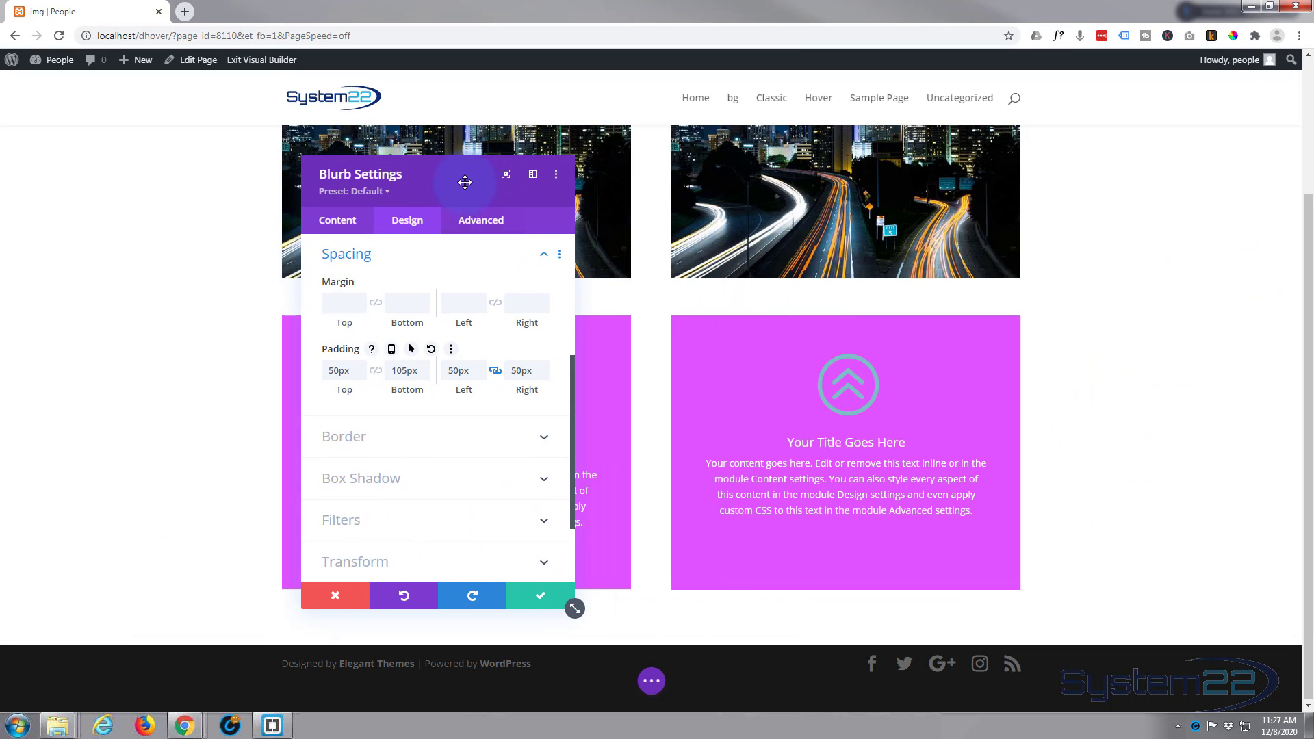
left_click_drag(465, 182, 834, 344)
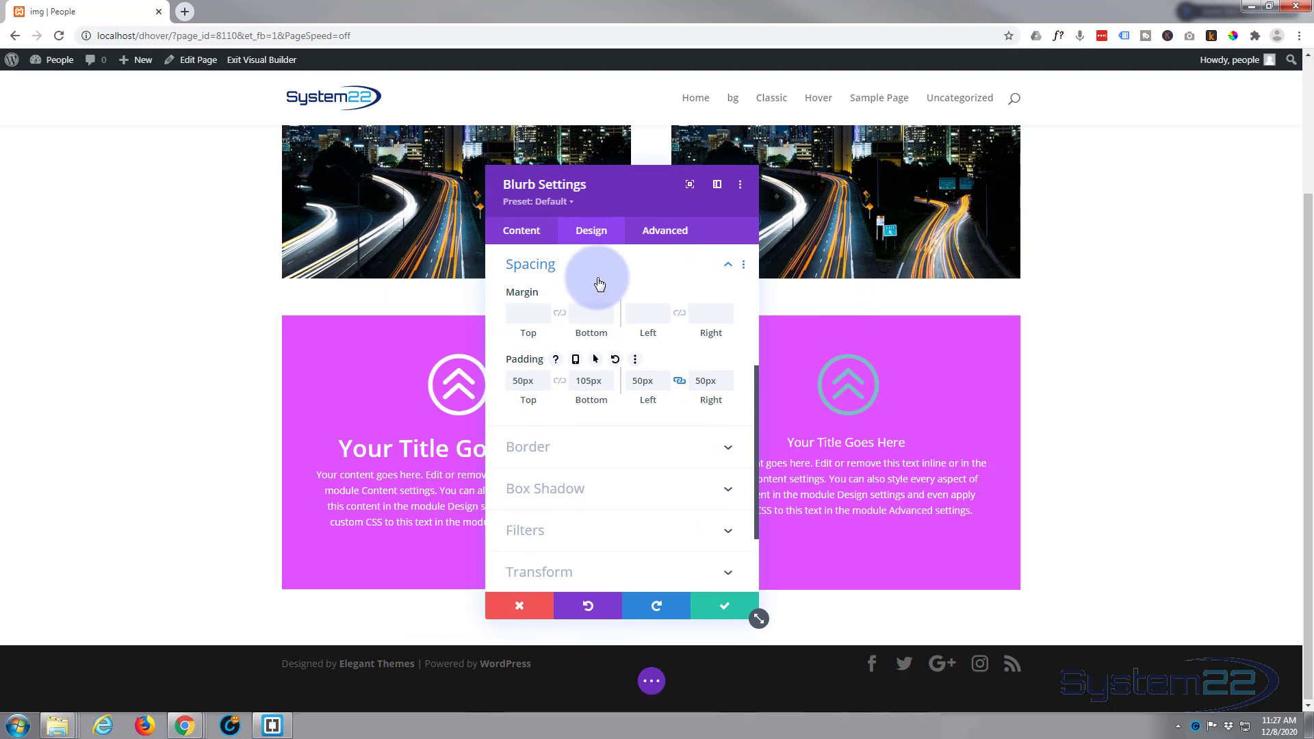
Step: Set the blurb's Title Text size to about 36px
left_click(529, 263)
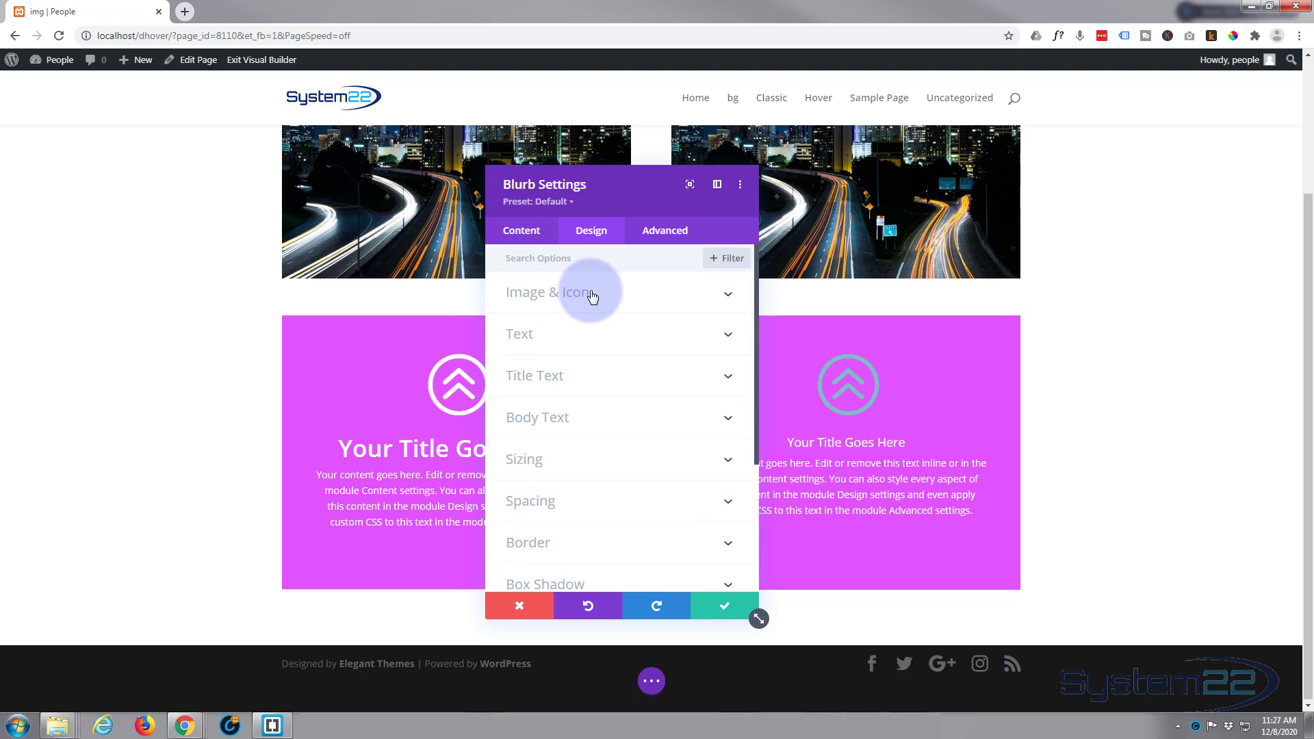
left_click(547, 291)
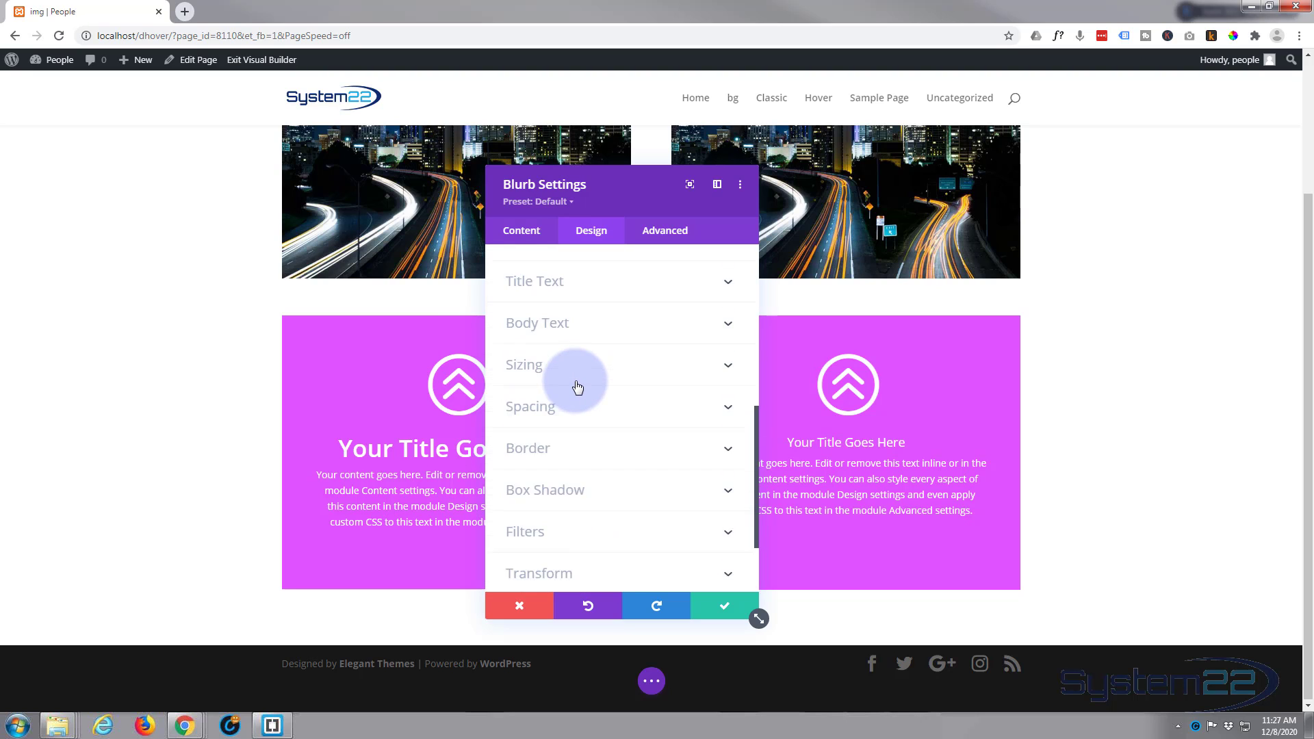
left_click(533, 281)
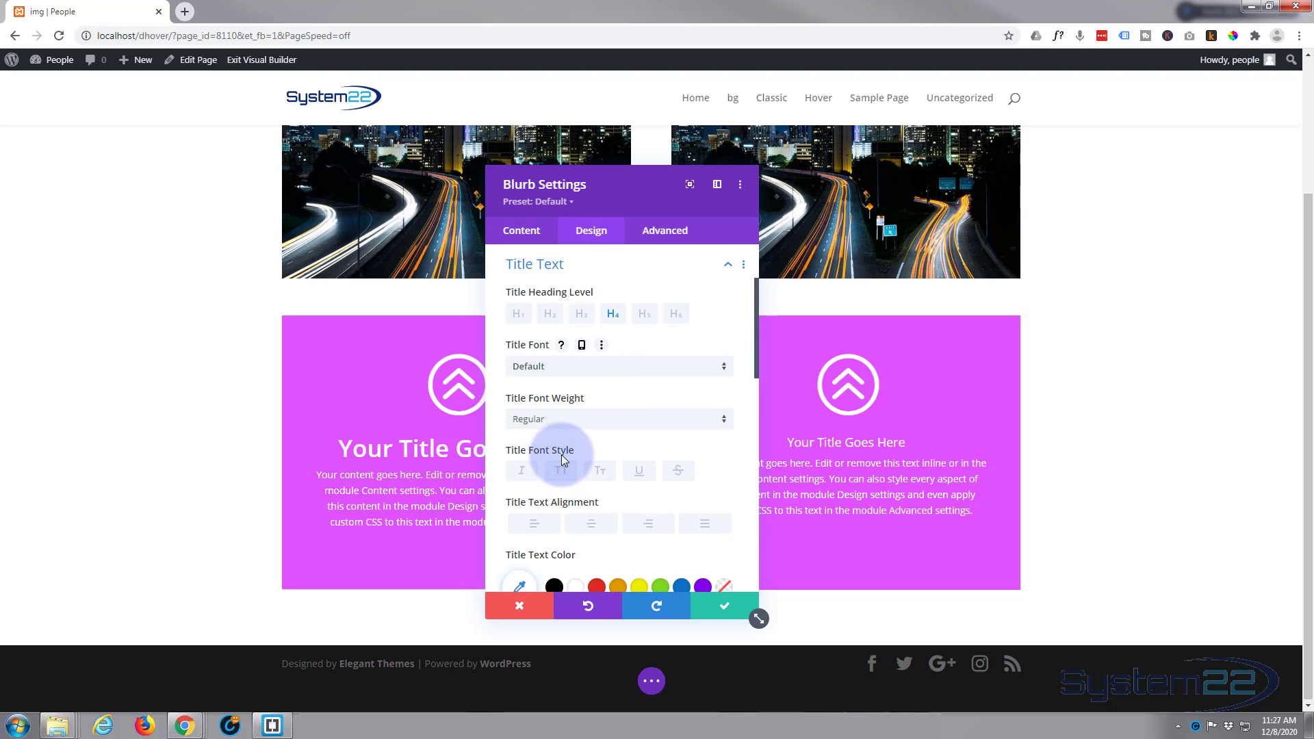
scroll("down", 3)
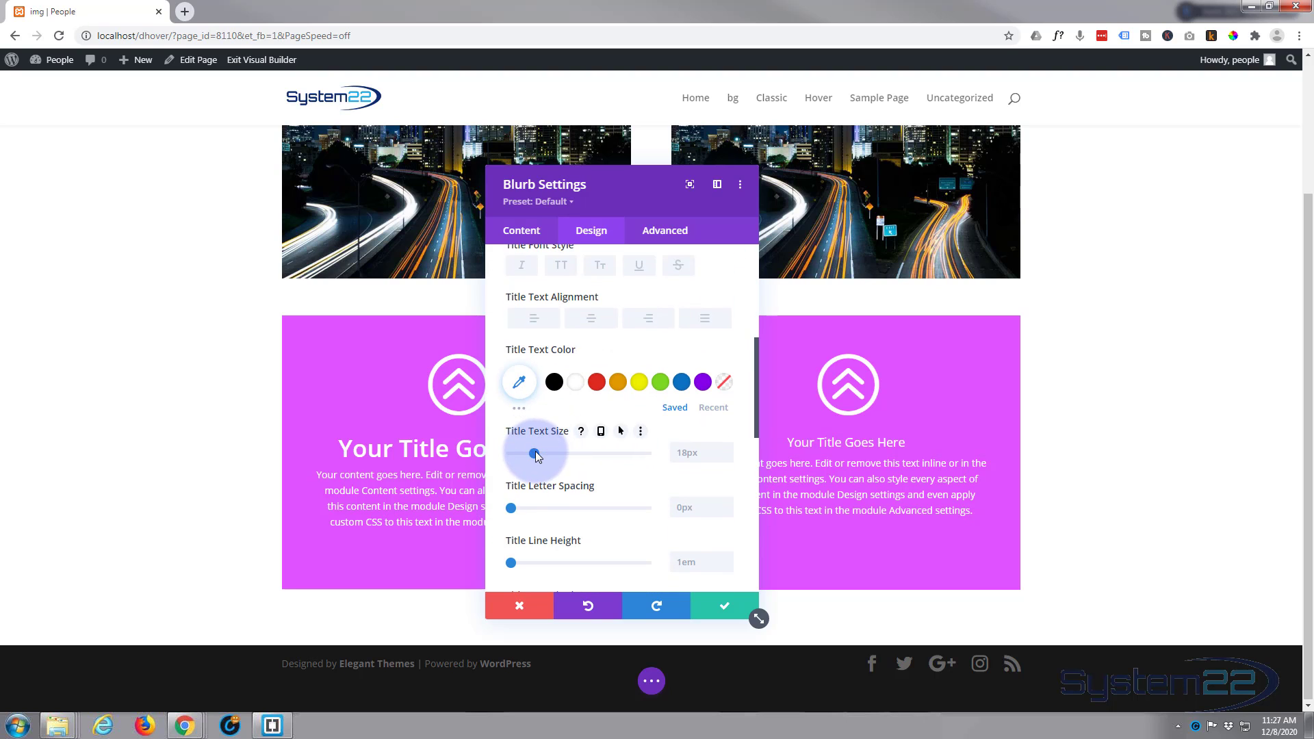
left_click_drag(535, 454, 558, 455)
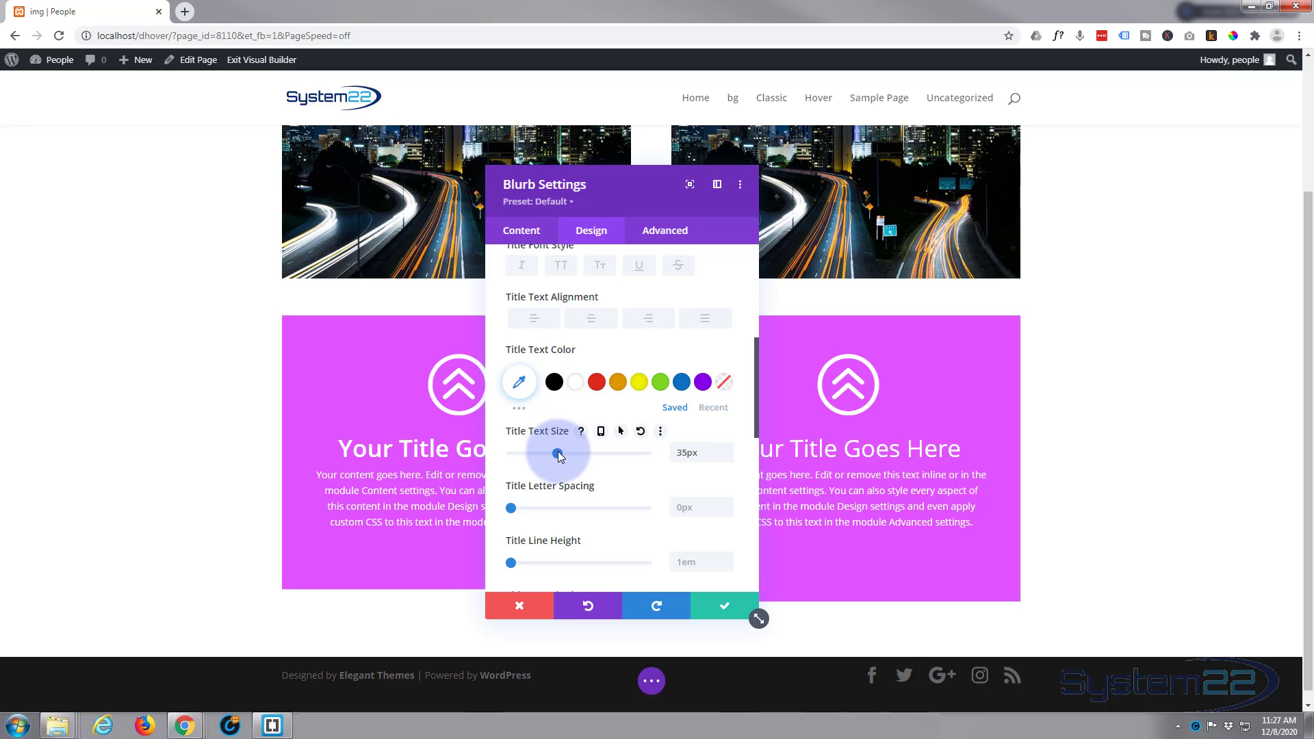
left_click_drag(556, 453, 559, 453)
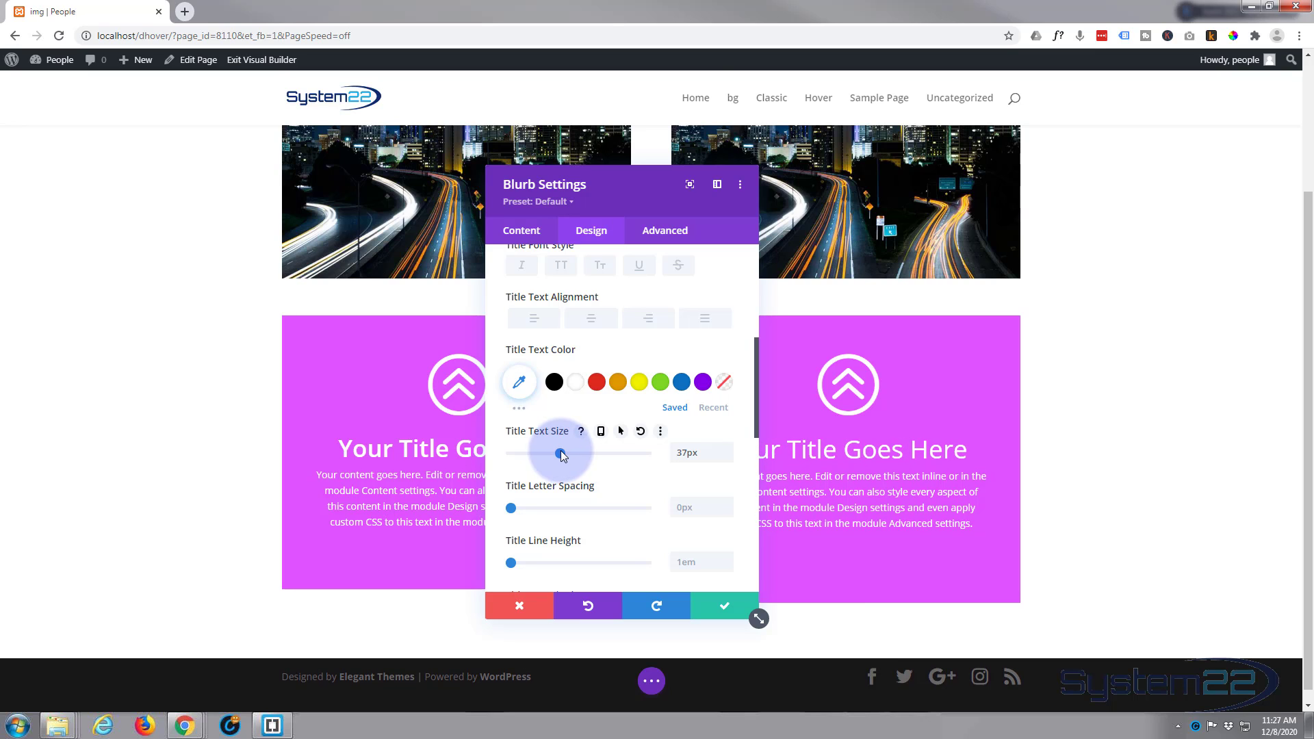
left_click_drag(559, 453, 558, 453)
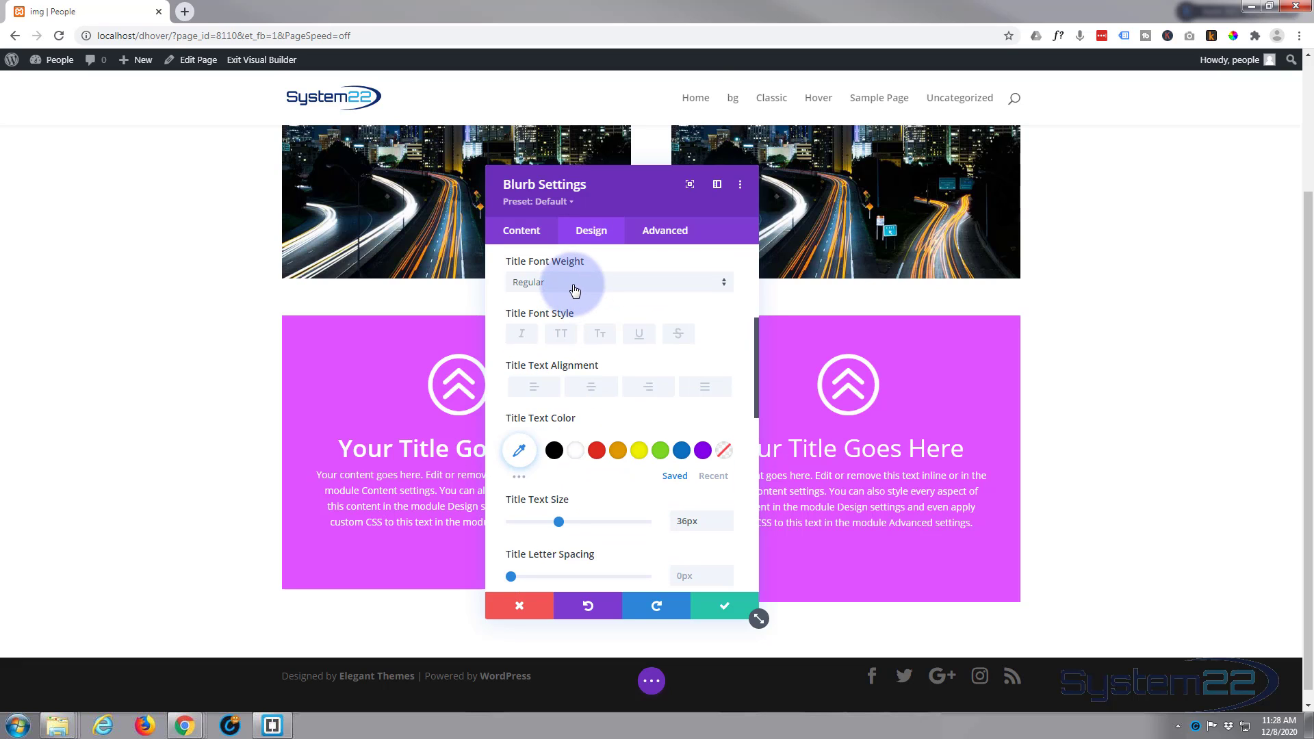
Step: Make the blurb title Semi Bold
left_click(617, 282)
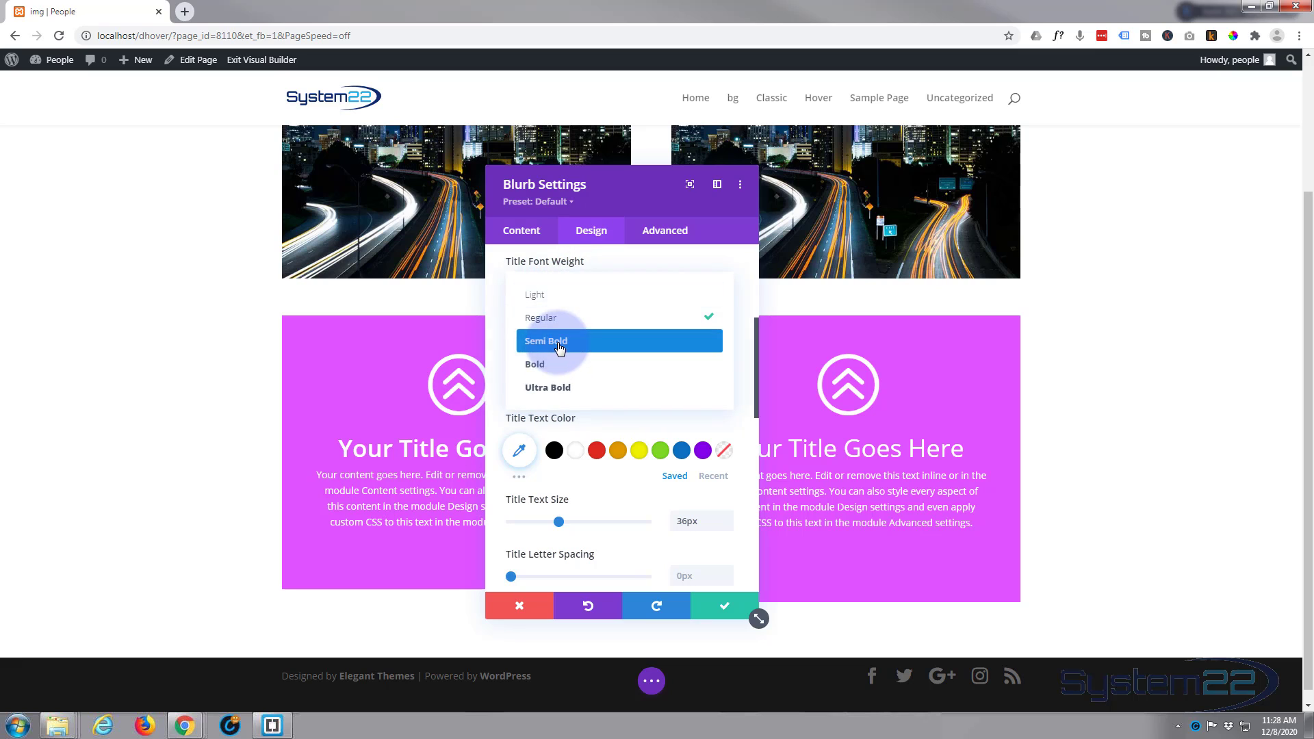
left_click(545, 340)
type("90")
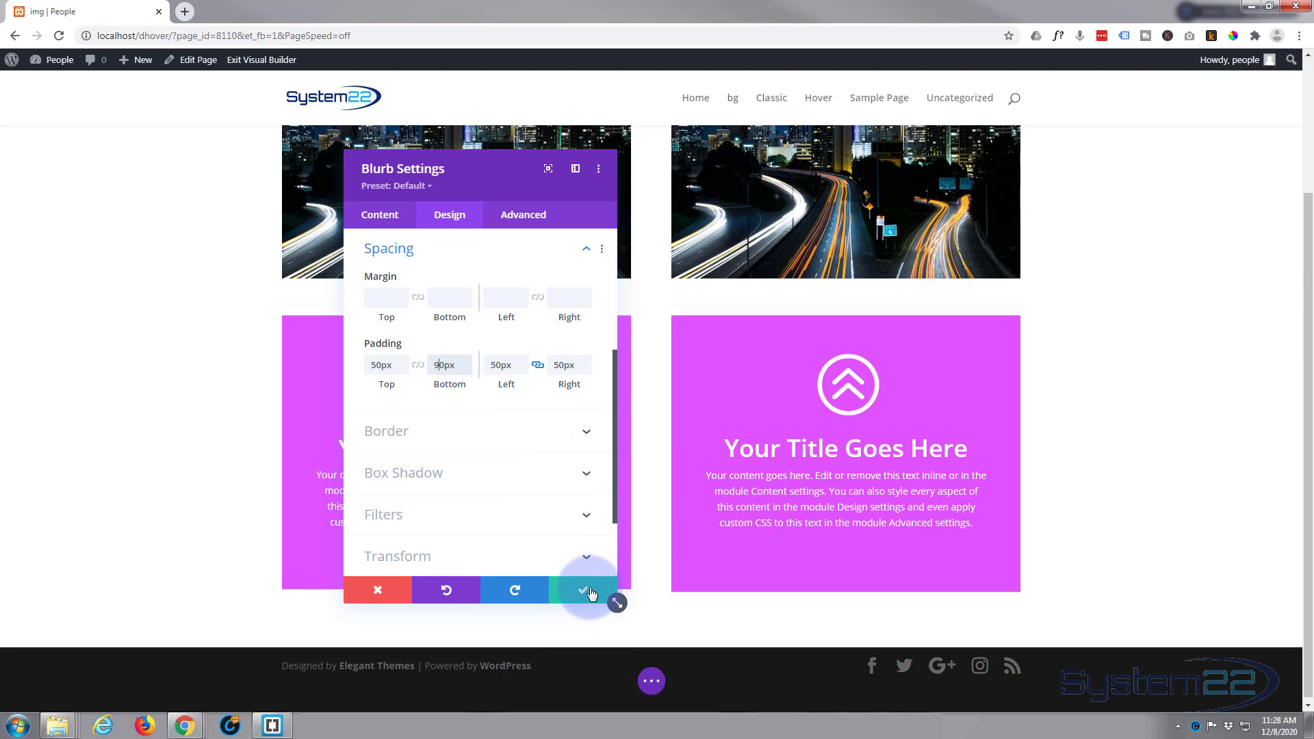
Step: Apply and close the blurb settings, leaving two matching purple blurbs
left_click(582, 589)
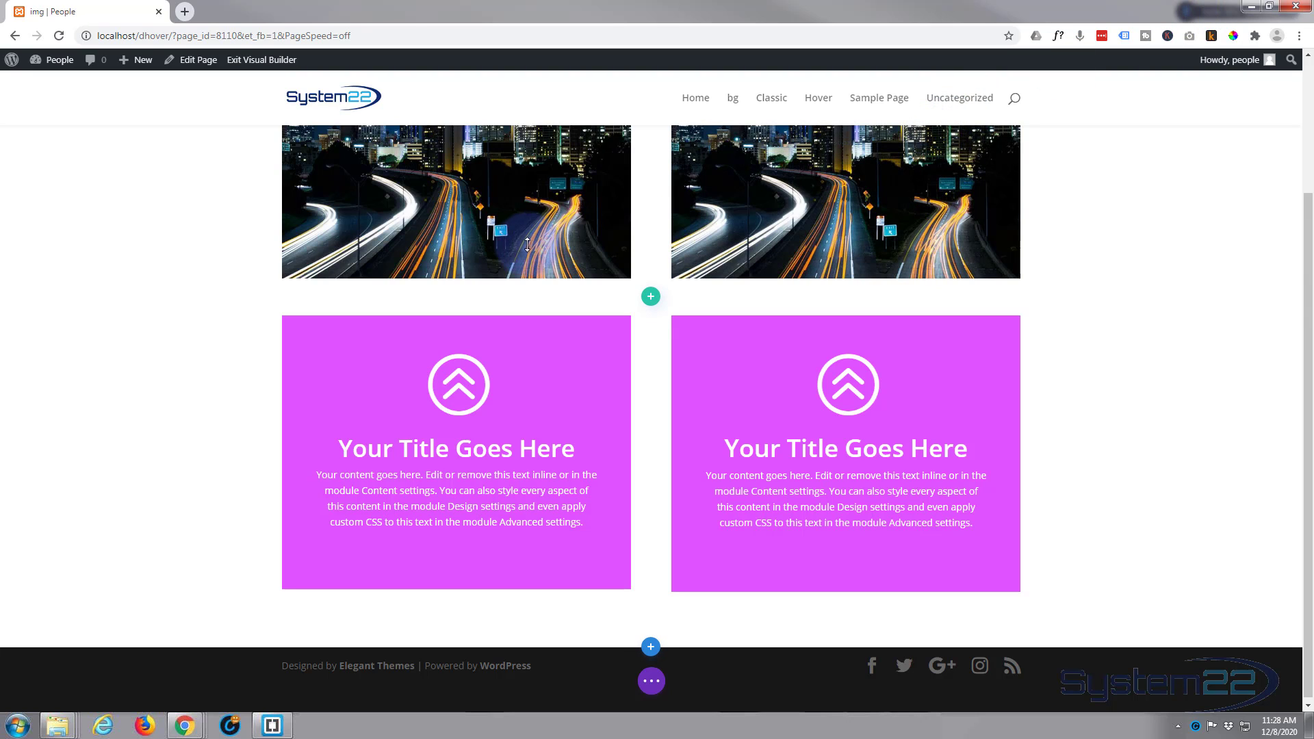
mouse_move(510, 205)
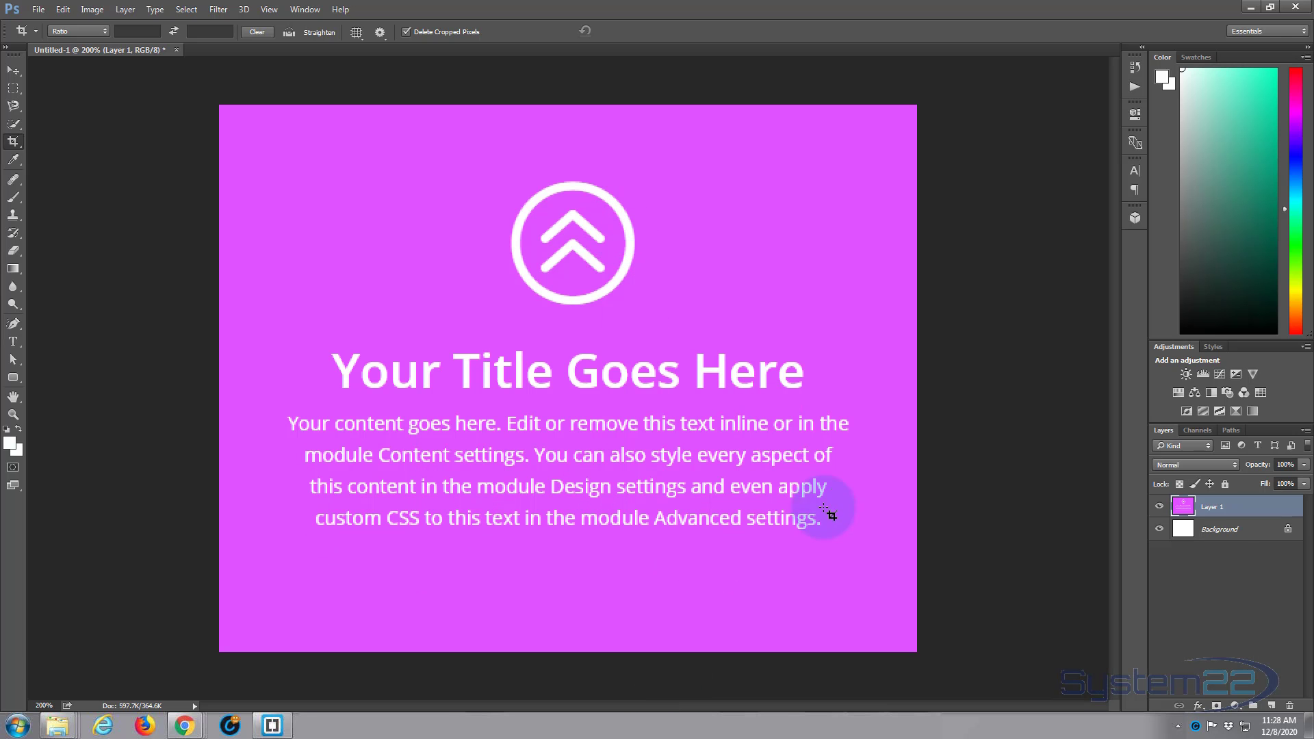
mouse_move(1043, 378)
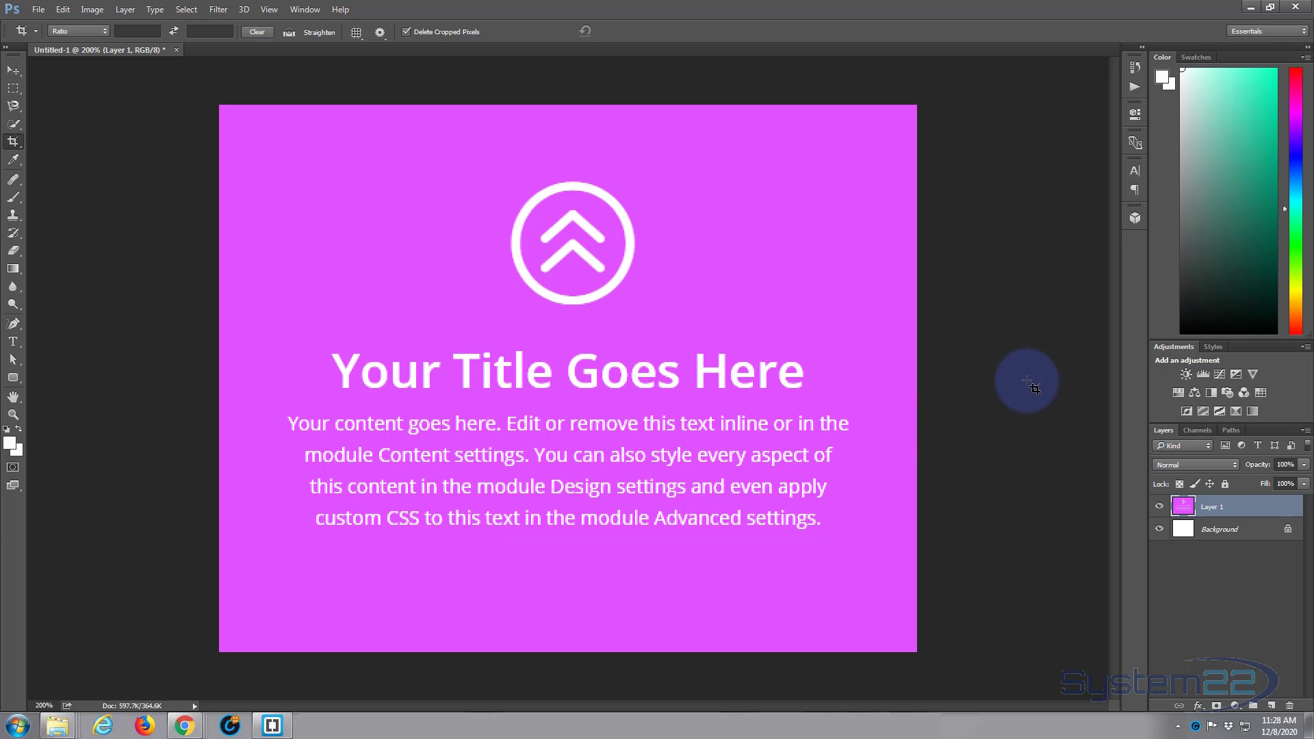
mouse_move(1008, 372)
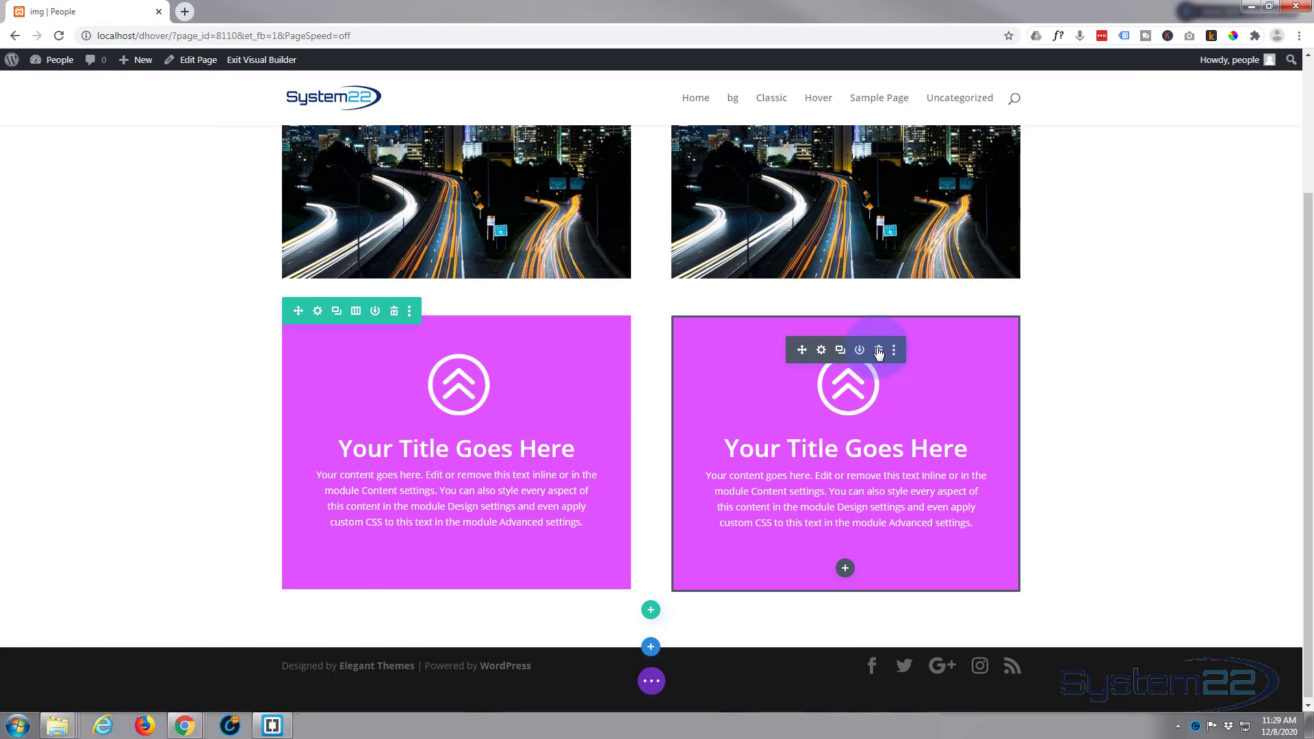
Step: Delete the duplicate blurb module from the right column
left_click(878, 349)
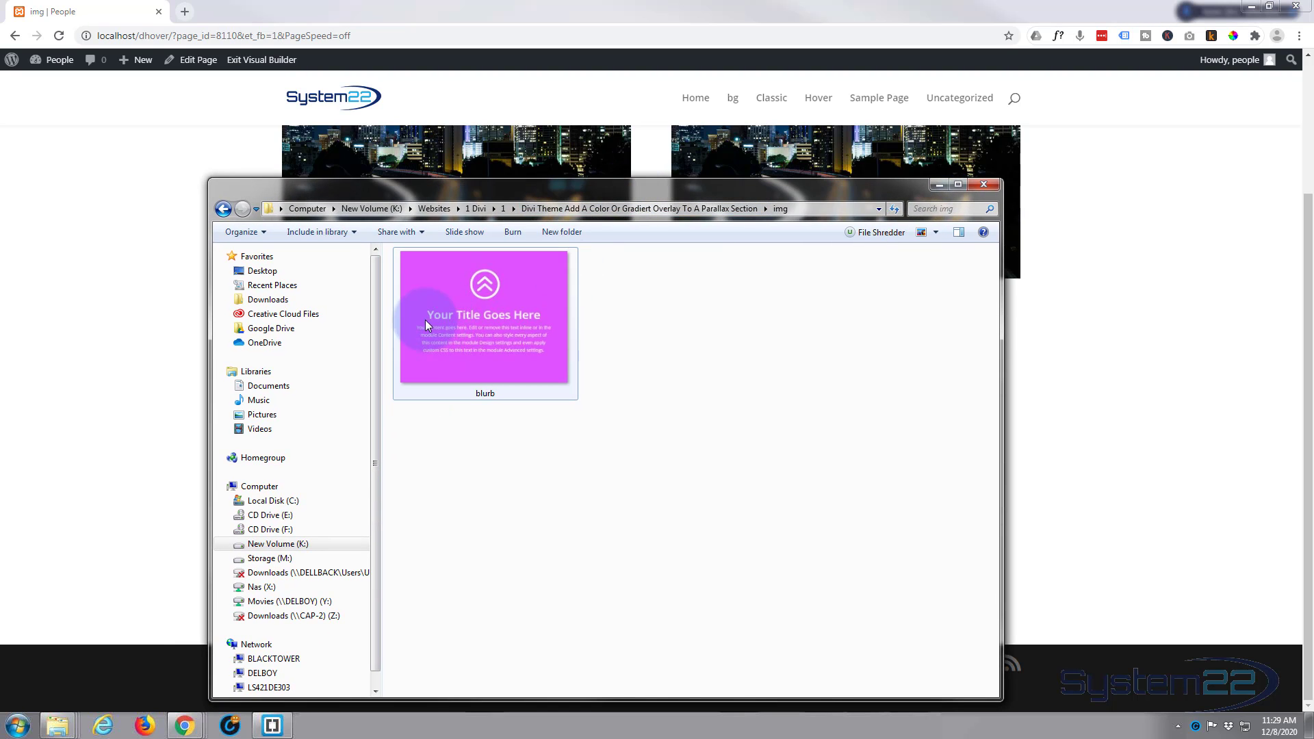
mouse_move(506, 278)
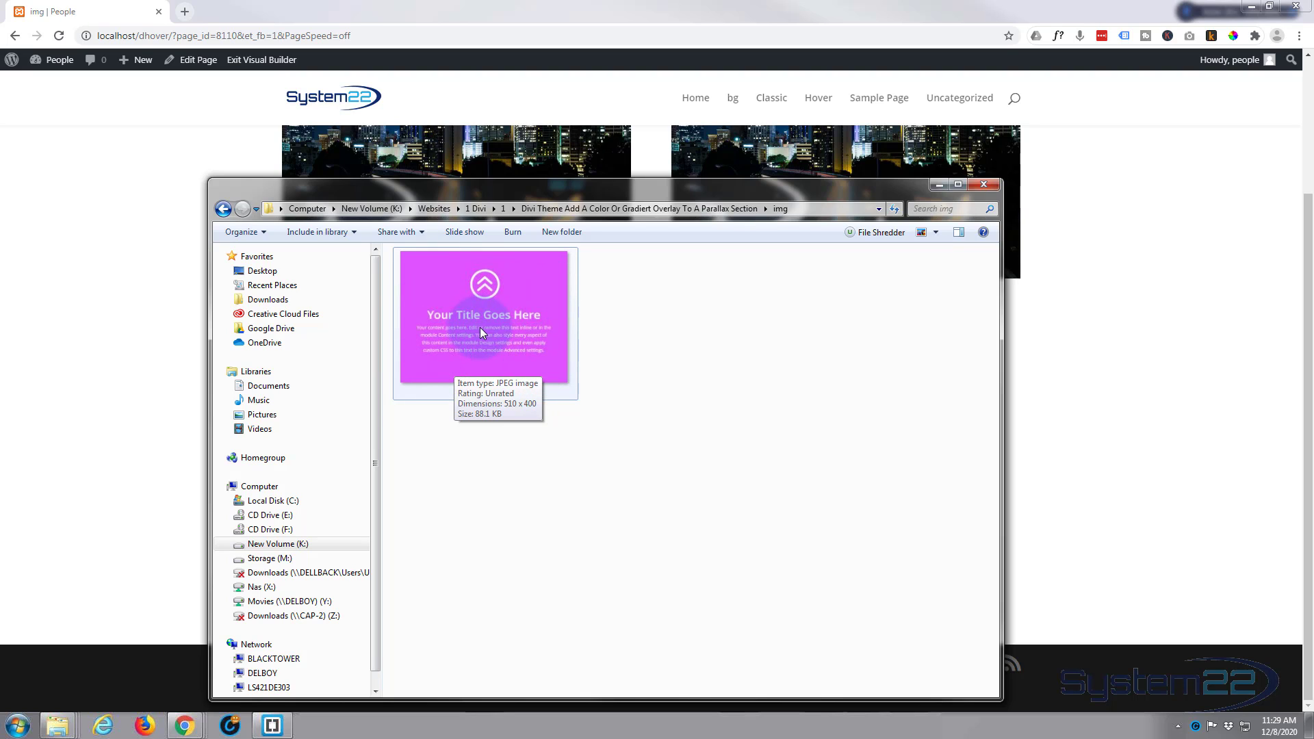
left_click(485, 316)
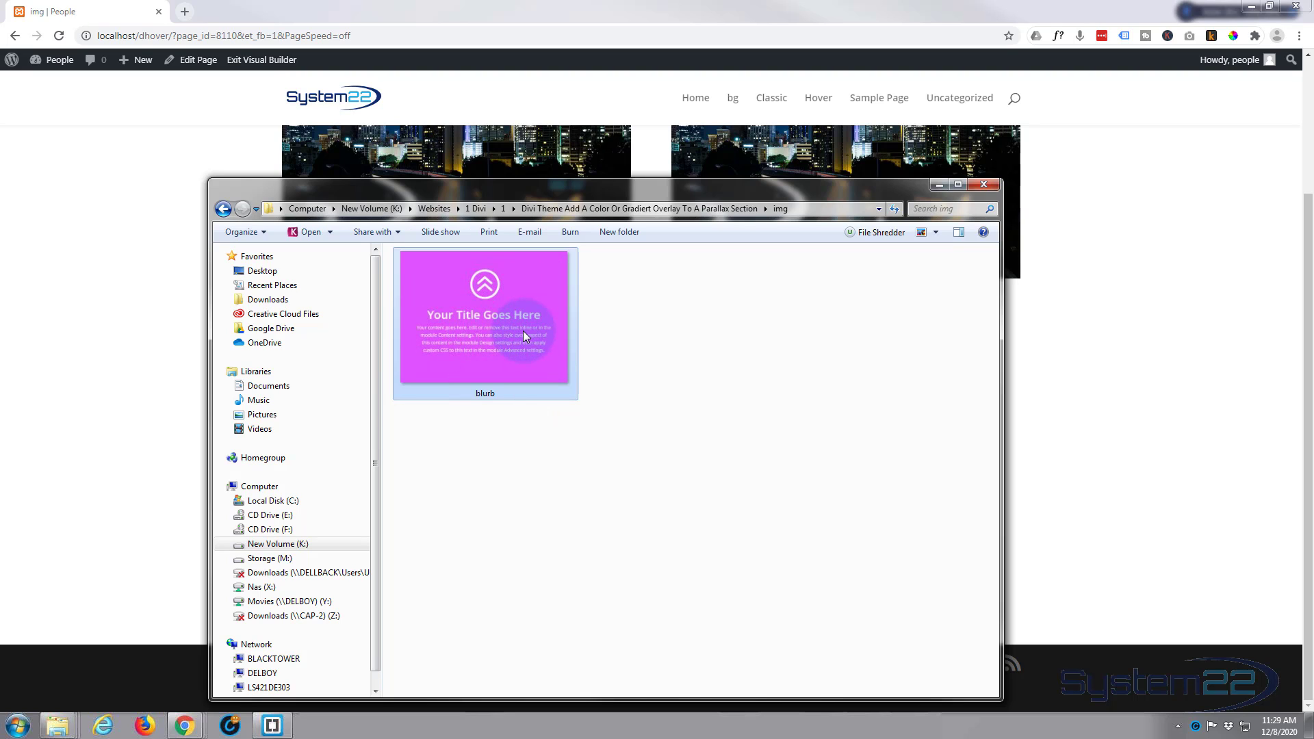
right_click(524, 335)
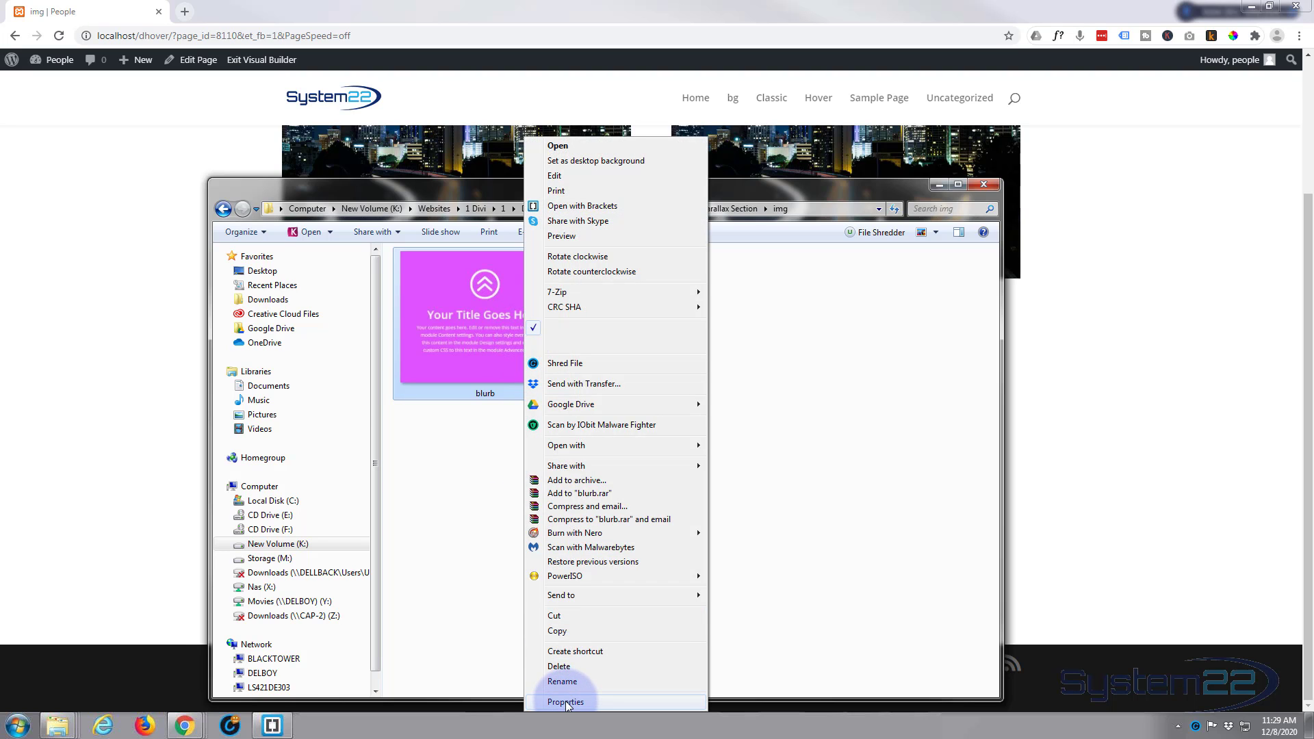
left_click(567, 701)
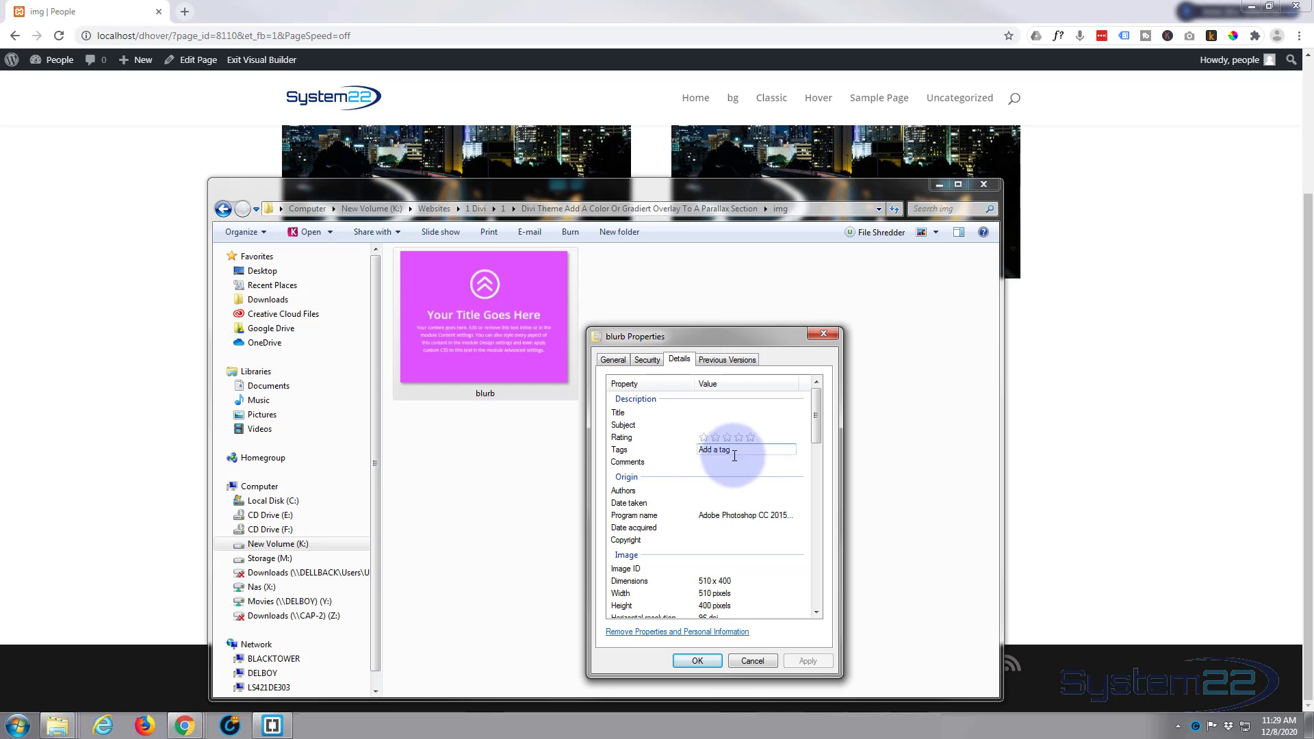
left_click(744, 412)
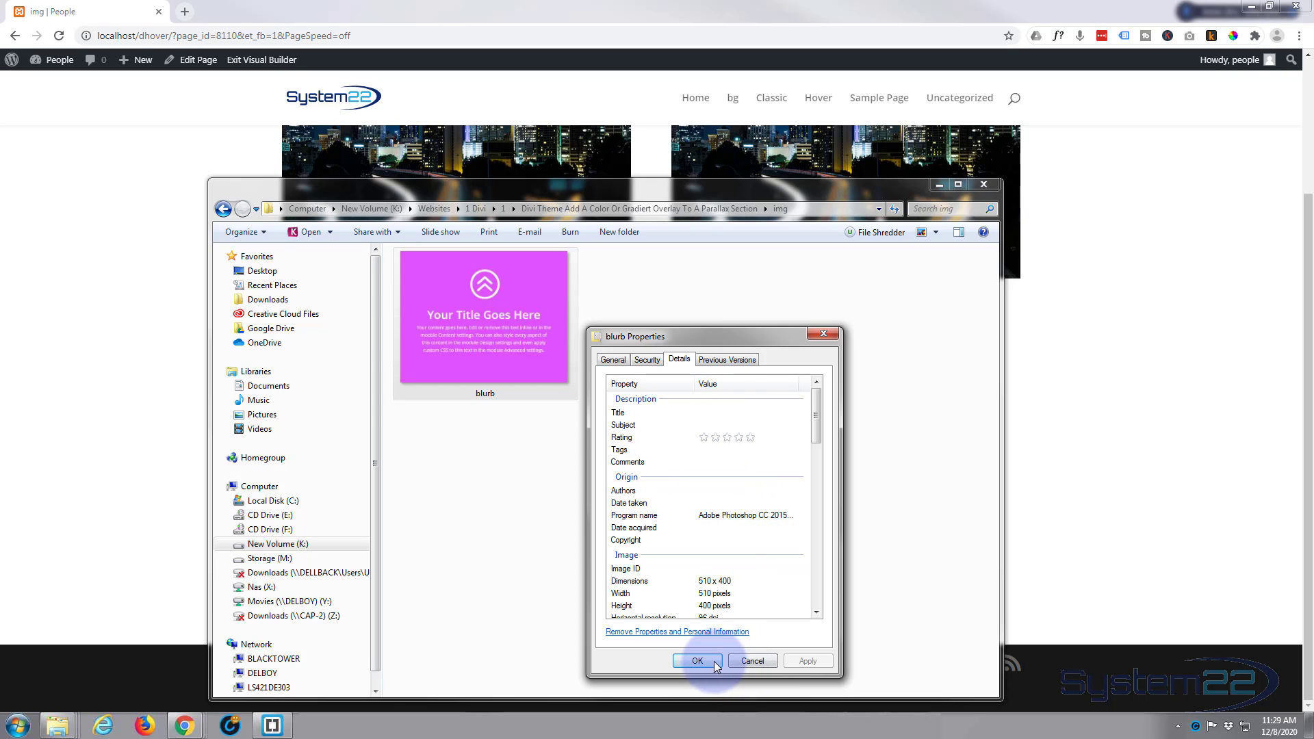
left_click(697, 661)
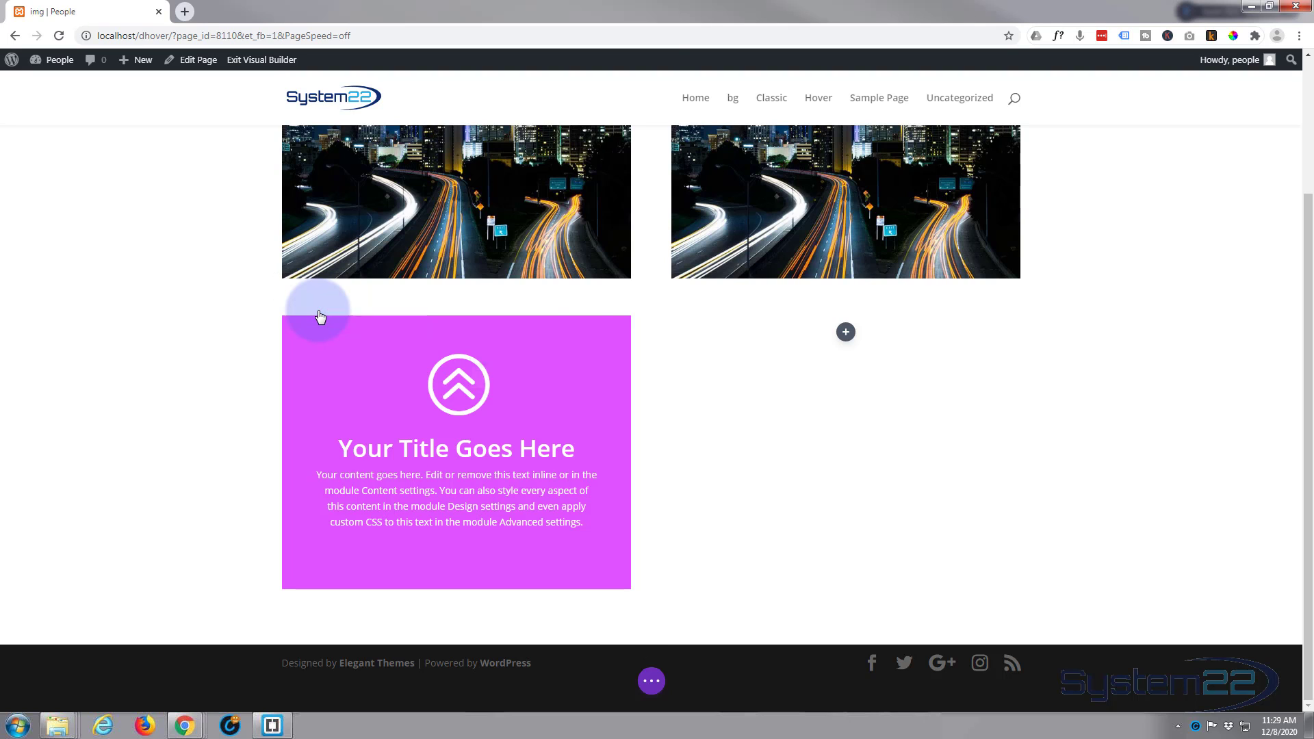
Step: Set the night-city highway photo as the second column's background image and apply it
left_click(319, 315)
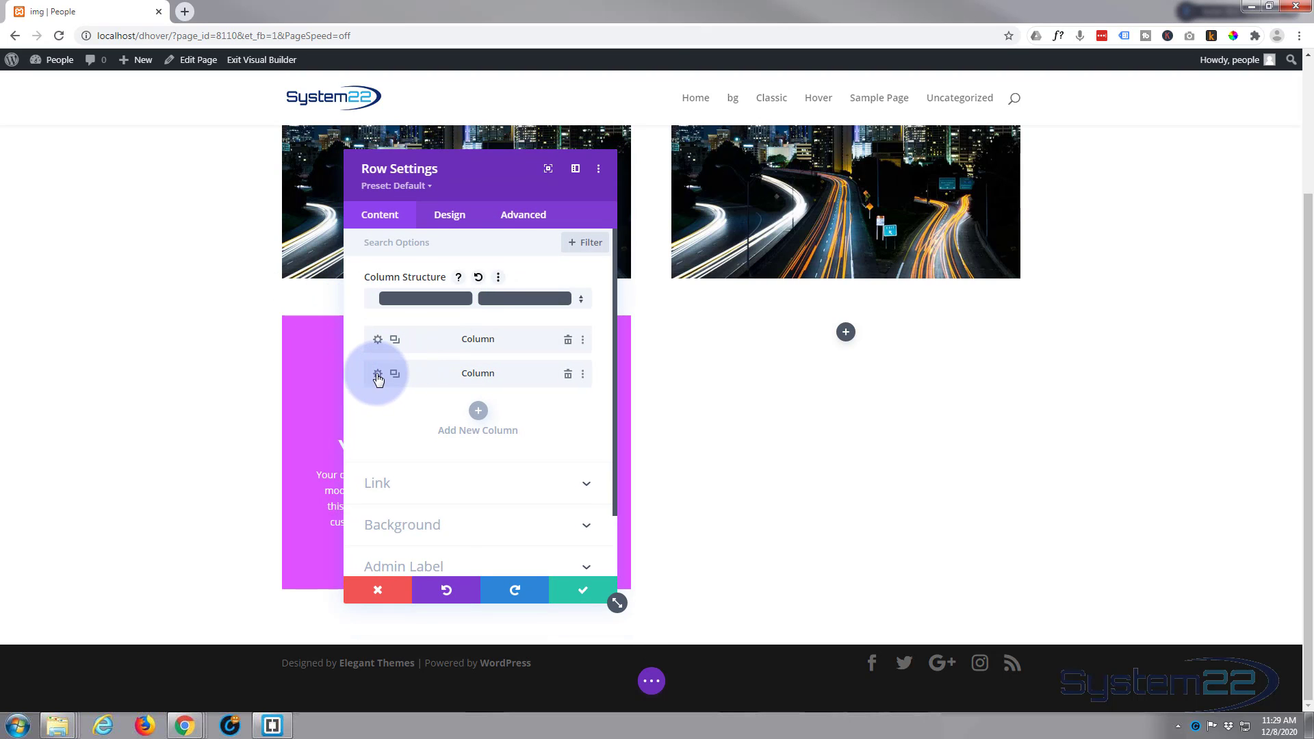
left_click(377, 374)
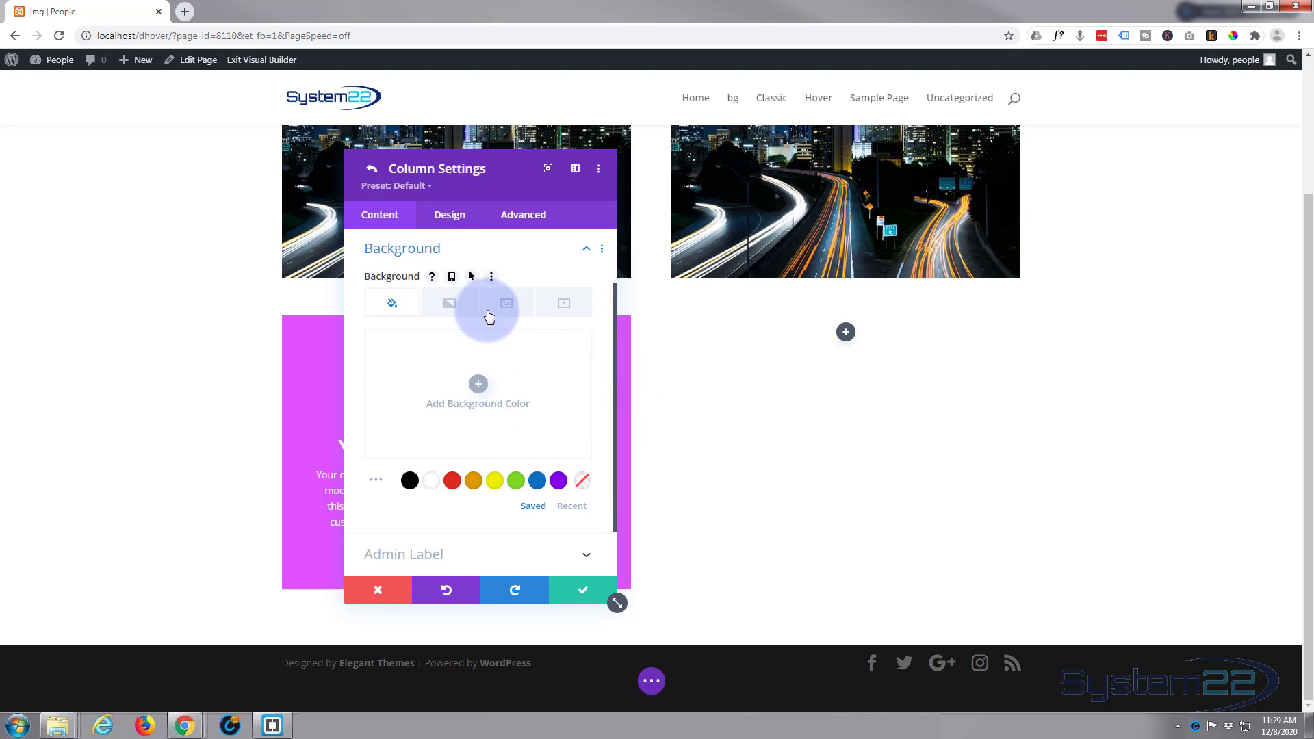
left_click(505, 303)
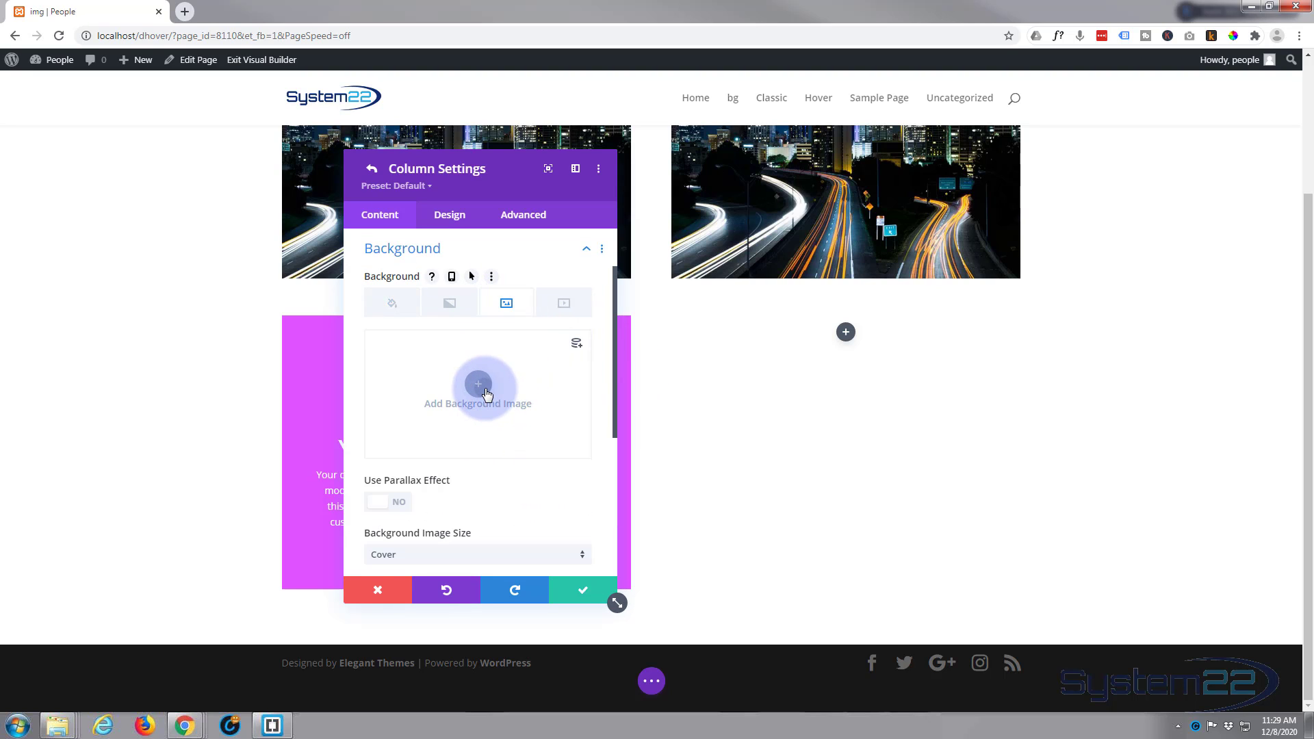
left_click(478, 386)
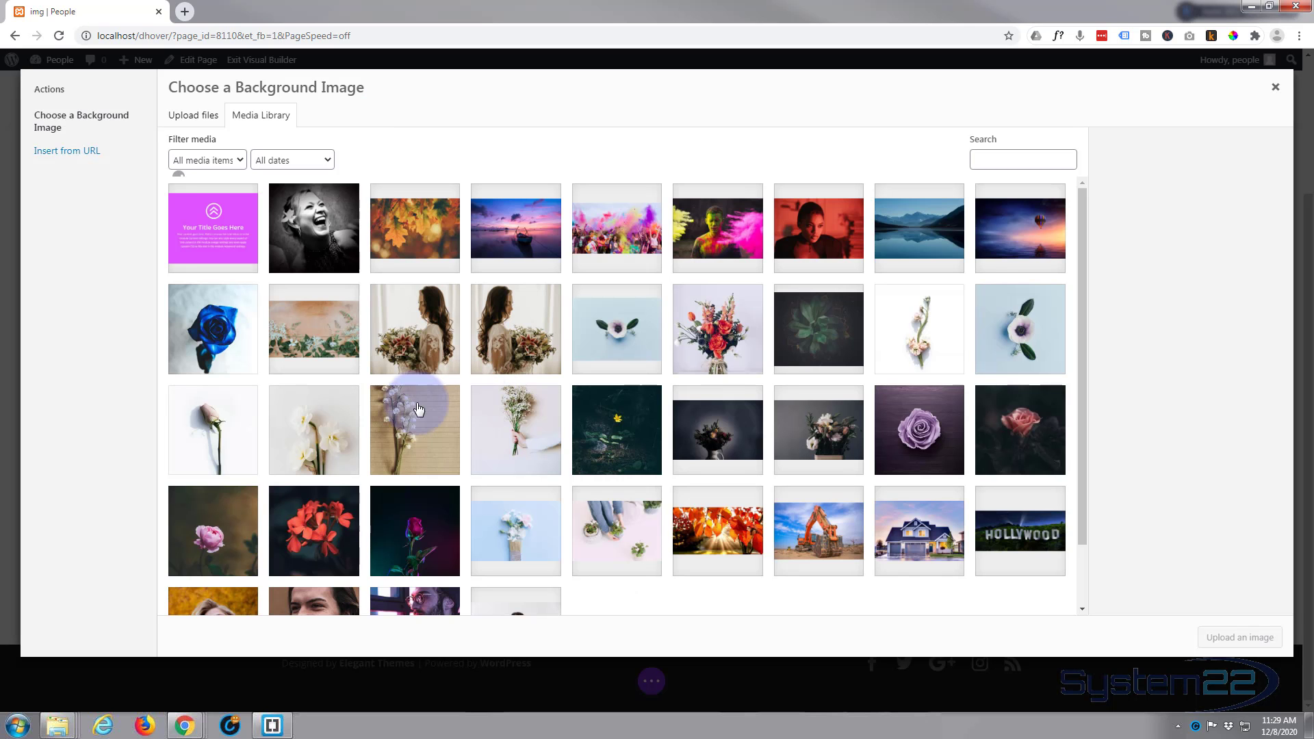
scroll("down", 3)
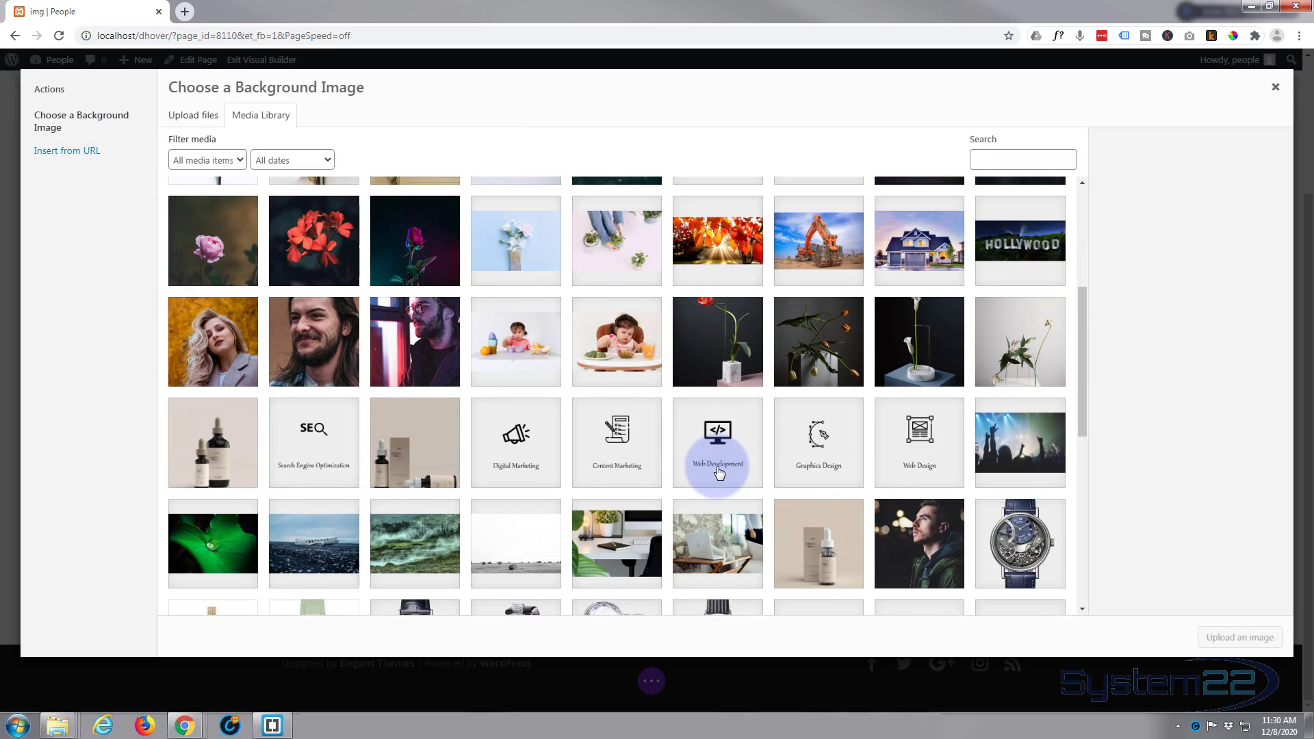
scroll("down", 3)
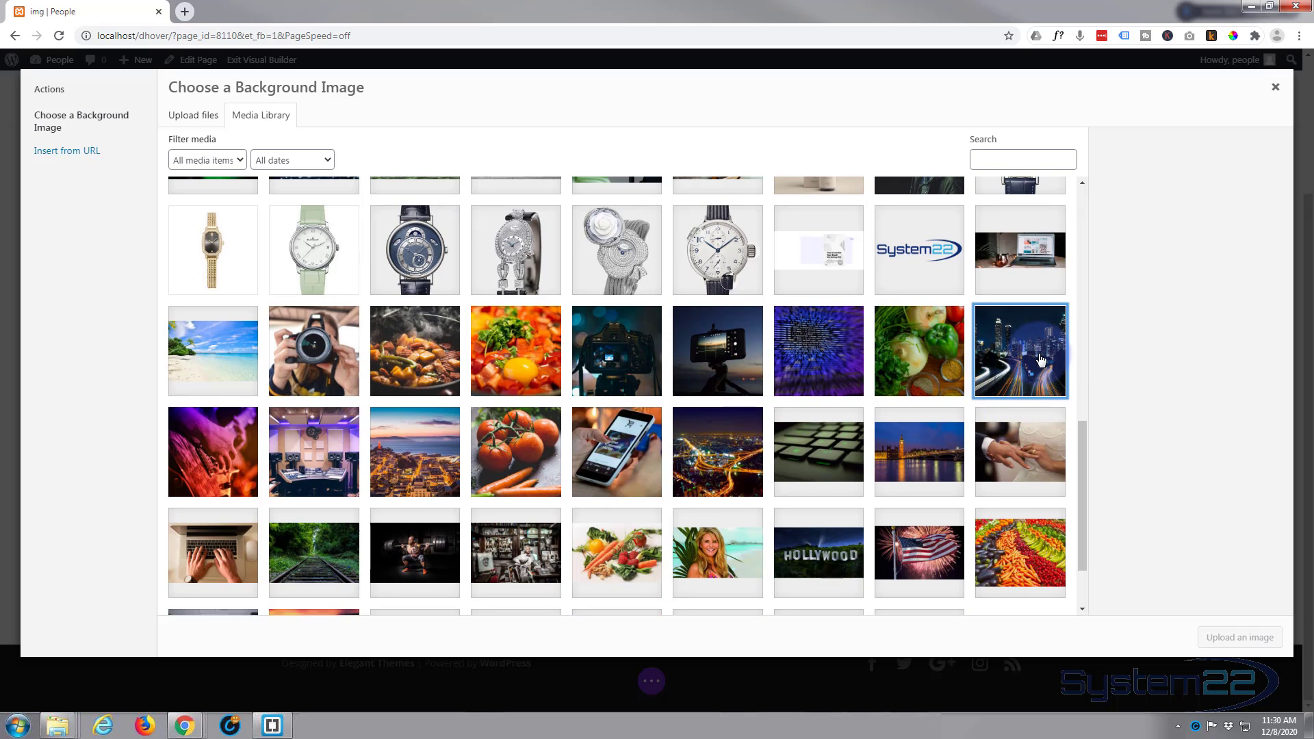
left_click(1020, 350)
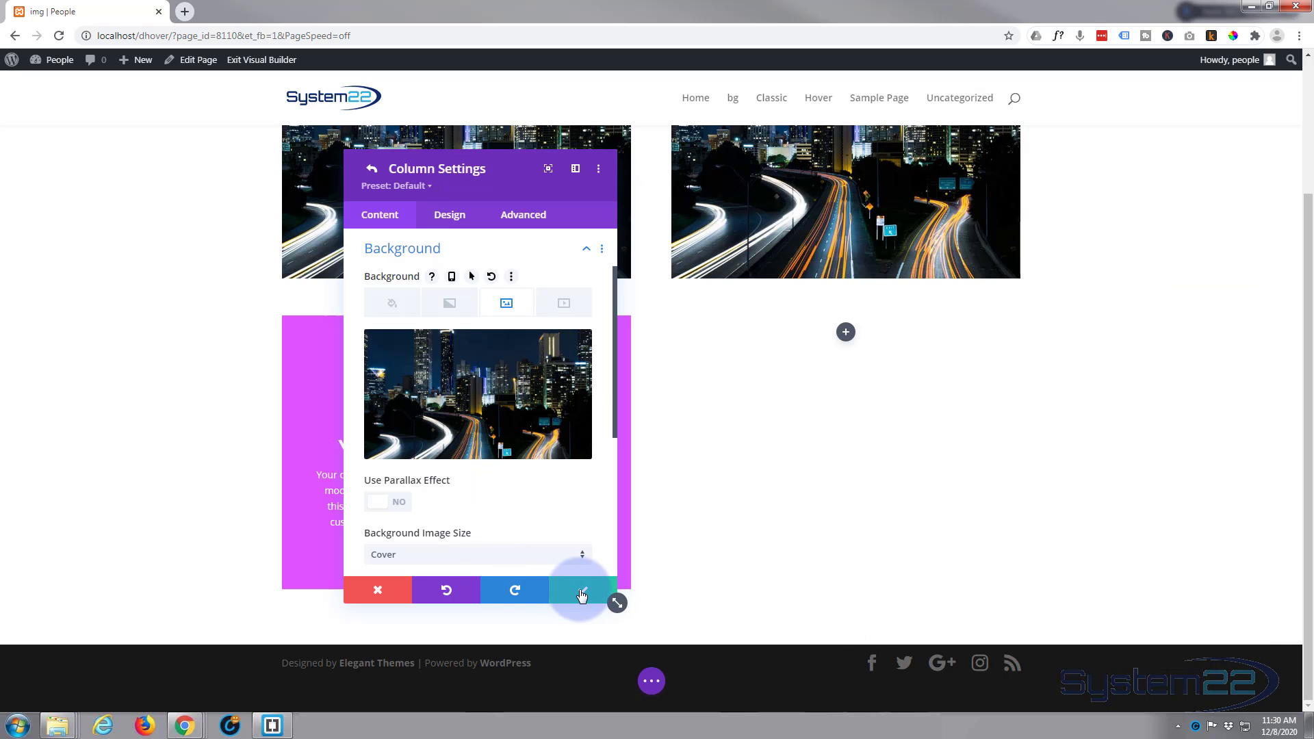
left_click(581, 590)
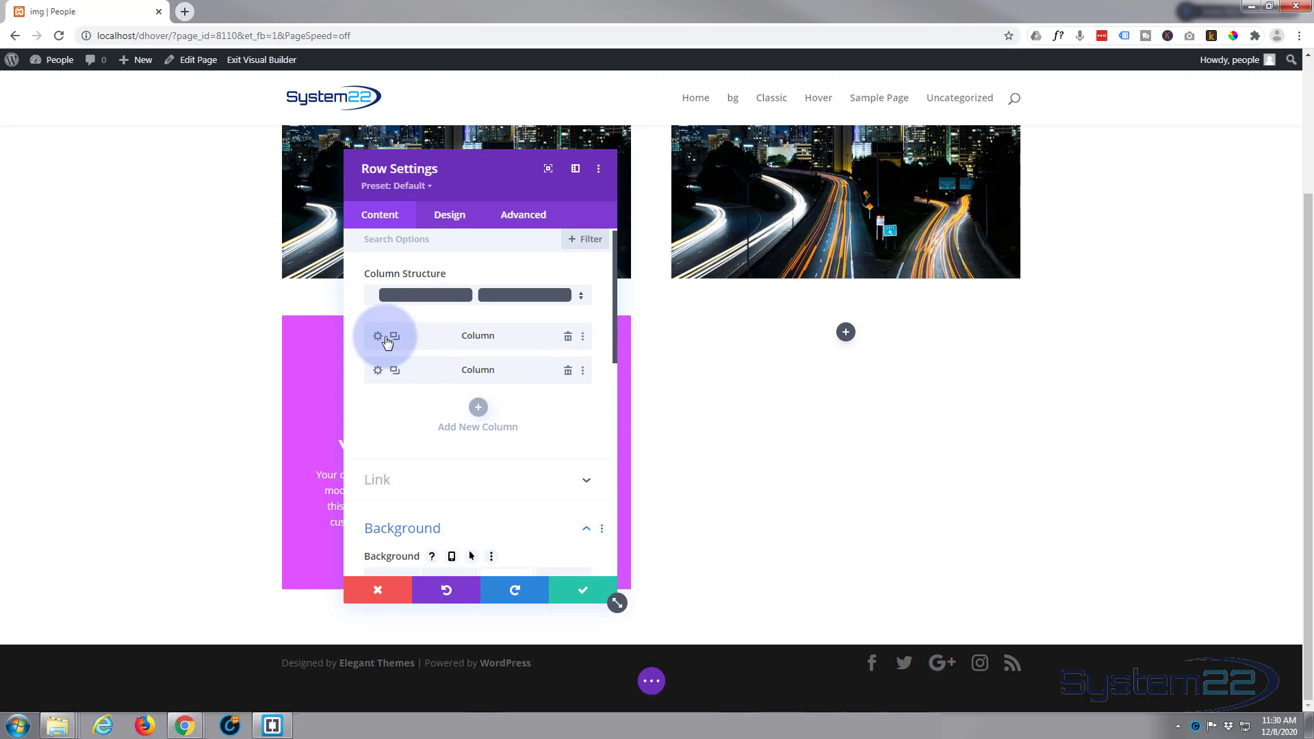
Step: Add height: 400px to the column's Custom CSS Main Element
left_click(377, 336)
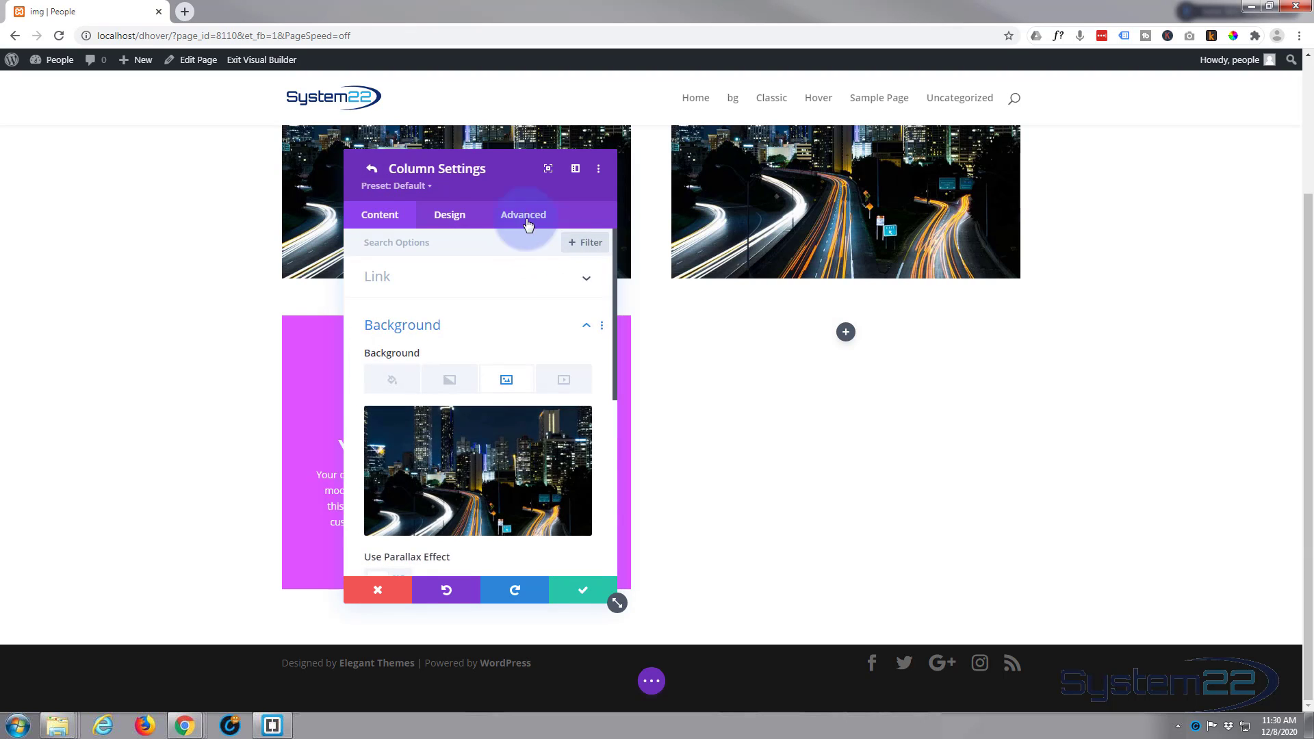
left_click(522, 215)
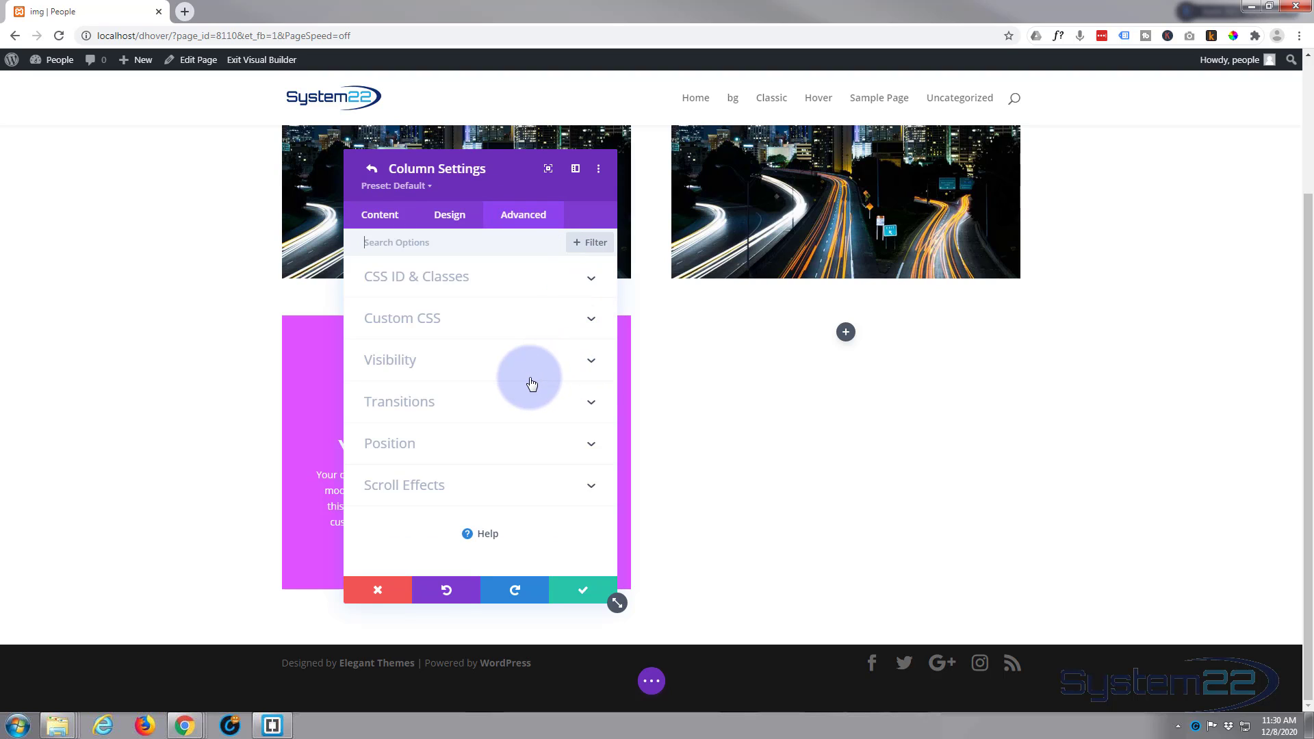
left_click(401, 318)
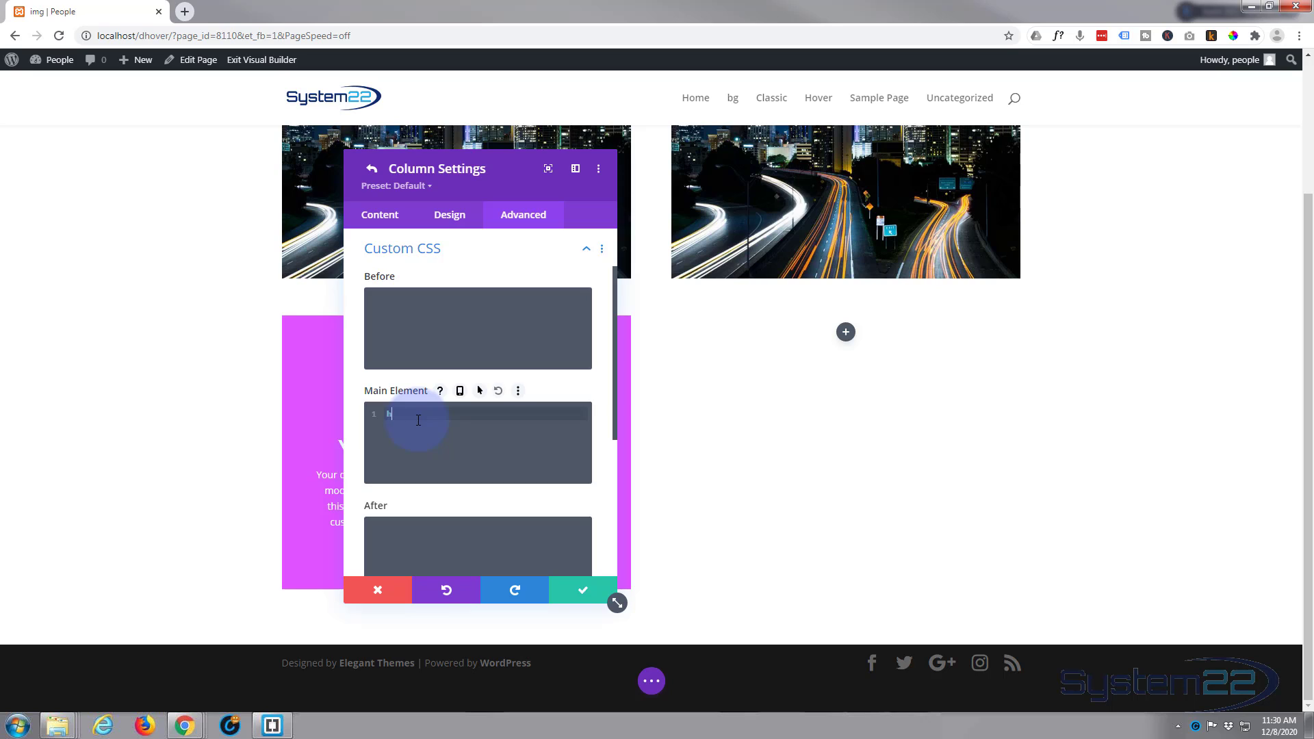
type("eight:")
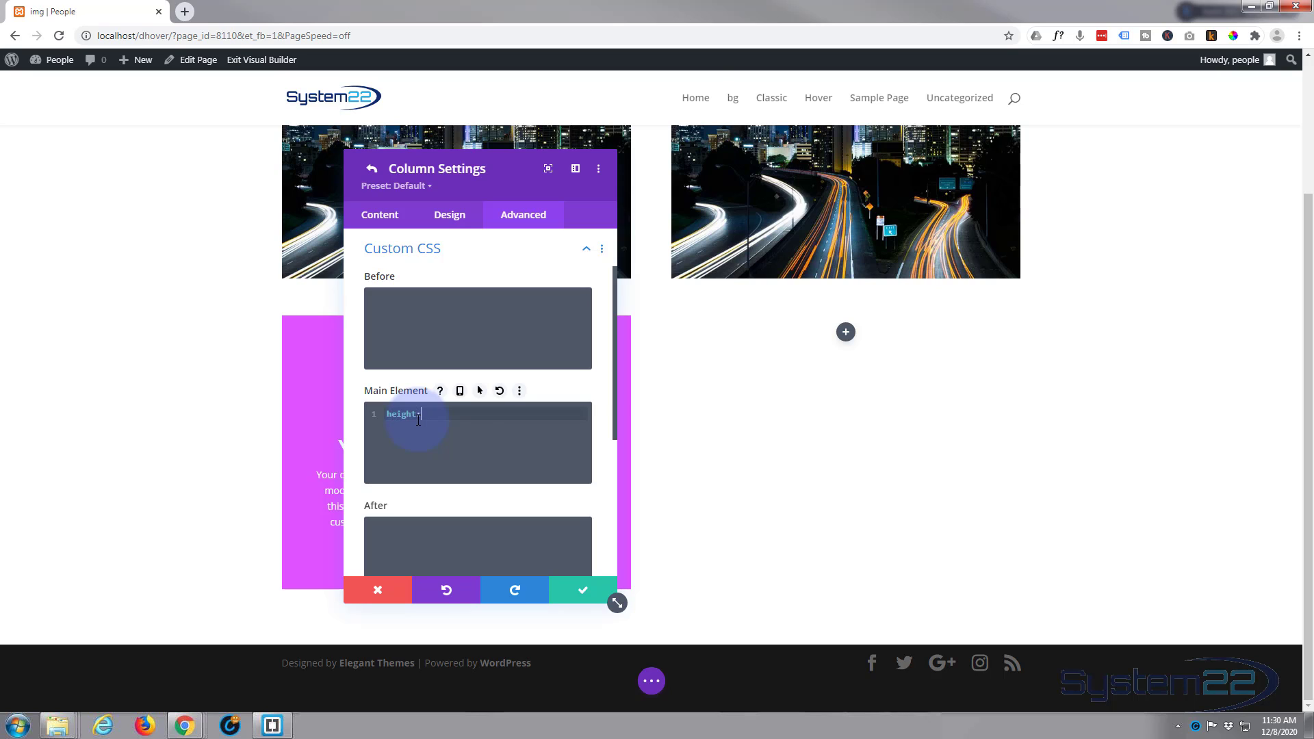
type("400px")
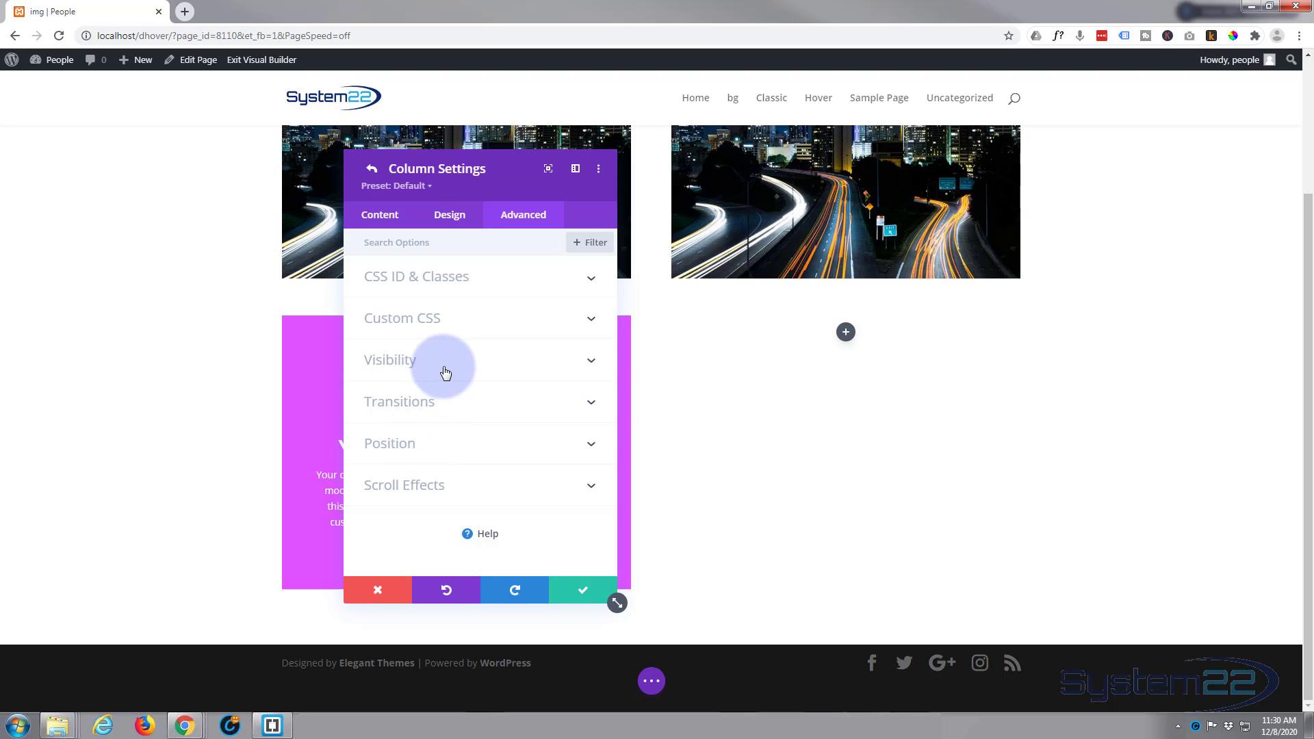
Step: Set the column's horizontal and vertical overflow to Hidden
left_click(390, 360)
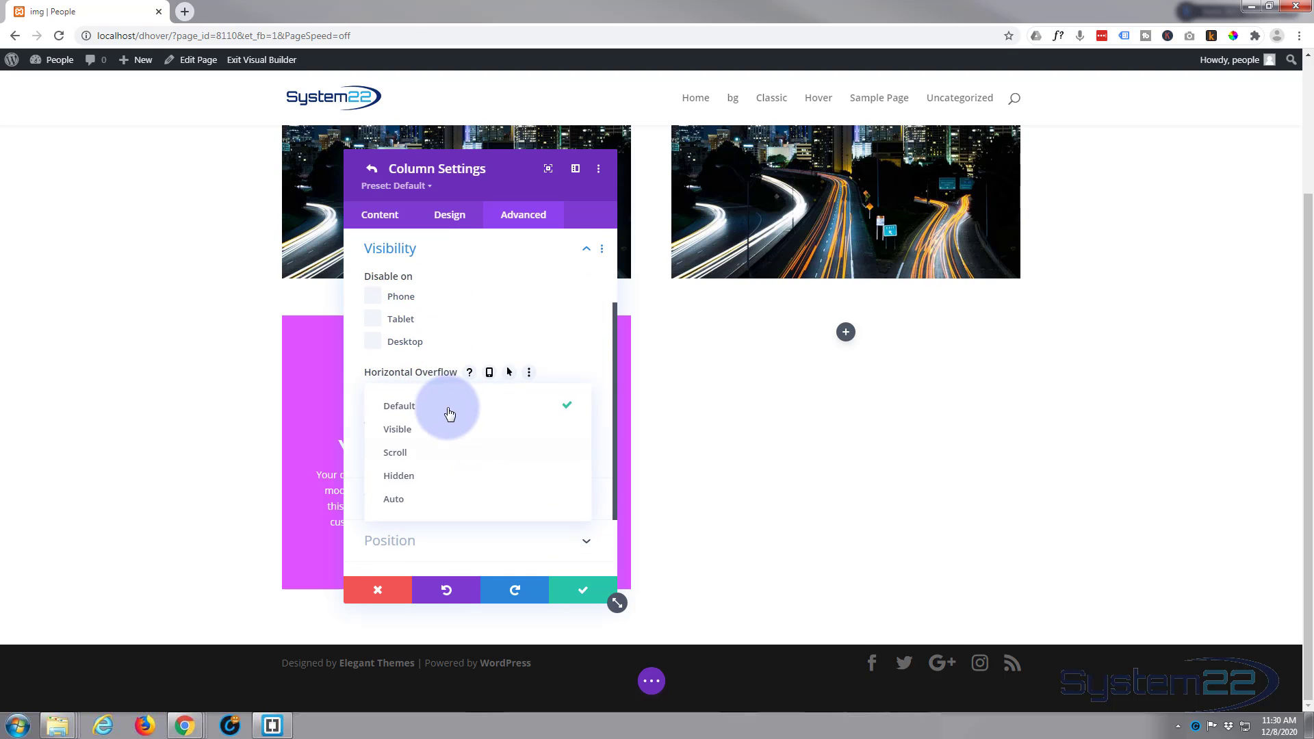
left_click(398, 475)
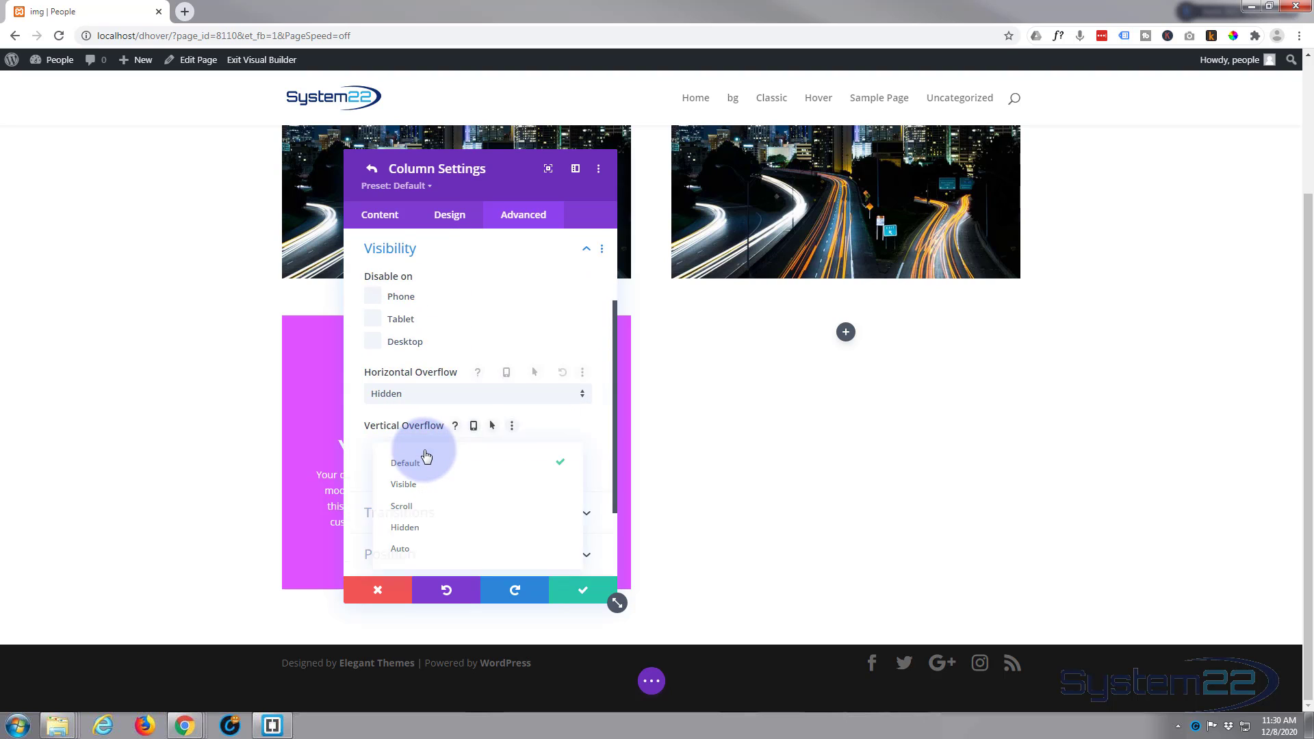
left_click(404, 527)
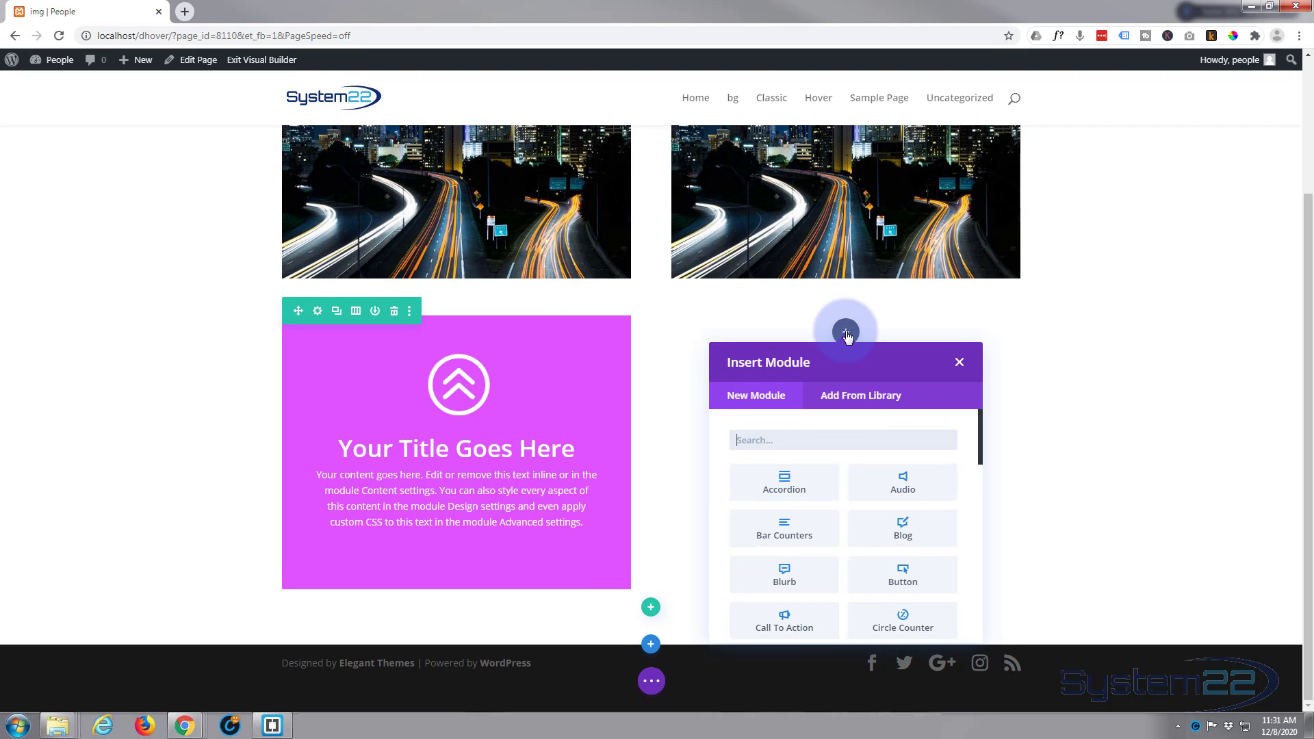
Step: Fill the new image module with the purple blurb screenshot from the Media Library
scroll("down", 3)
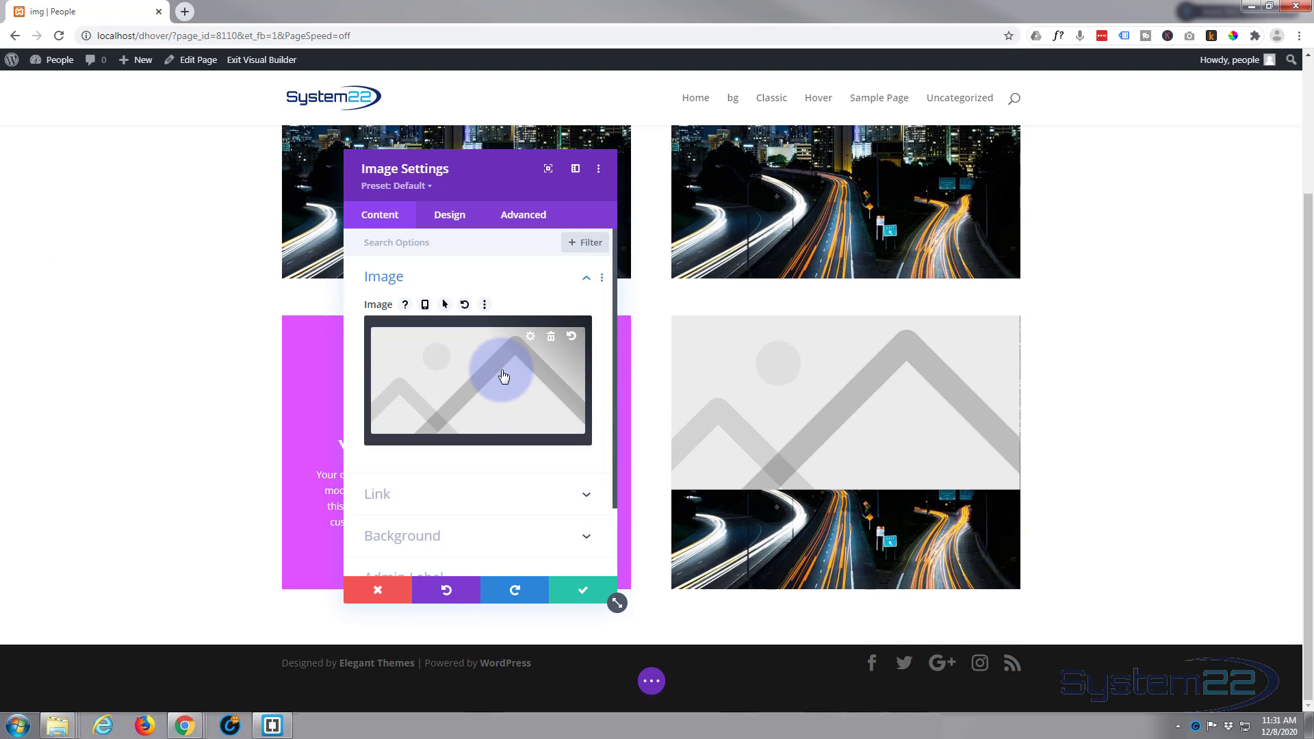
left_click(502, 378)
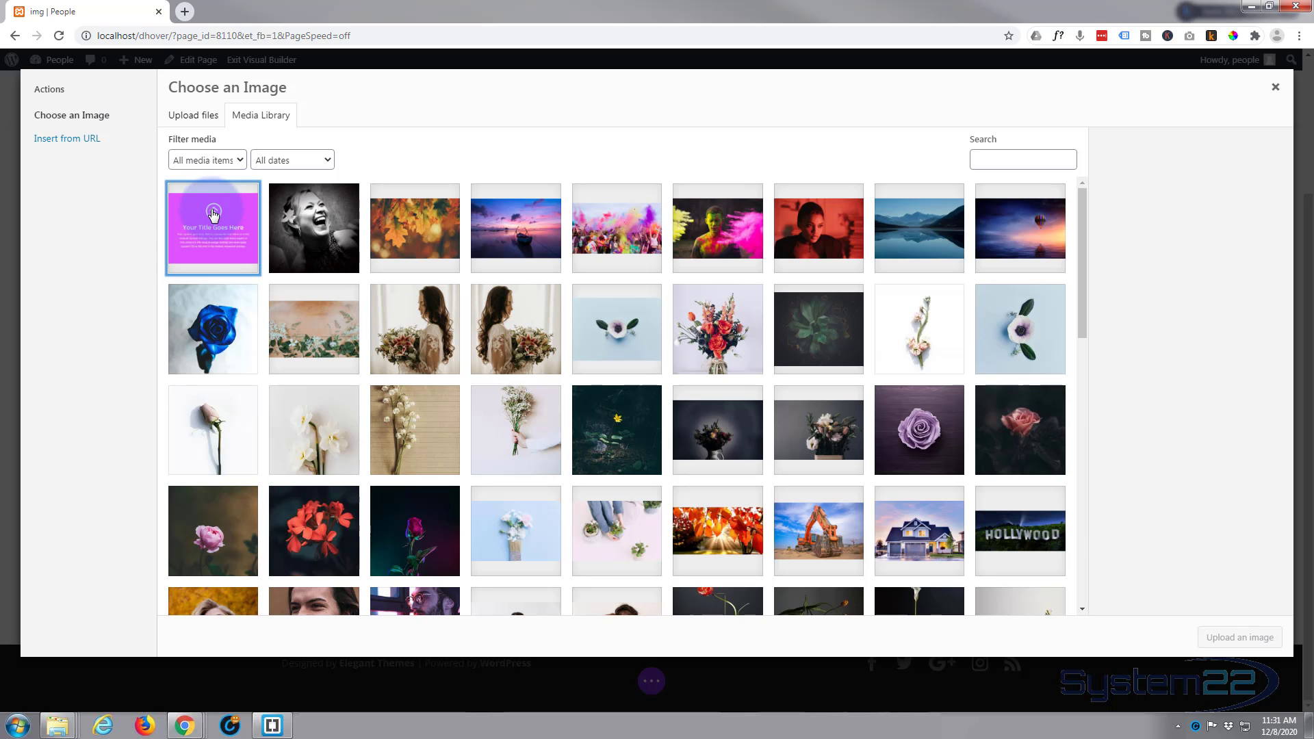
left_click(213, 228)
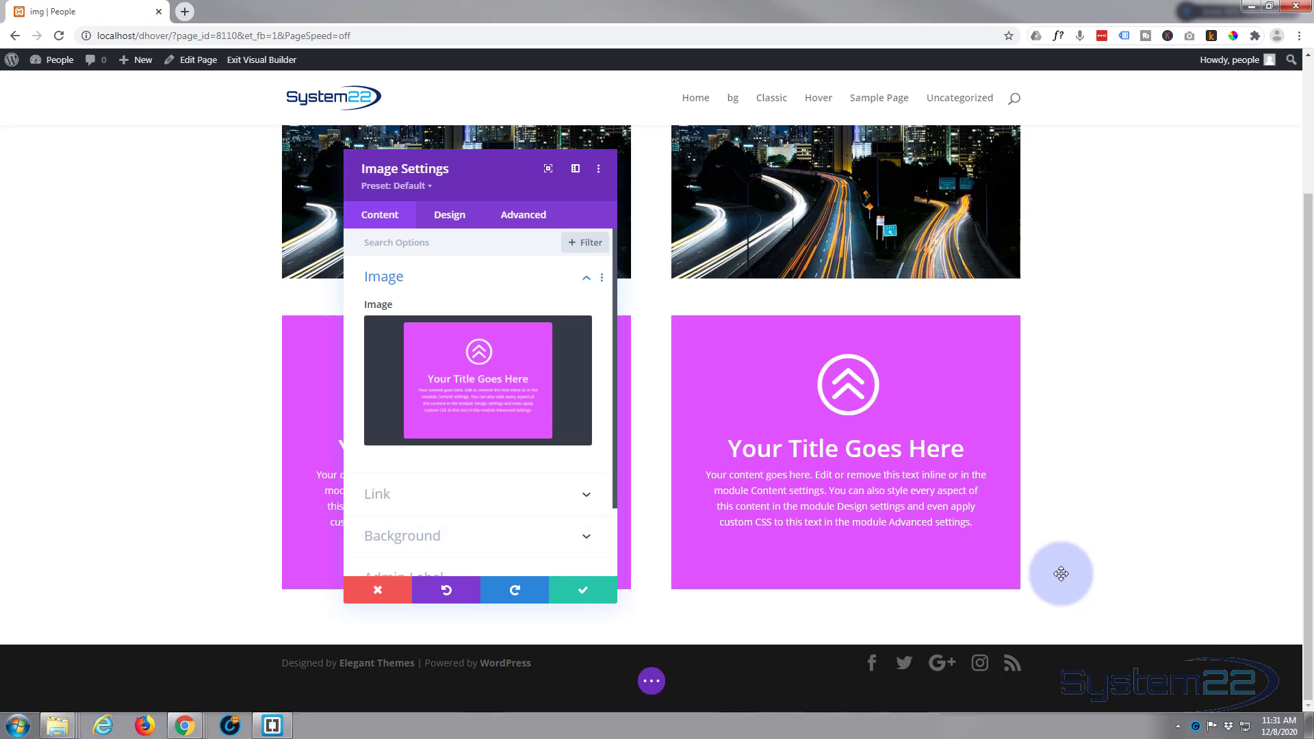
mouse_move(962, 482)
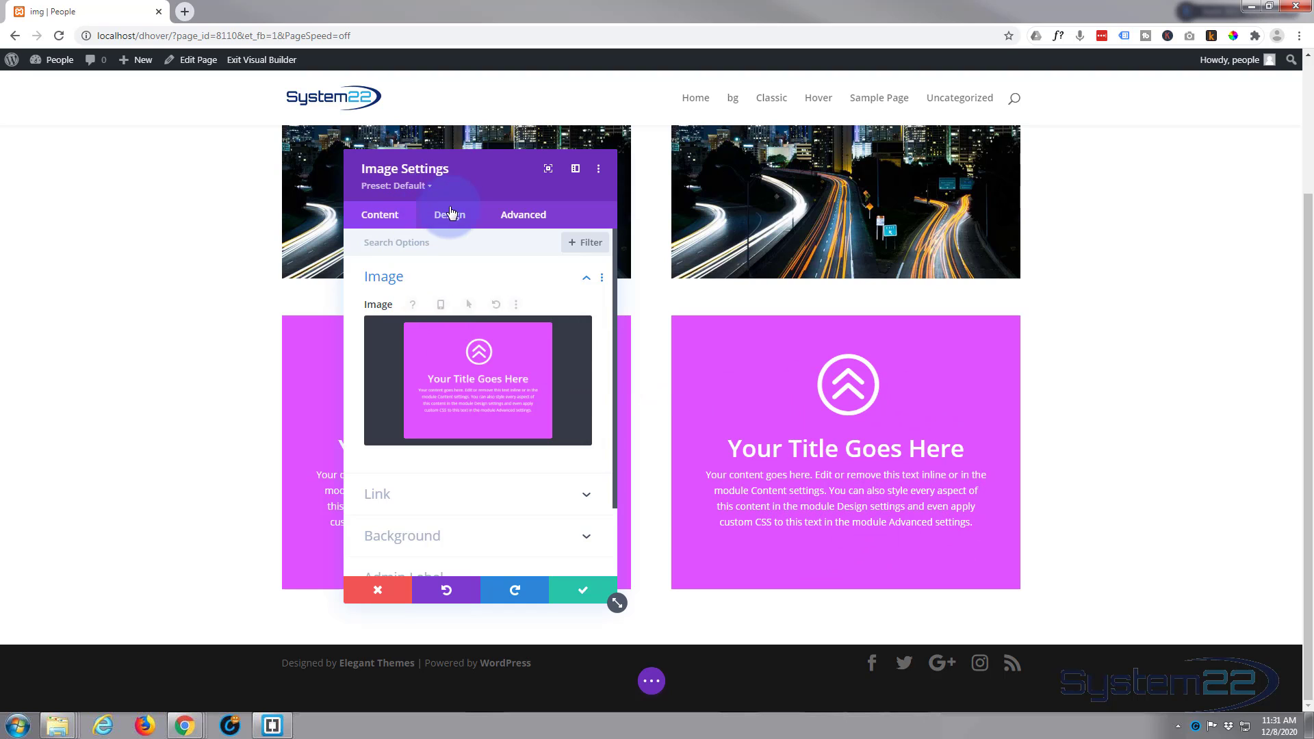
Step: Enter a padding value of 40 in the image module's Spacing settings
left_click(449, 215)
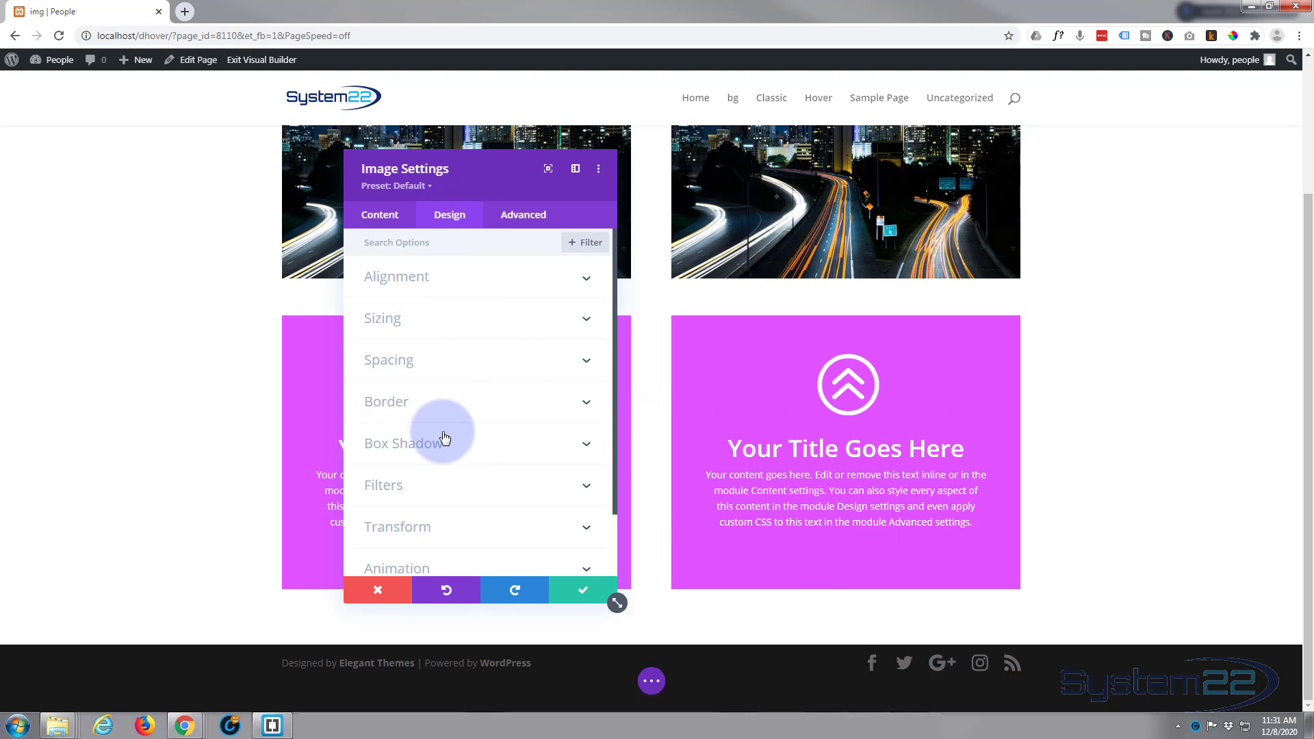
left_click(387, 360)
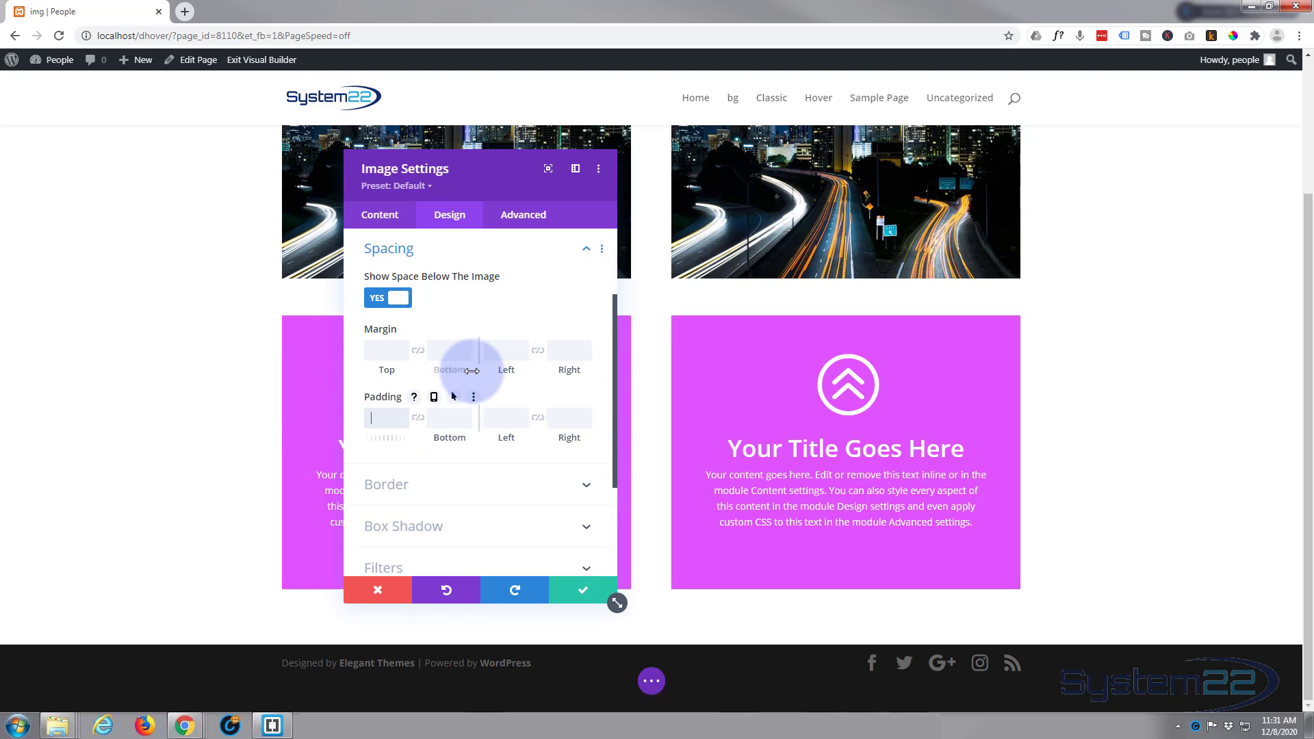
type("40")
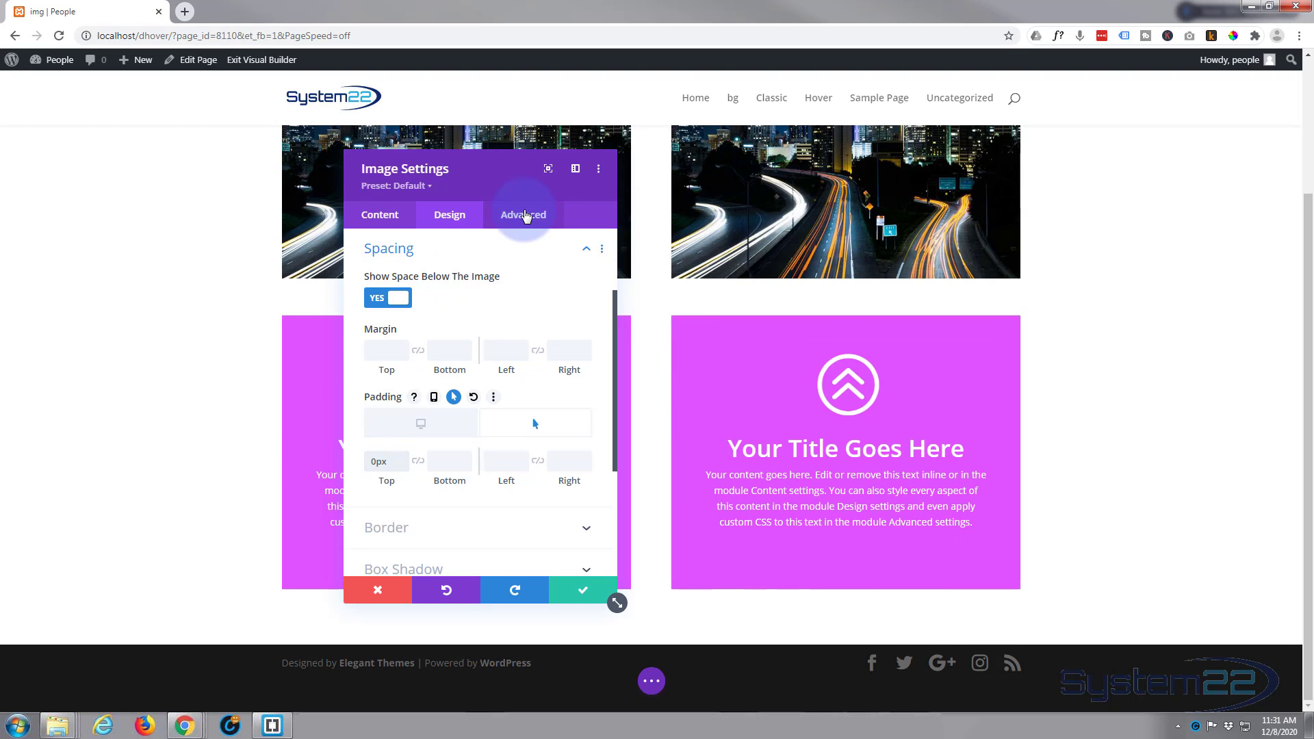
Step: Set the image transition to 750ms with Ease-In-Out and save the settings
left_click(522, 214)
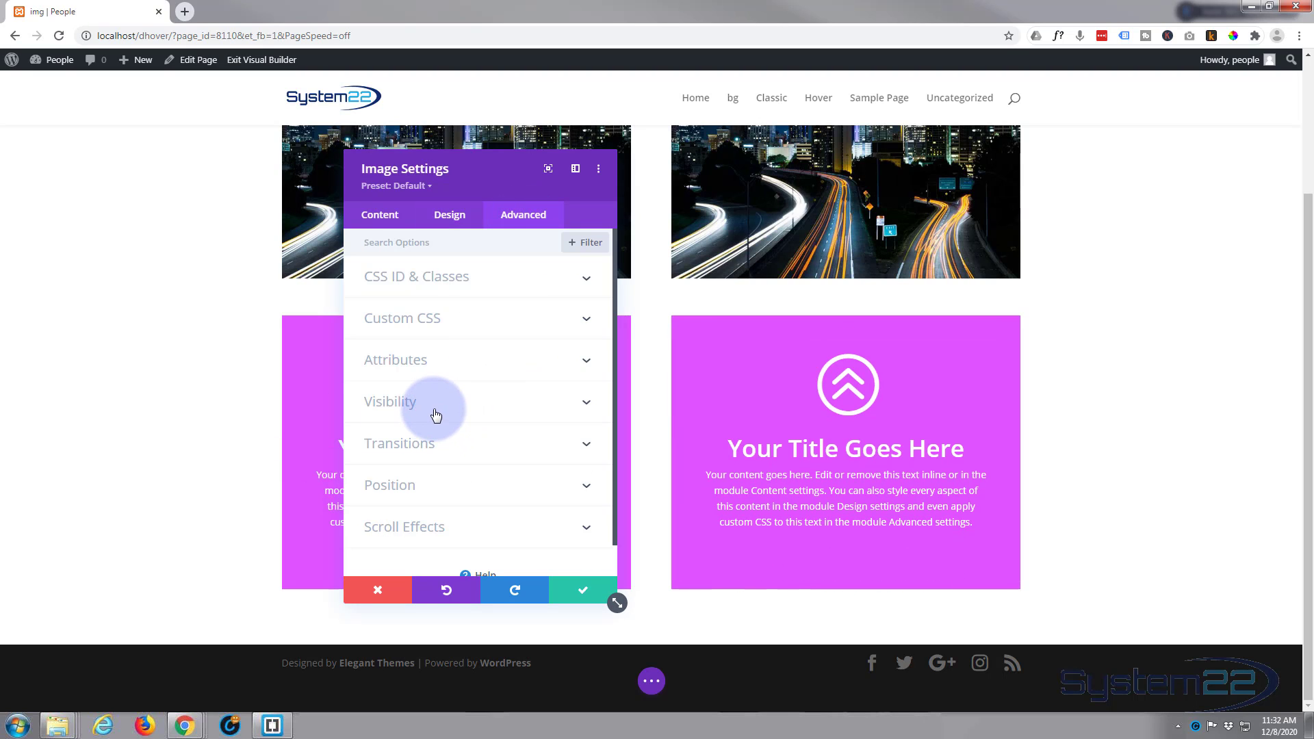
left_click(398, 443)
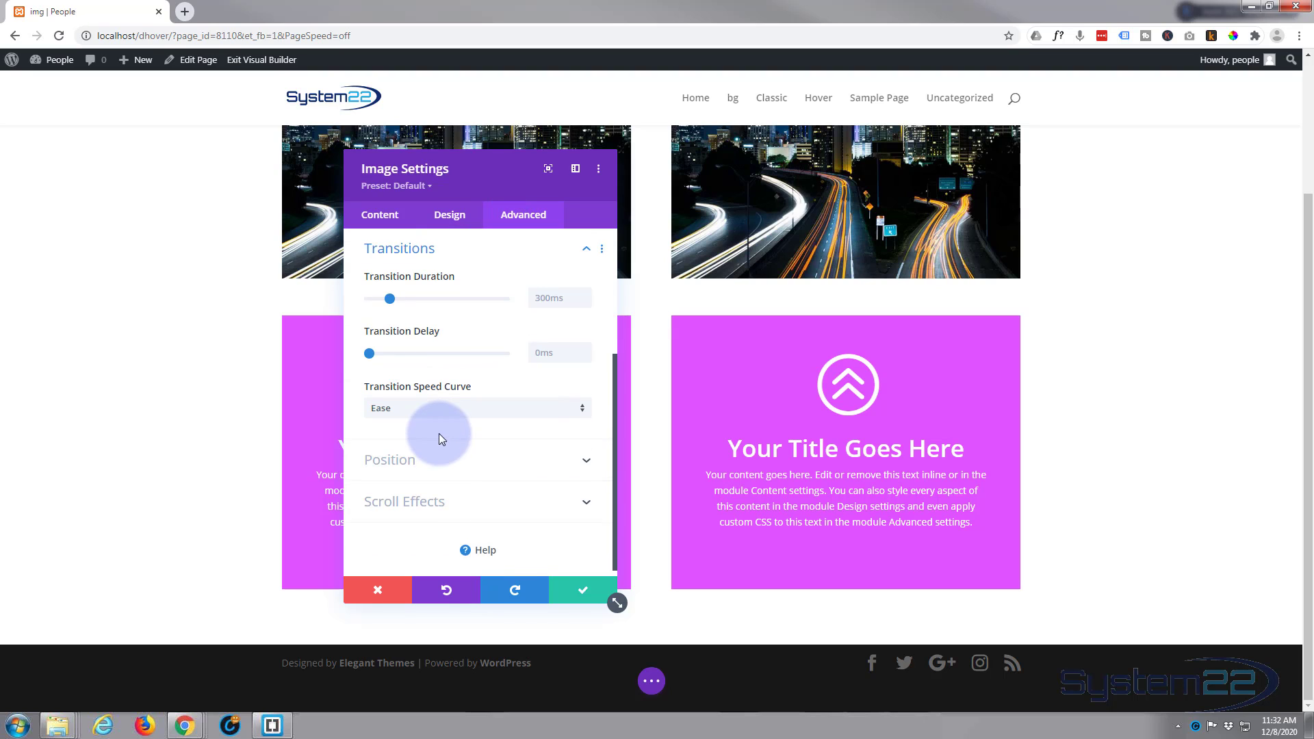
left_click_drag(388, 298, 429, 298)
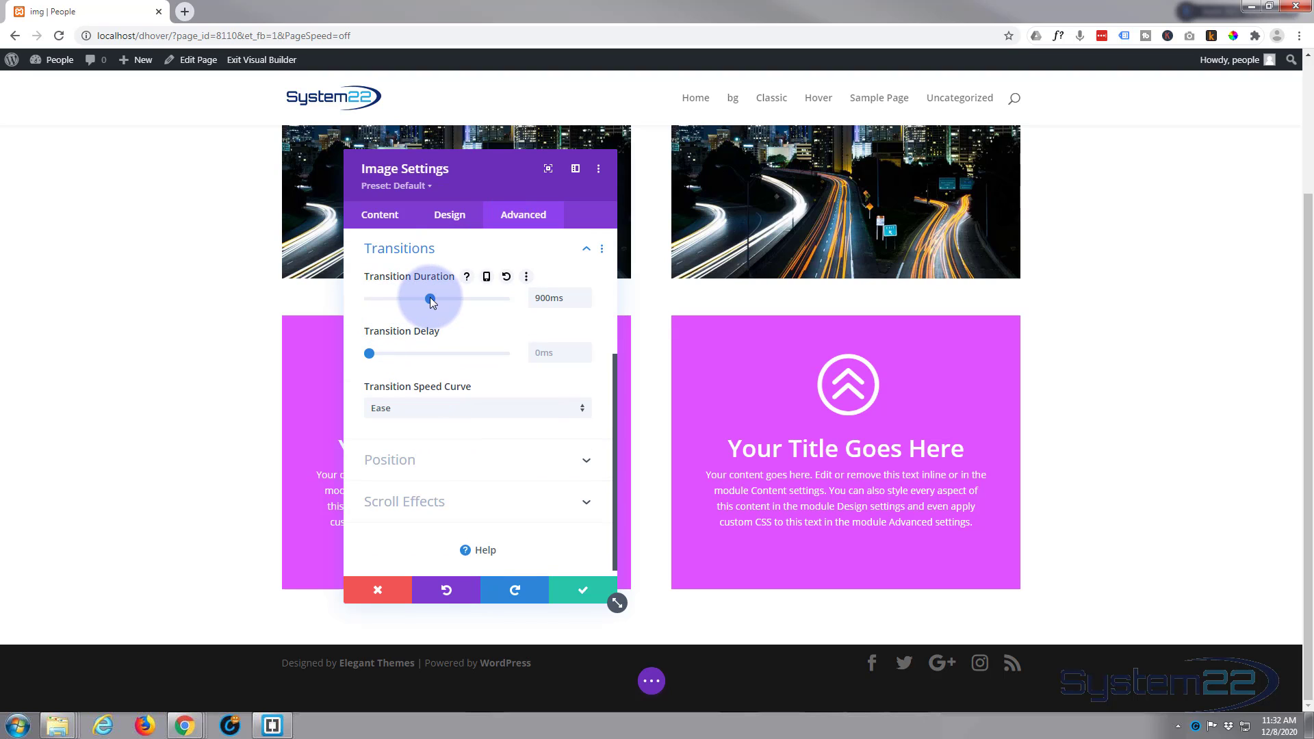
left_click_drag(430, 301, 420, 301)
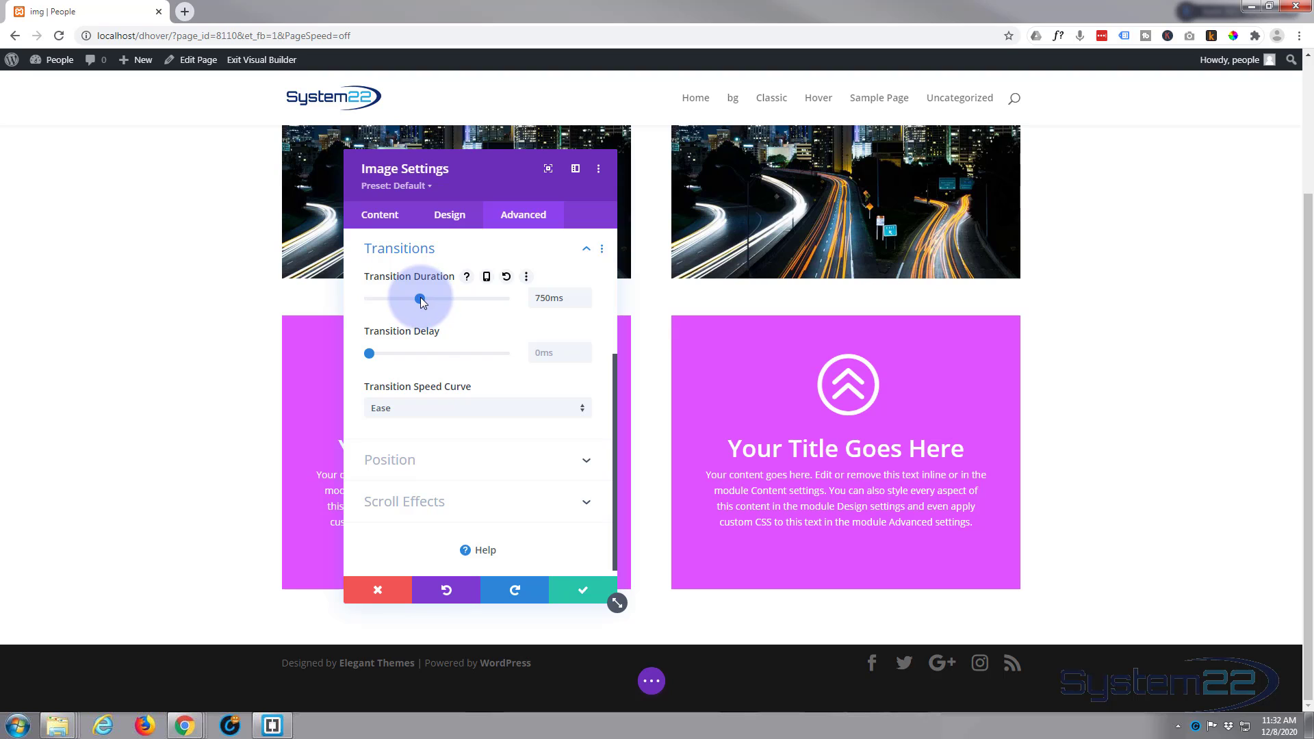
left_click(476, 408)
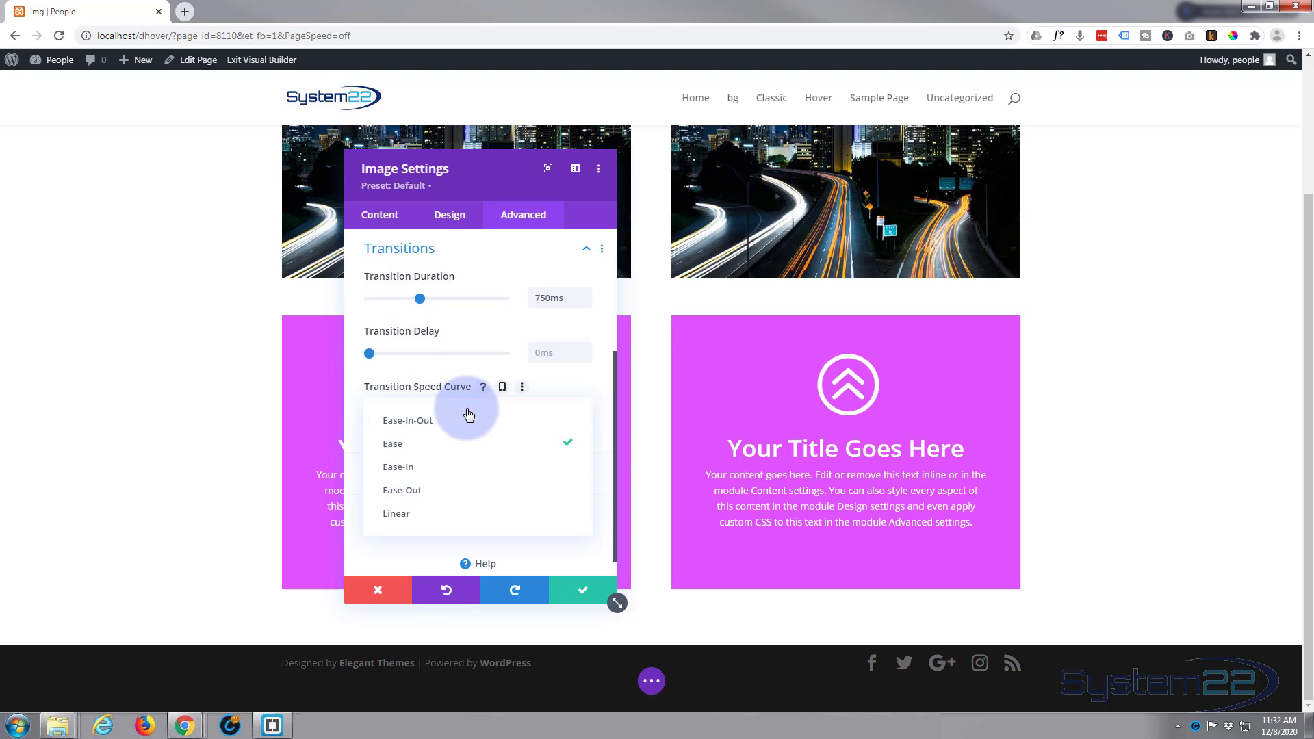
left_click(408, 420)
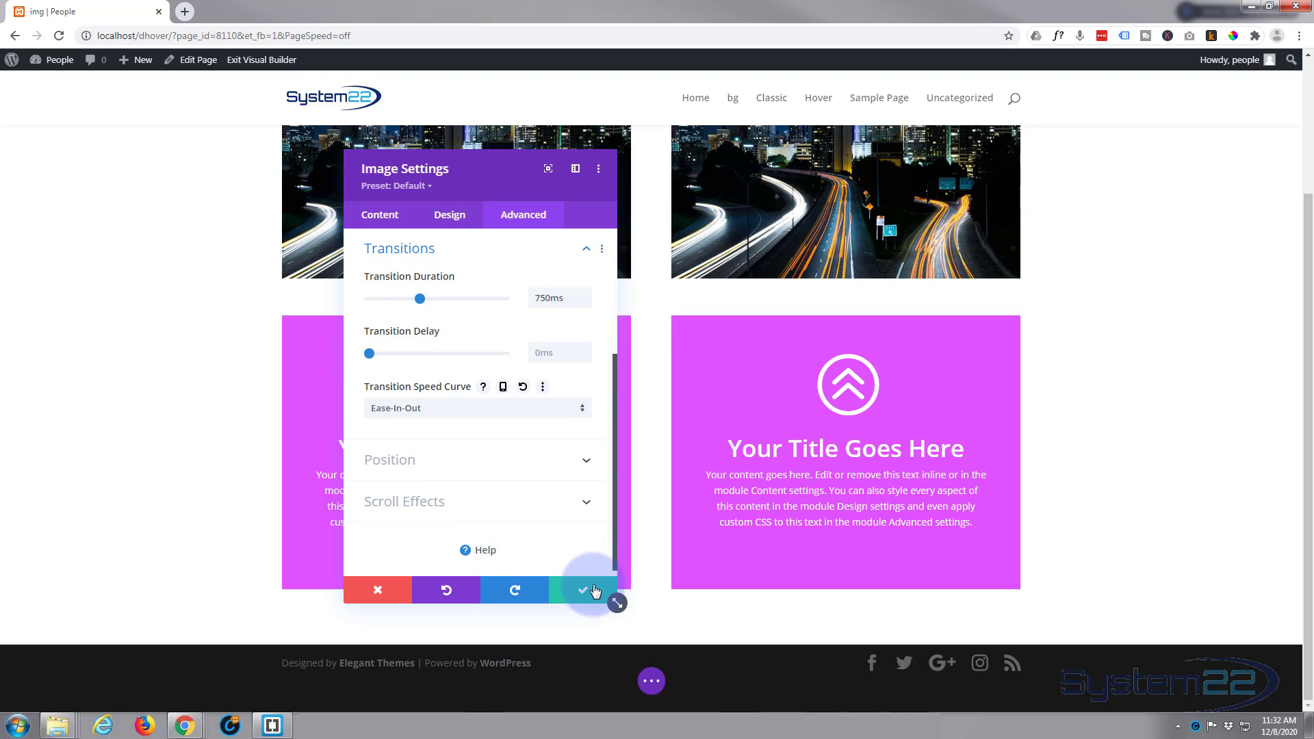
left_click(583, 590)
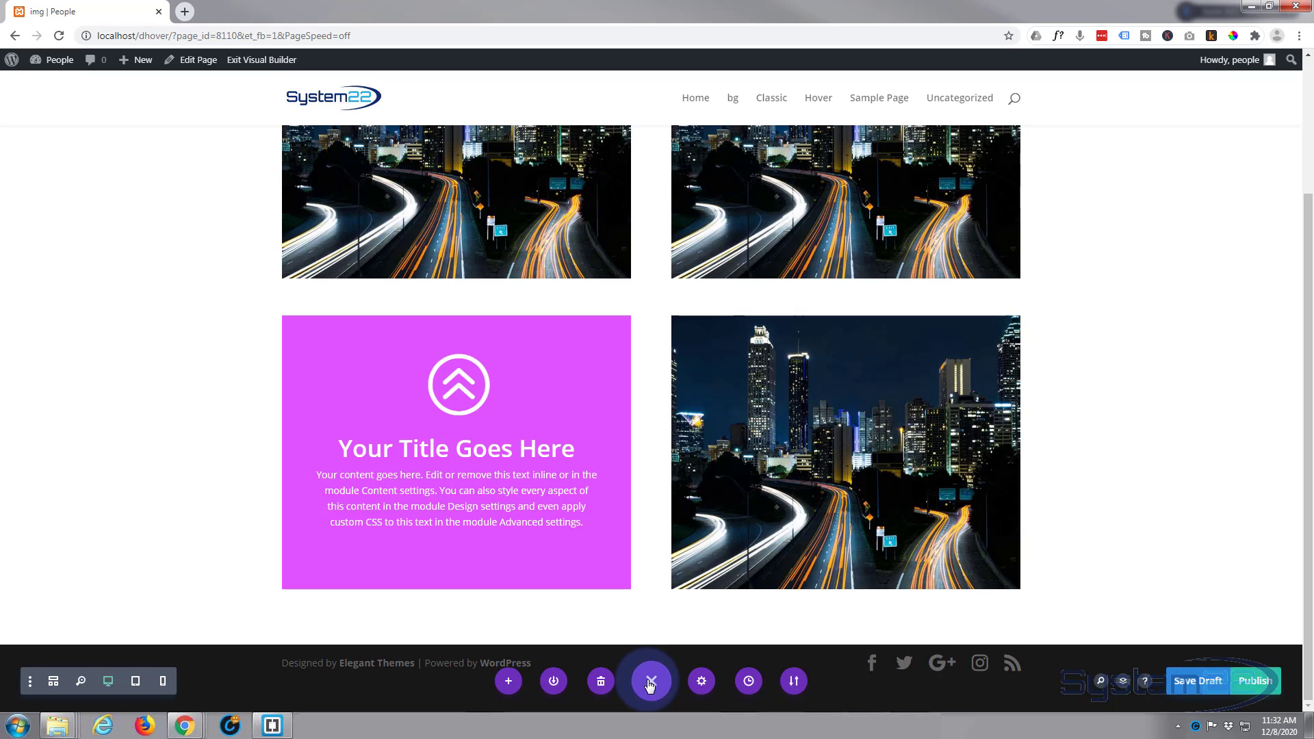
Step: Save the draft, preview the hover effect on the live page, then re-enter the visual builder
left_click(649, 680)
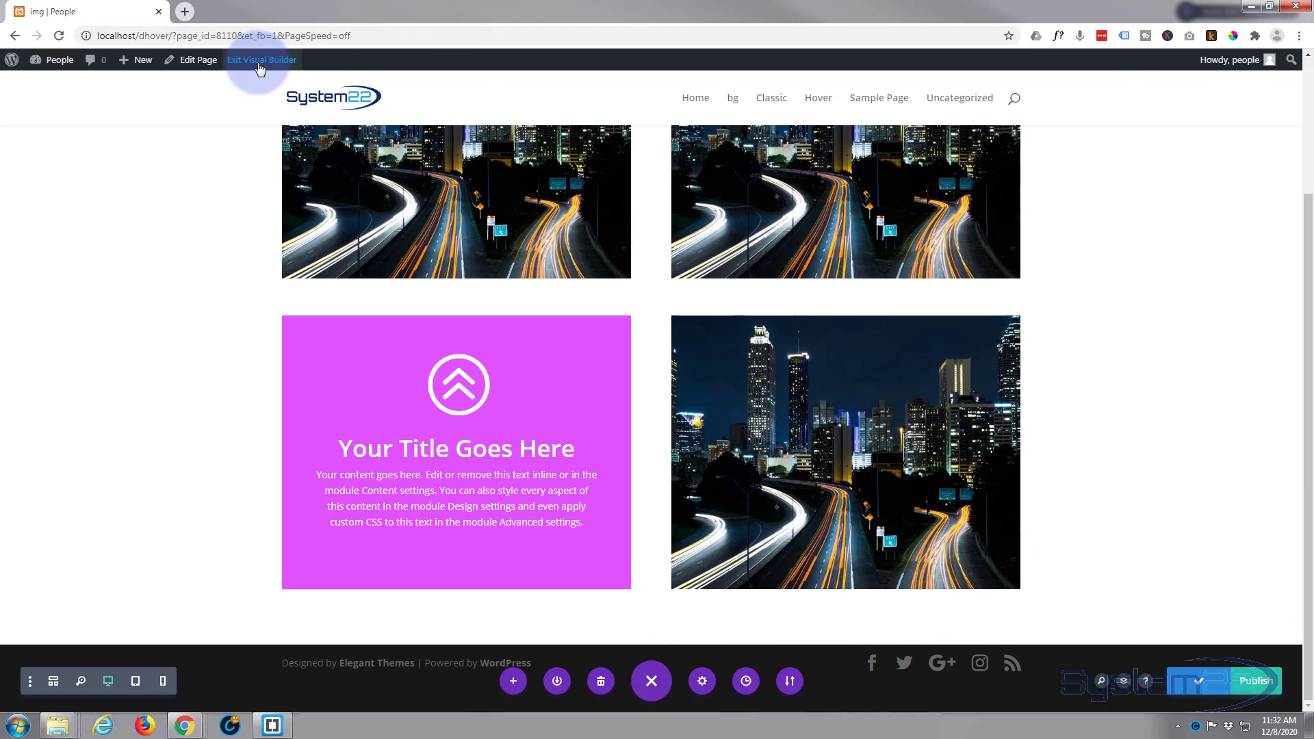
left_click(260, 59)
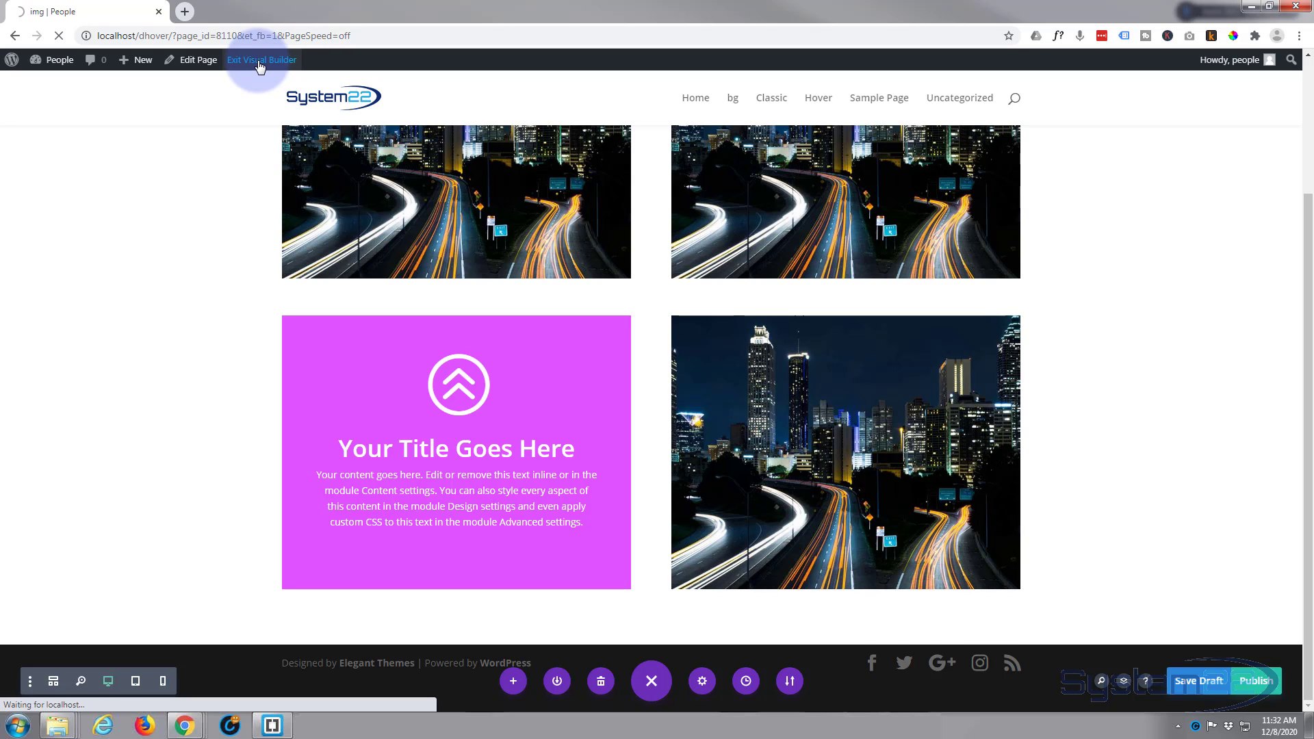
left_click(260, 59)
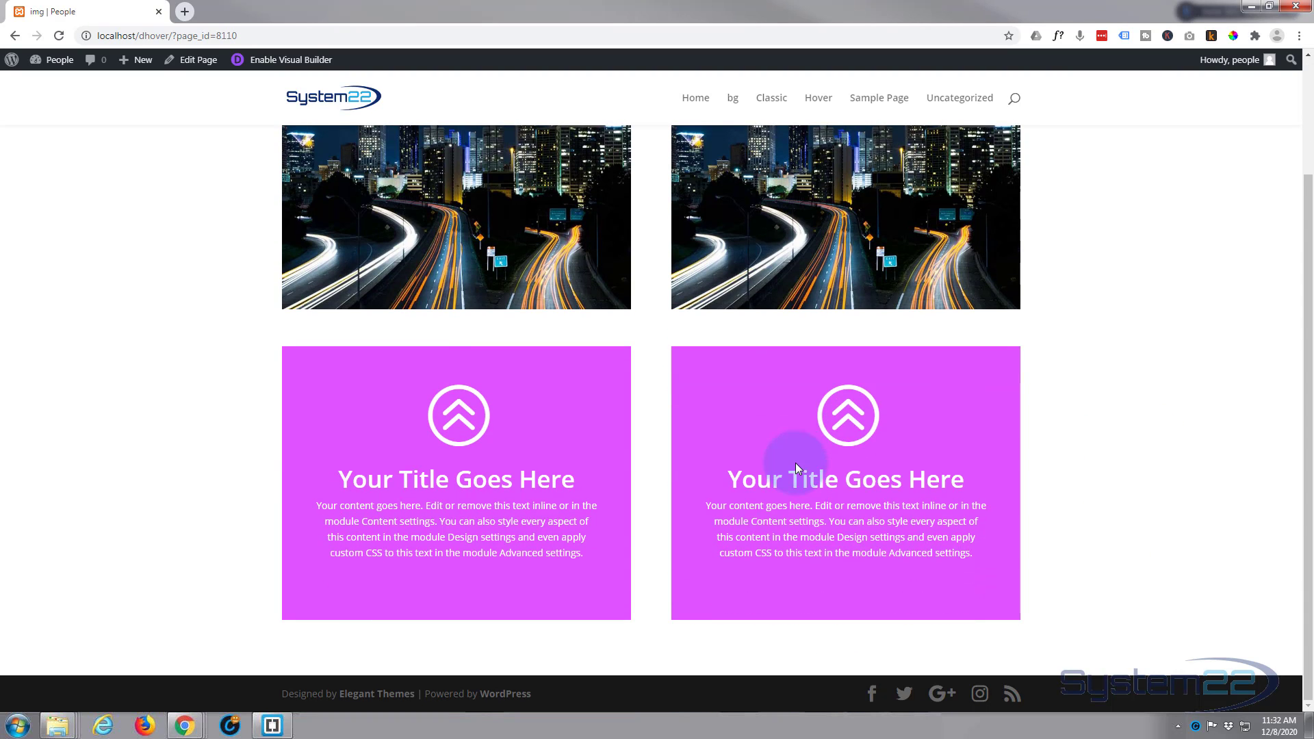
left_click(290, 58)
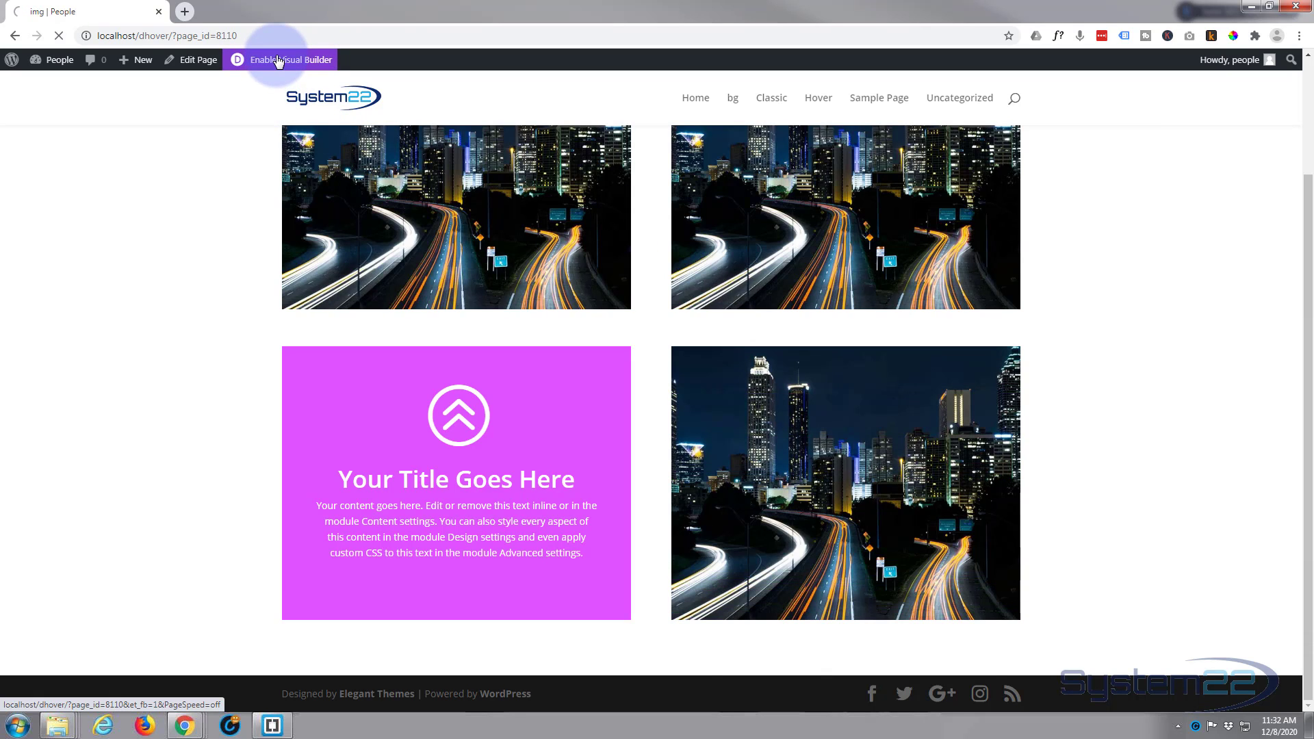
left_click(293, 59)
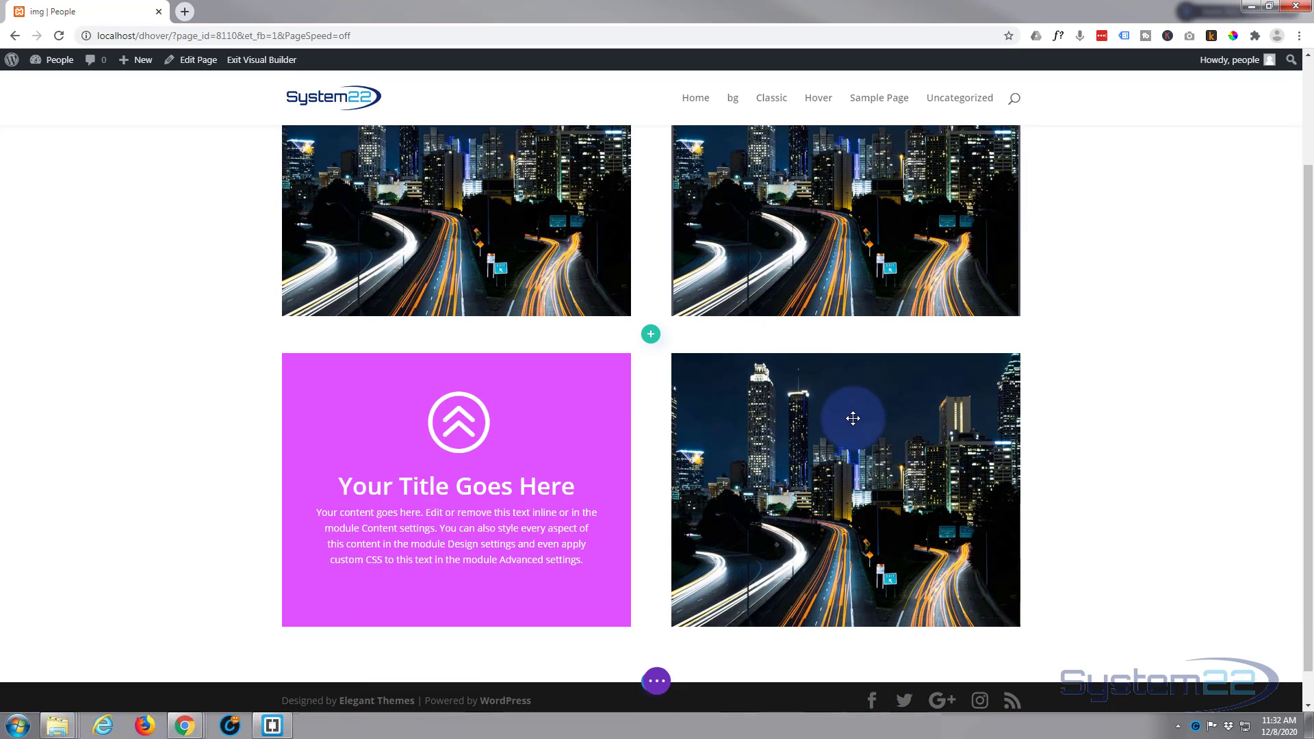
Step: Set the image module's picture to the night city highway photo from the Media Library and save
scroll("down", 3)
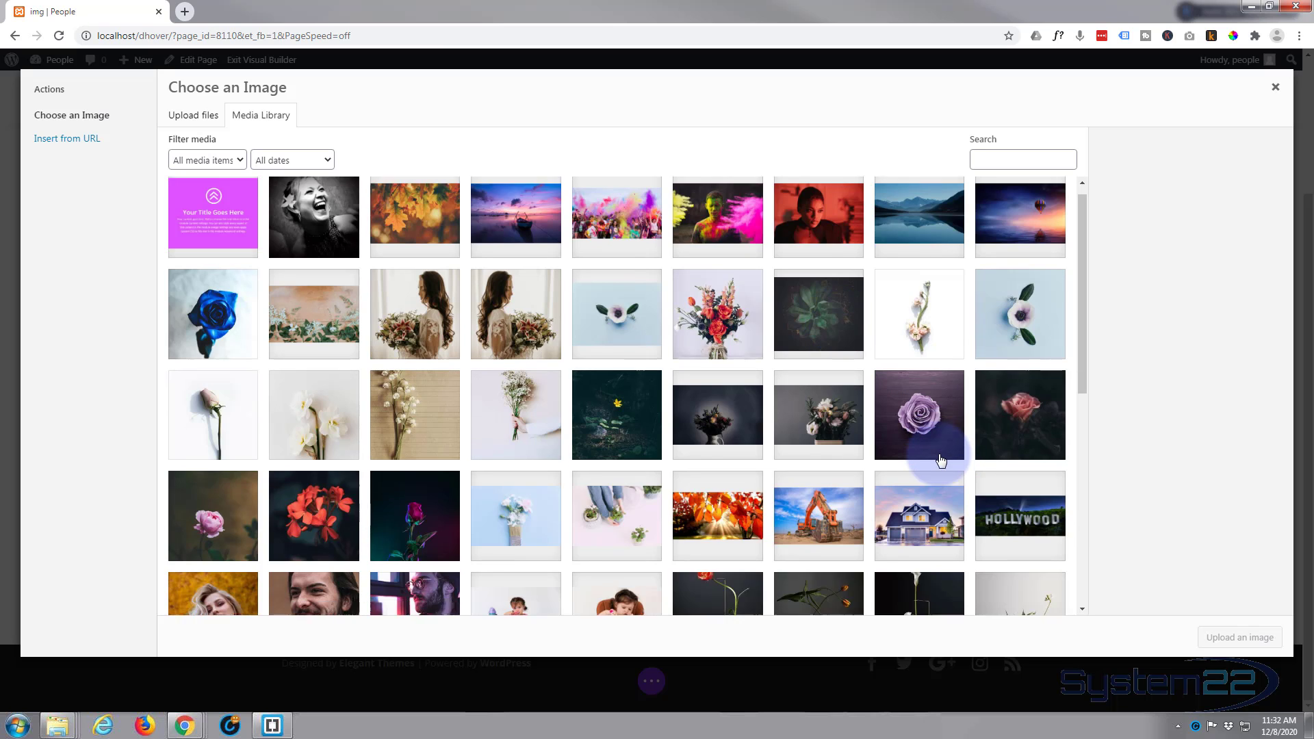
scroll("down", 3)
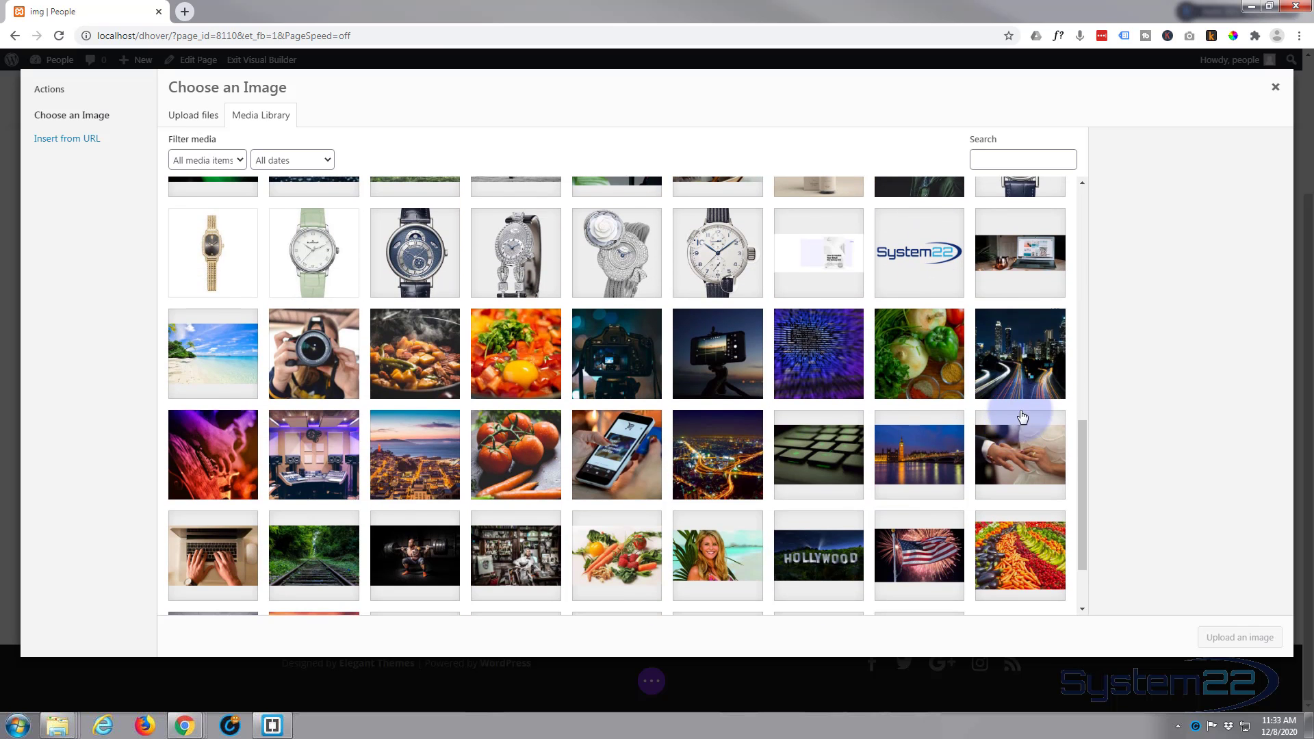
left_click(1019, 353)
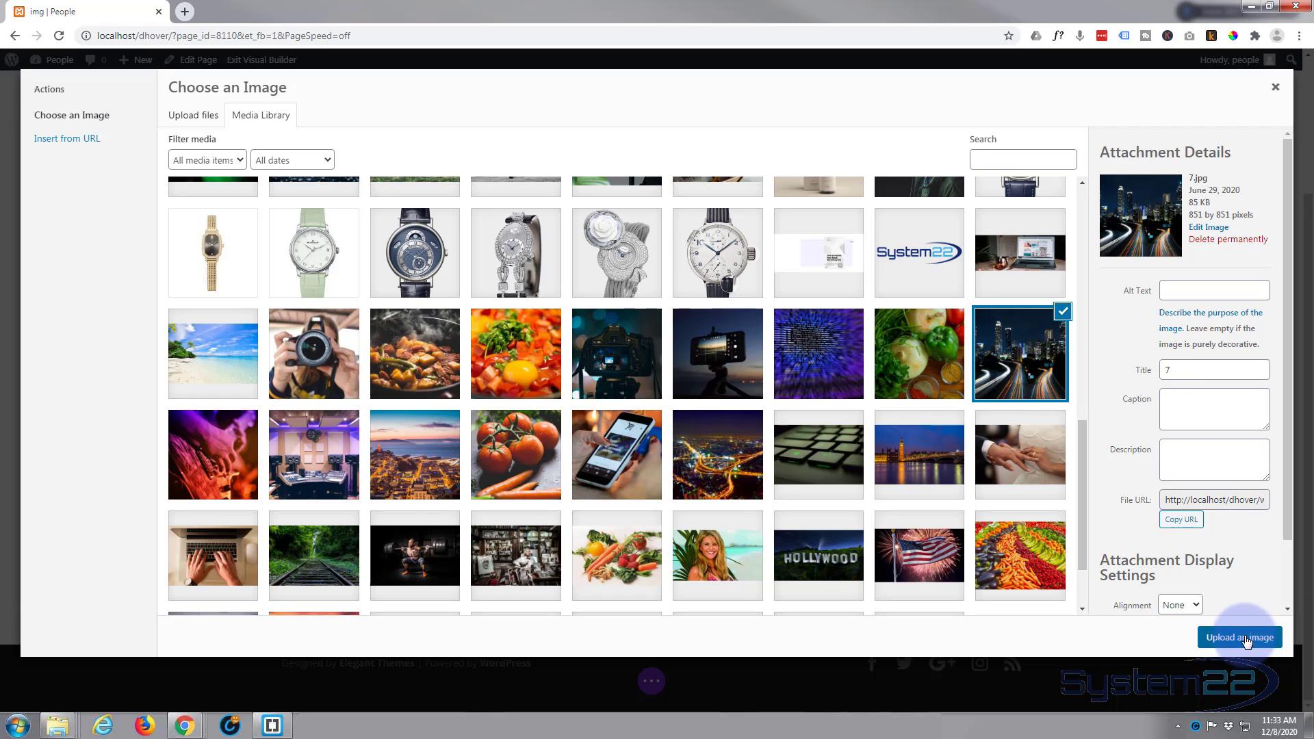
left_click(1240, 637)
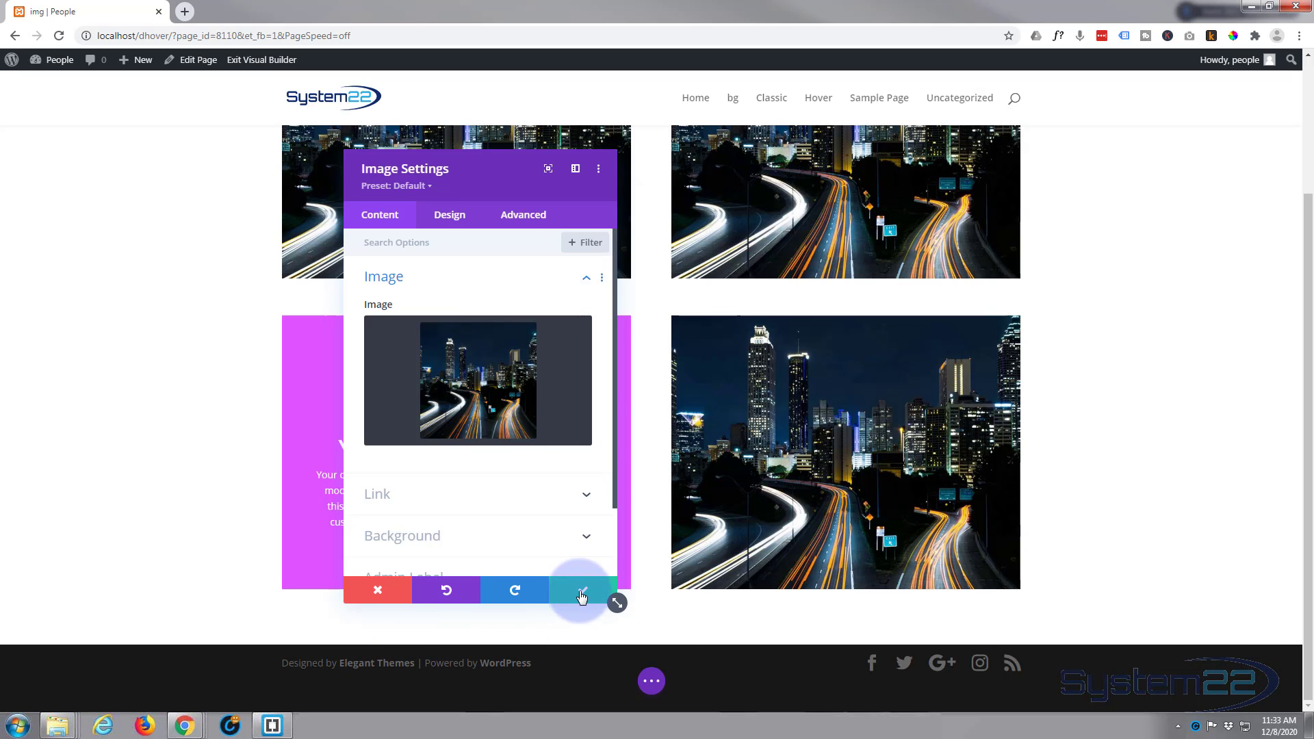
left_click(581, 589)
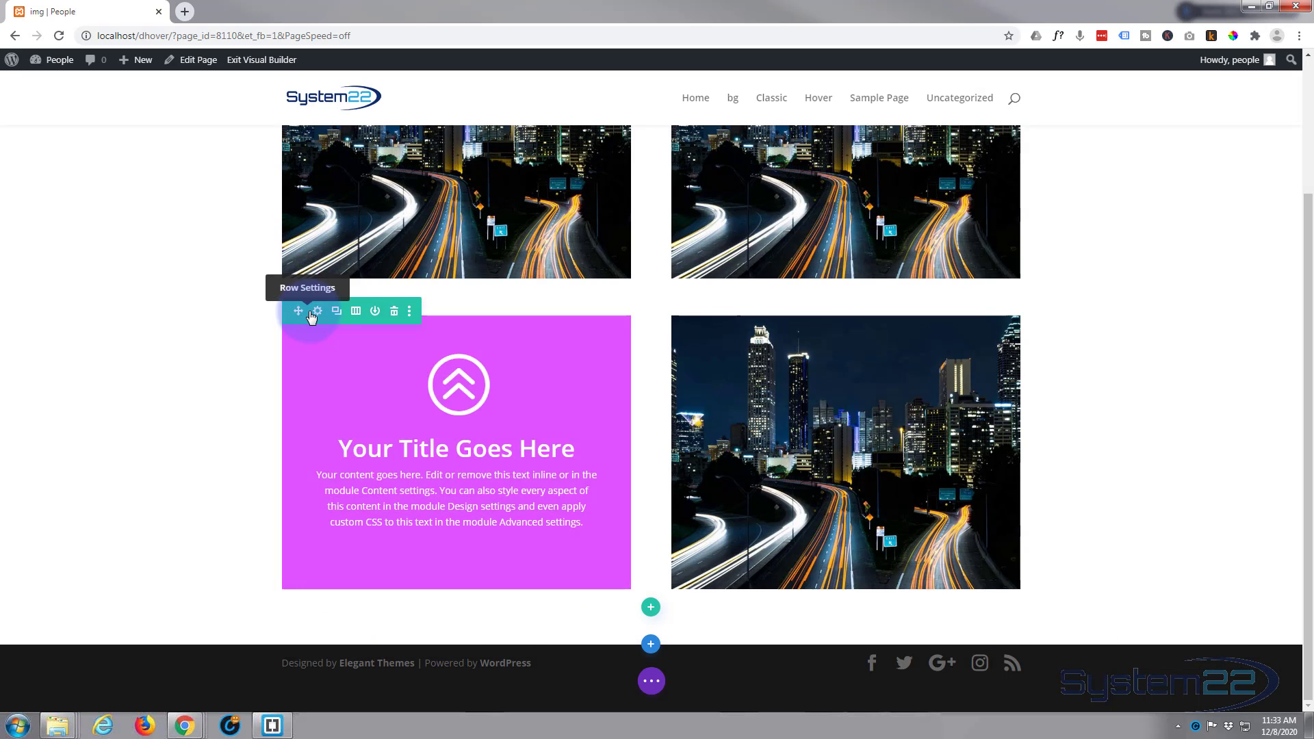
Step: Give the bottom row's column the purple blurb screenshot as background image and save row and column
left_click(316, 310)
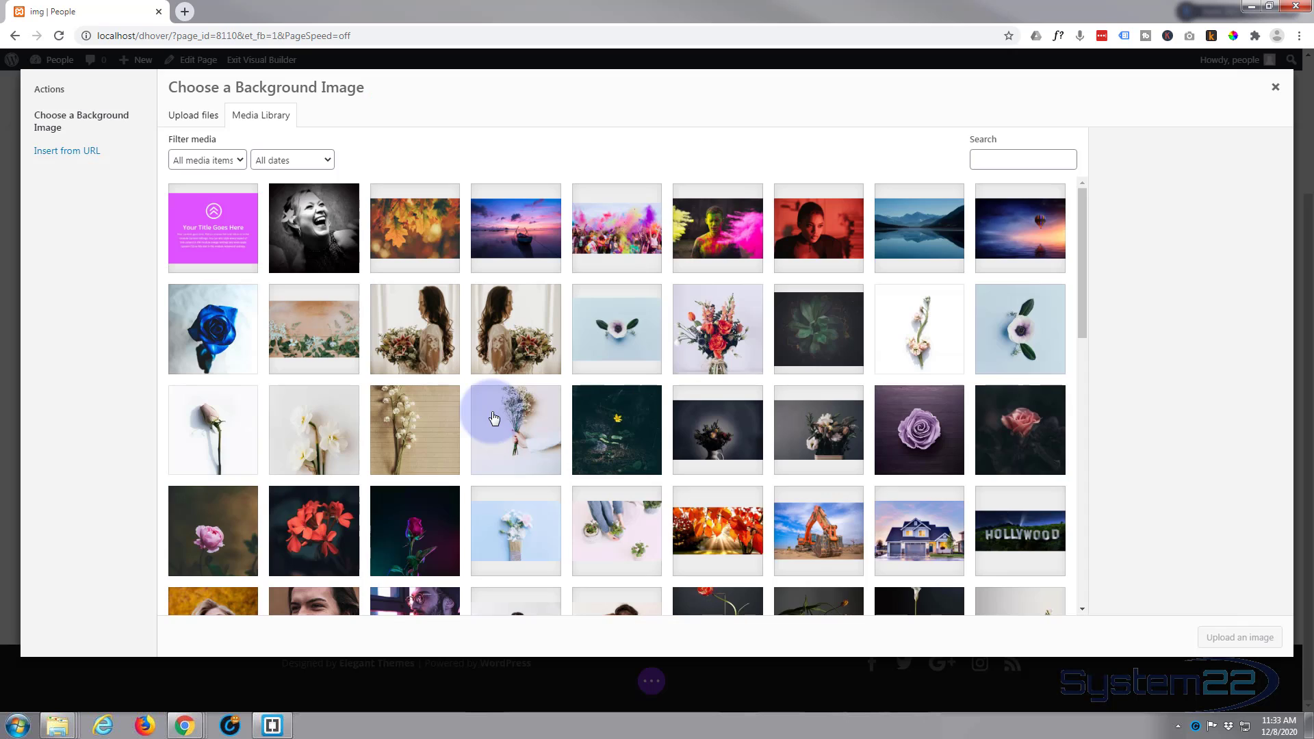
left_click(212, 227)
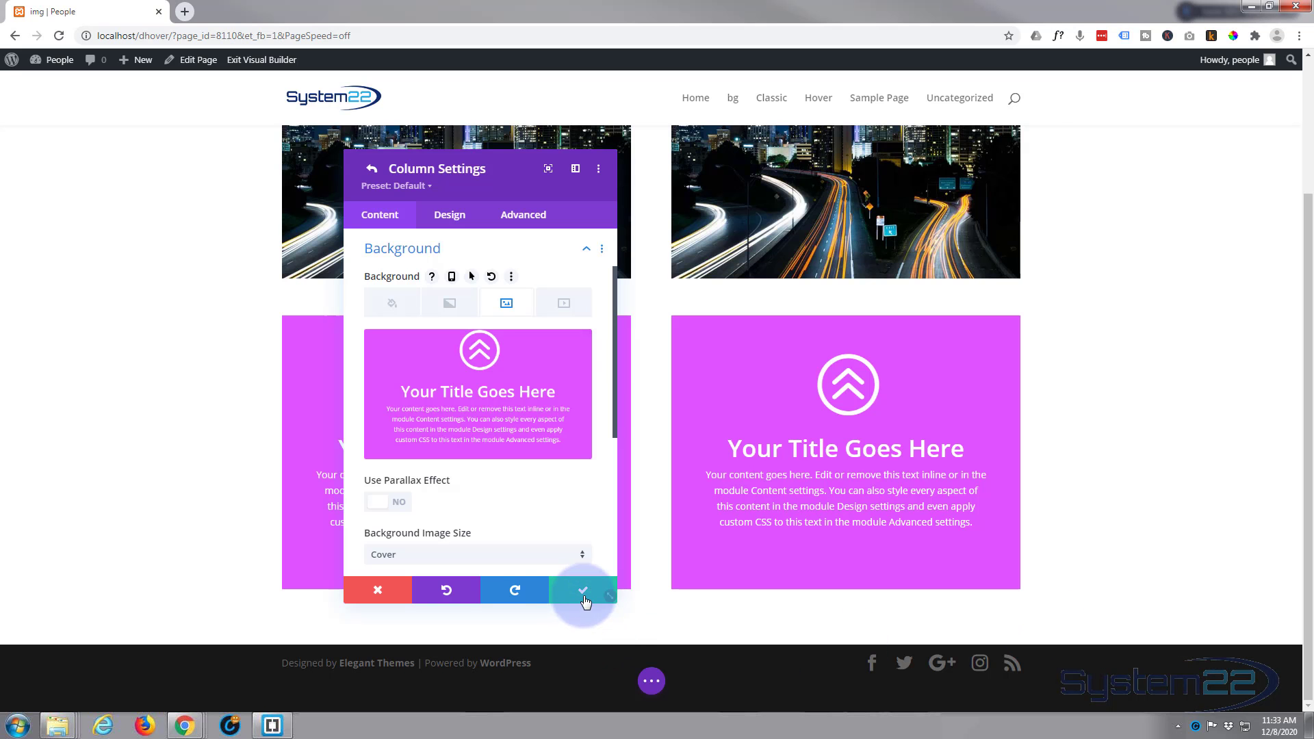
left_click(583, 590)
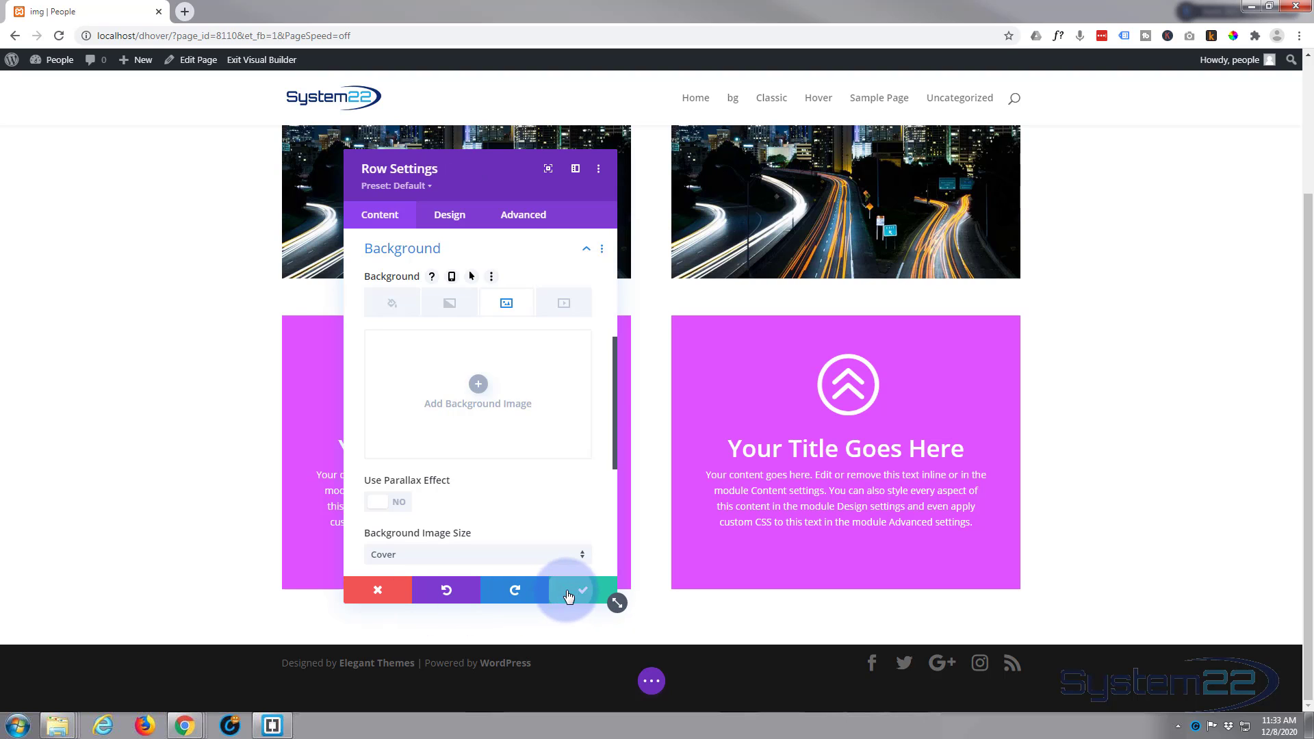
left_click(572, 590)
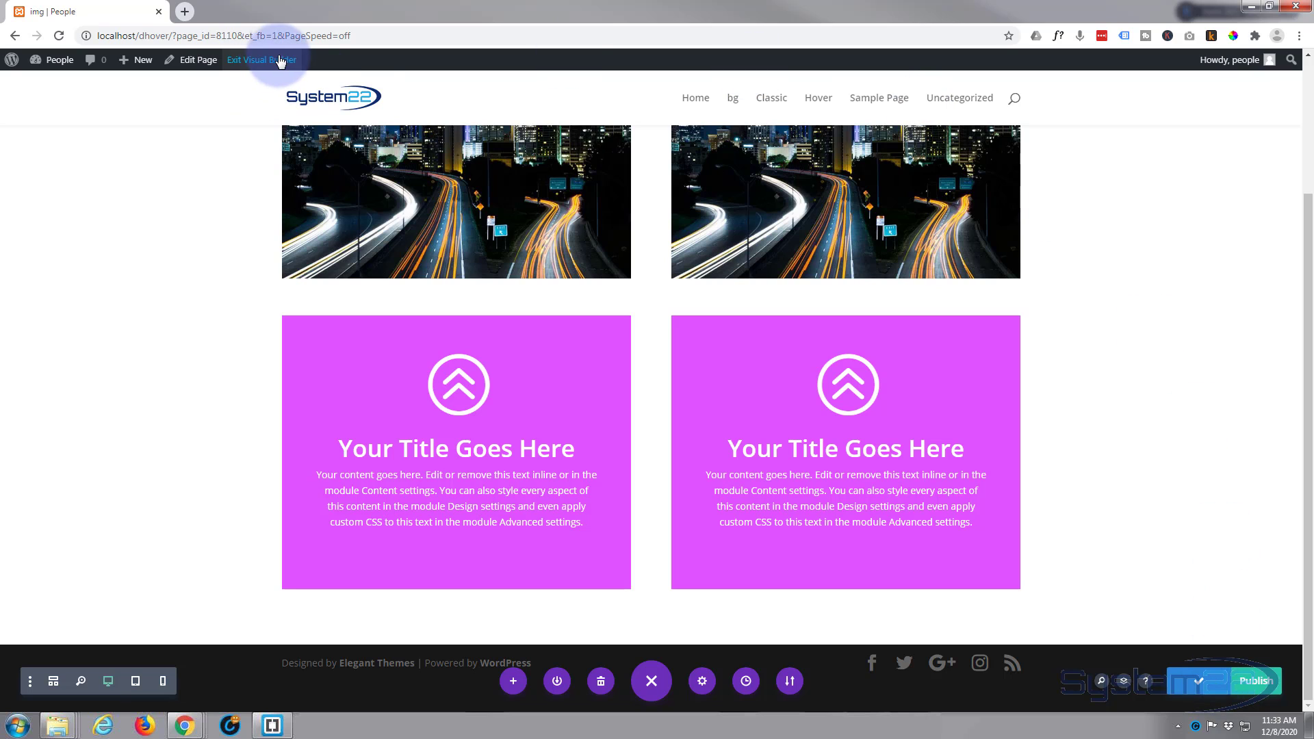
Step: Exit to the live page and scroll through both rows to test the slide-away hover effect
left_click(260, 59)
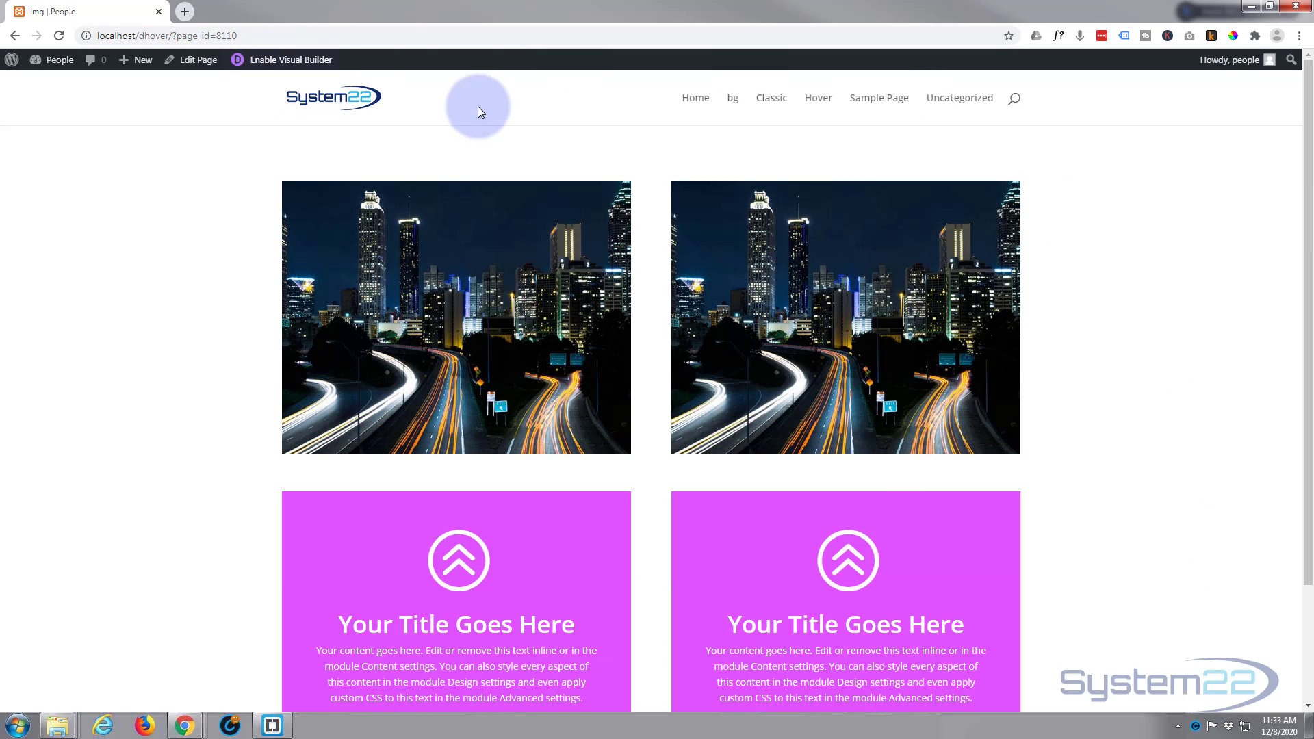
scroll("down", 3)
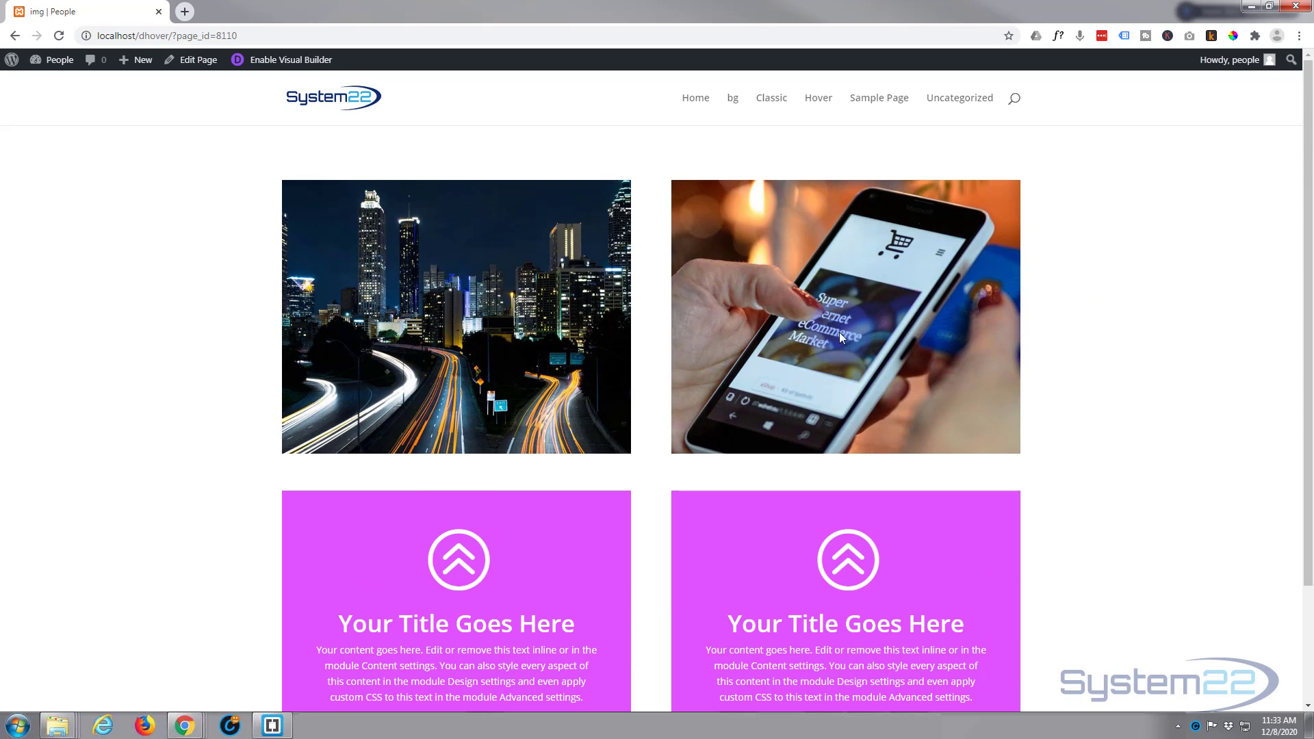
scroll("down", 3)
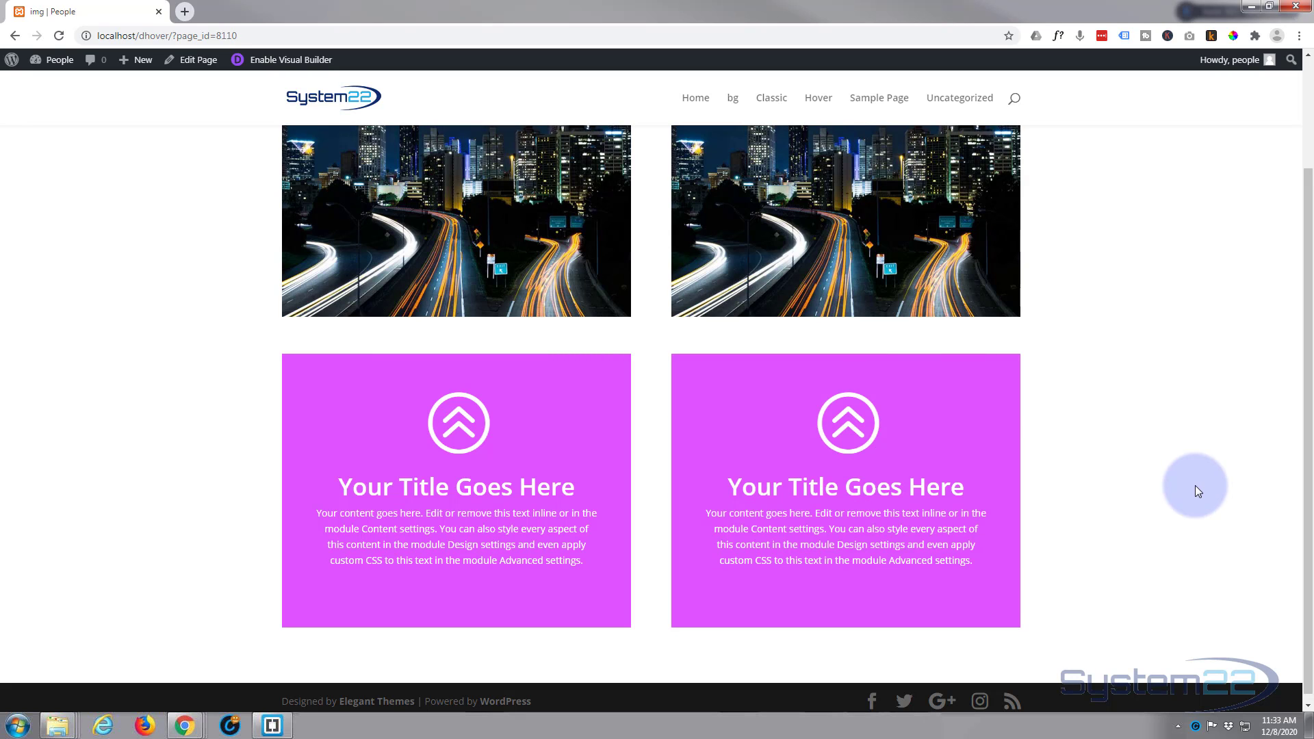
scroll("down", 3)
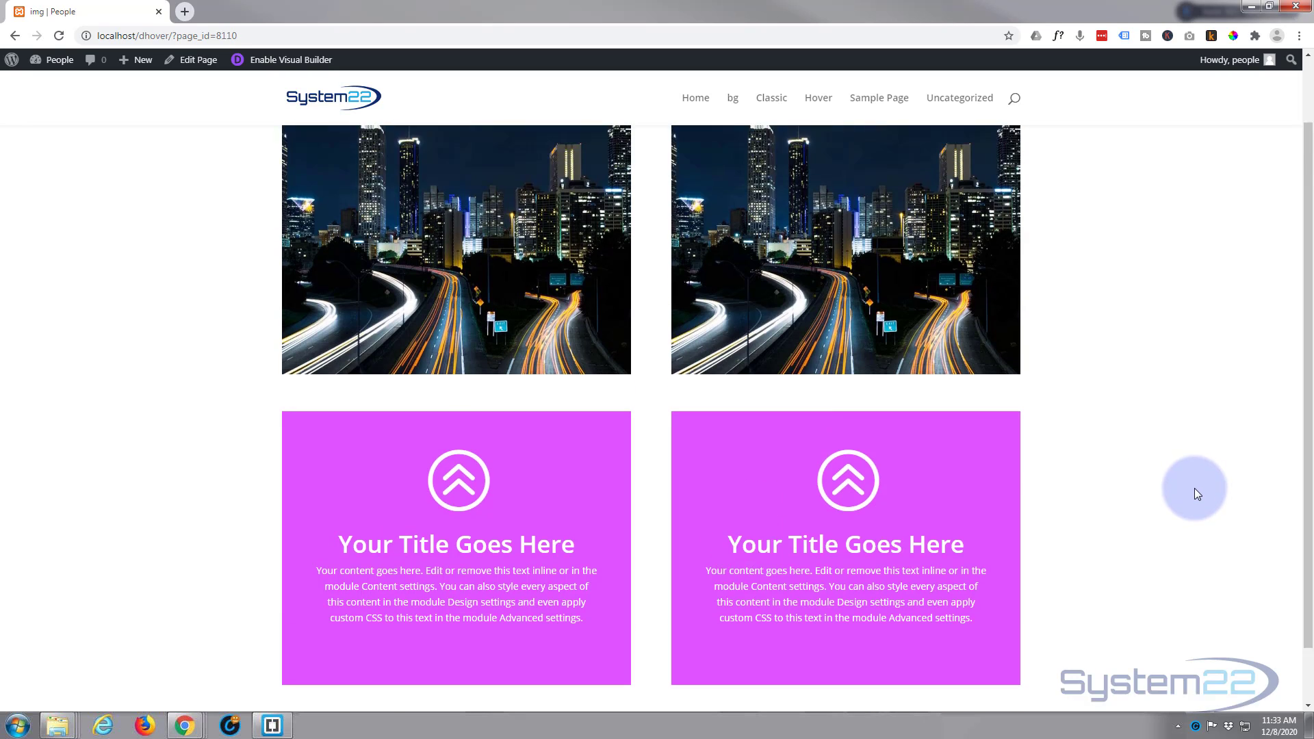
scroll("down", 3)
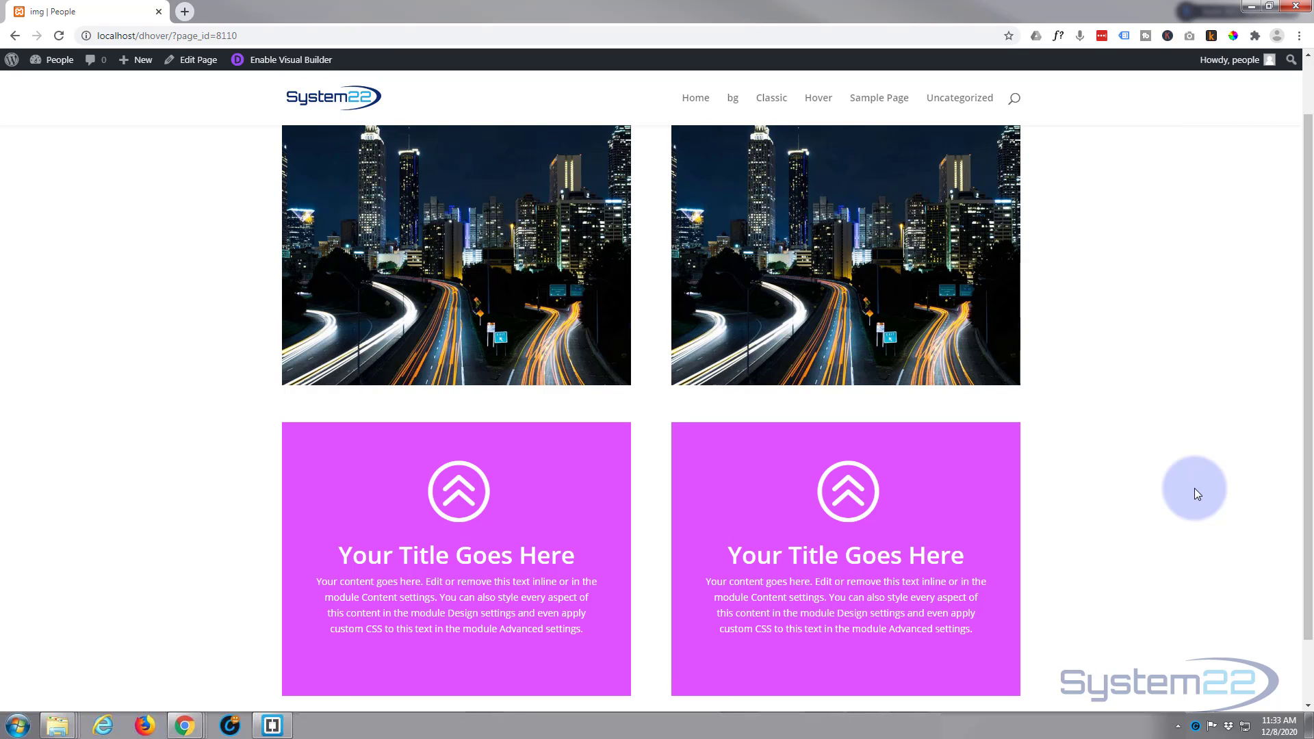